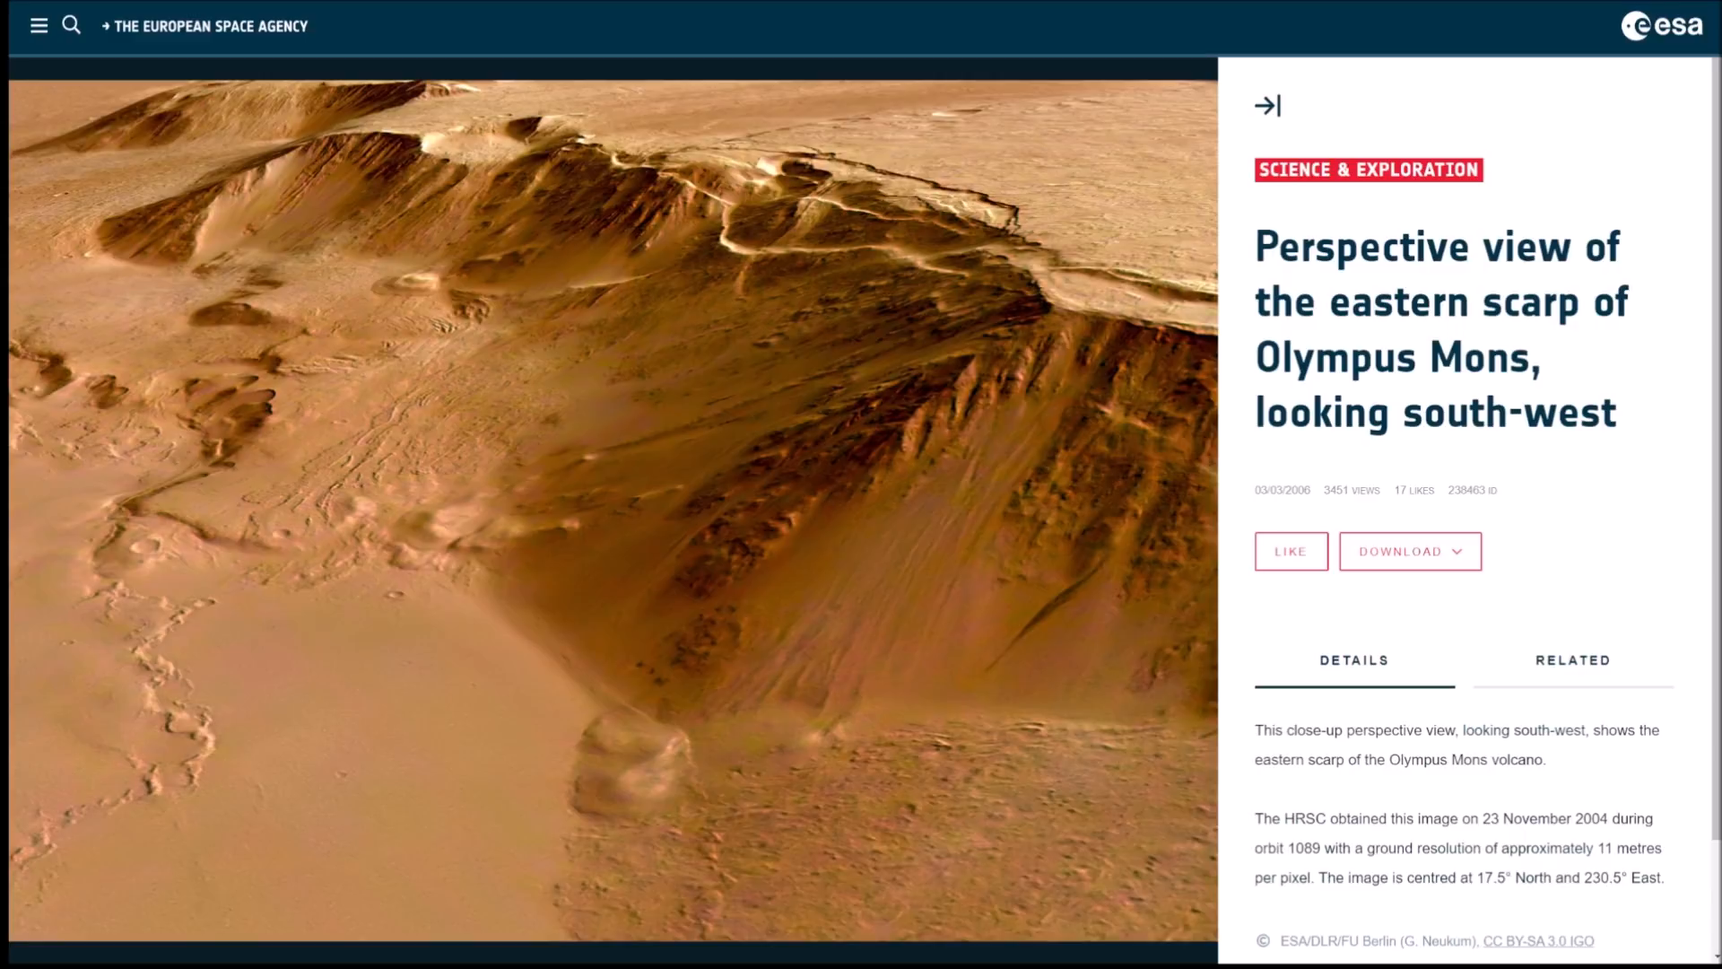
Show the download files for the Olympus Mons scarp image and scroll its description
{"action": "left_click", "coordinate": [1409, 549]}
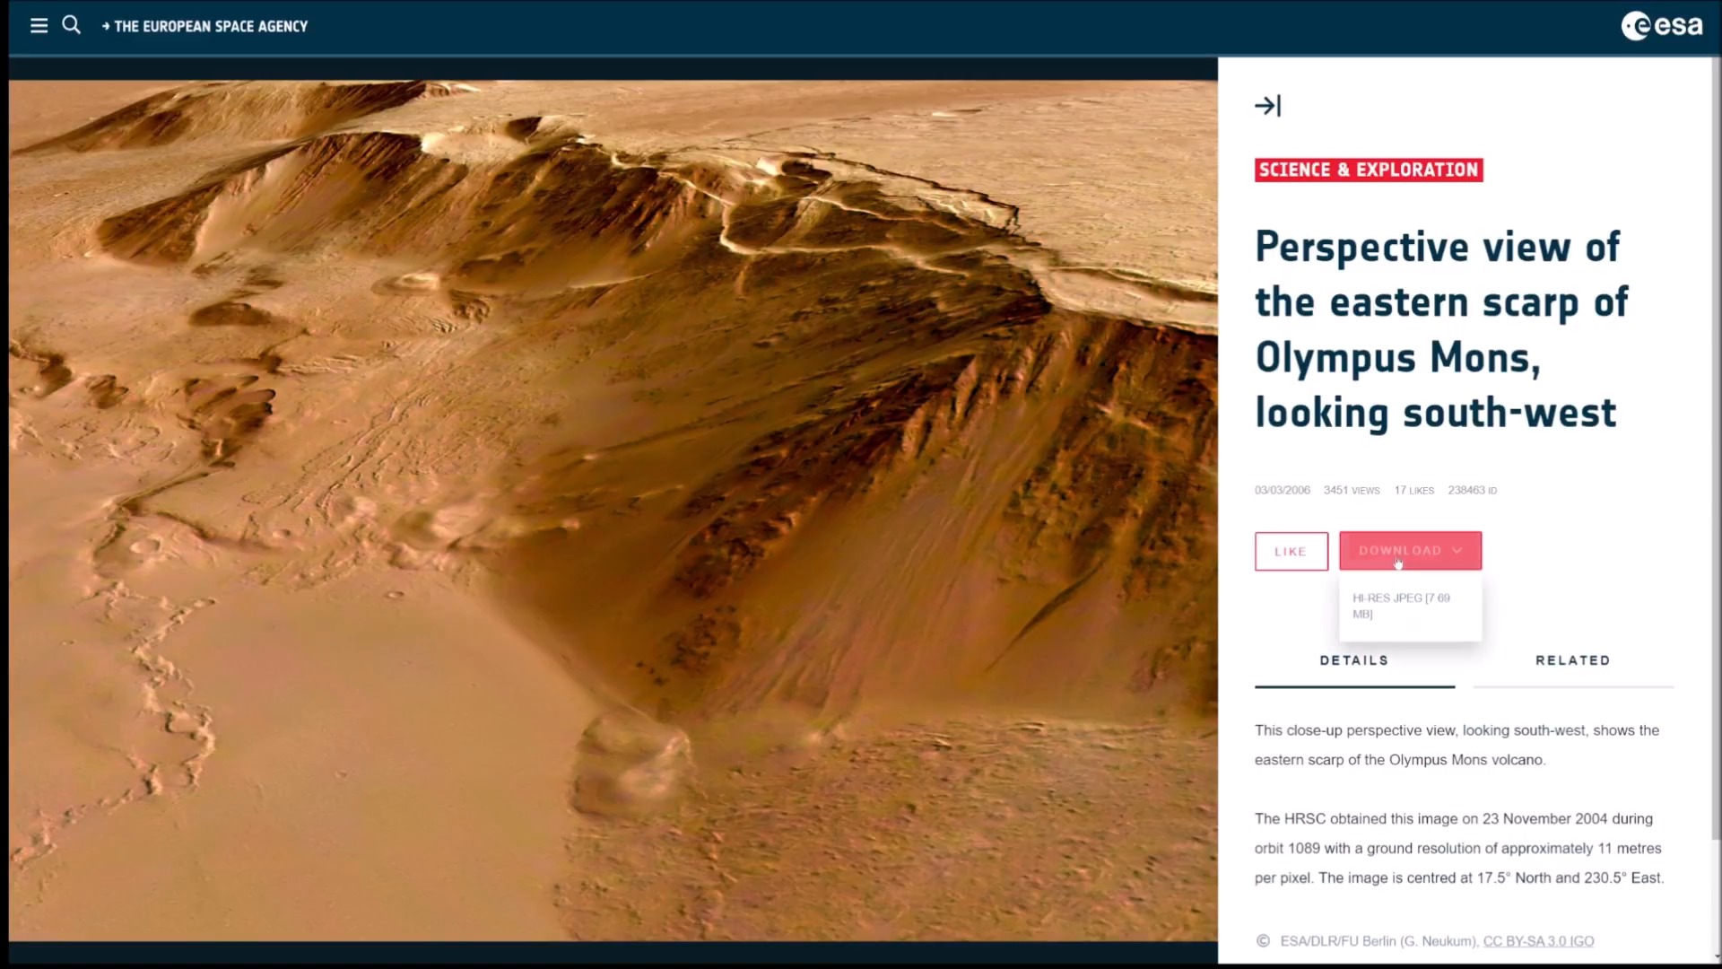
{"action": "mouse_move", "coordinate": [1386, 603]}
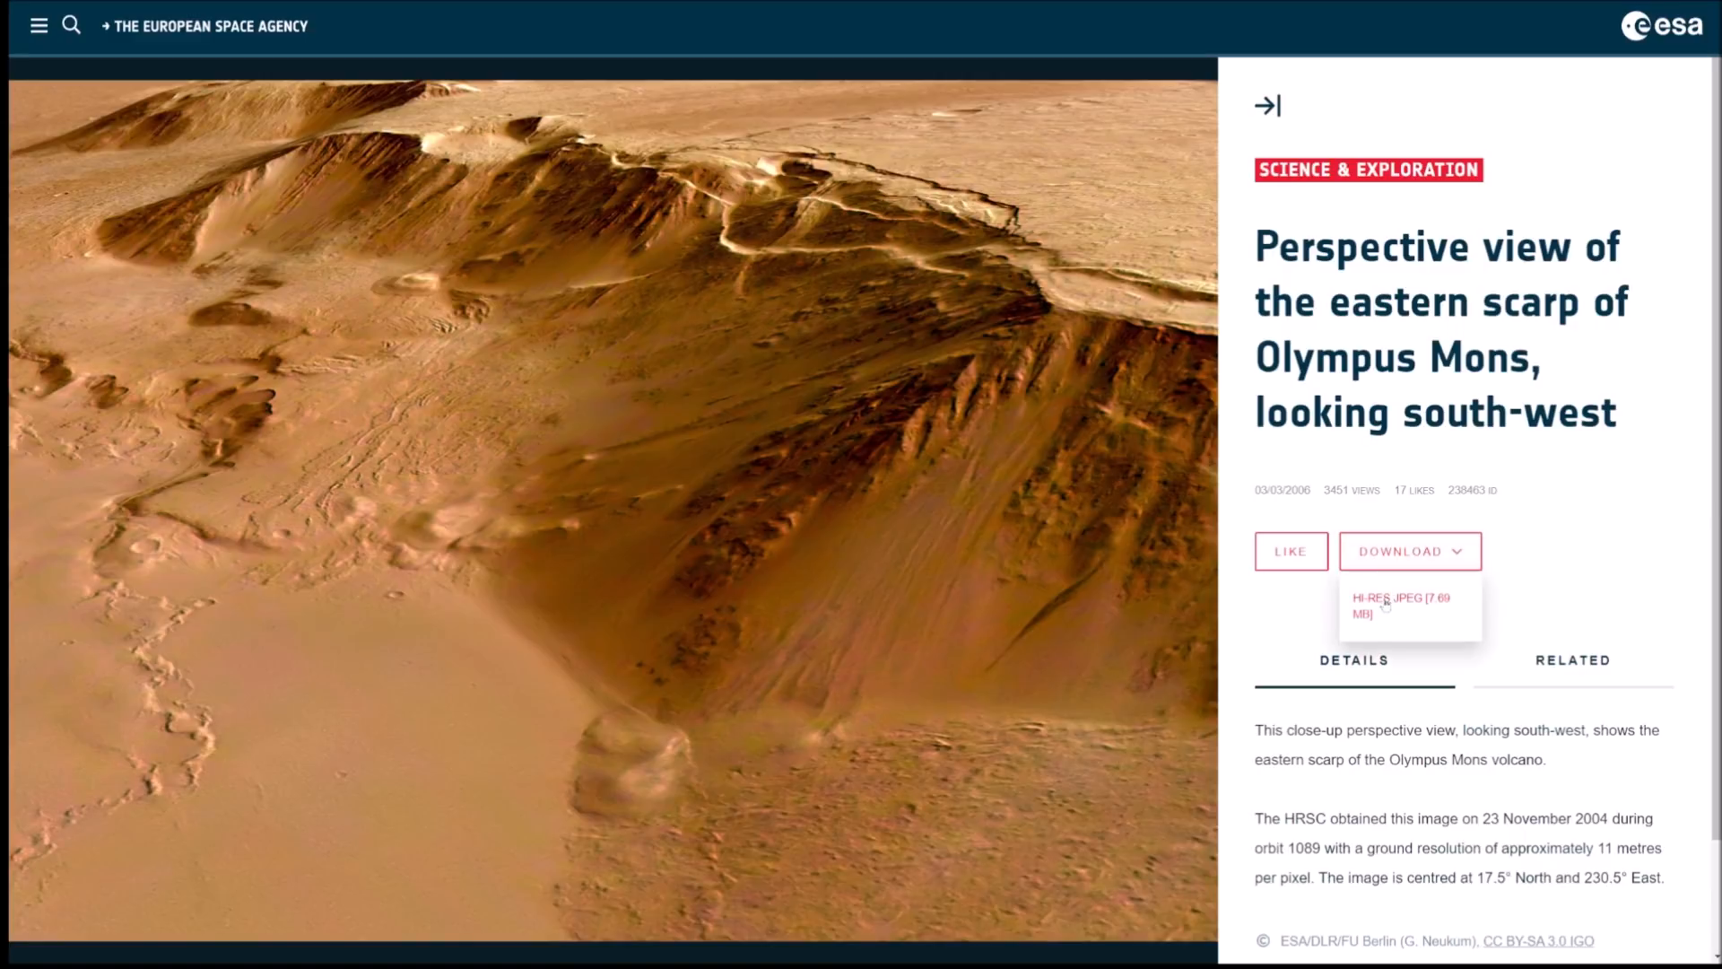
{"action": "mouse_move", "coordinate": [1403, 604]}
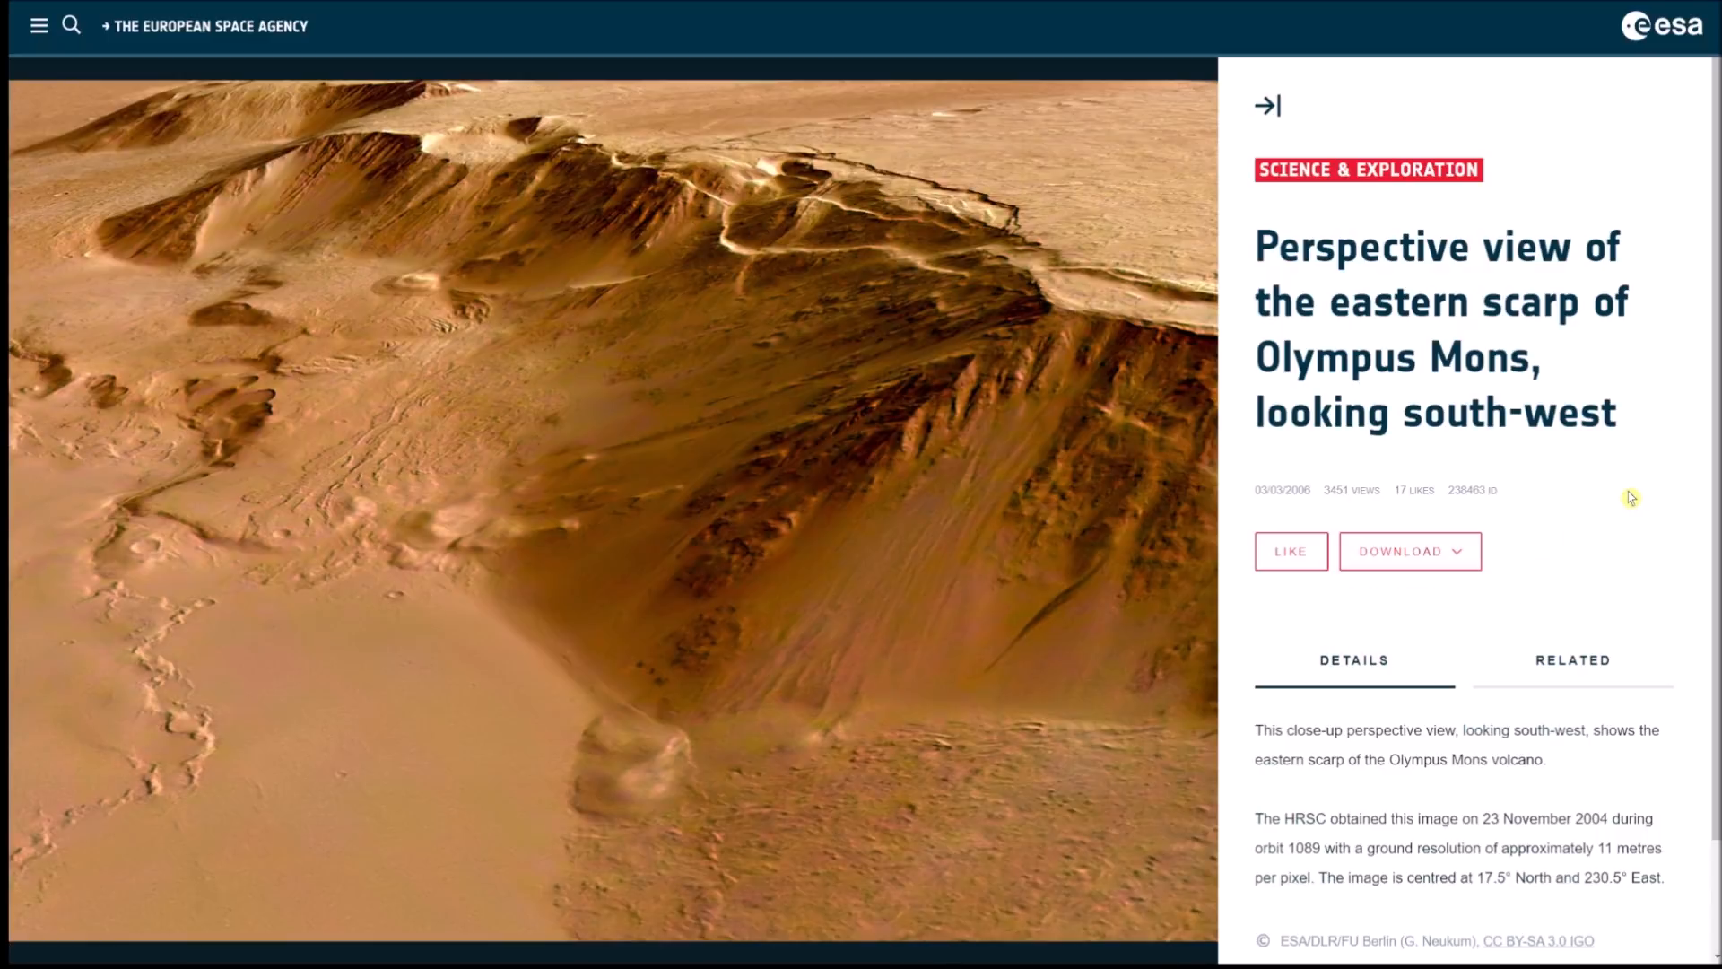
{"action": "scroll", "scroll_direction": "down", "scroll_amount": 3}
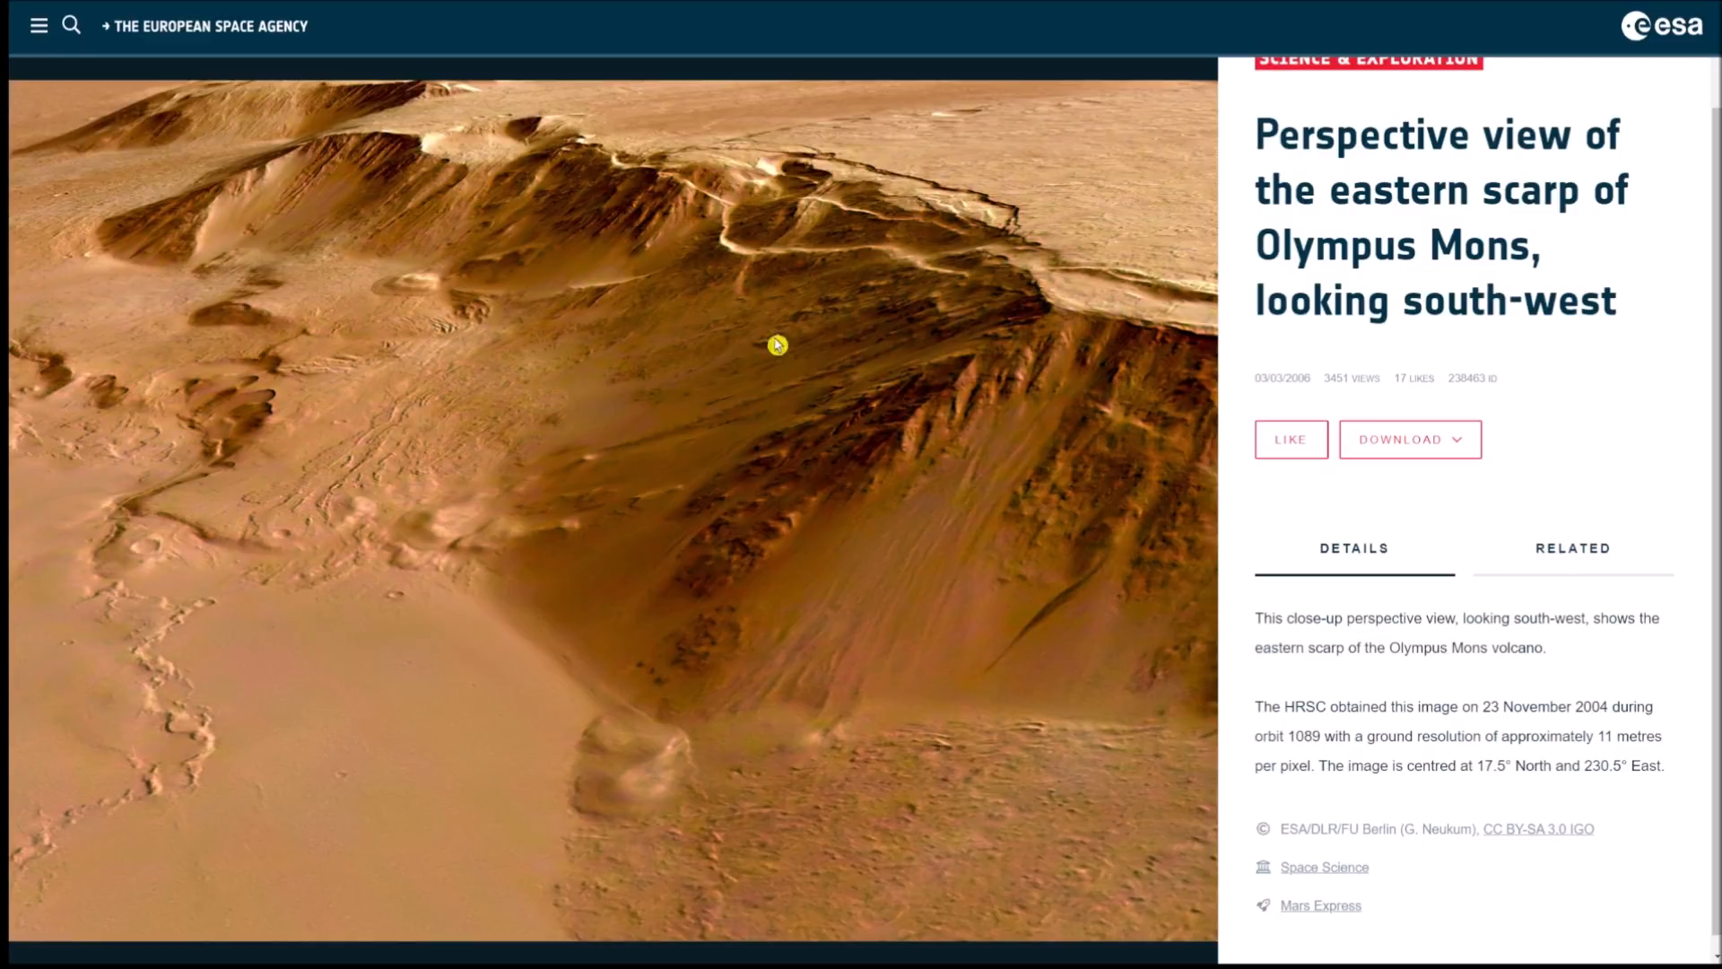
{"action": "mouse_move", "coordinate": [610, 499]}
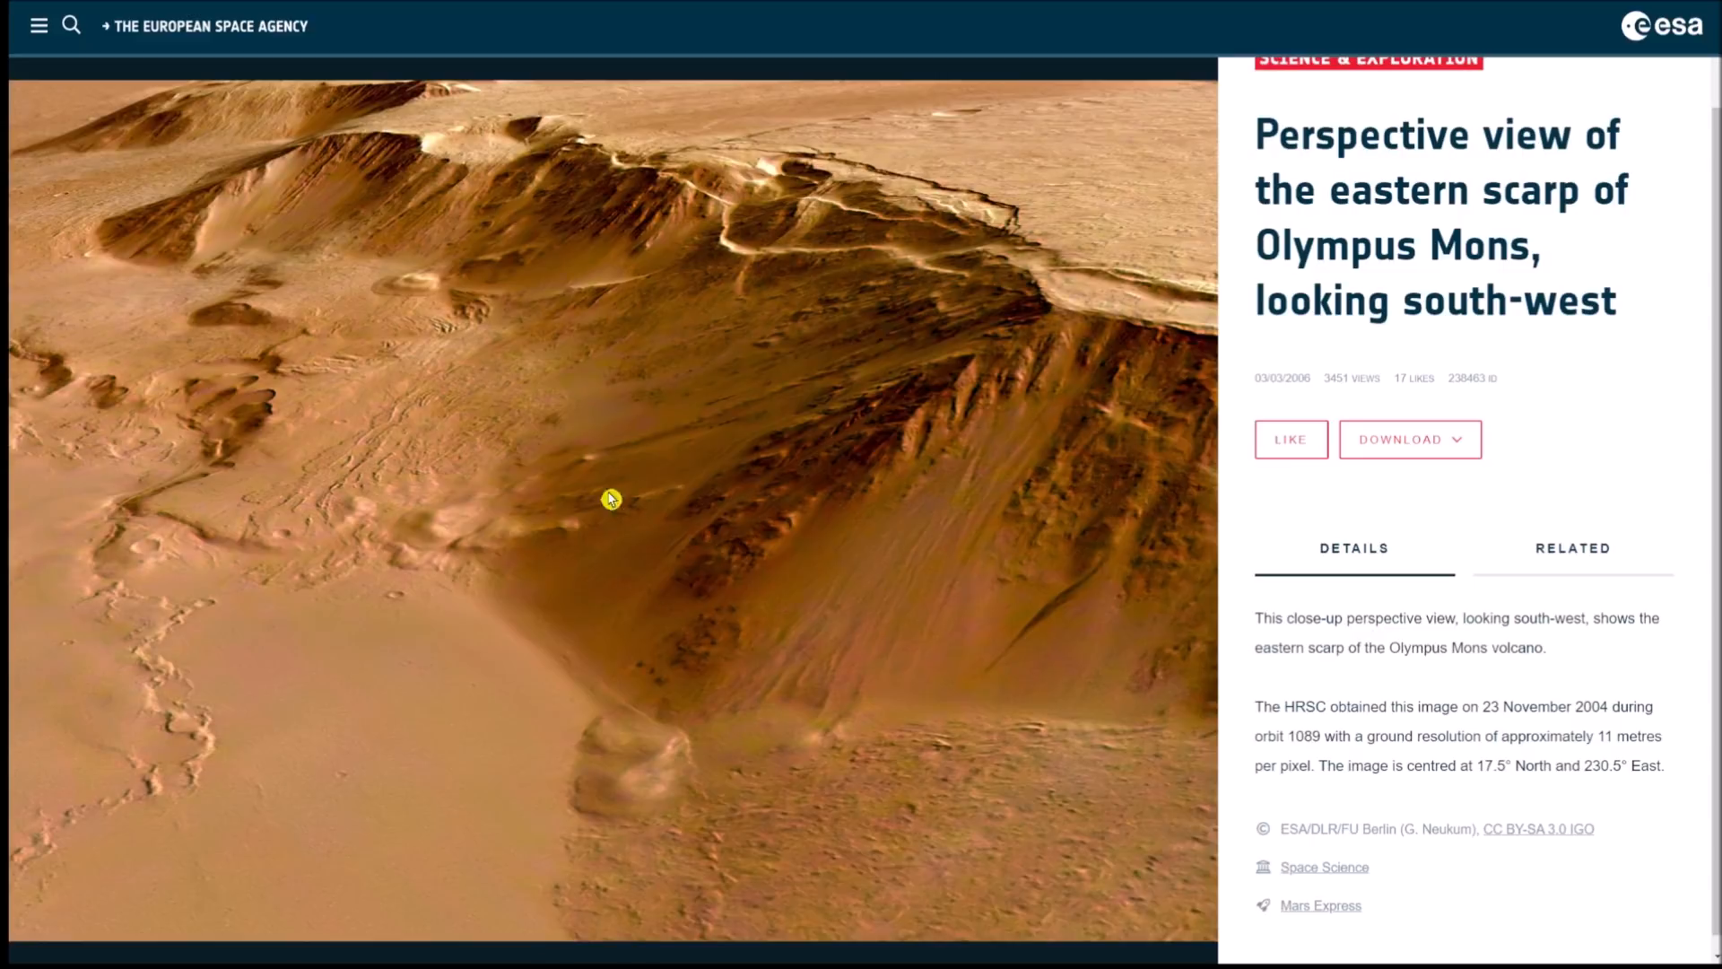
{"action": "mouse_move", "coordinate": [1073, 308]}
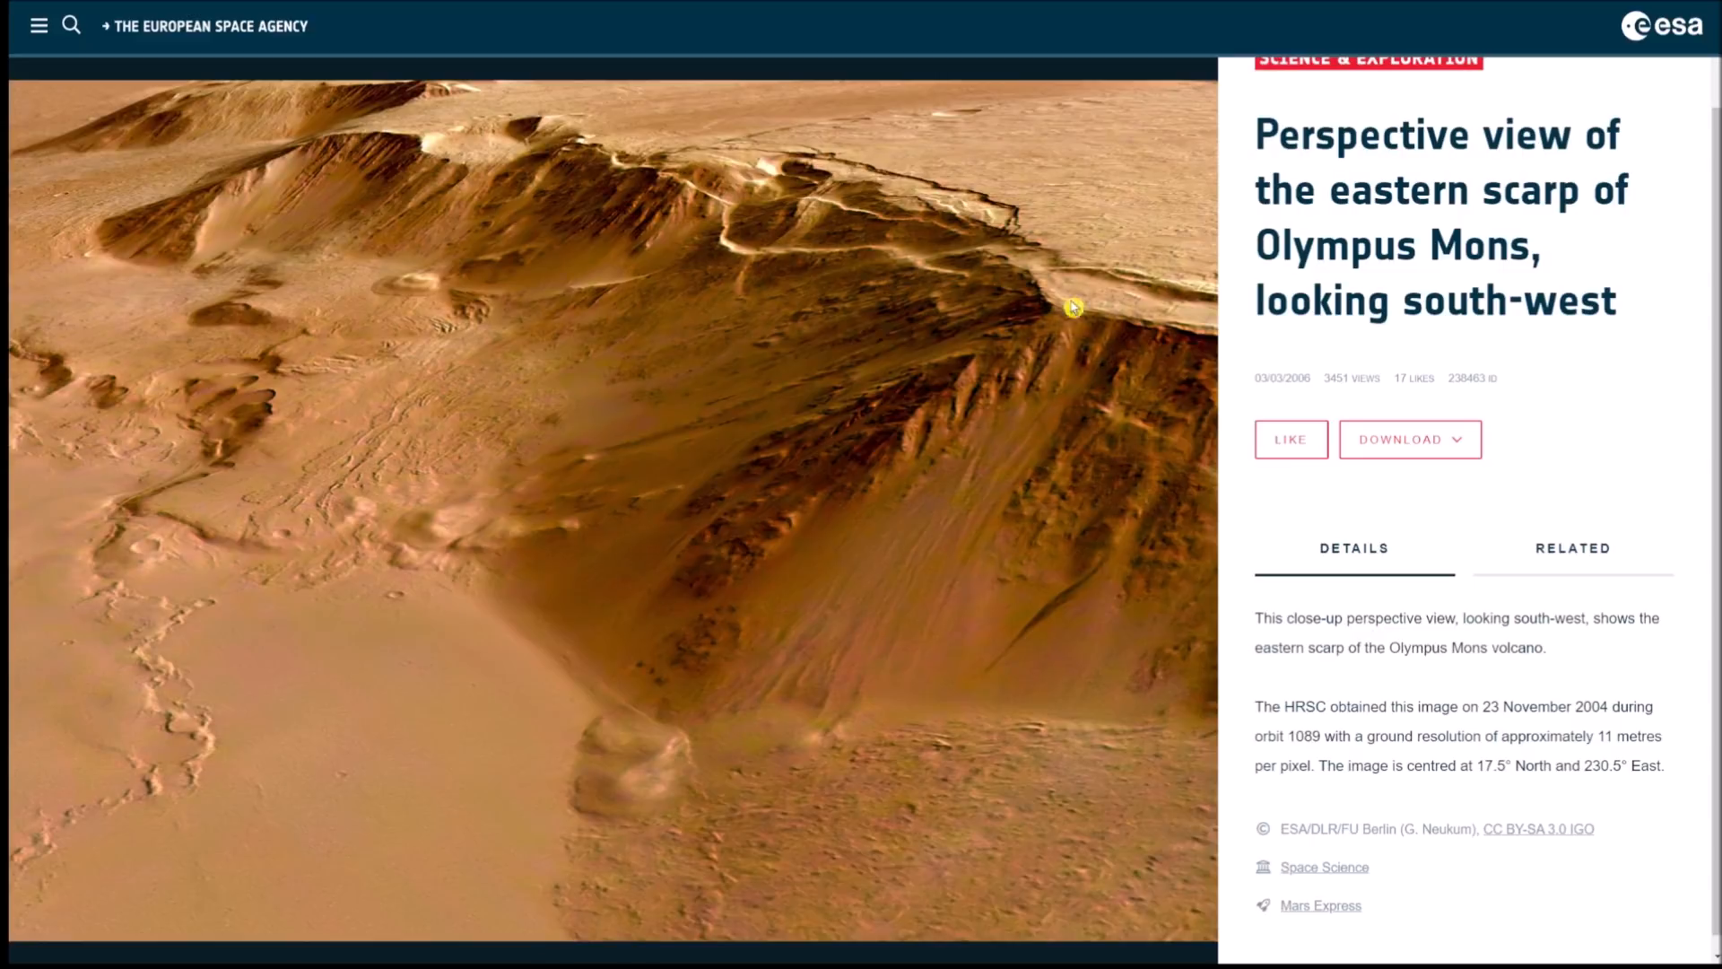
{"action": "mouse_move", "coordinate": [1044, 534]}
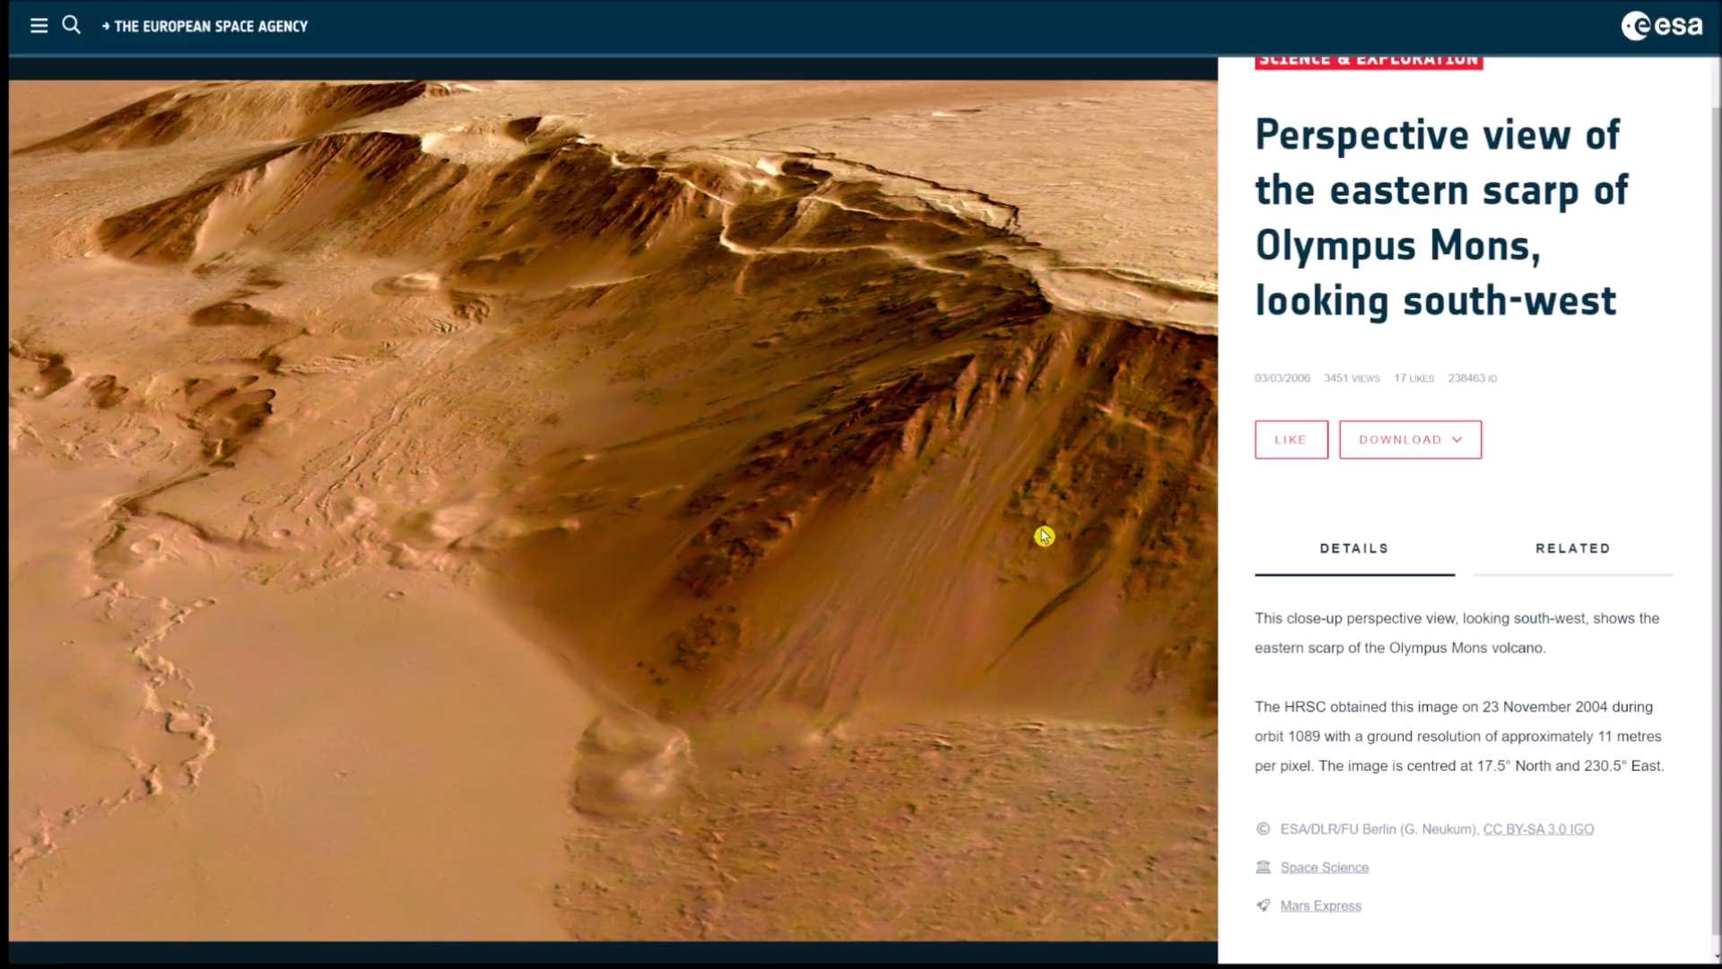
{"action": "mouse_move", "coordinate": [1175, 194]}
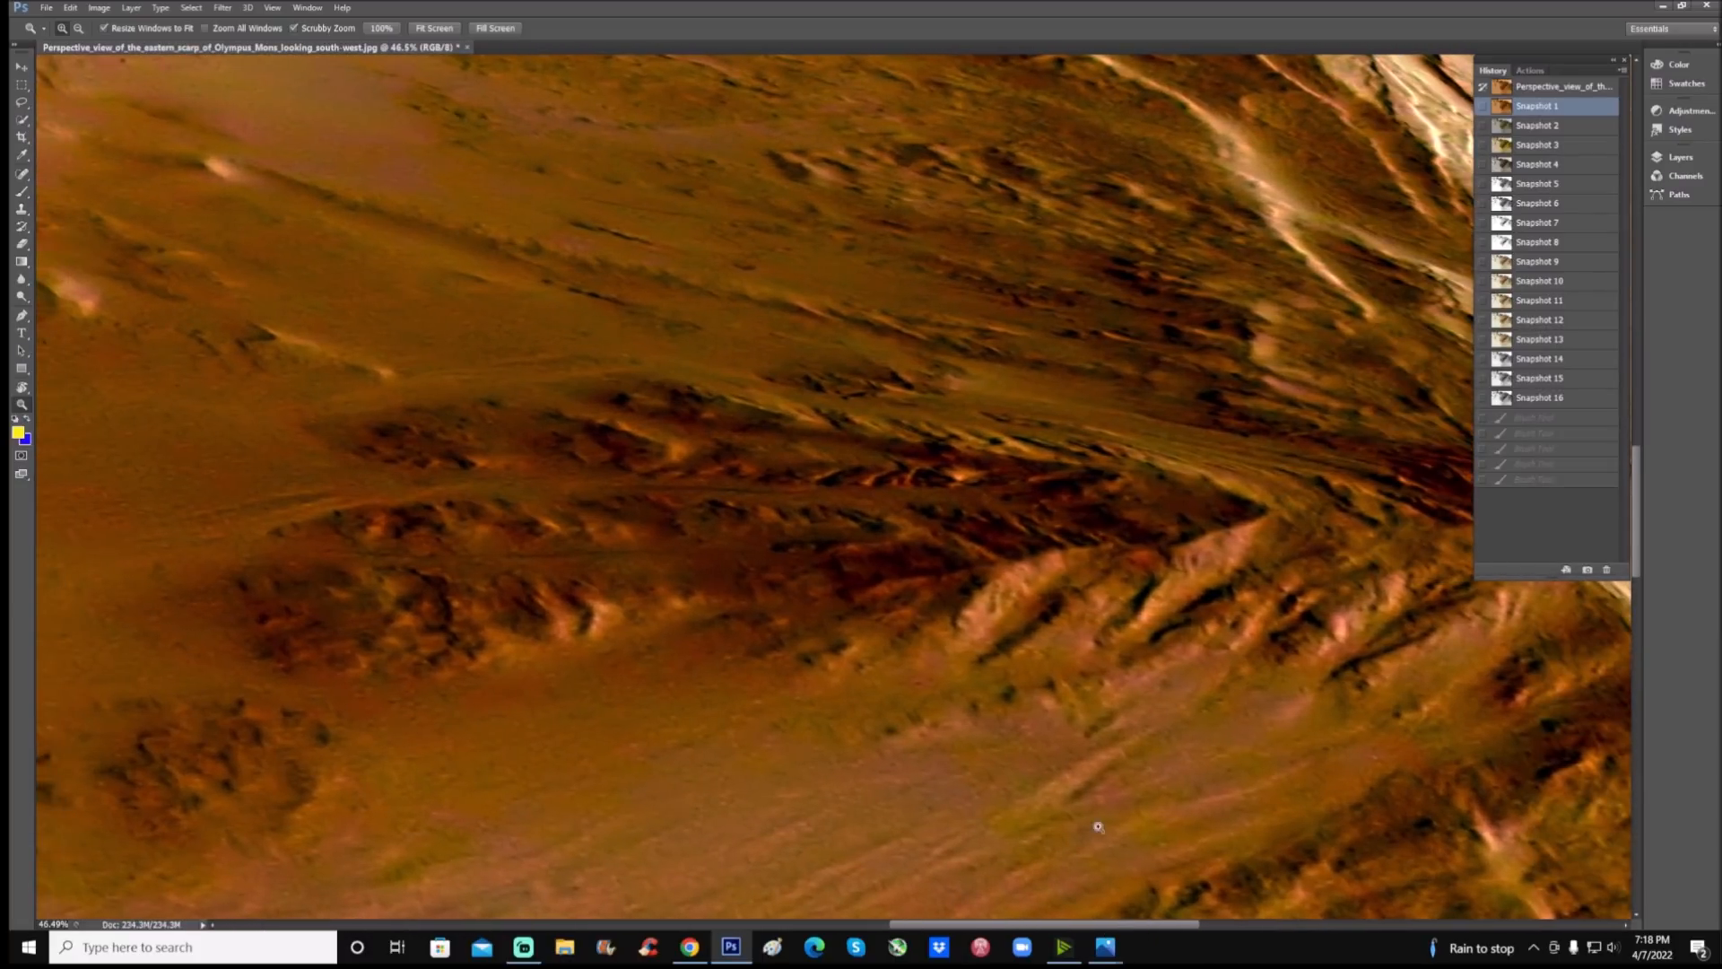
{"action": "mouse_move", "coordinate": [1398, 670]}
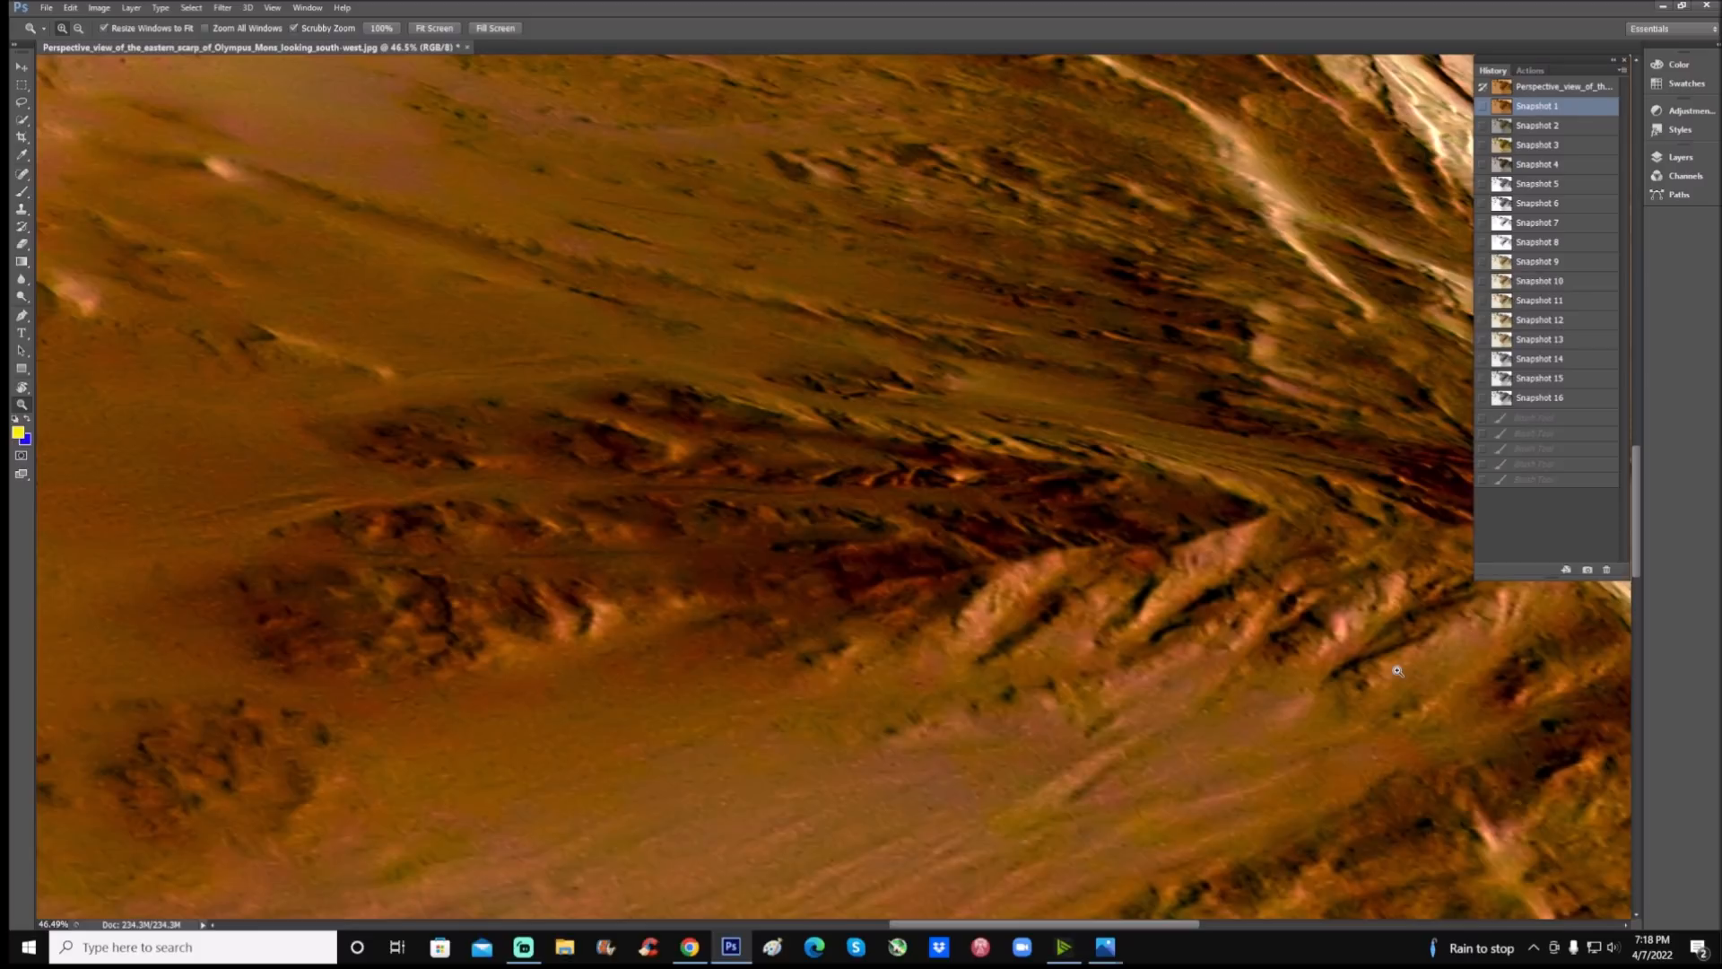
{"action": "mouse_move", "coordinate": [576, 473]}
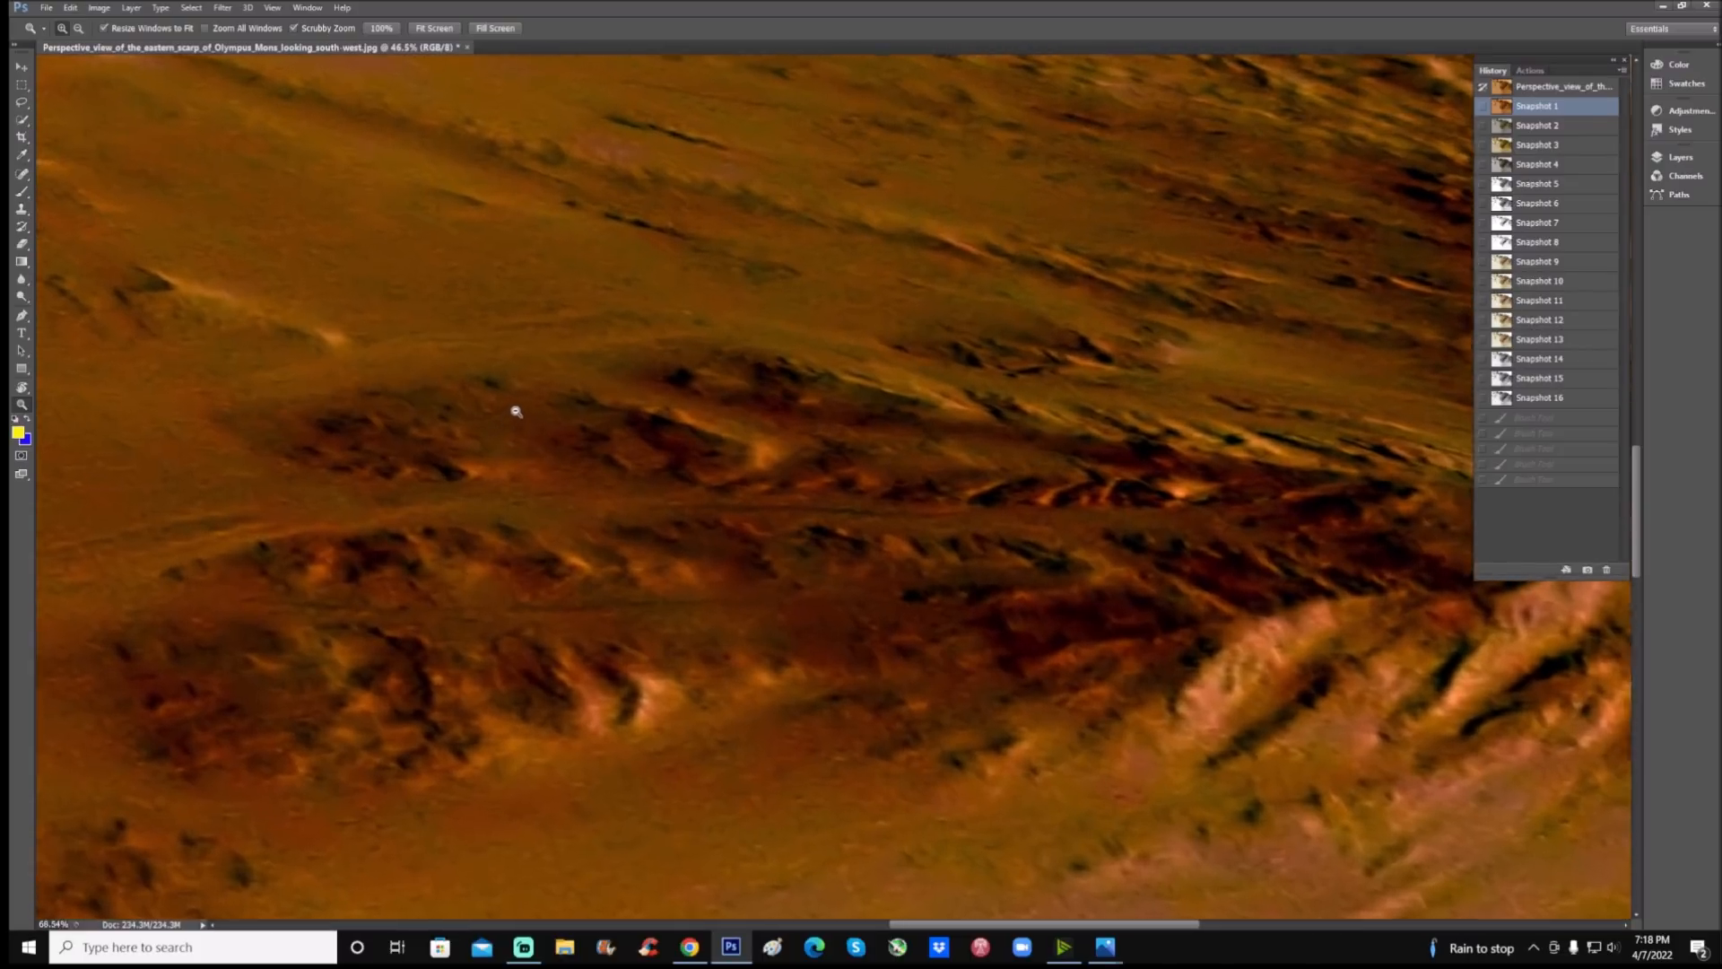
Pick the Brush tool and revert History to clear the earlier yellow marks
{"action": "left_click", "coordinate": [517, 411]}
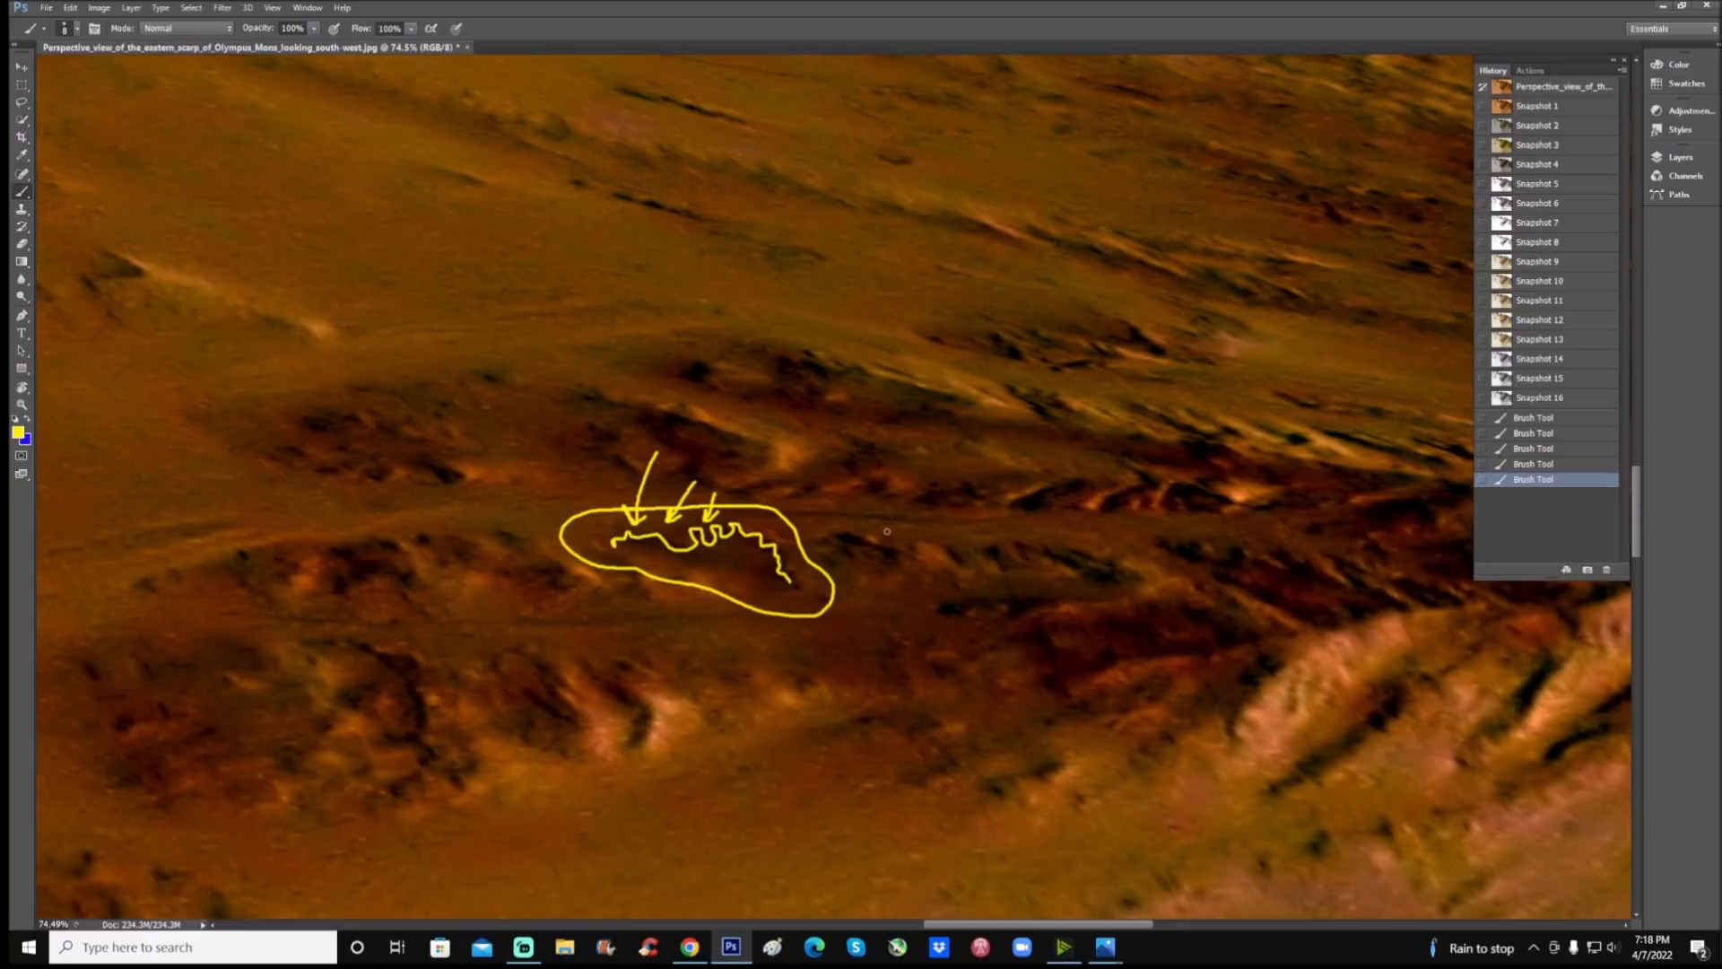
{"action": "left_click", "coordinate": [1537, 106]}
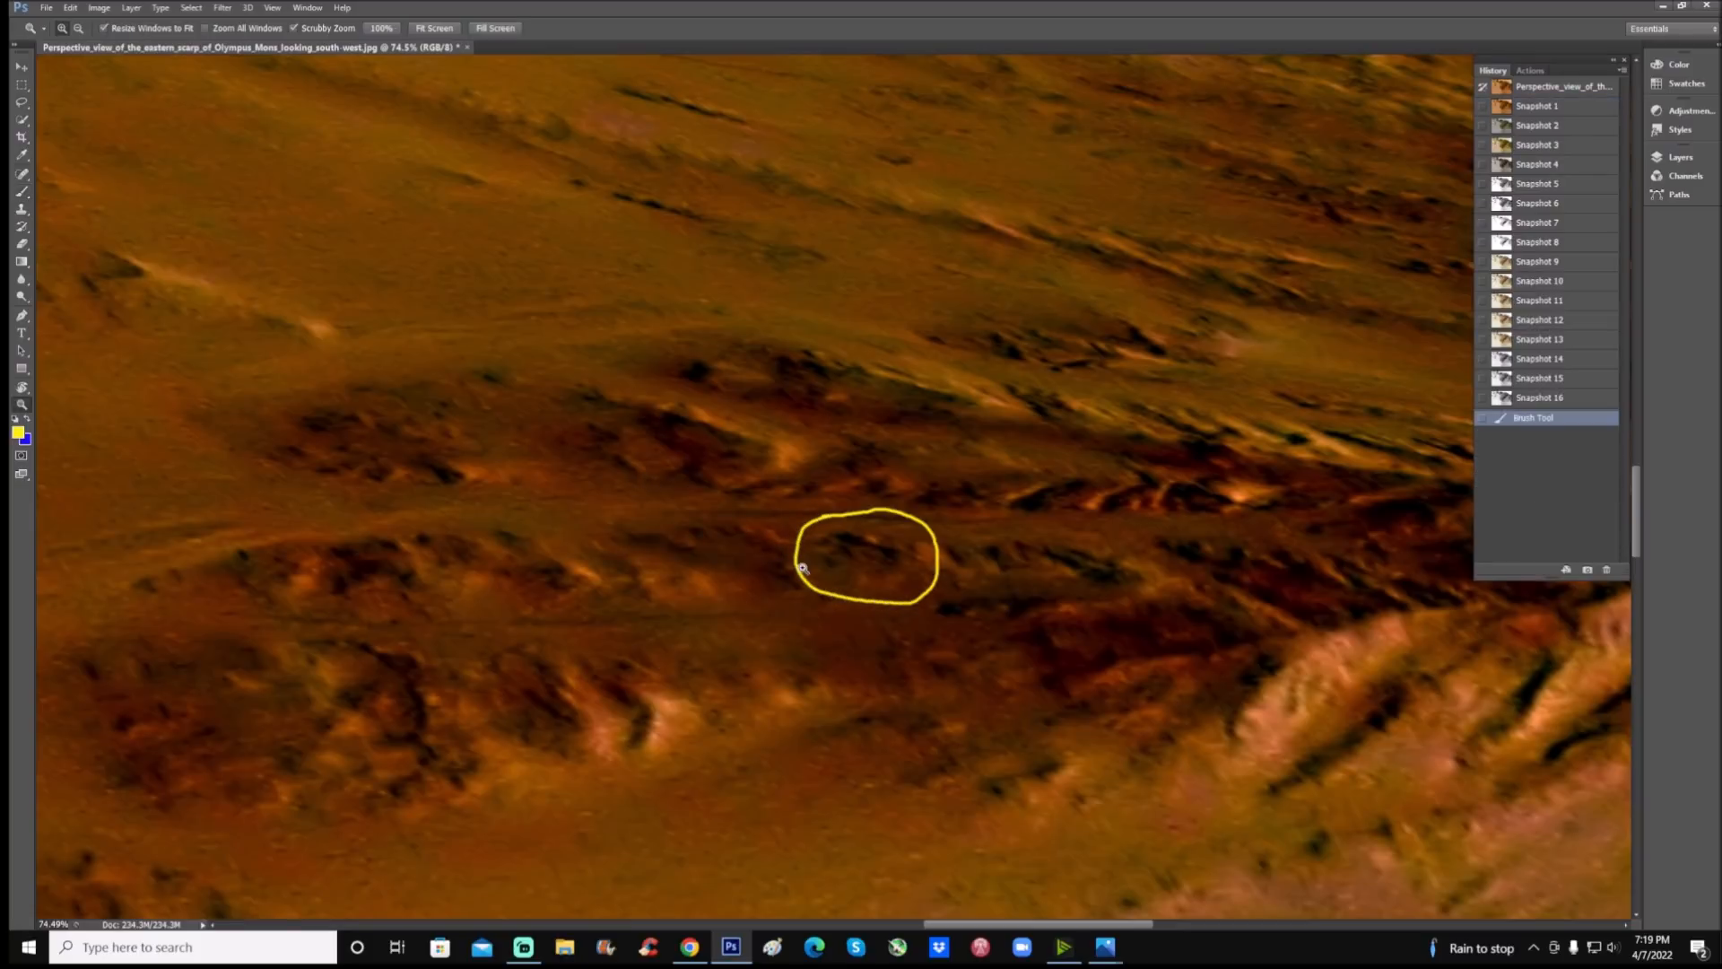
{"action": "mouse_move", "coordinate": [577, 475]}
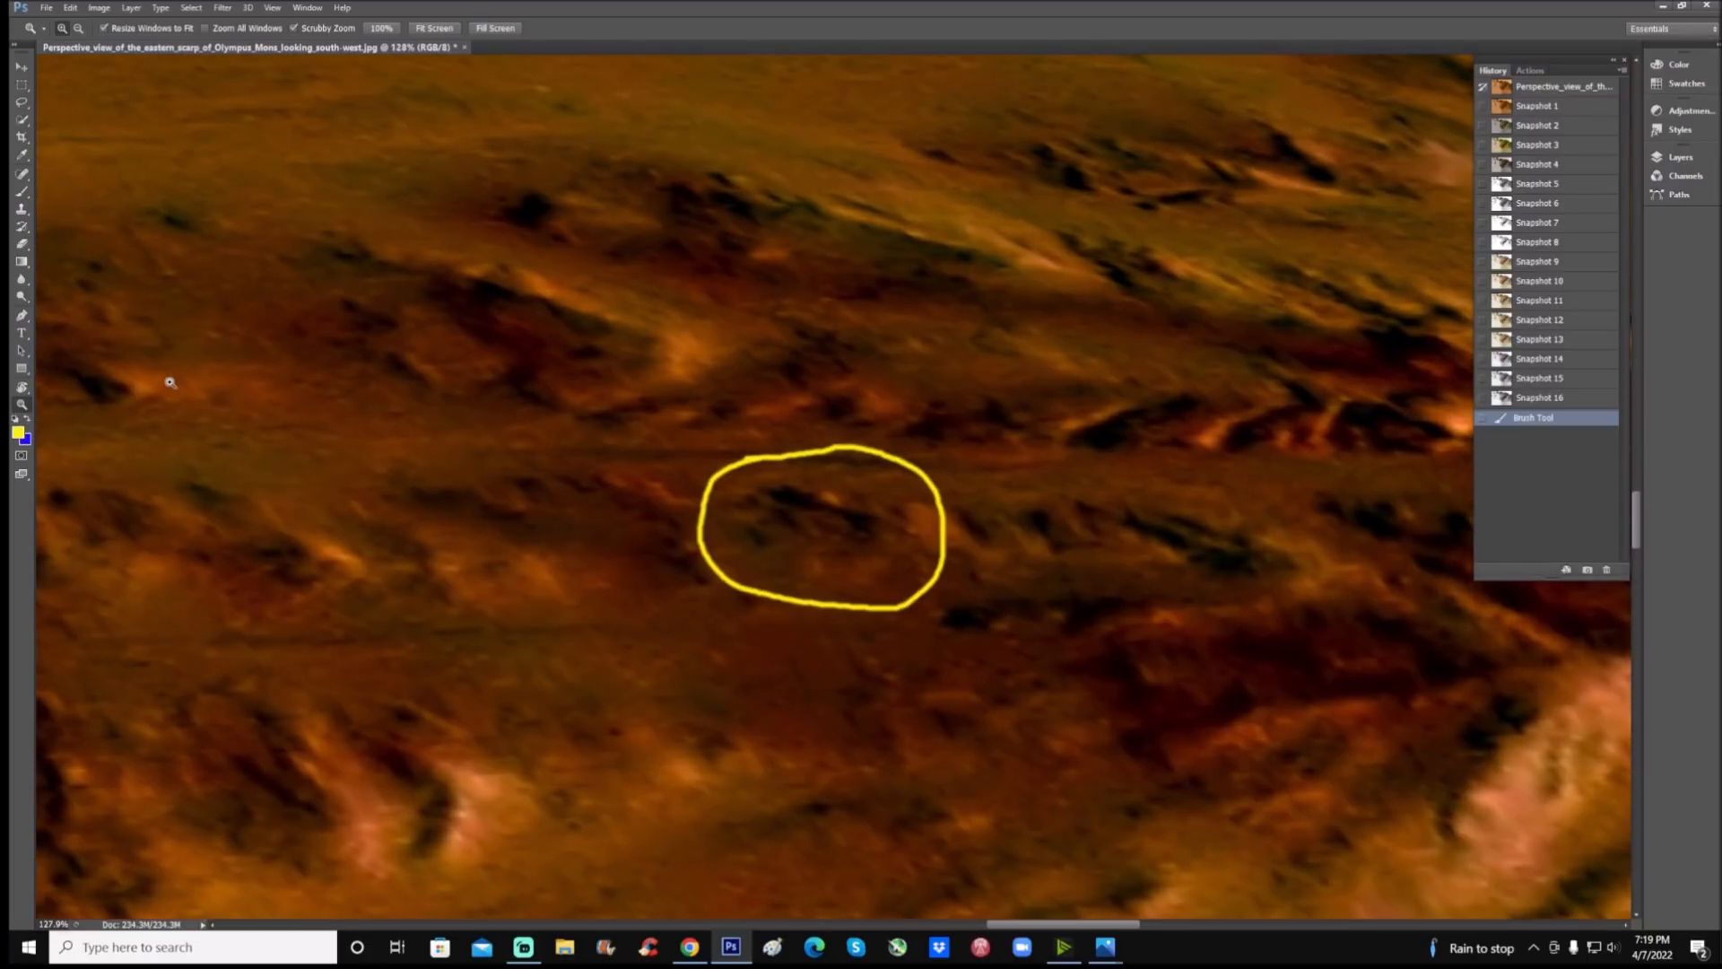
{"action": "mouse_move", "coordinate": [637, 289]}
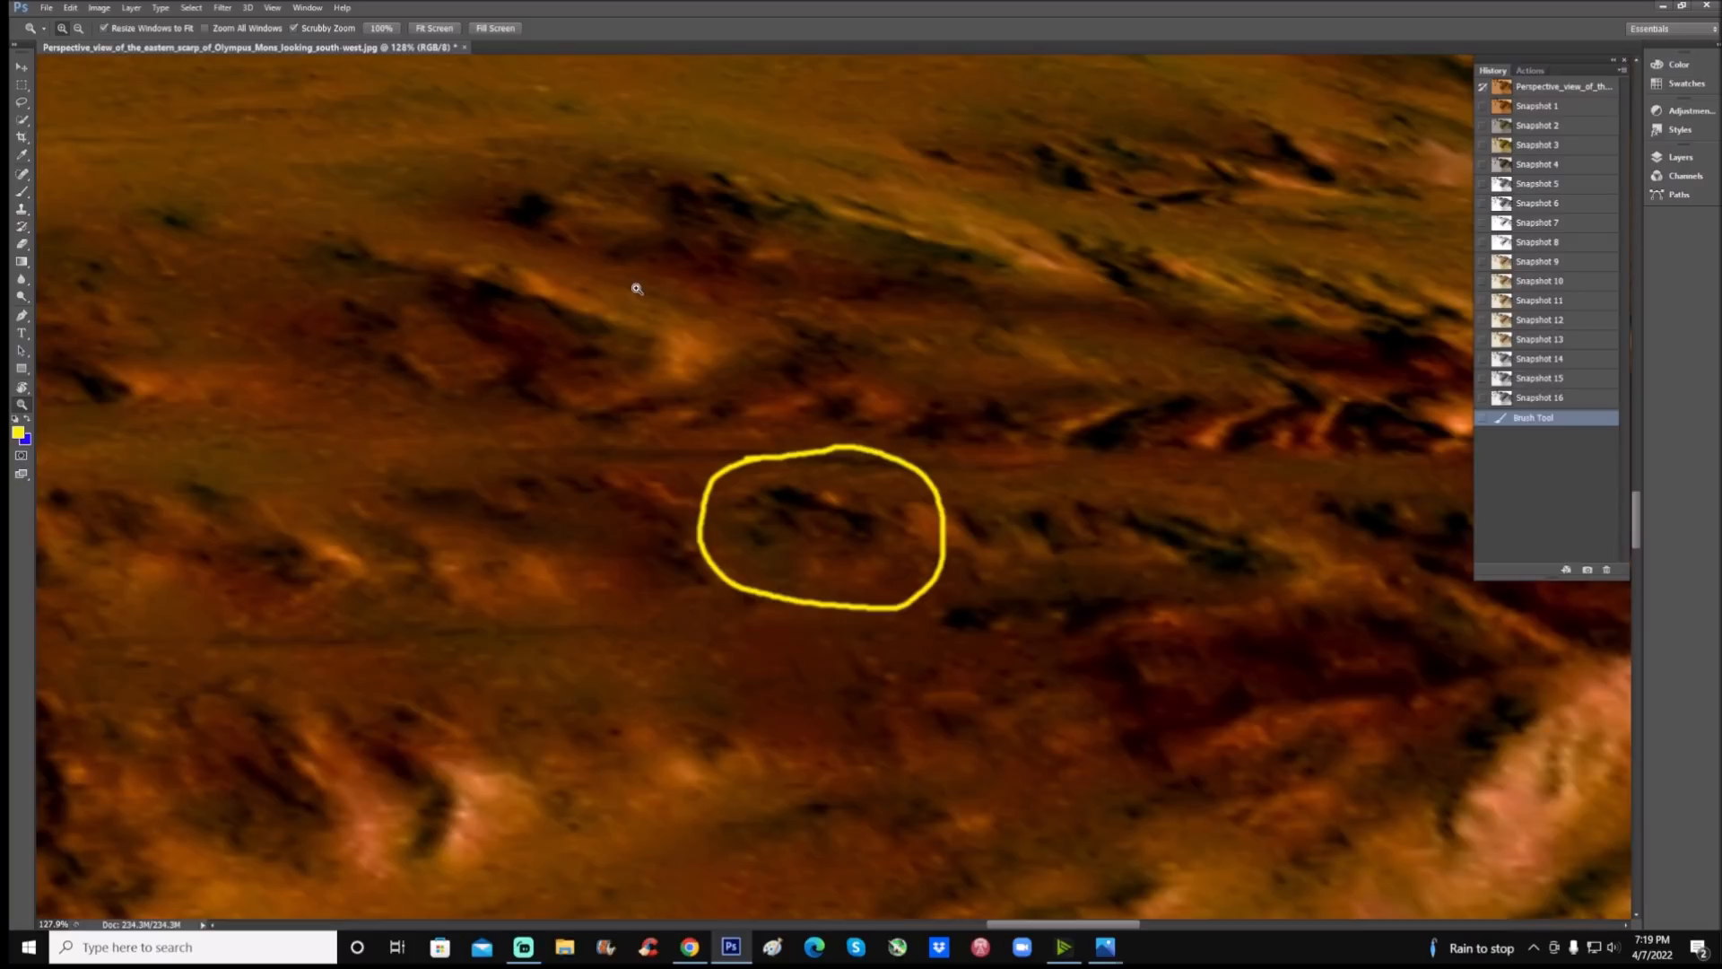
{"action": "mouse_move", "coordinate": [195, 323]}
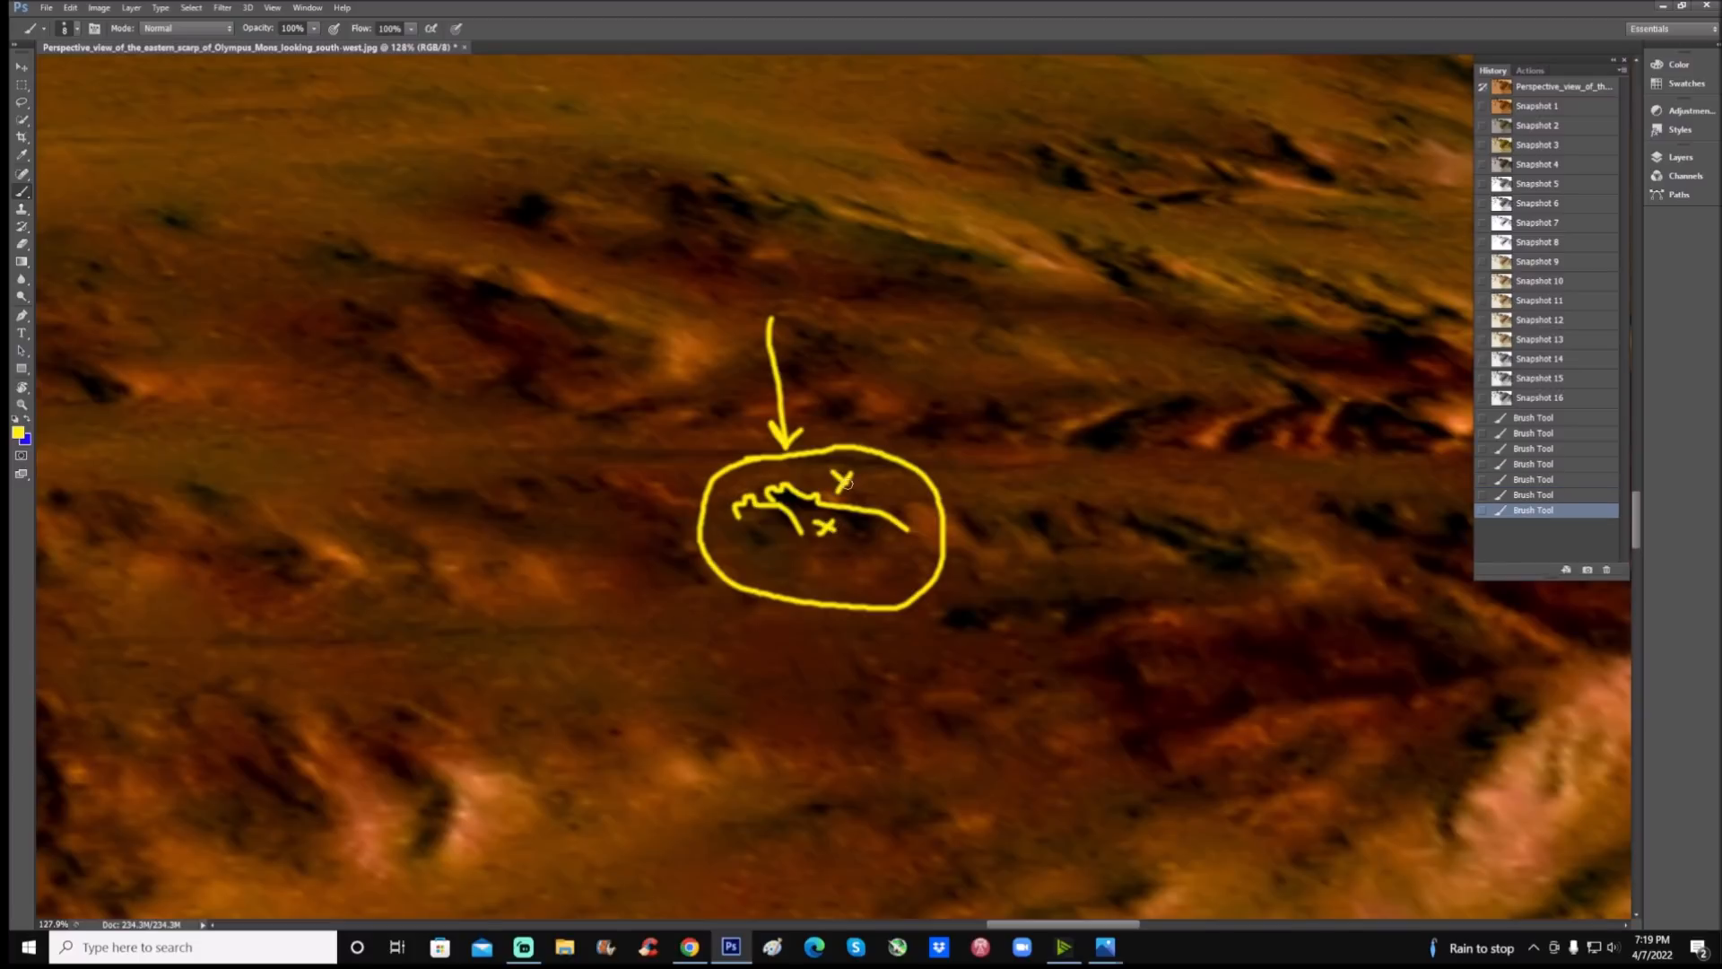
Clear the circle and marks, then restore the unmarked colour Snapshot 1
{"action": "left_click", "coordinate": [1535, 417]}
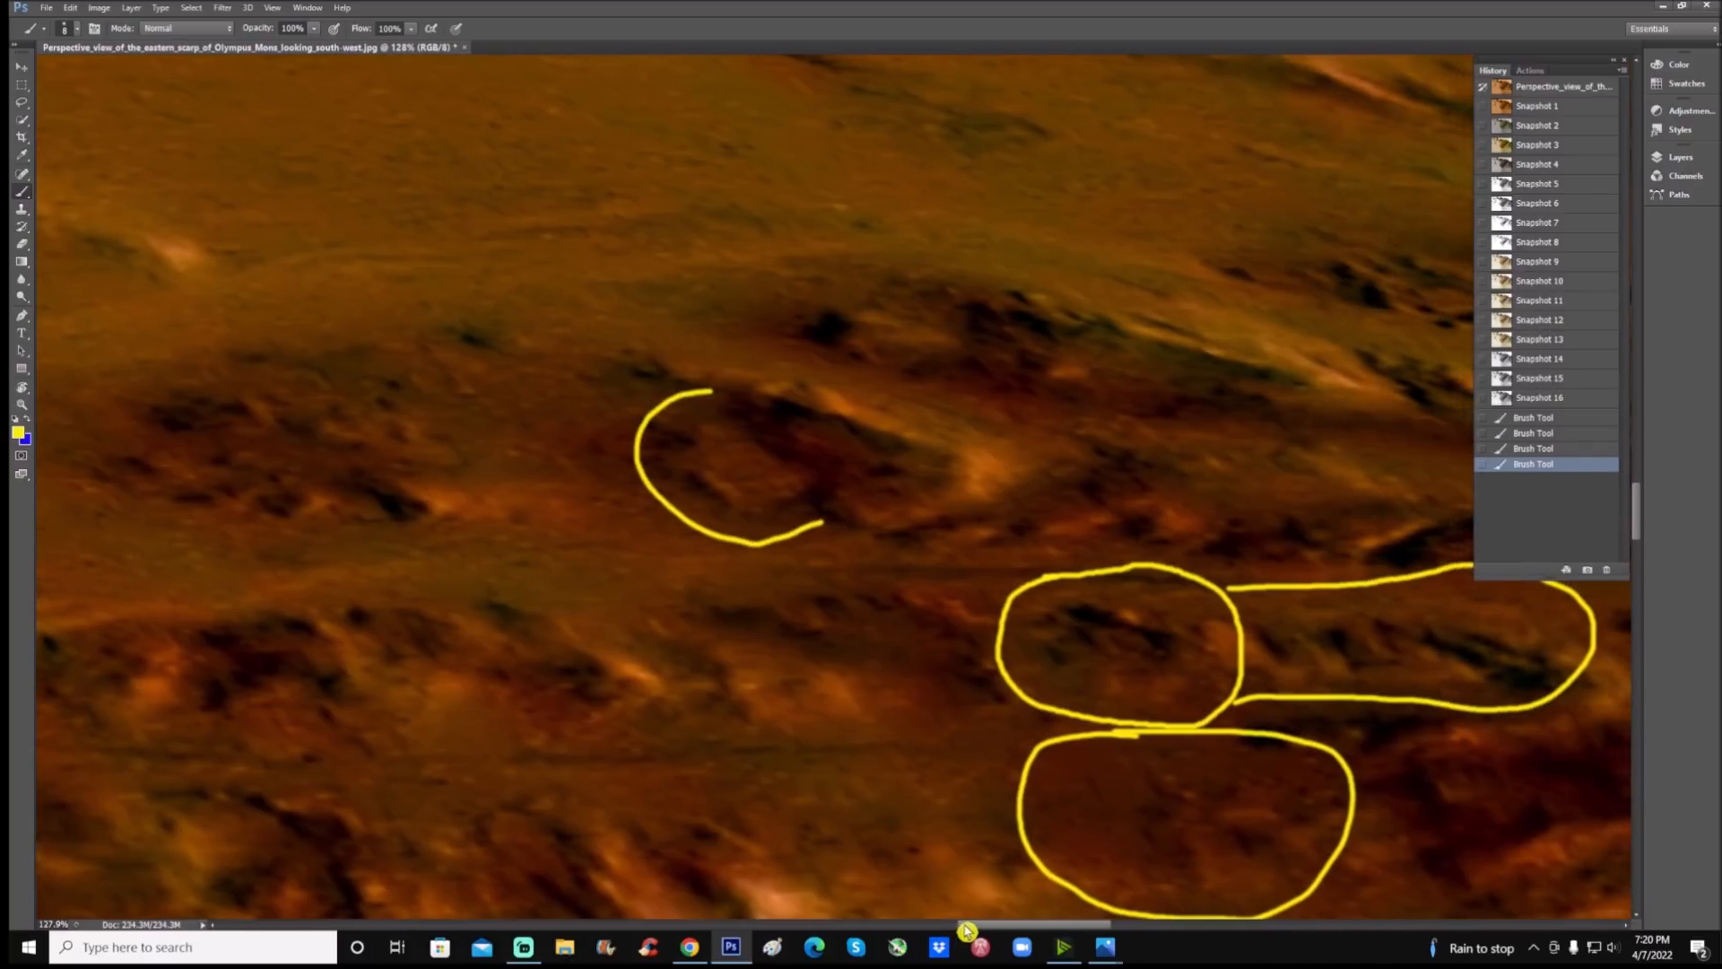
{"action": "mouse_move", "coordinate": [897, 831]}
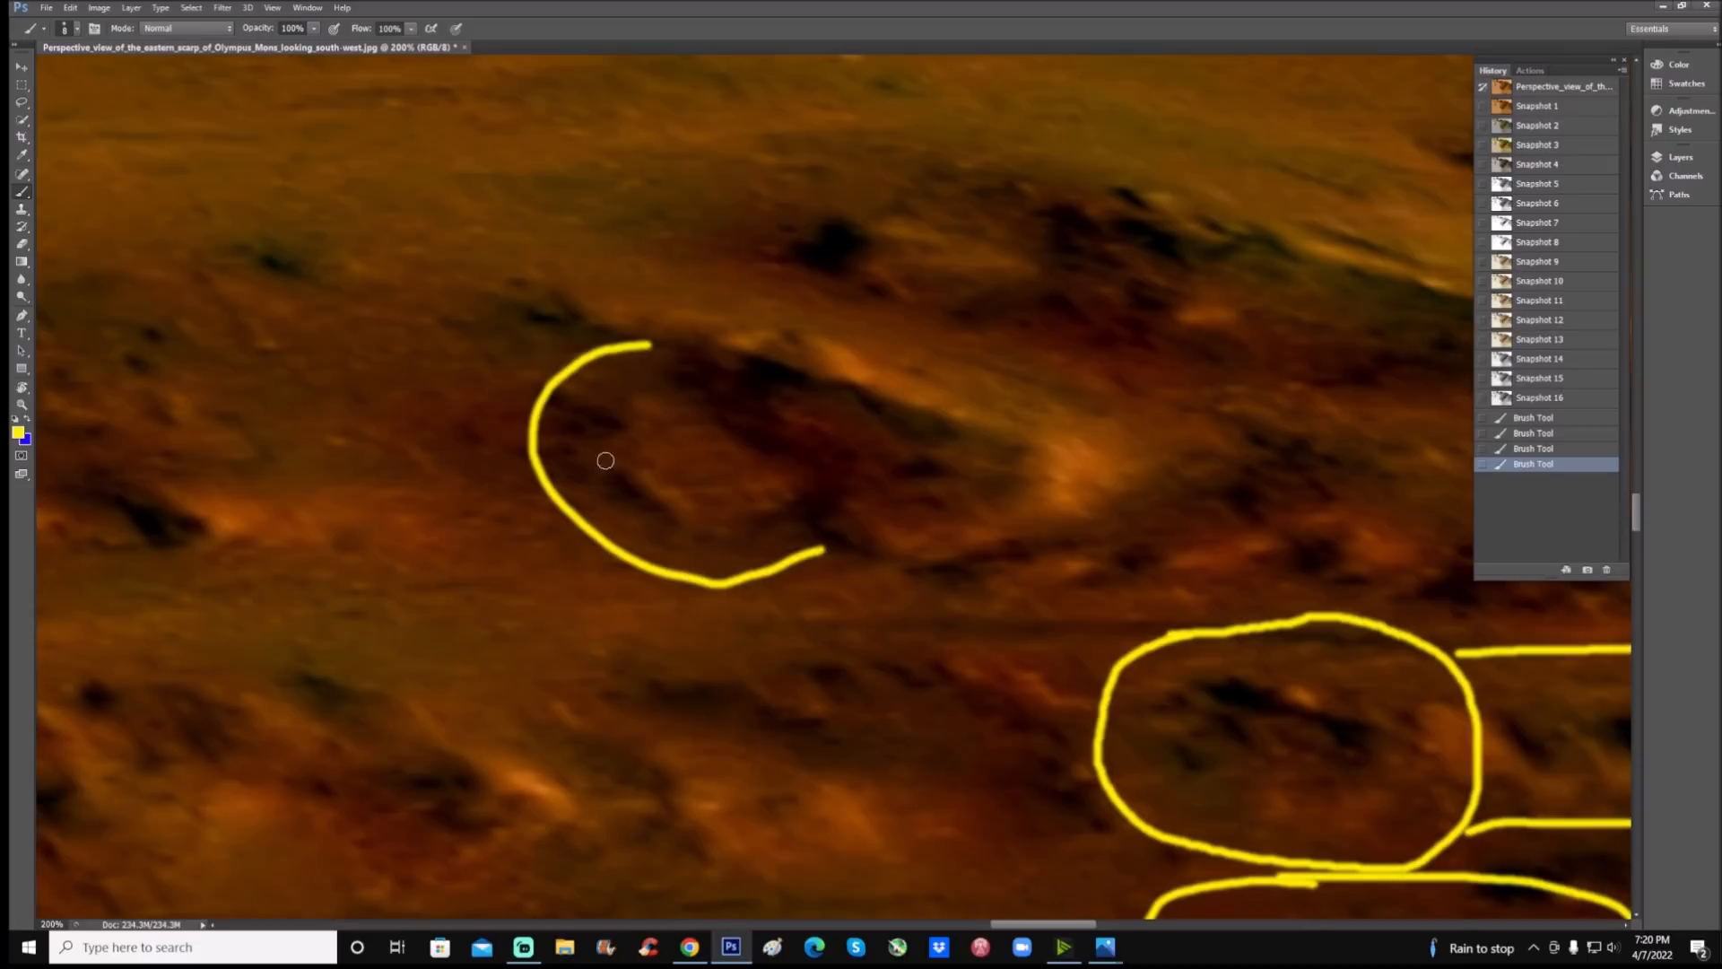
{"action": "mouse_move", "coordinate": [730, 534]}
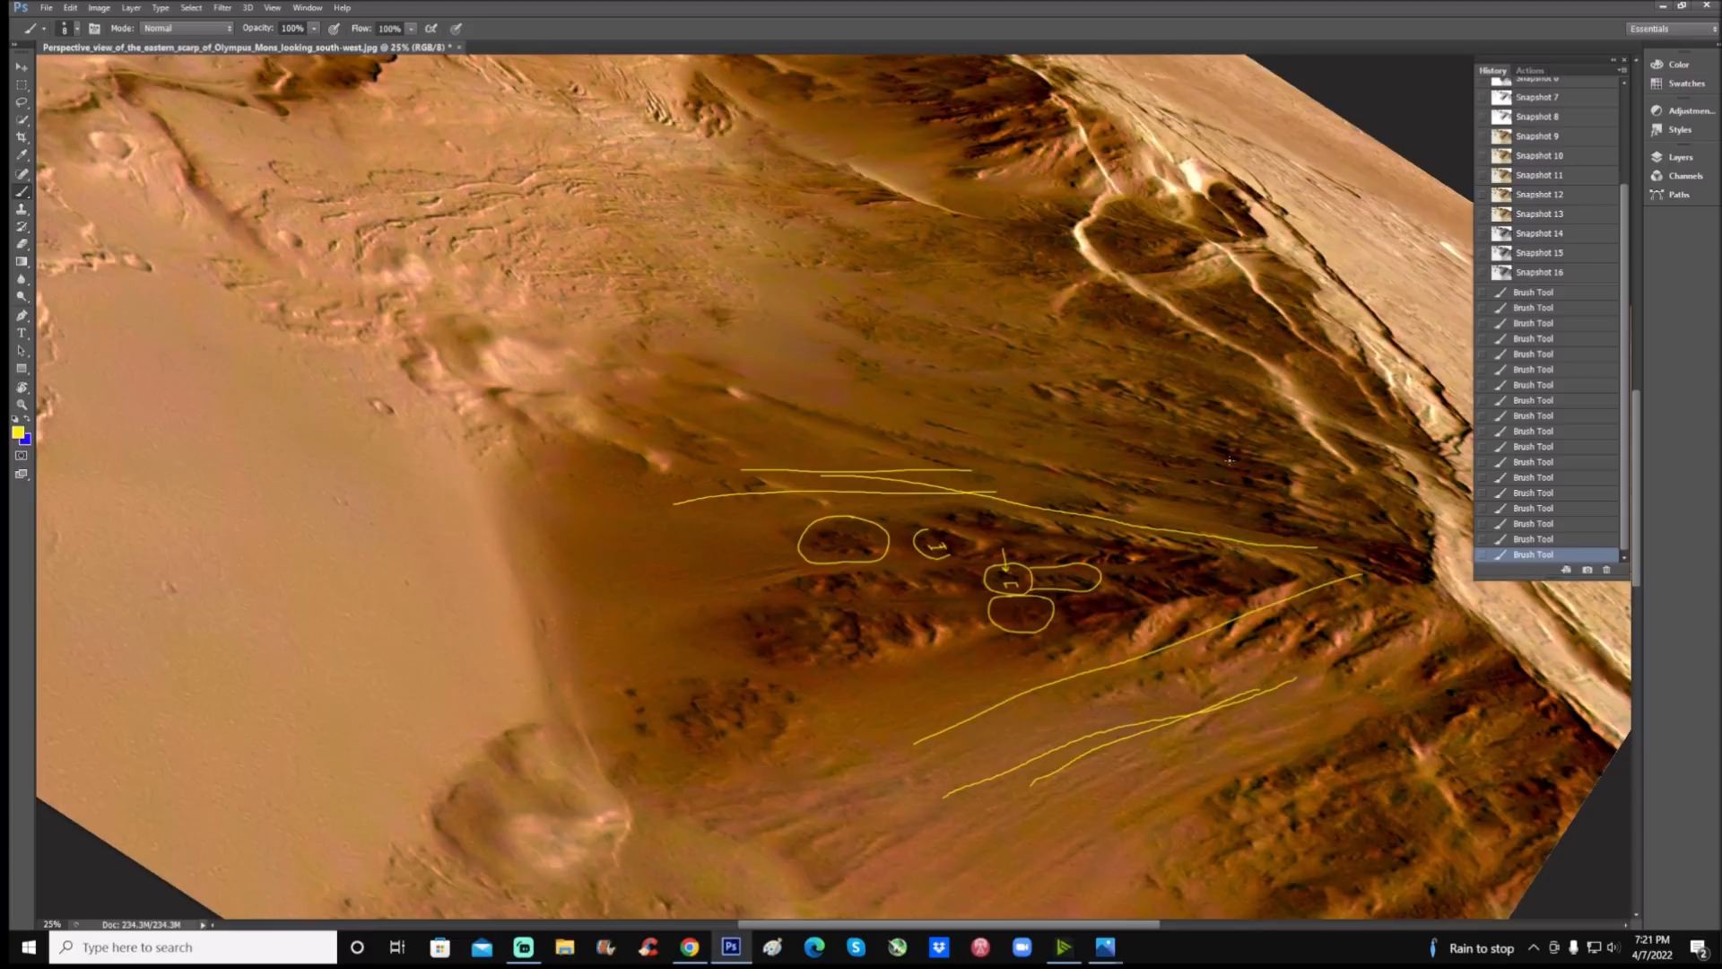
{"action": "left_click", "coordinate": [1536, 106]}
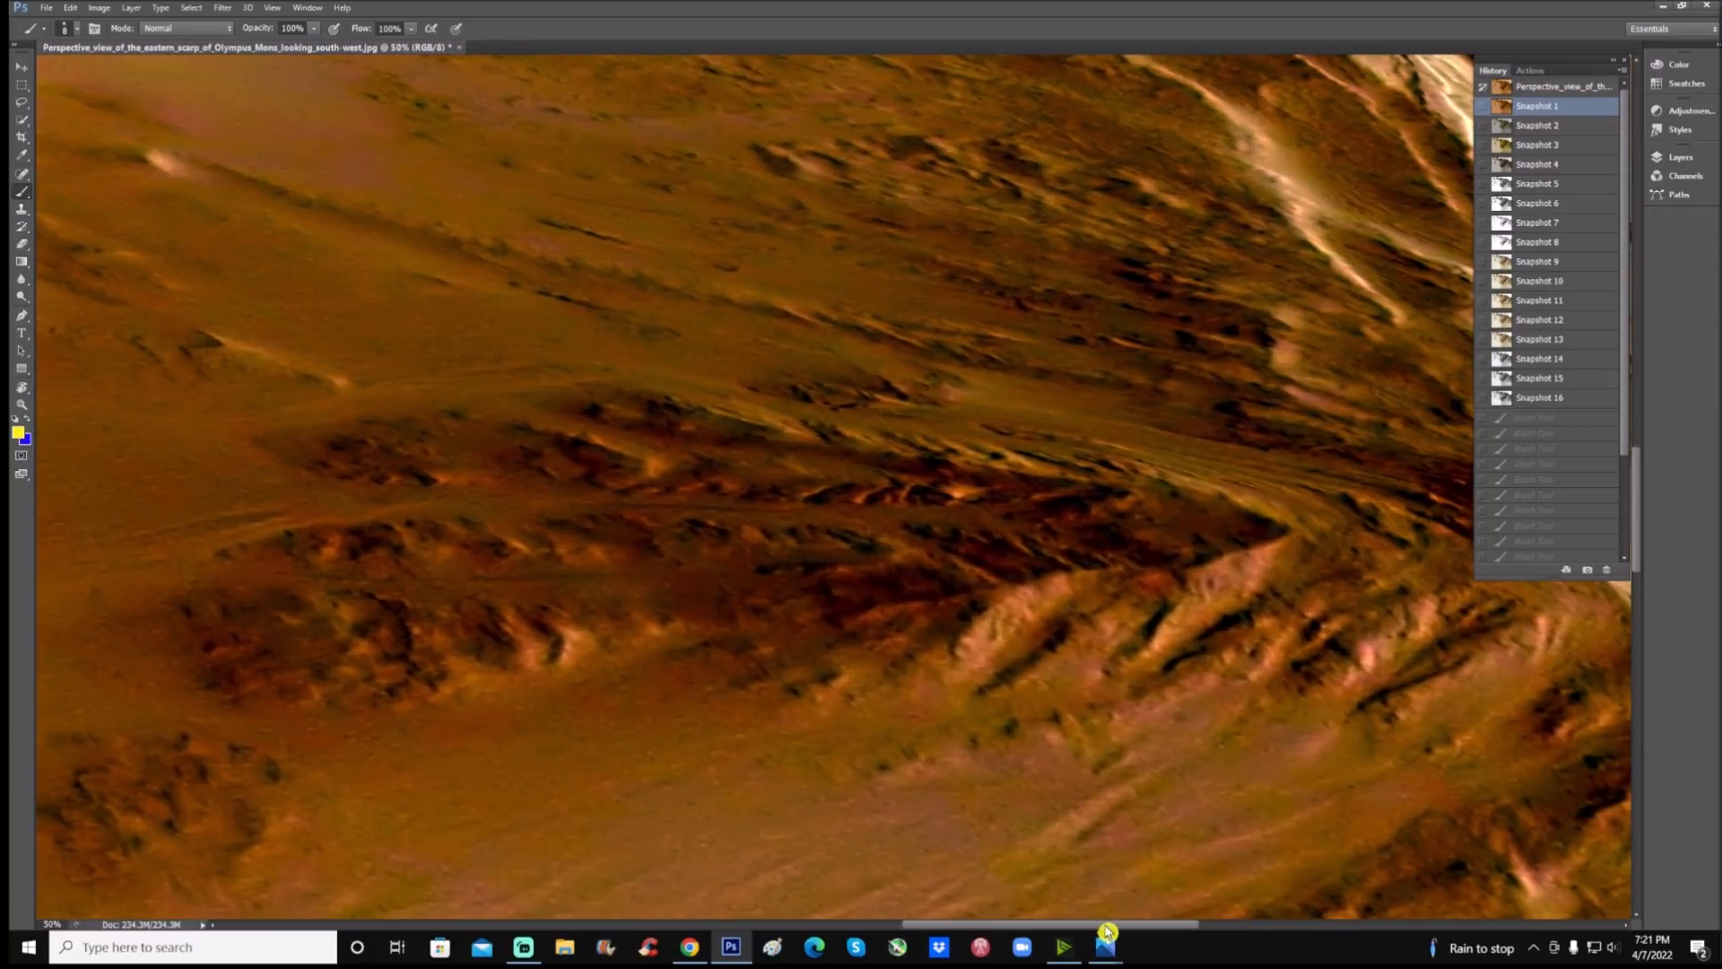
Show green-tinted Snapshot 2, then the yellow-green Snapshot 3 version
{"action": "left_click", "coordinate": [1537, 123]}
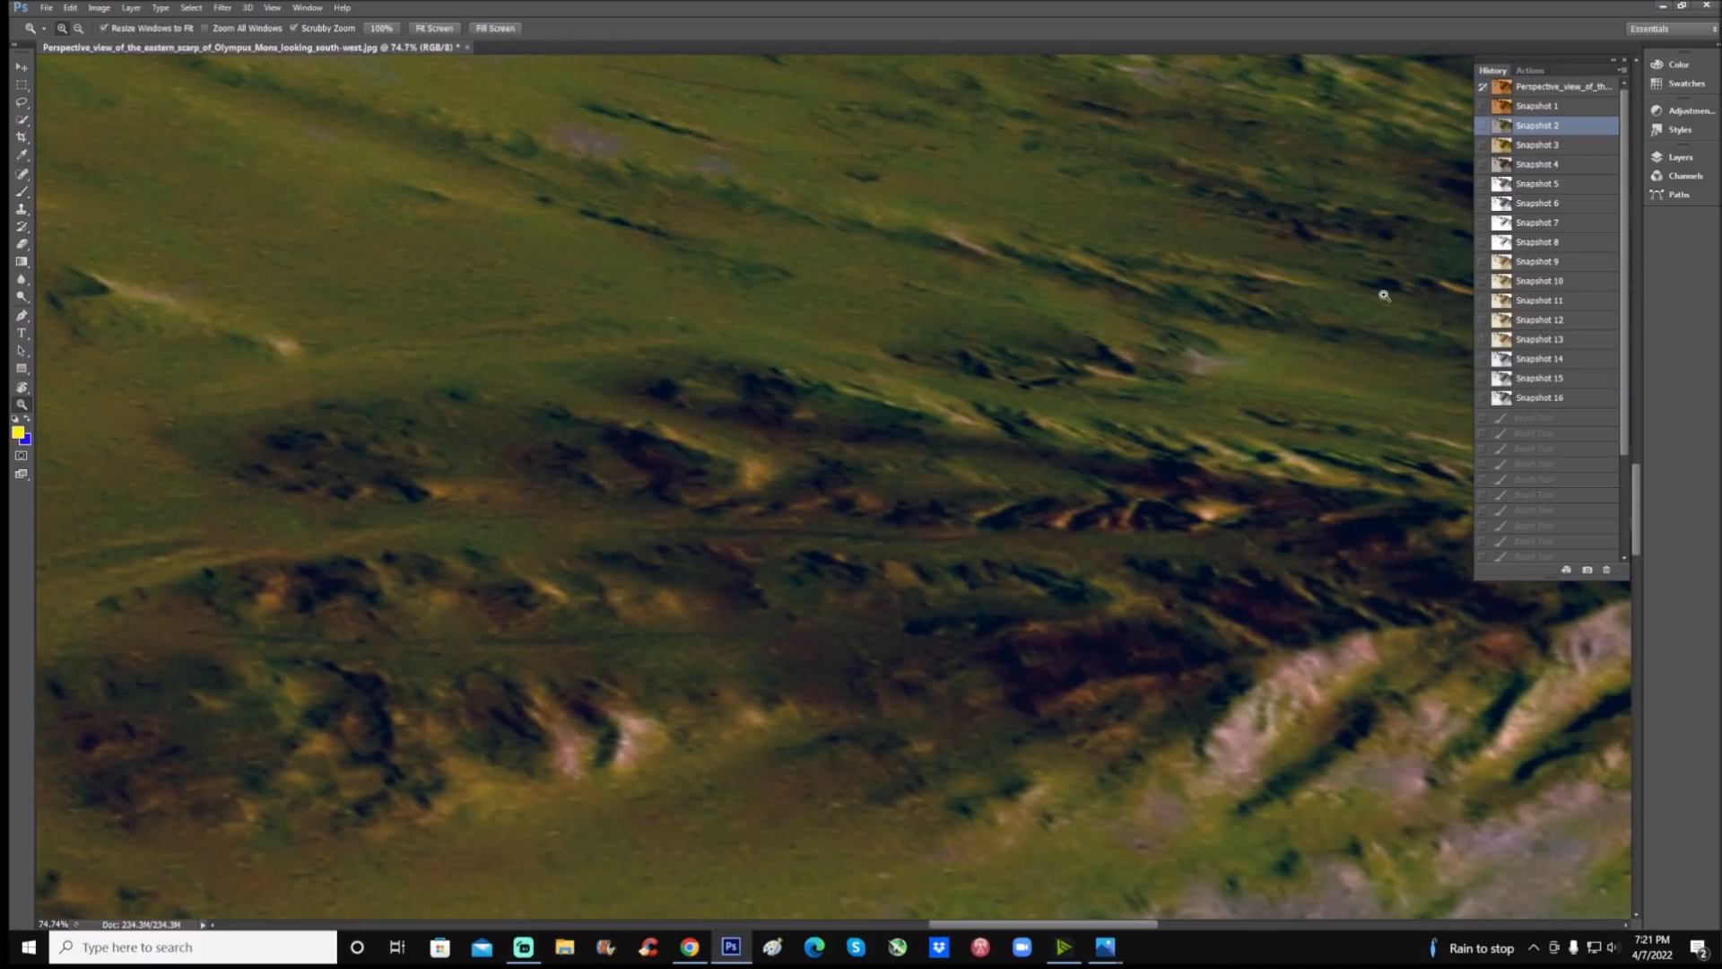
{"action": "left_click", "coordinate": [1537, 144]}
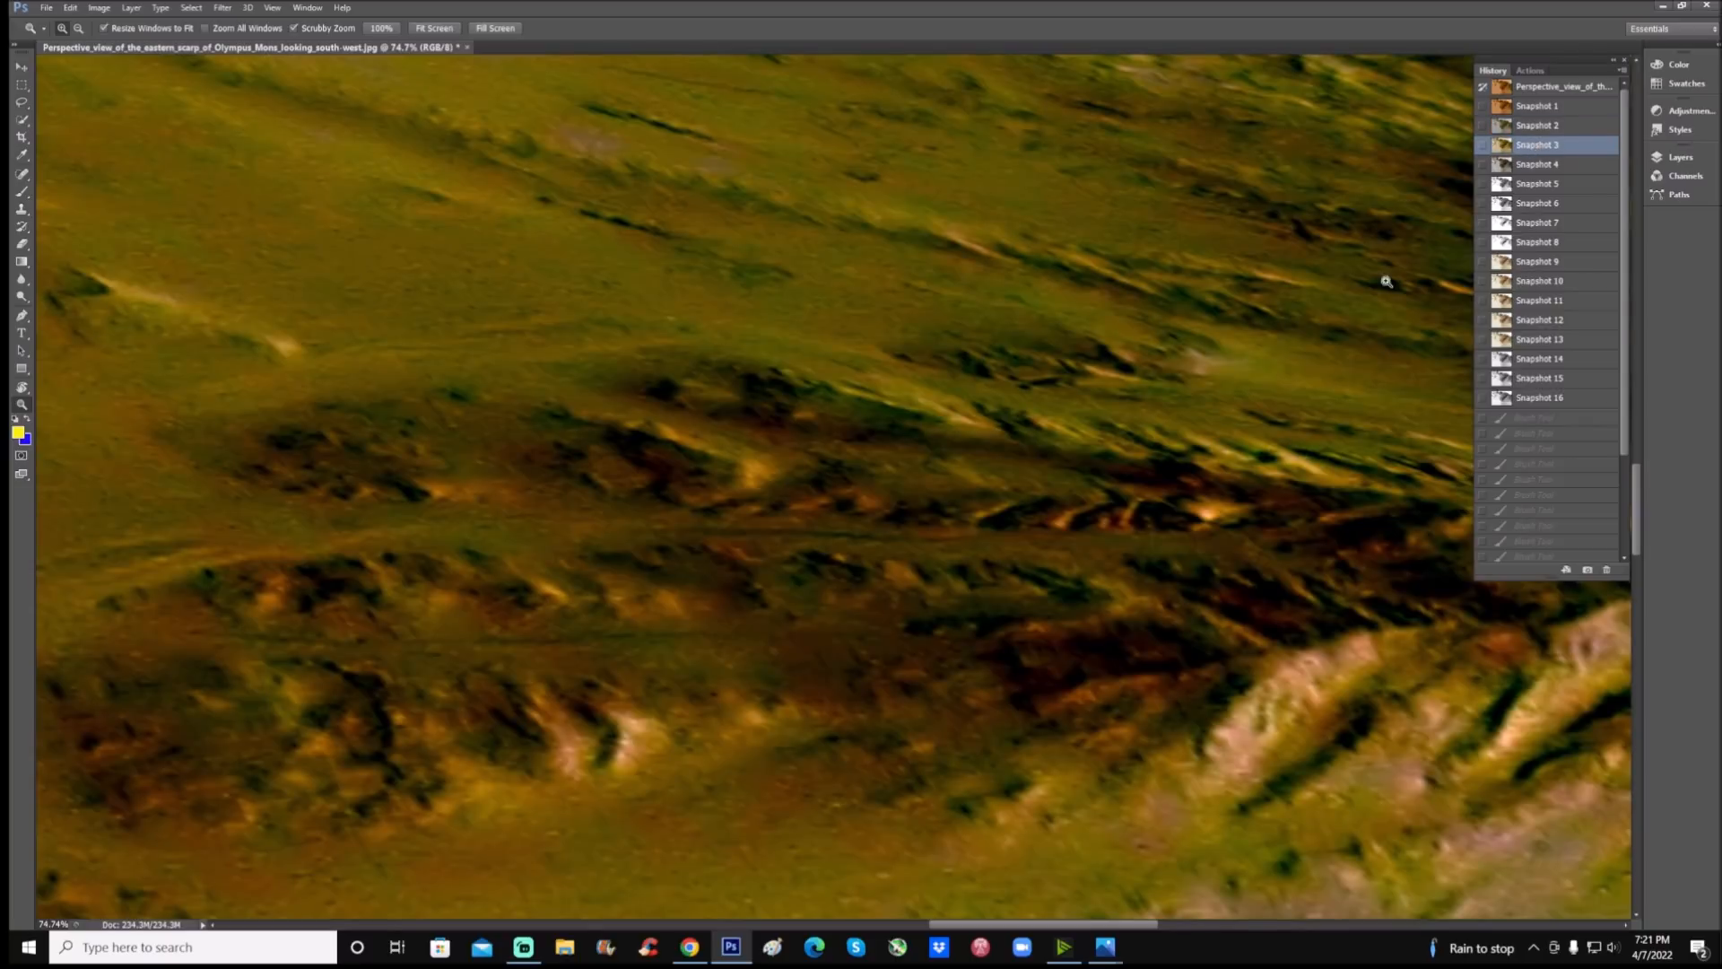
{"action": "mouse_move", "coordinate": [1393, 405]}
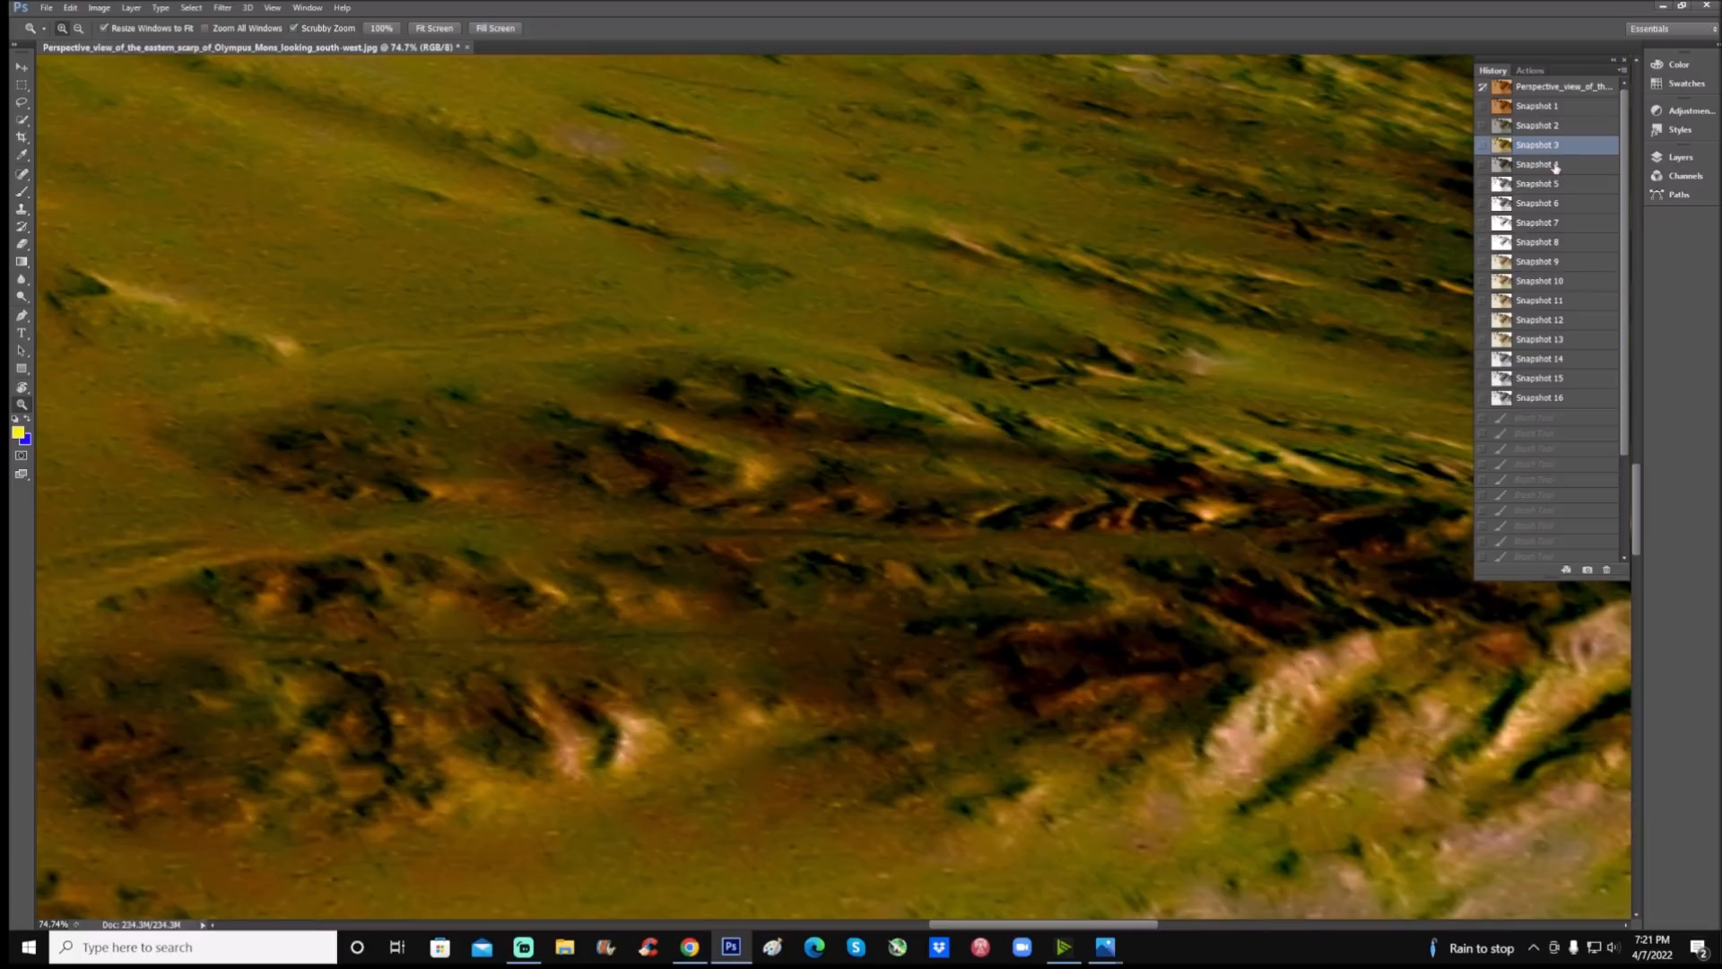
Show a black-and-white snapshot, remove the yellow ovals, and restore unmarked Snapshot 8
{"action": "left_click", "coordinate": [1537, 183]}
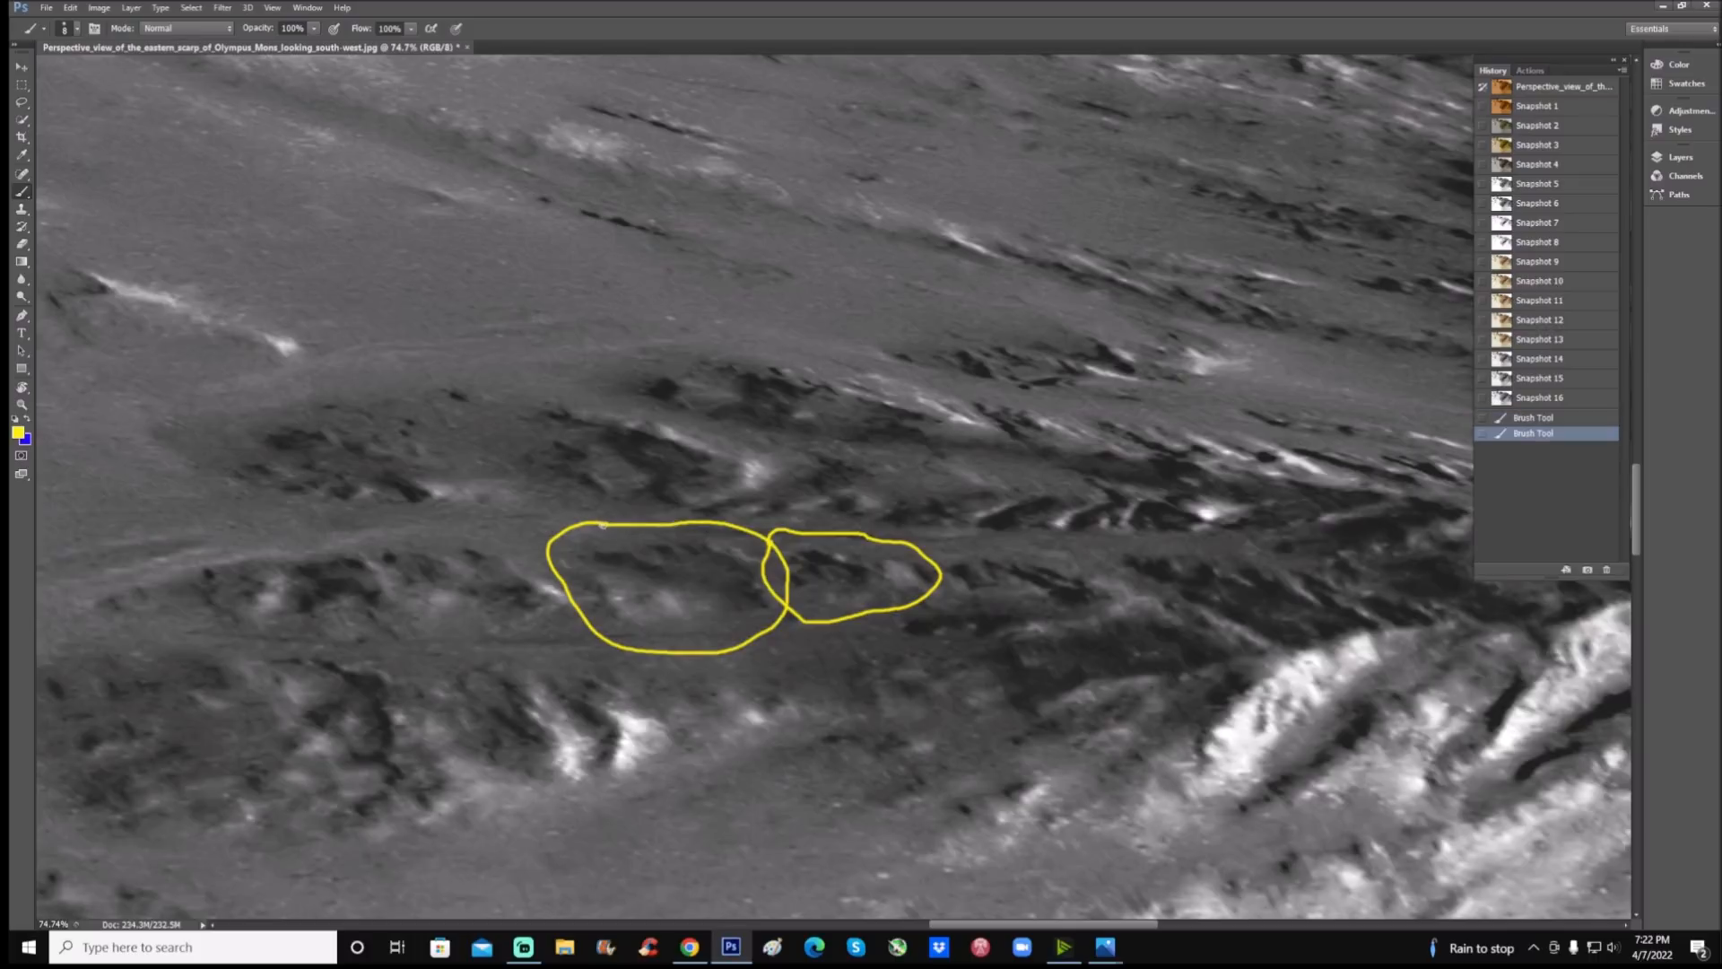
{"action": "mouse_move", "coordinate": [480, 626]}
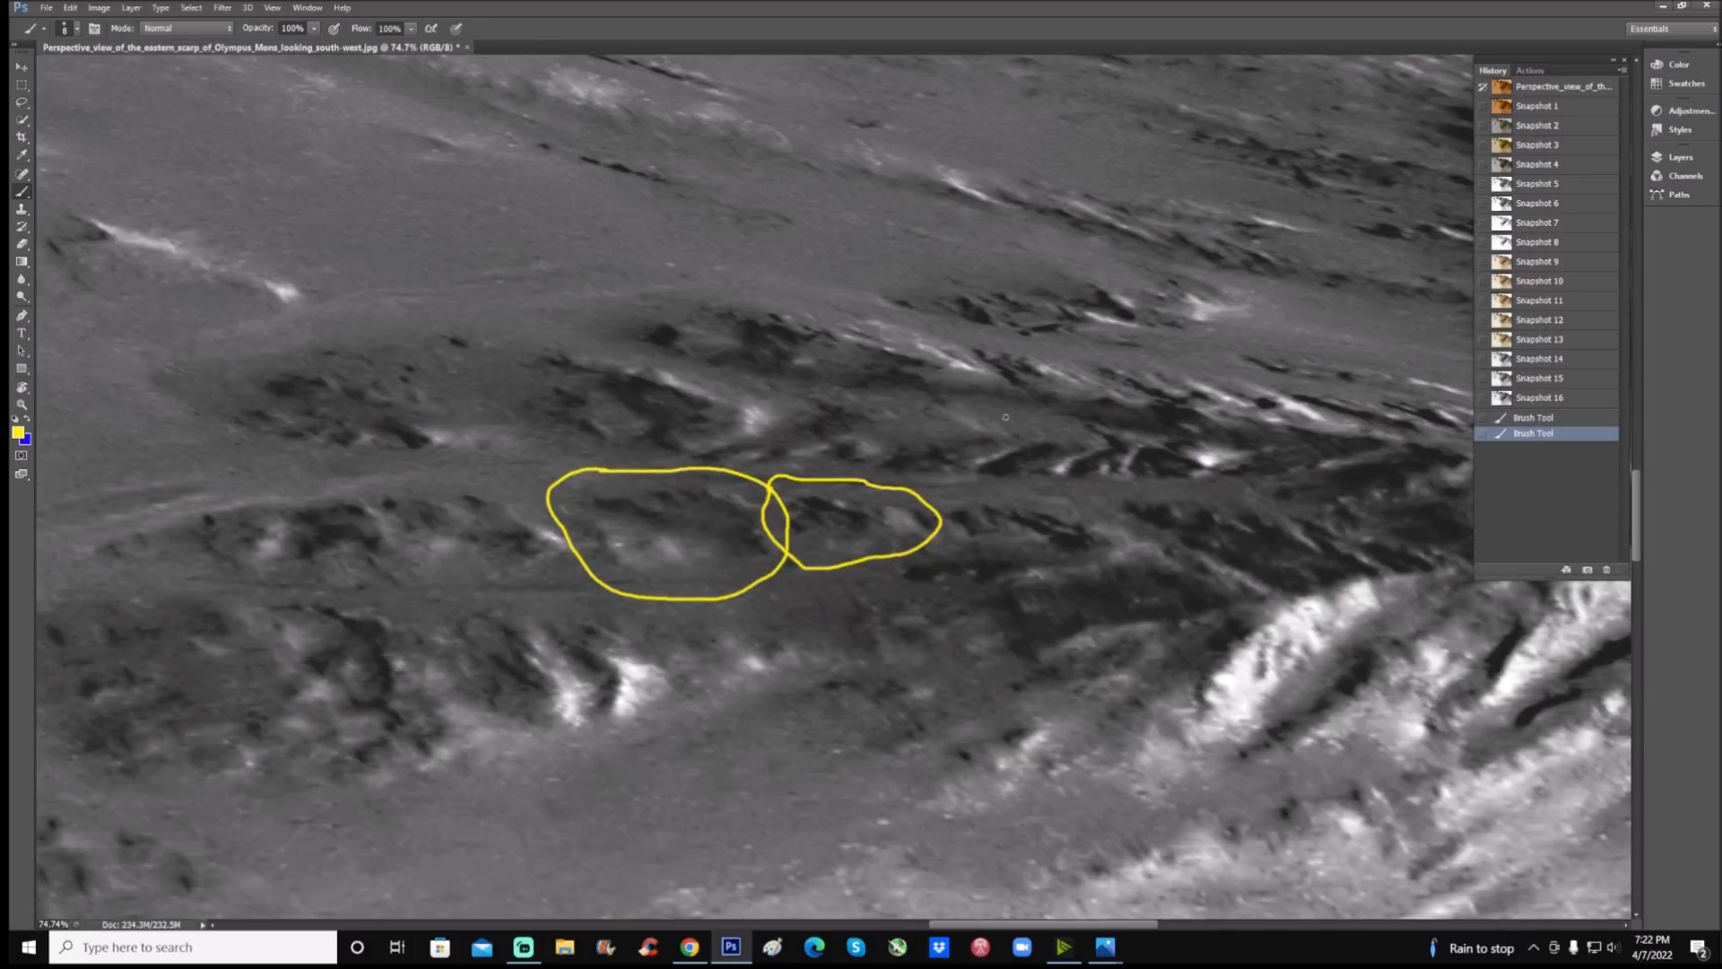
{"action": "left_click", "coordinate": [1538, 240]}
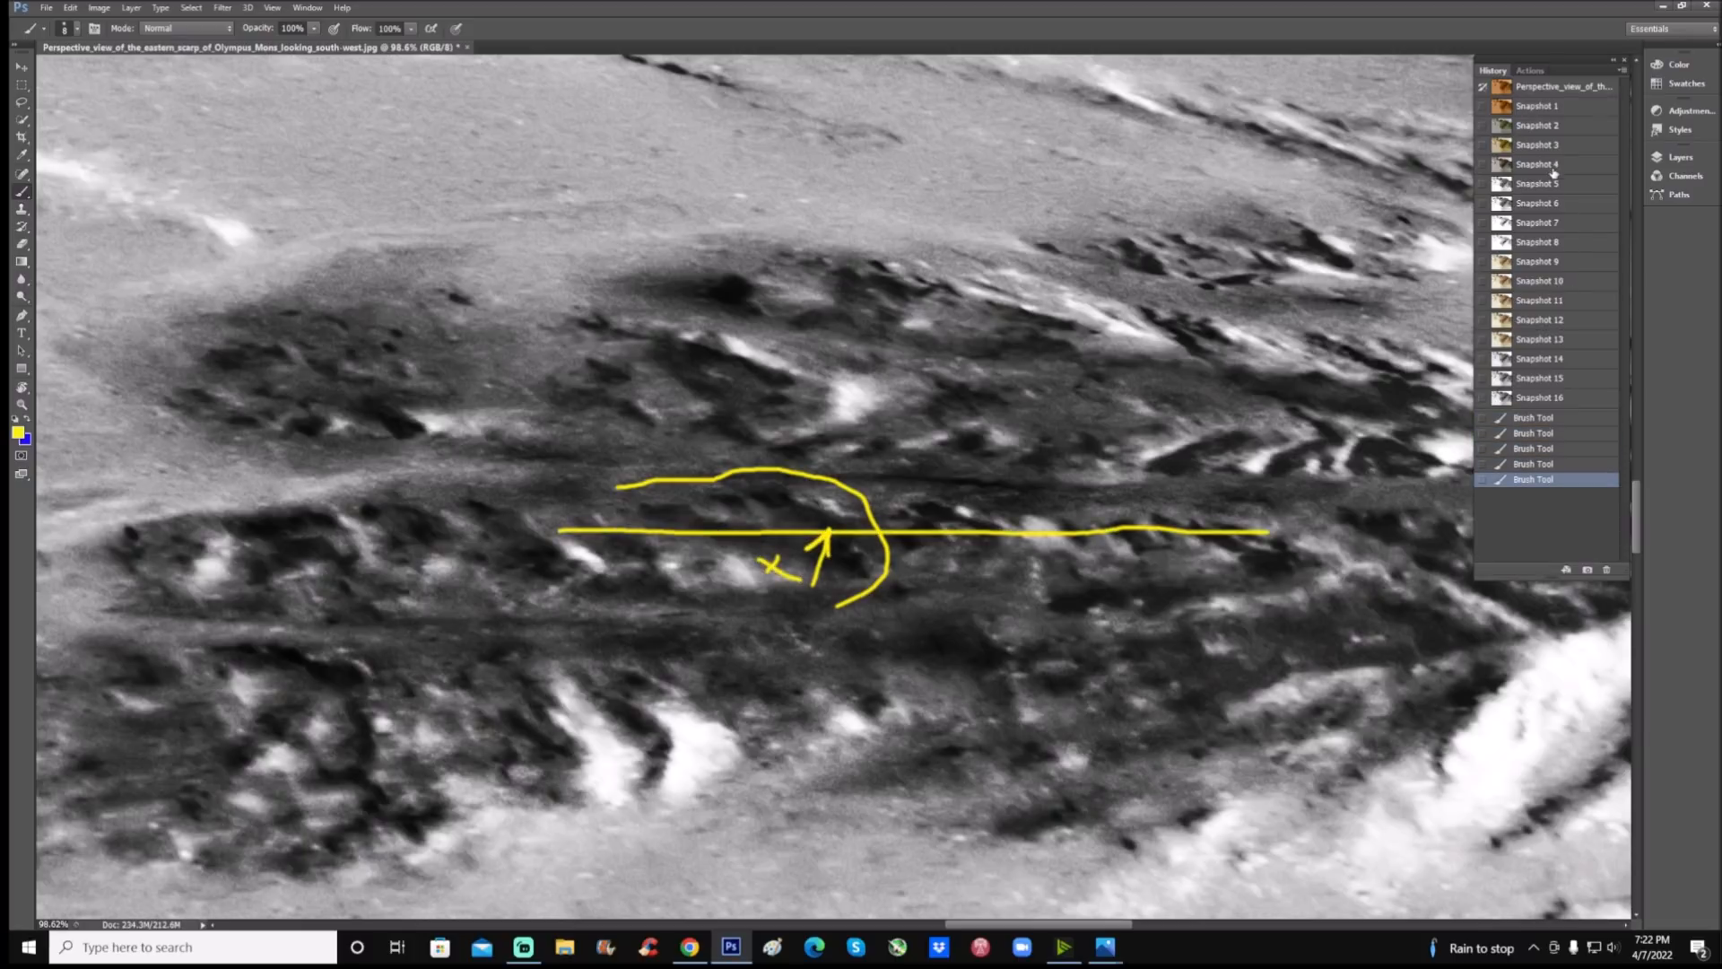
{"action": "left_click", "coordinate": [1537, 241]}
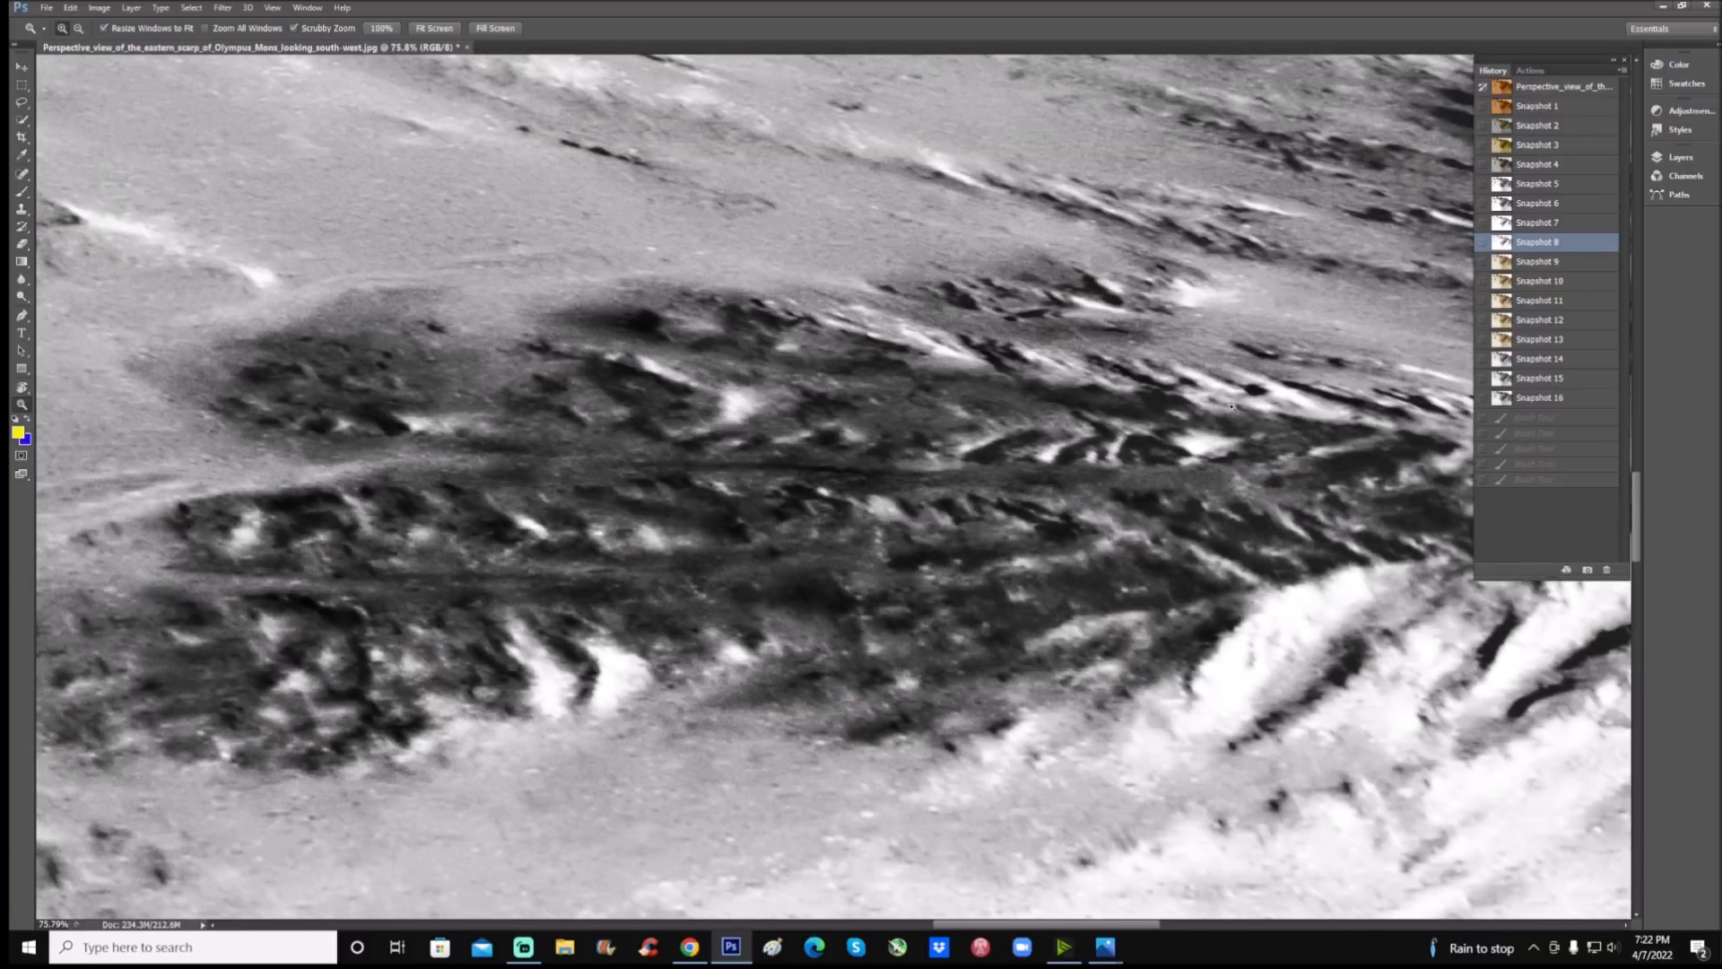
Show brown-tinted Snapshot 13, hide the History list, and select the yellow brush
{"action": "left_click", "coordinate": [1539, 338]}
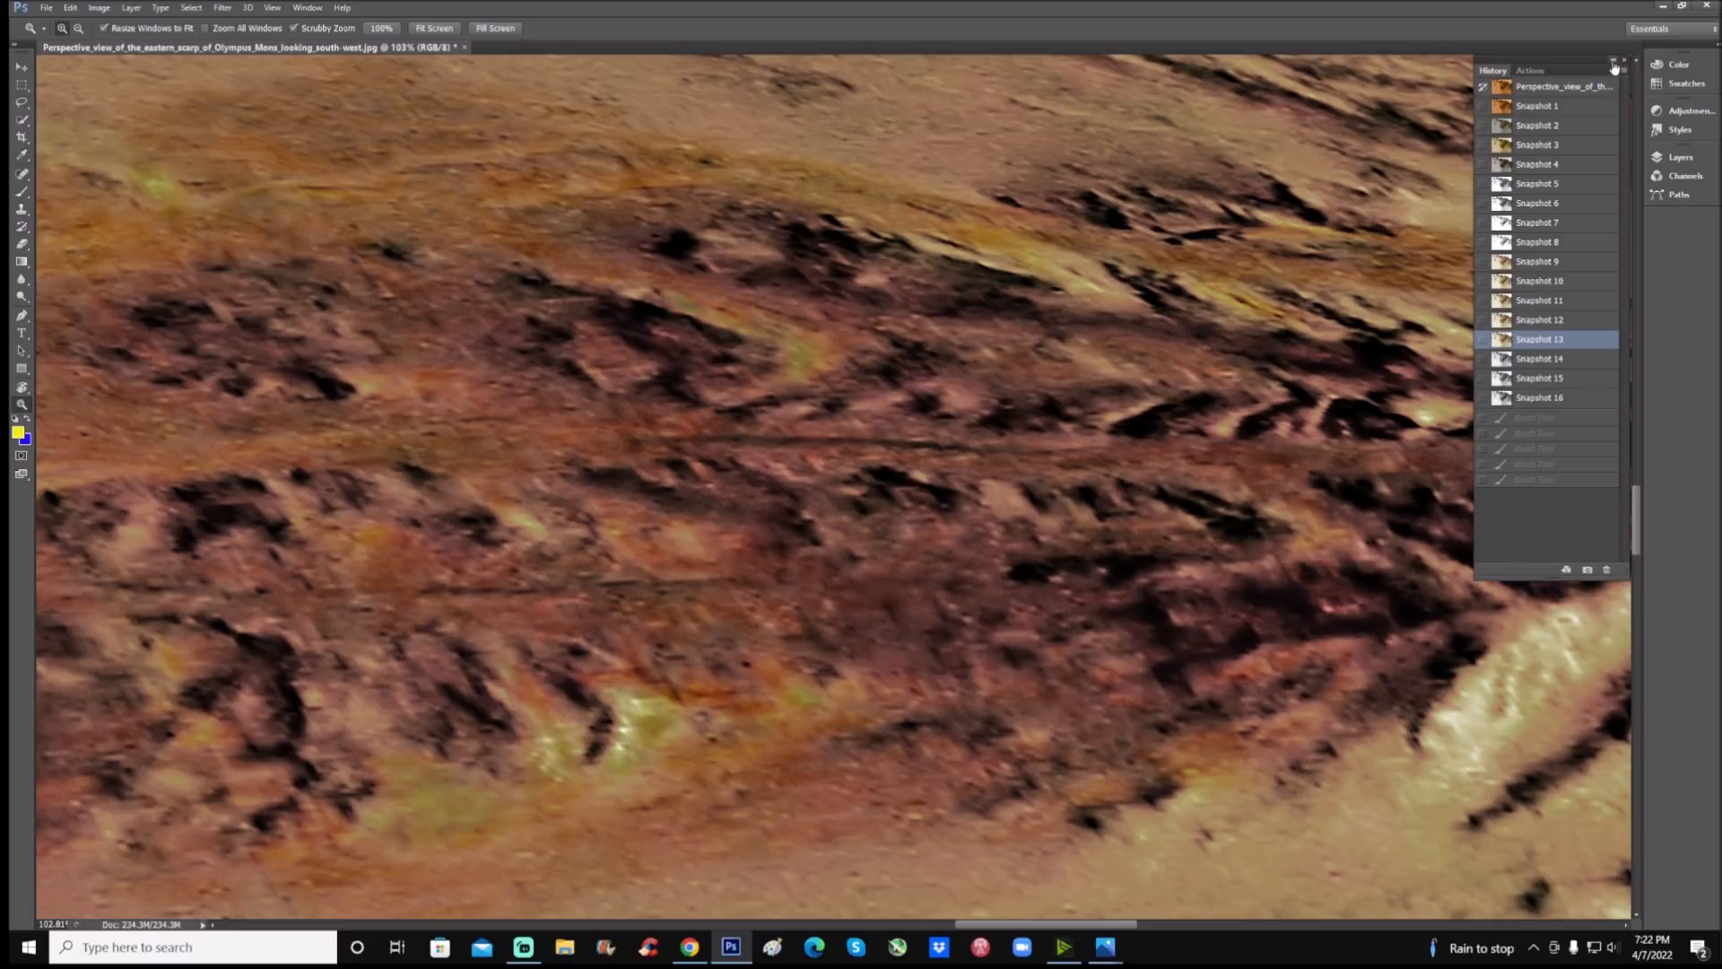
{"action": "left_click", "coordinate": [1615, 63]}
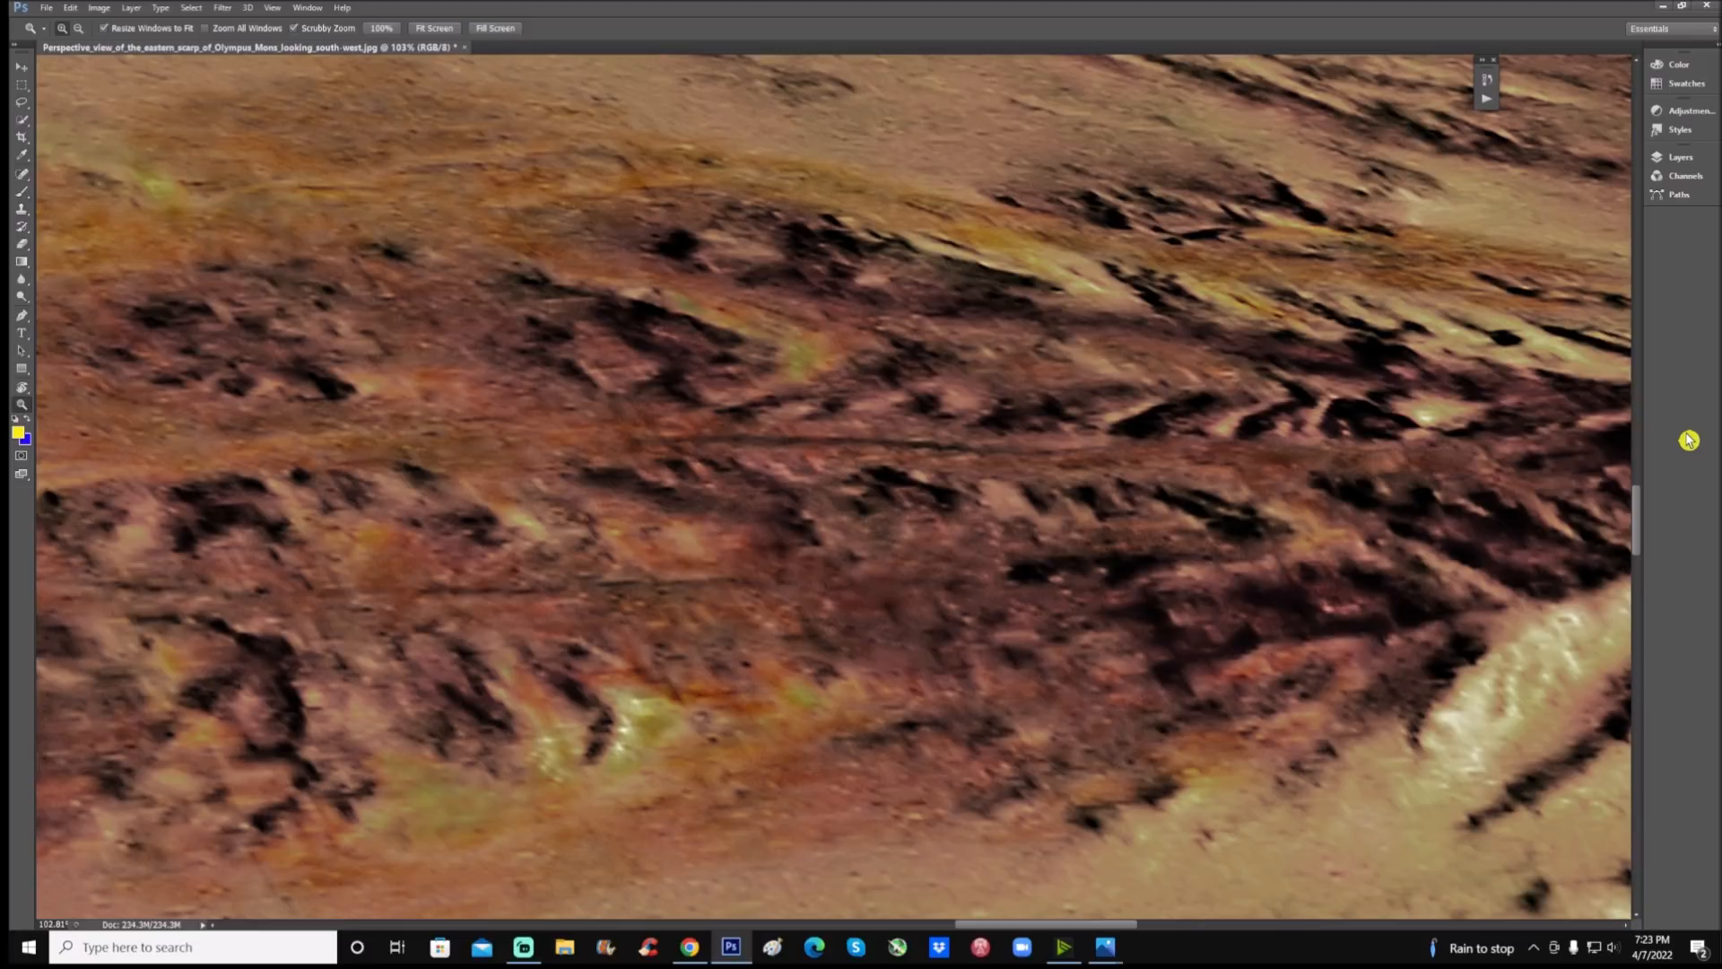
{"action": "mouse_move", "coordinate": [855, 591]}
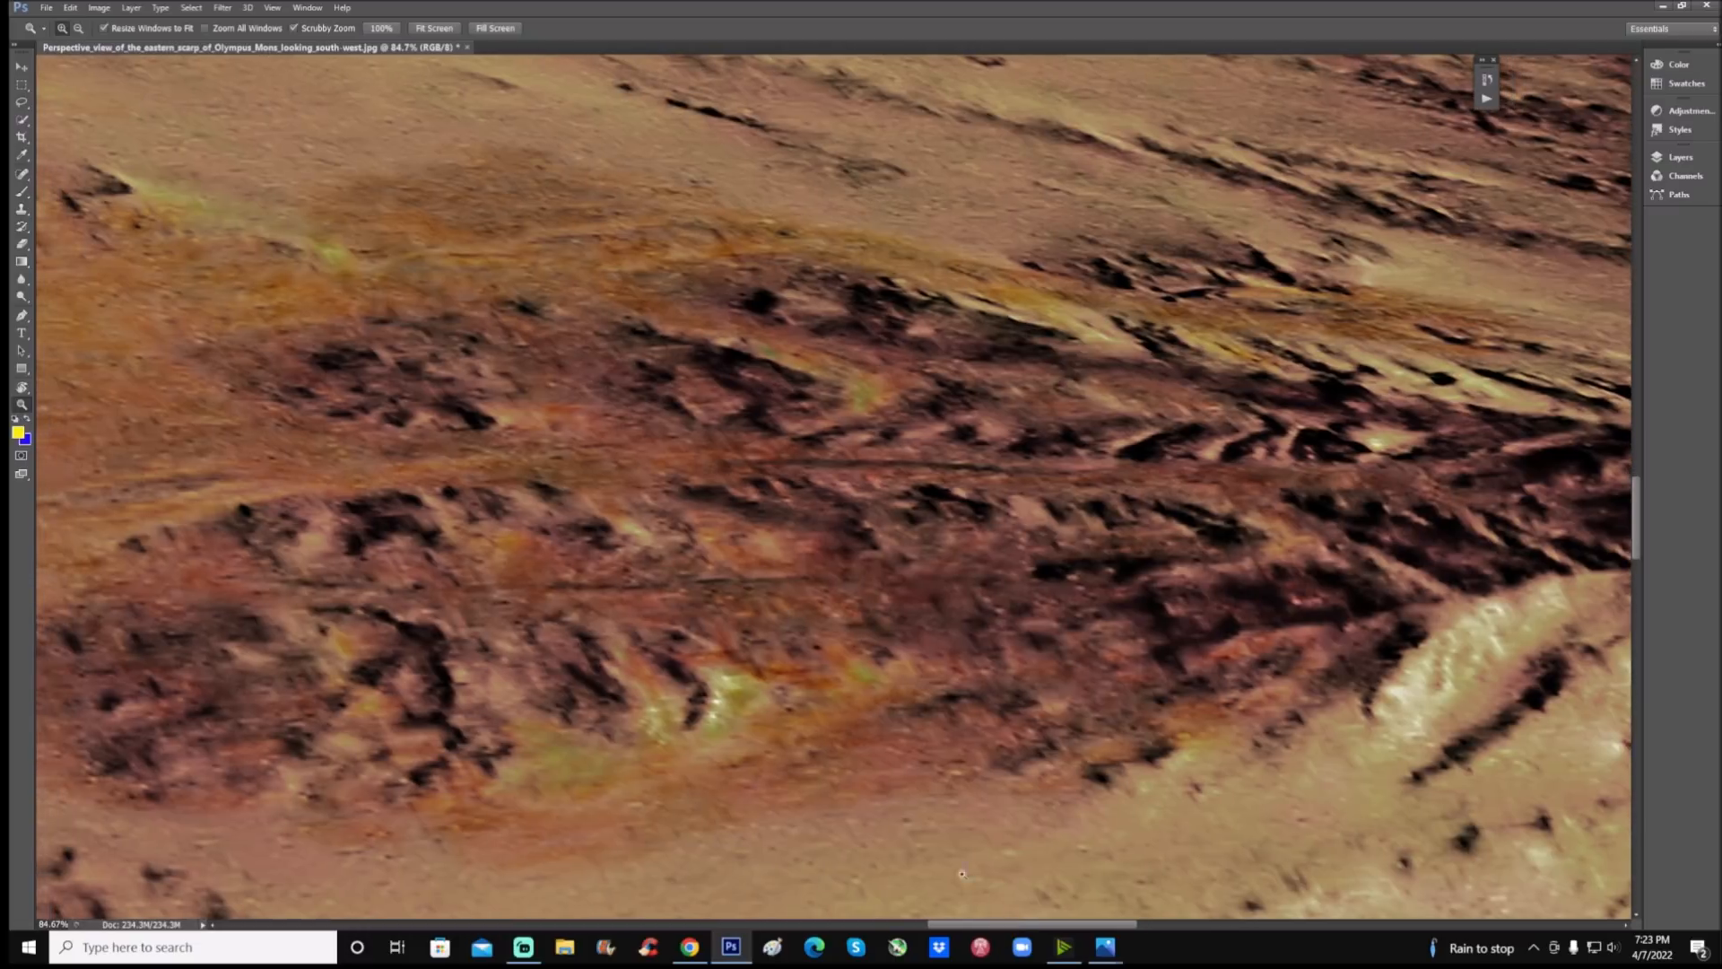
{"action": "mouse_move", "coordinate": [1532, 548]}
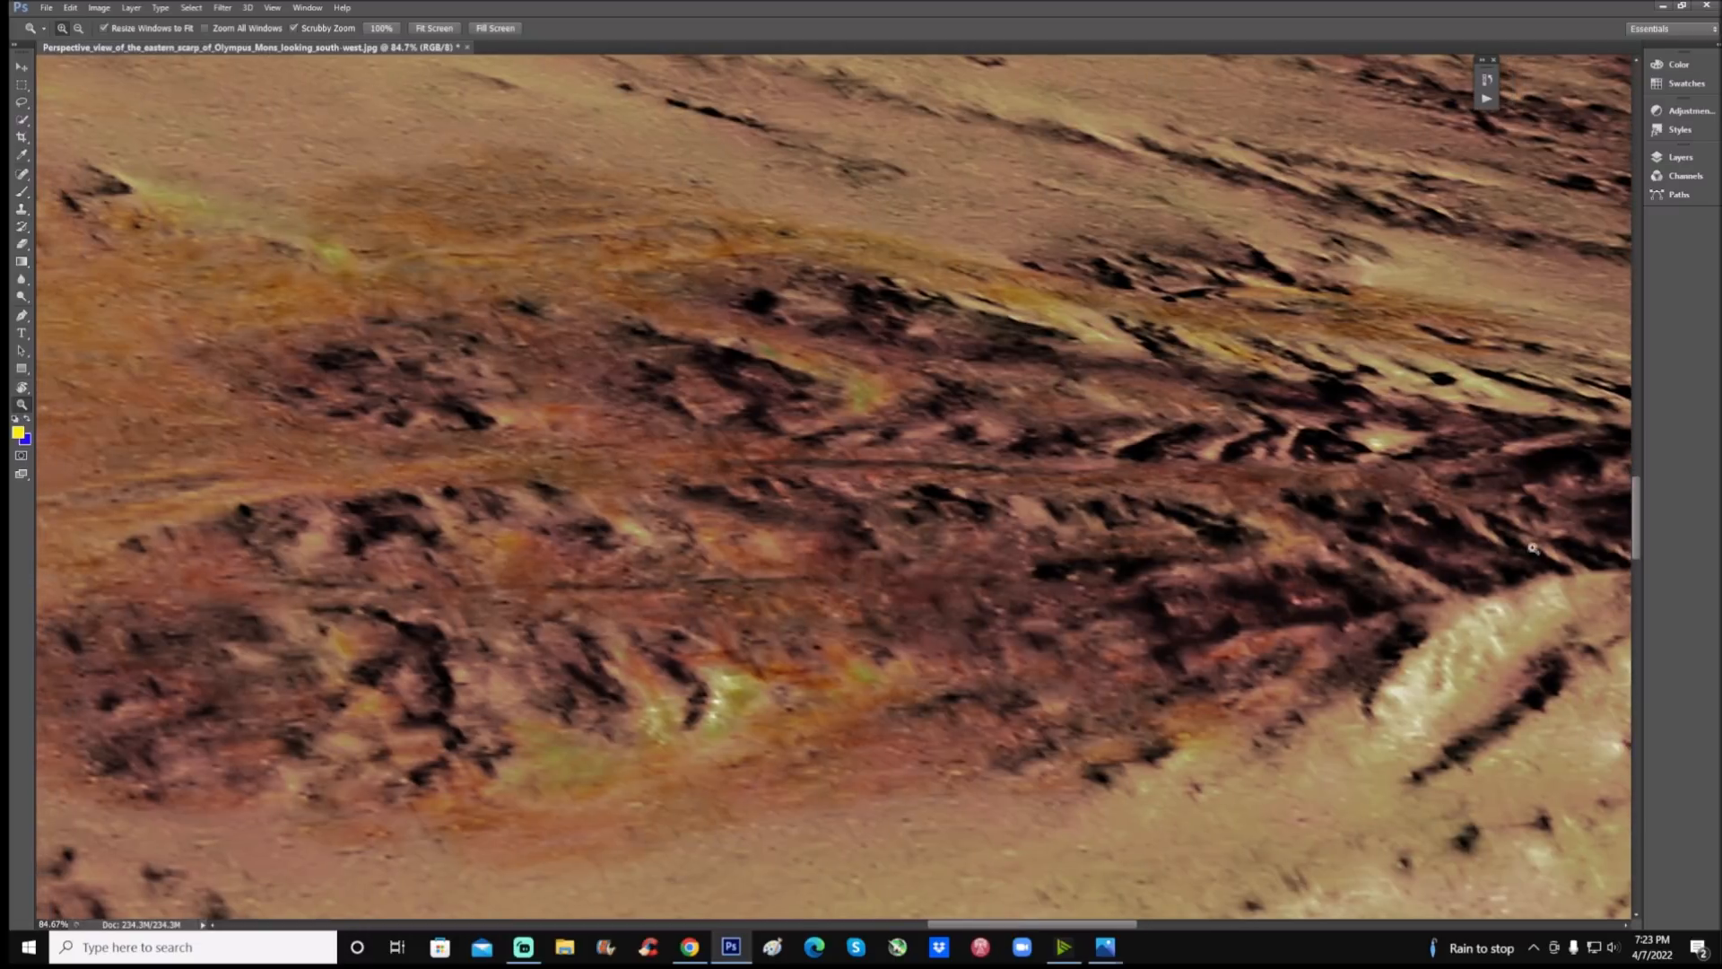
{"action": "mouse_move", "coordinate": [1212, 406]}
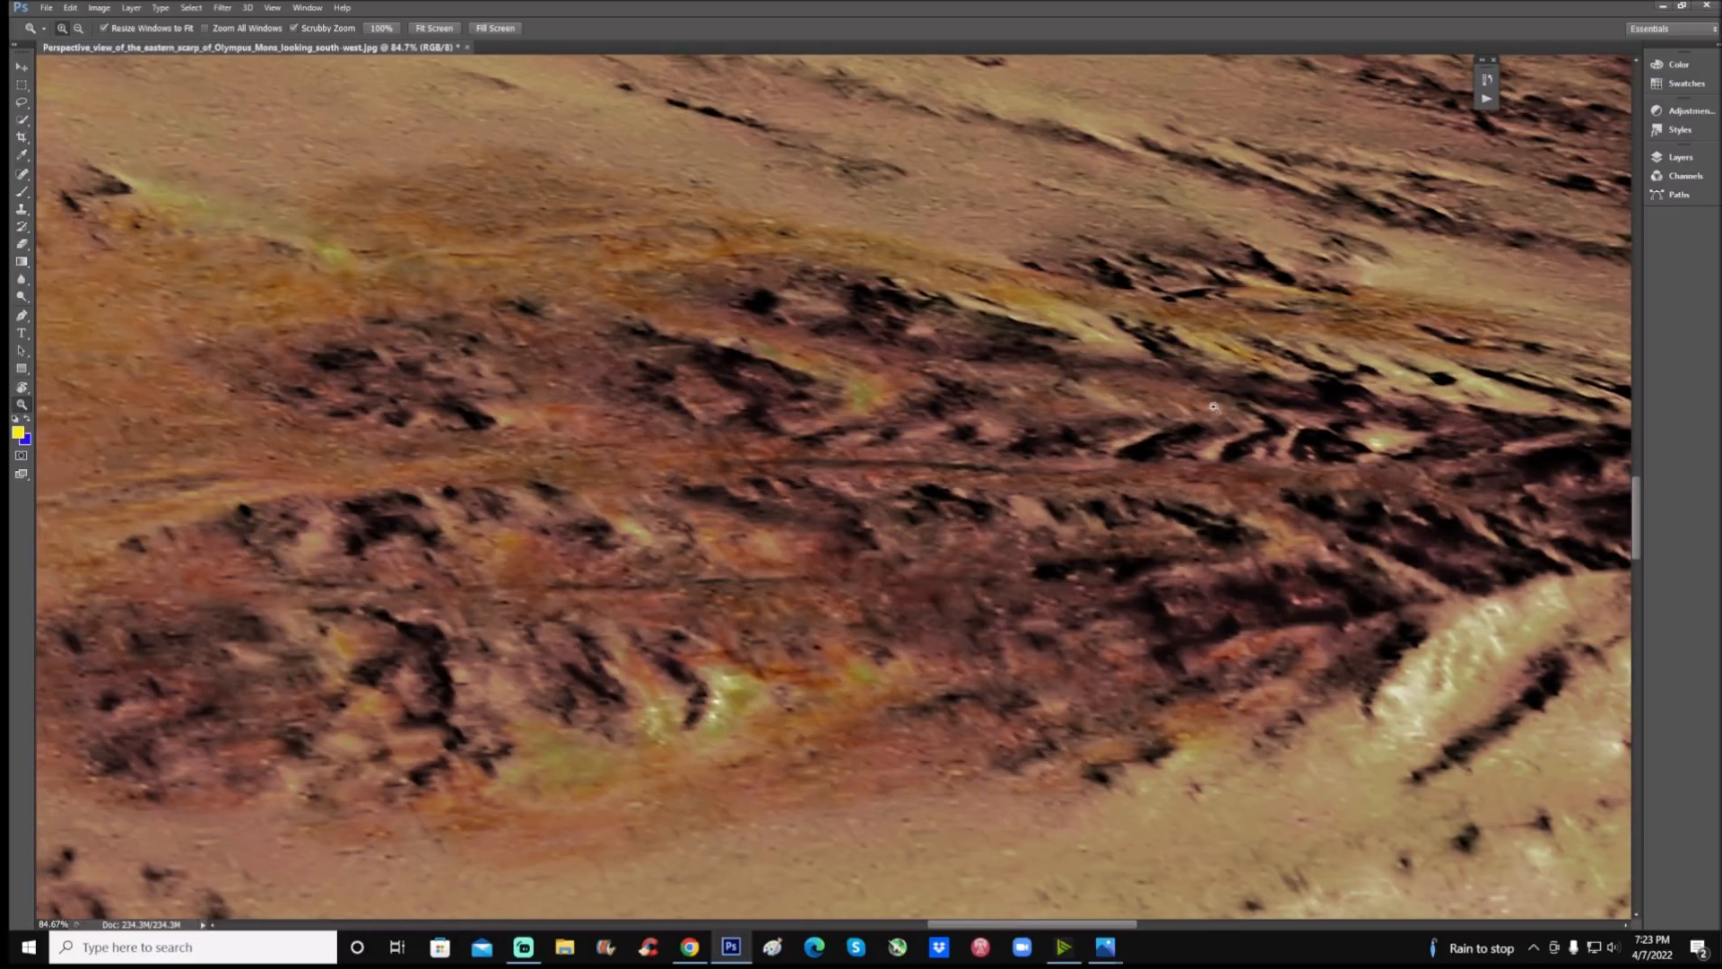
{"action": "left_click", "coordinate": [21, 153]}
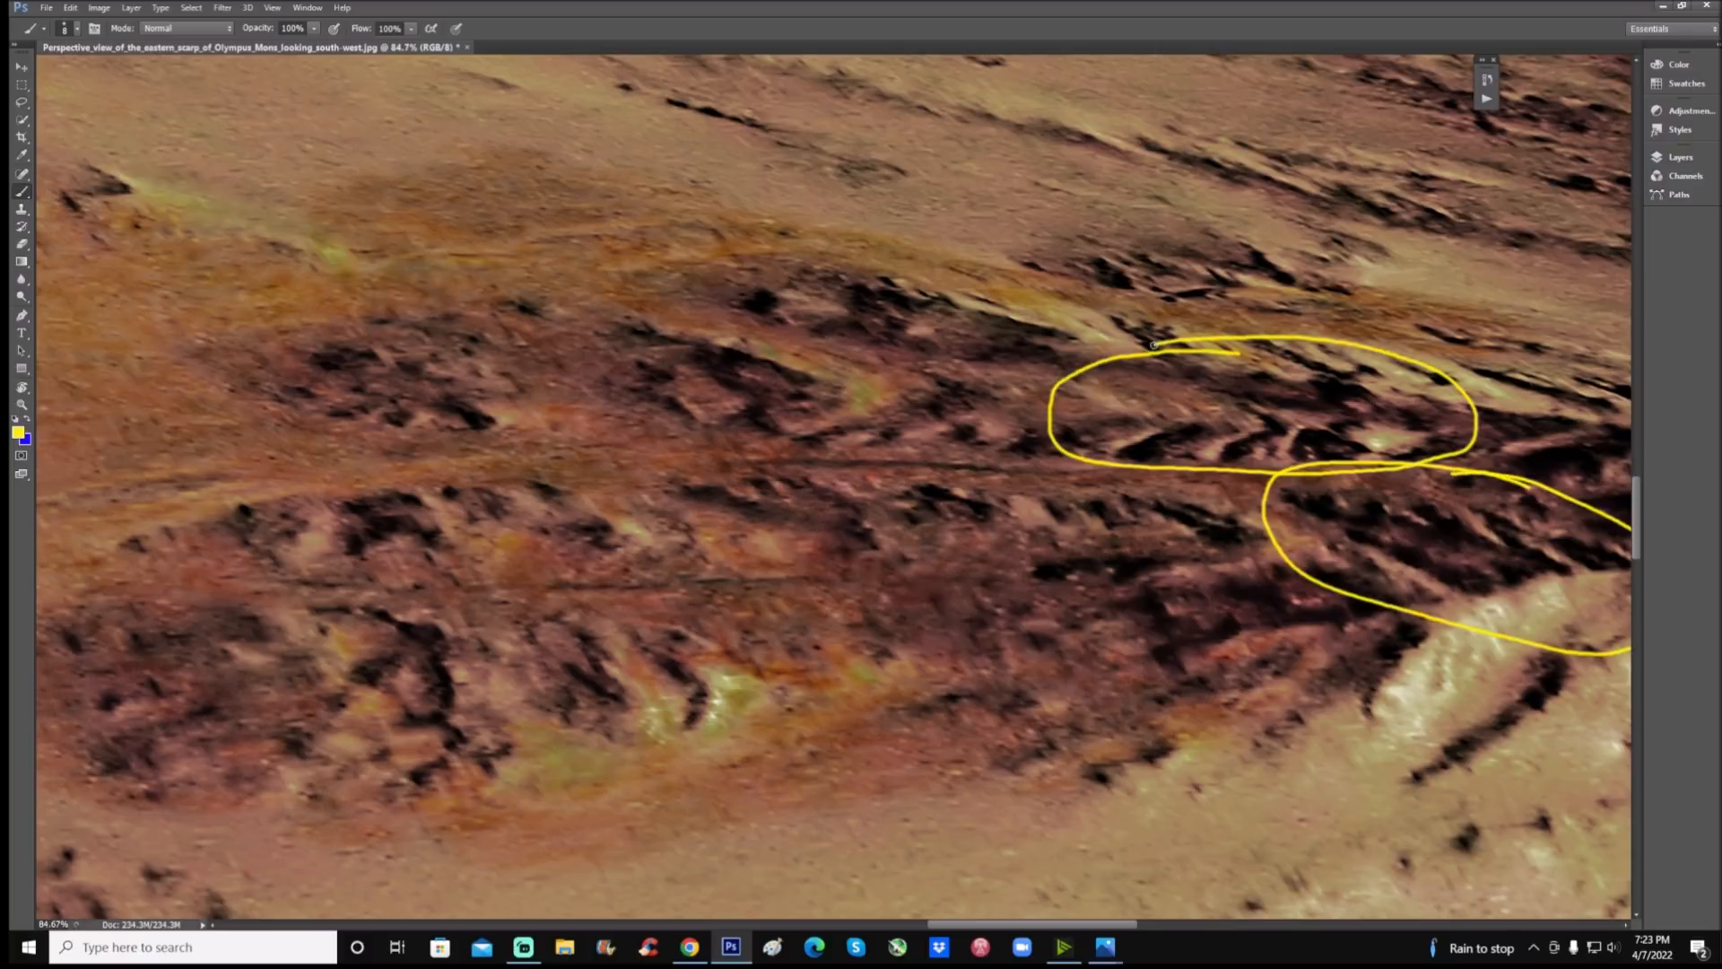
{"action": "mouse_move", "coordinate": [1141, 733]}
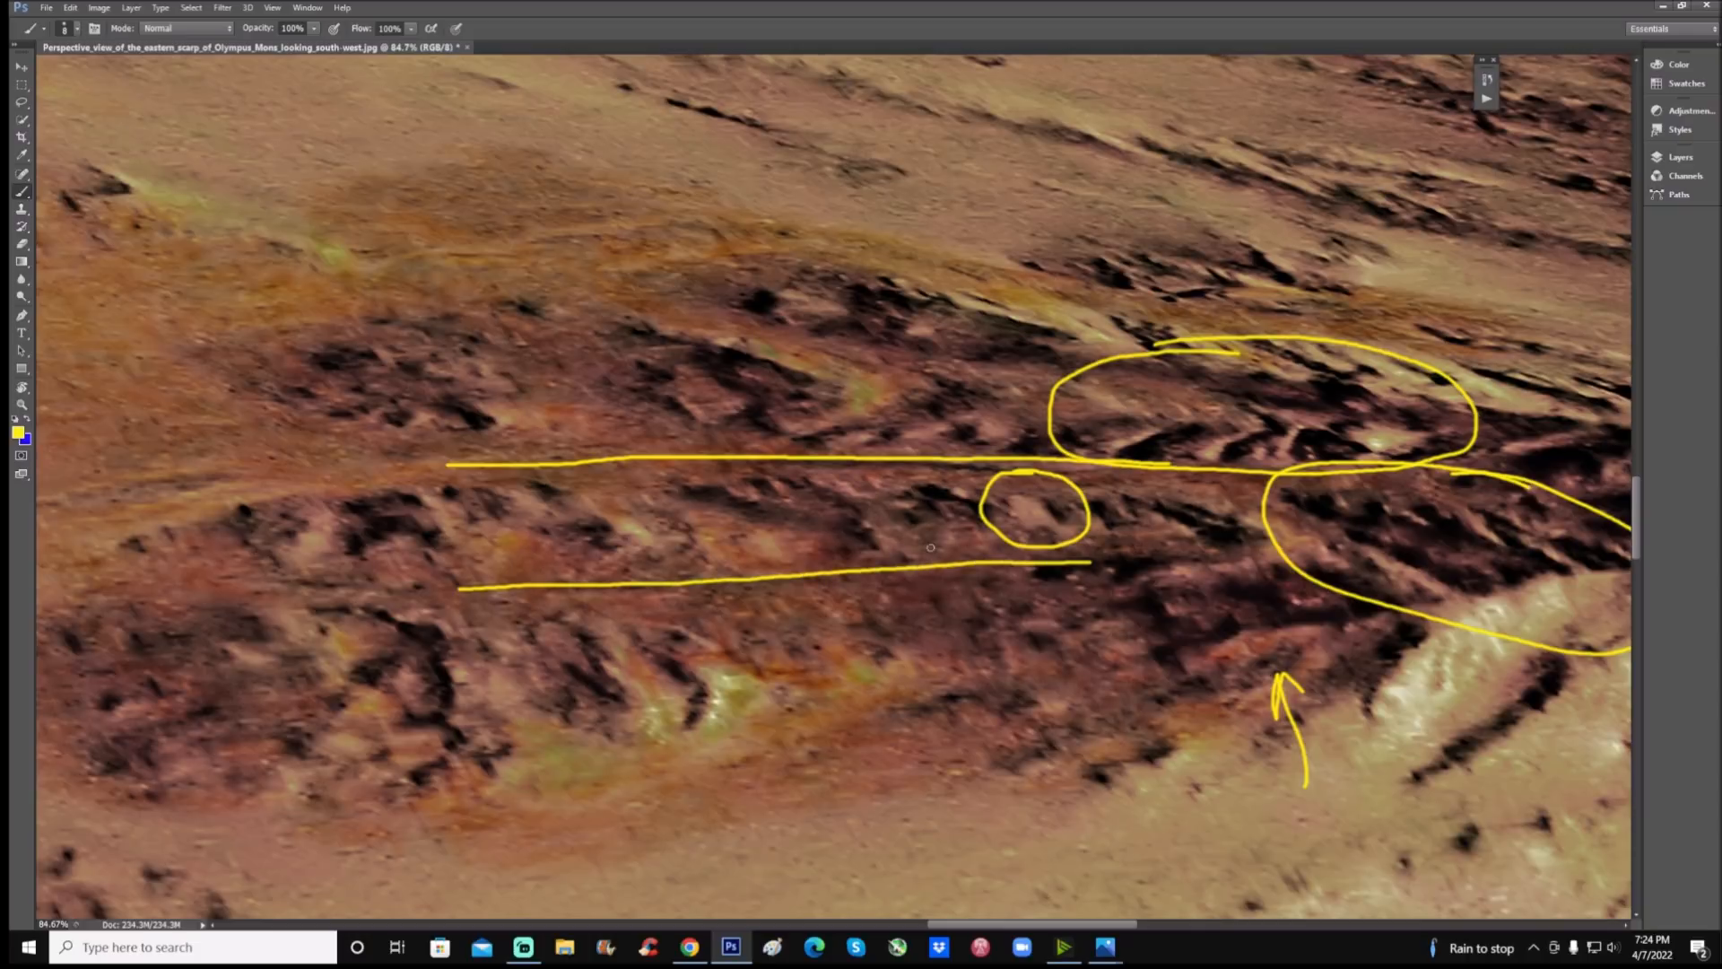
{"action": "mouse_move", "coordinate": [1041, 497]}
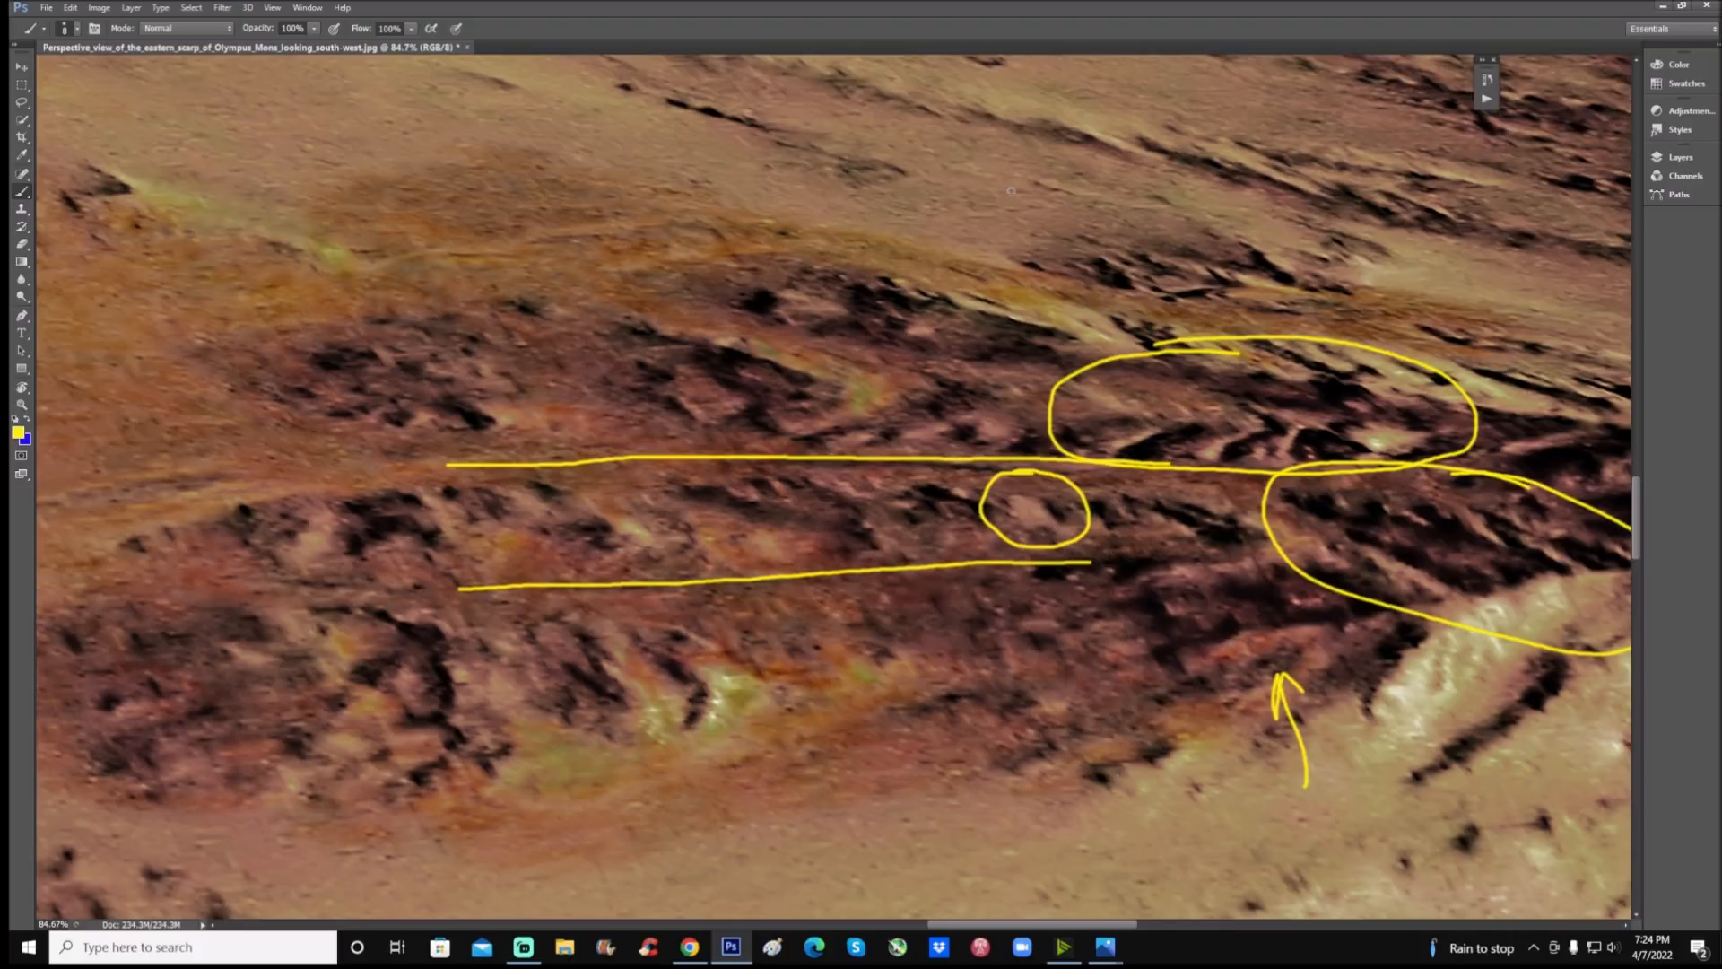
{"action": "mouse_move", "coordinate": [1368, 287]}
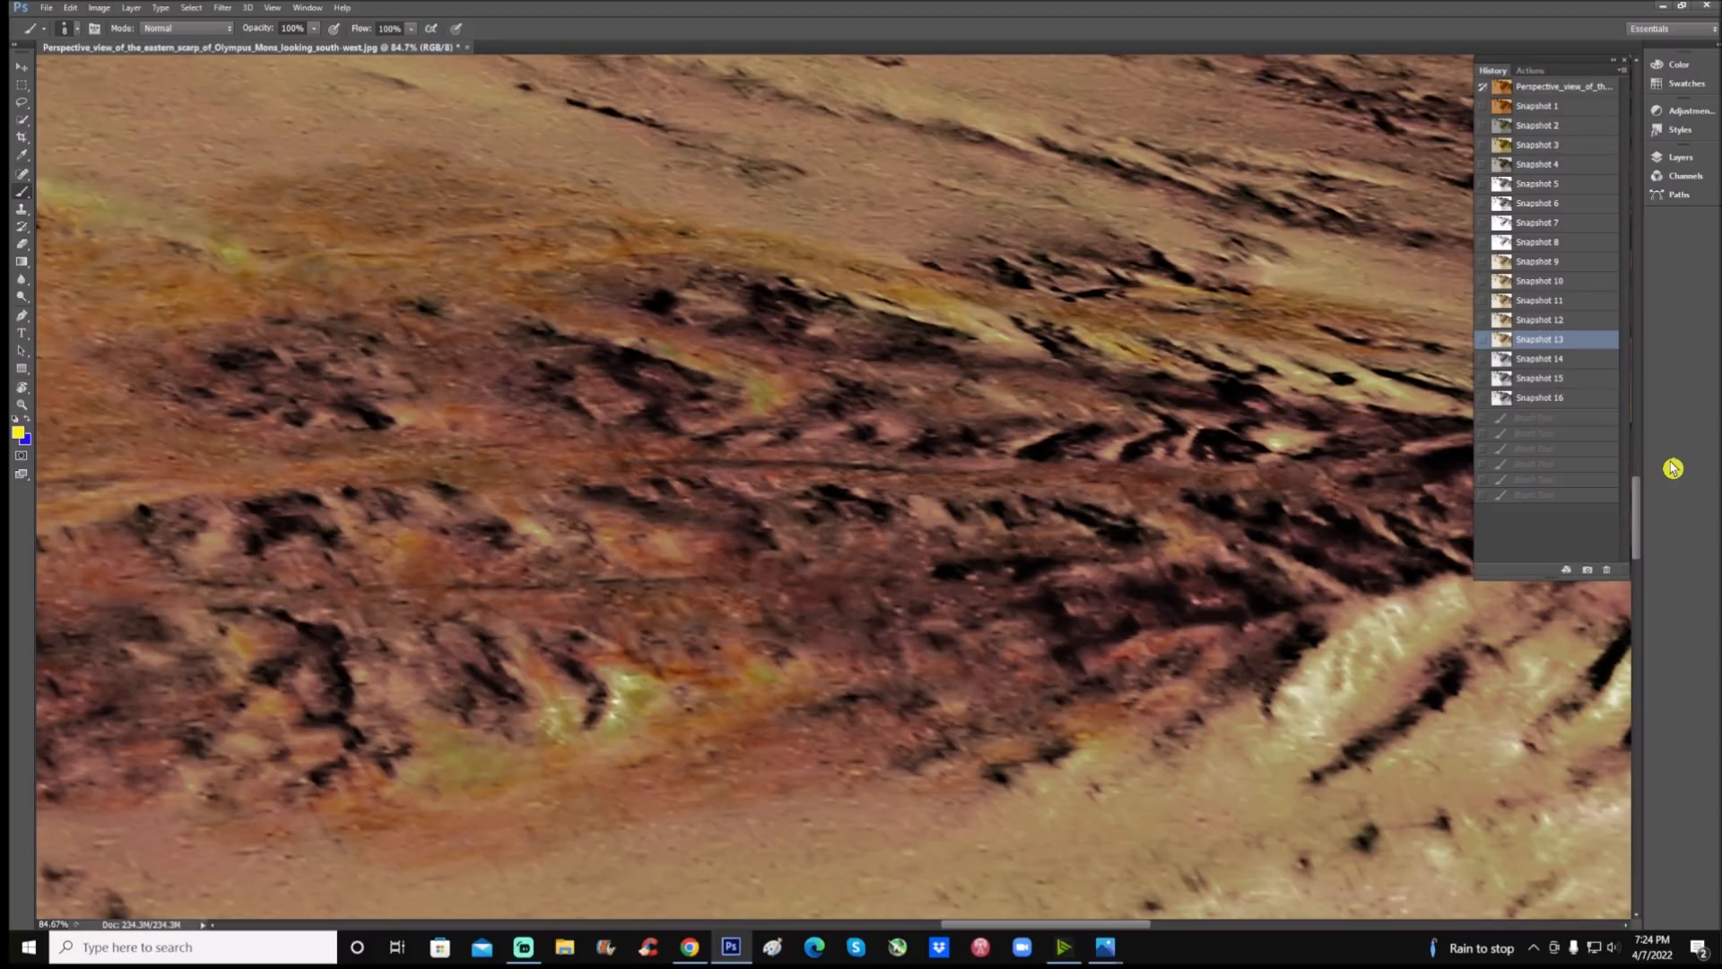
{"action": "mouse_move", "coordinate": [1587, 409]}
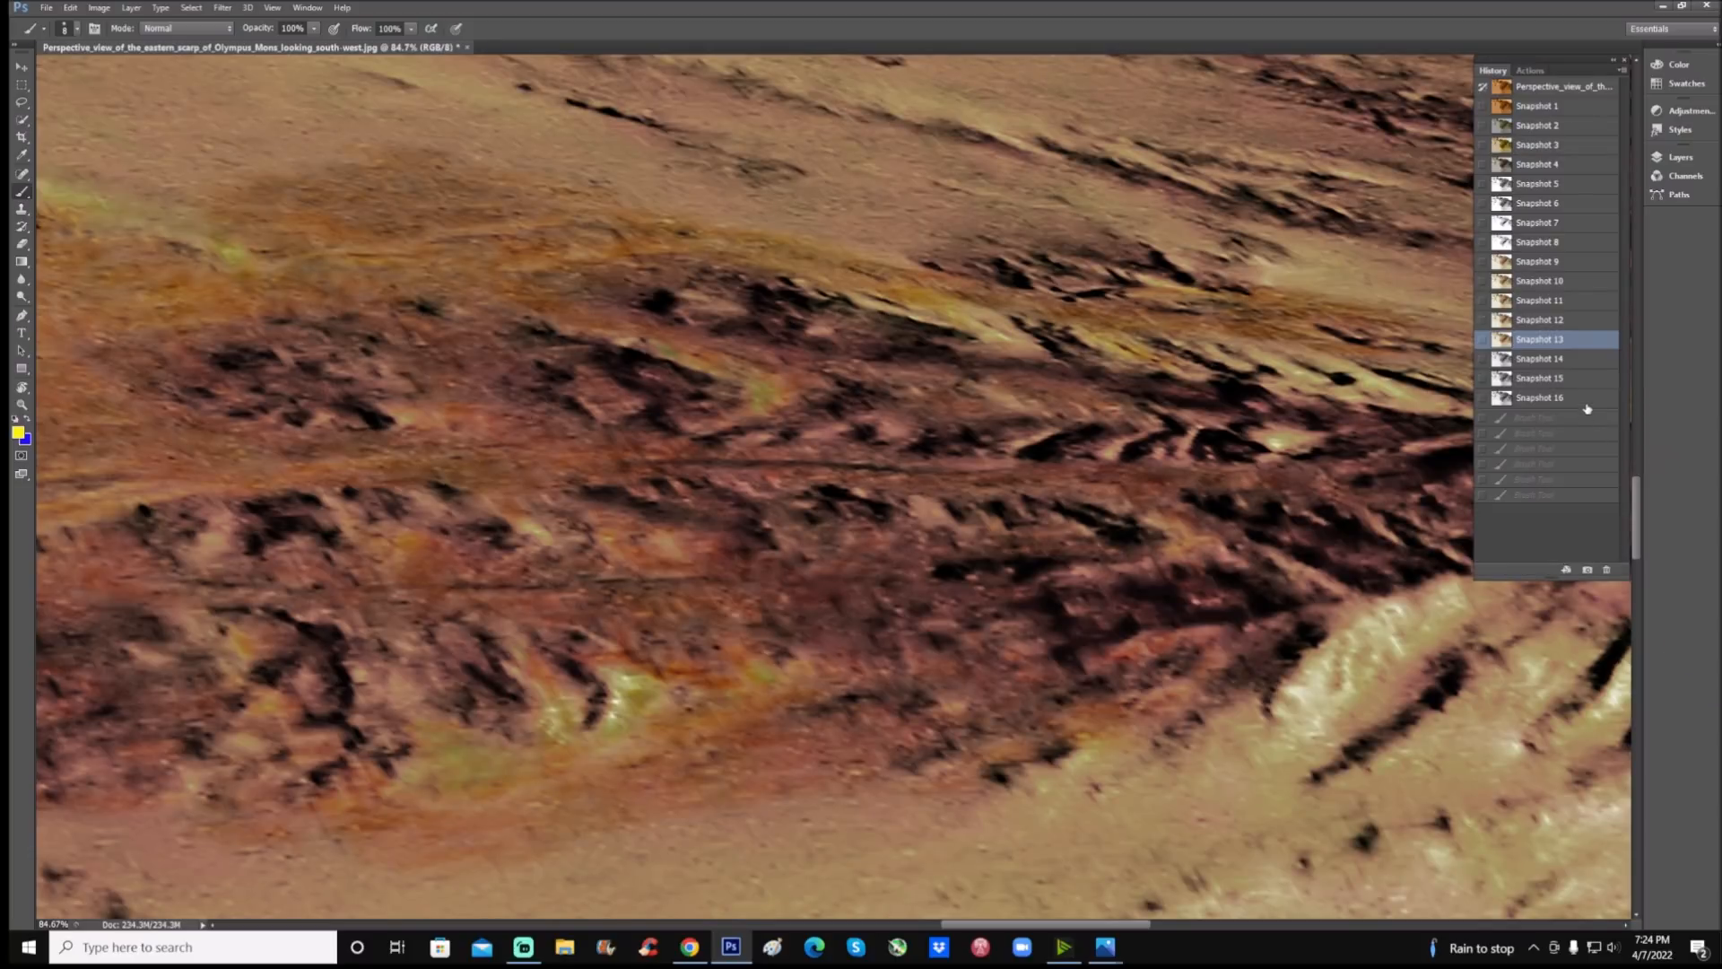
On black-and-white Snapshot 16, add yellow crosses, then step back to the first oval
{"action": "left_click", "coordinate": [1537, 397]}
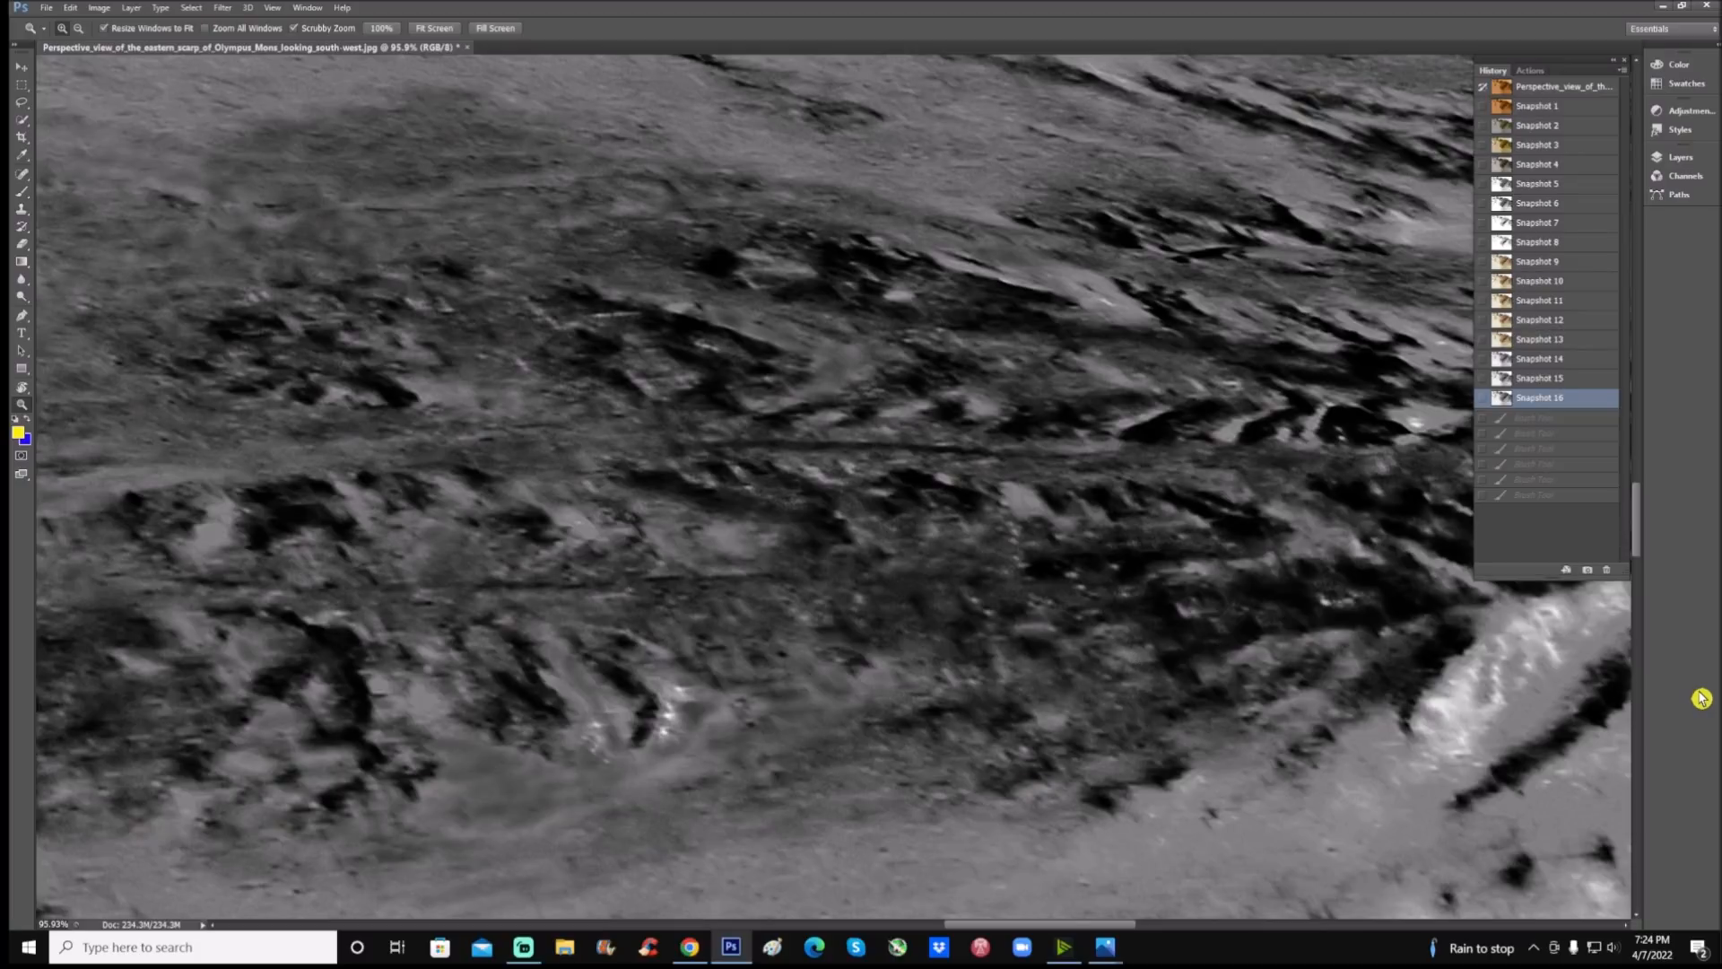
{"action": "mouse_move", "coordinate": [1019, 464]}
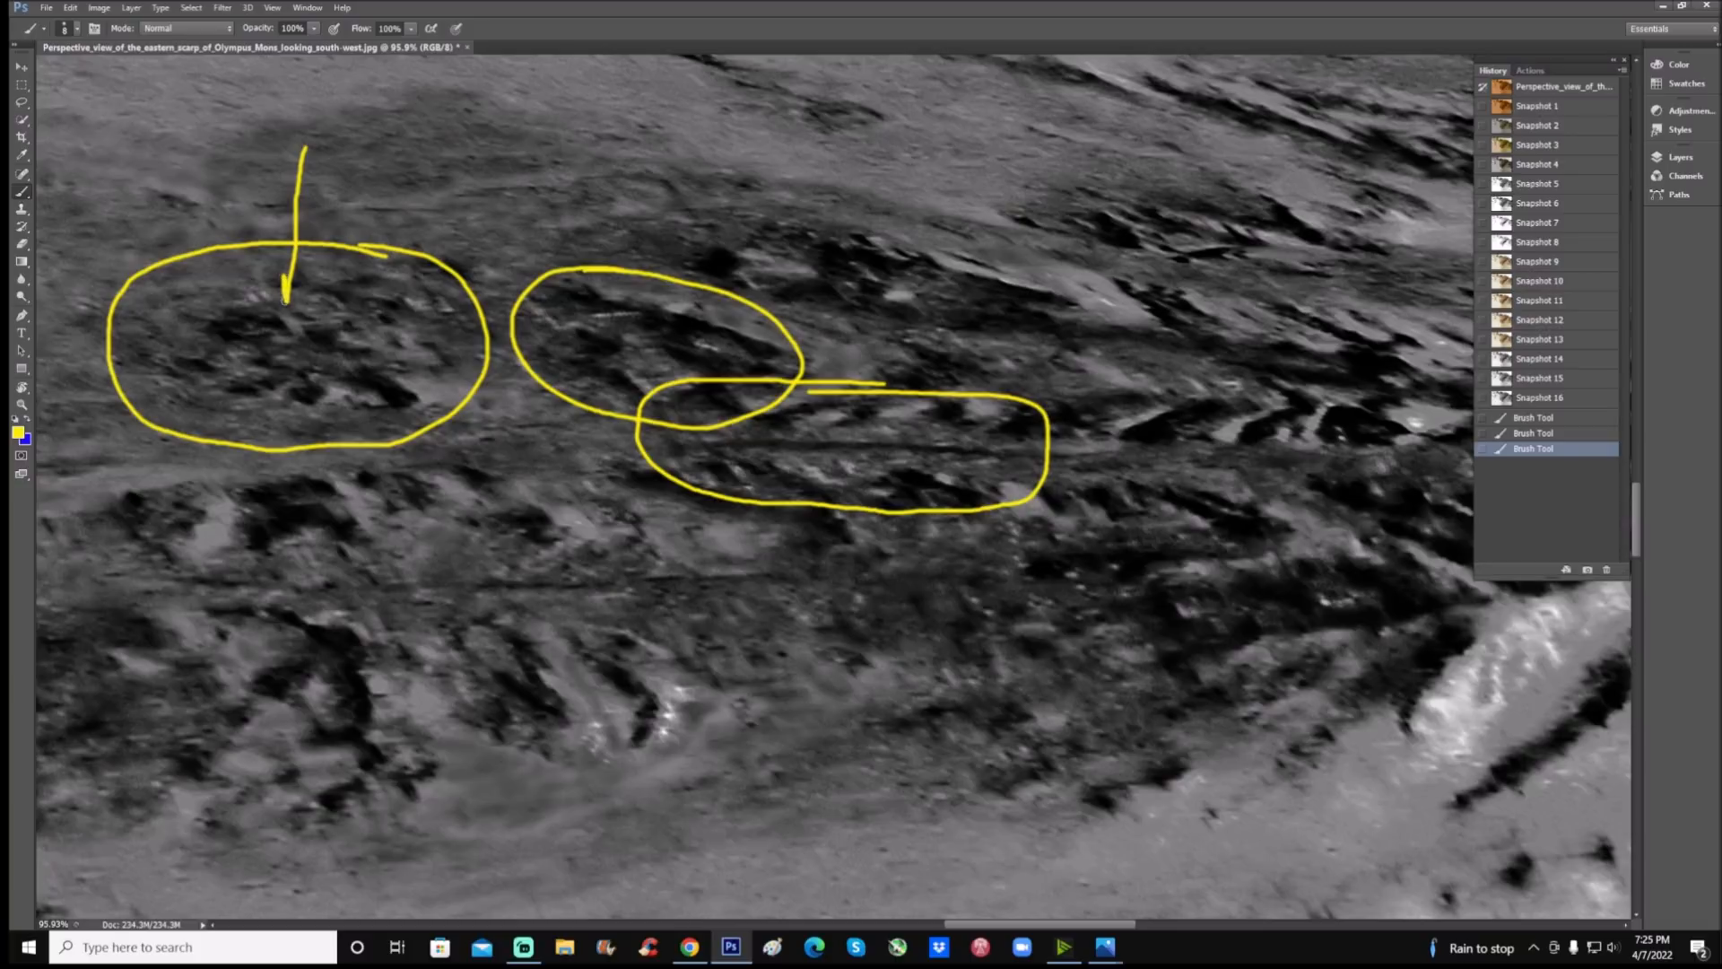
{"action": "left_click_drag", "start_coordinate": [219, 288], "coordinate": [196, 308]}
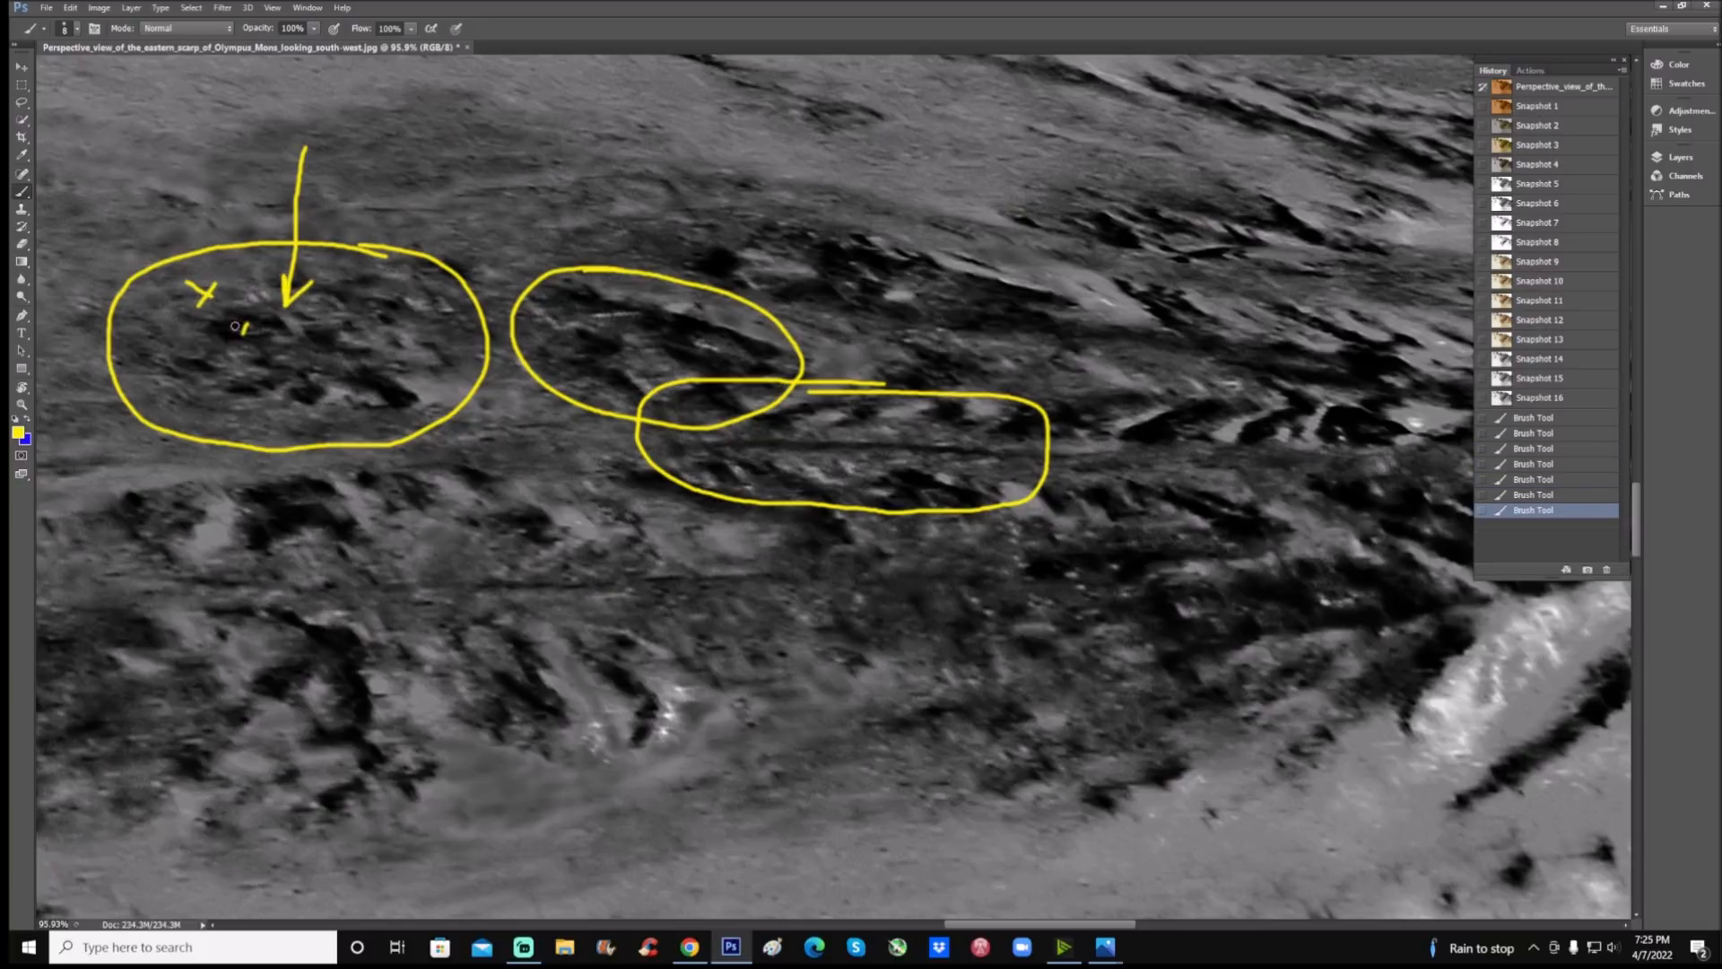
{"action": "left_click", "coordinate": [239, 328]}
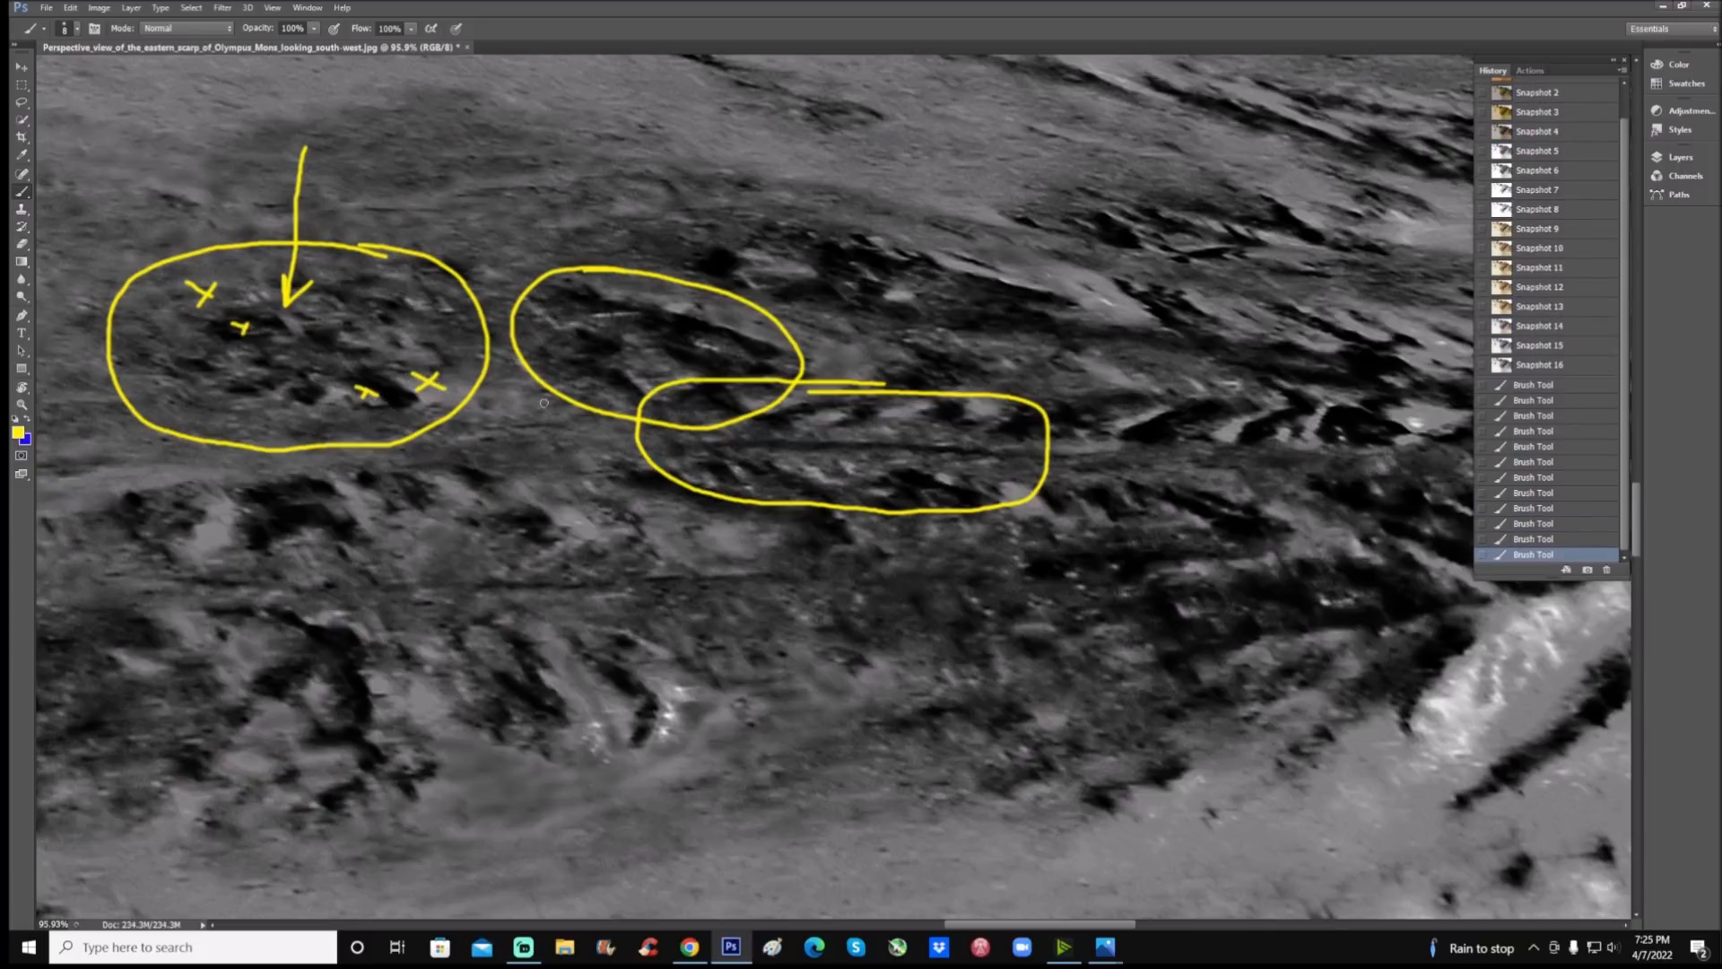
{"action": "mouse_move", "coordinate": [393, 386]}
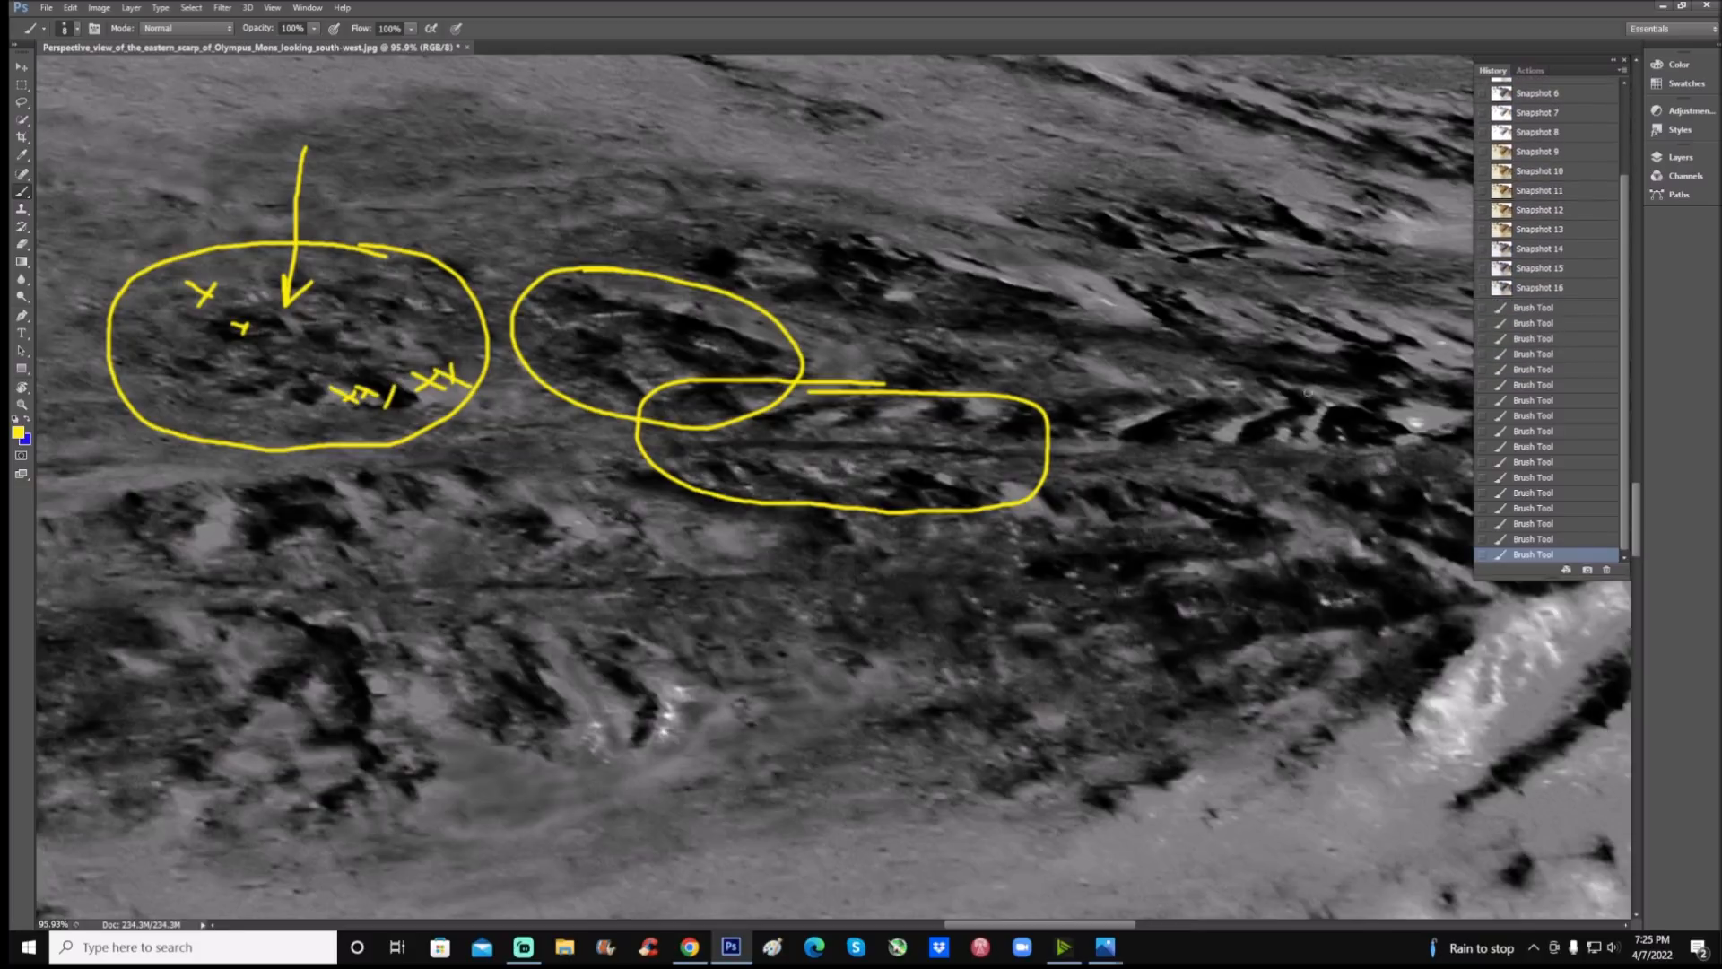
{"action": "left_click", "coordinate": [1533, 308]}
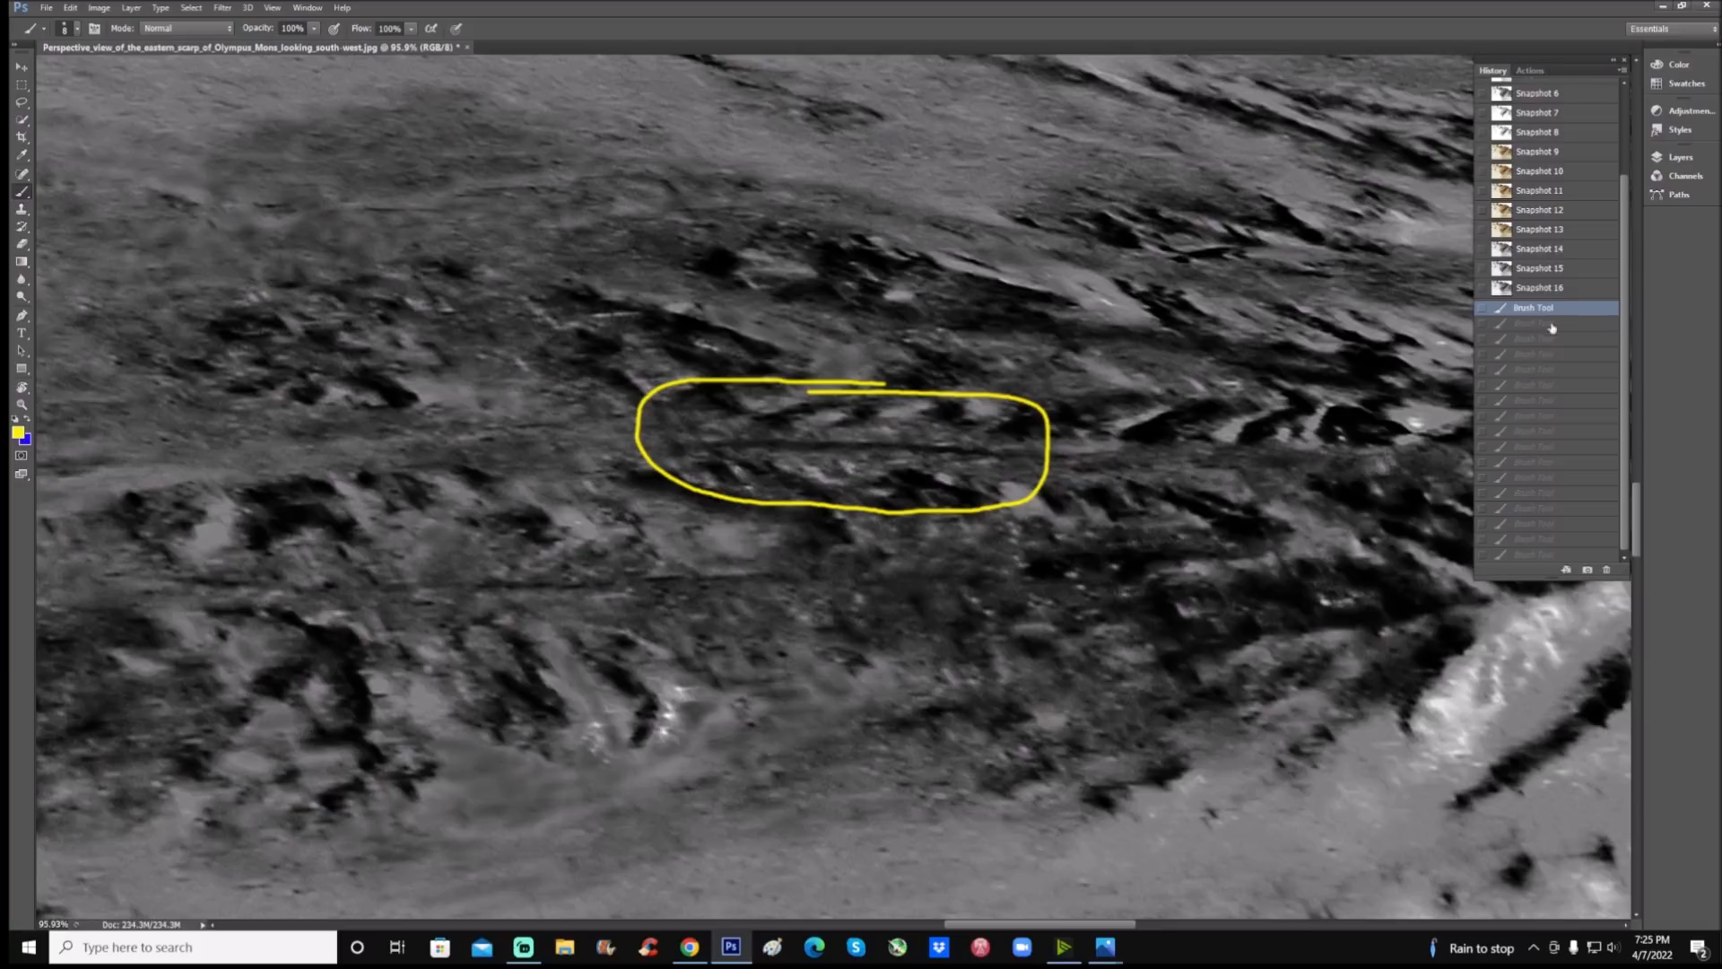
{"action": "mouse_move", "coordinate": [1018, 435]}
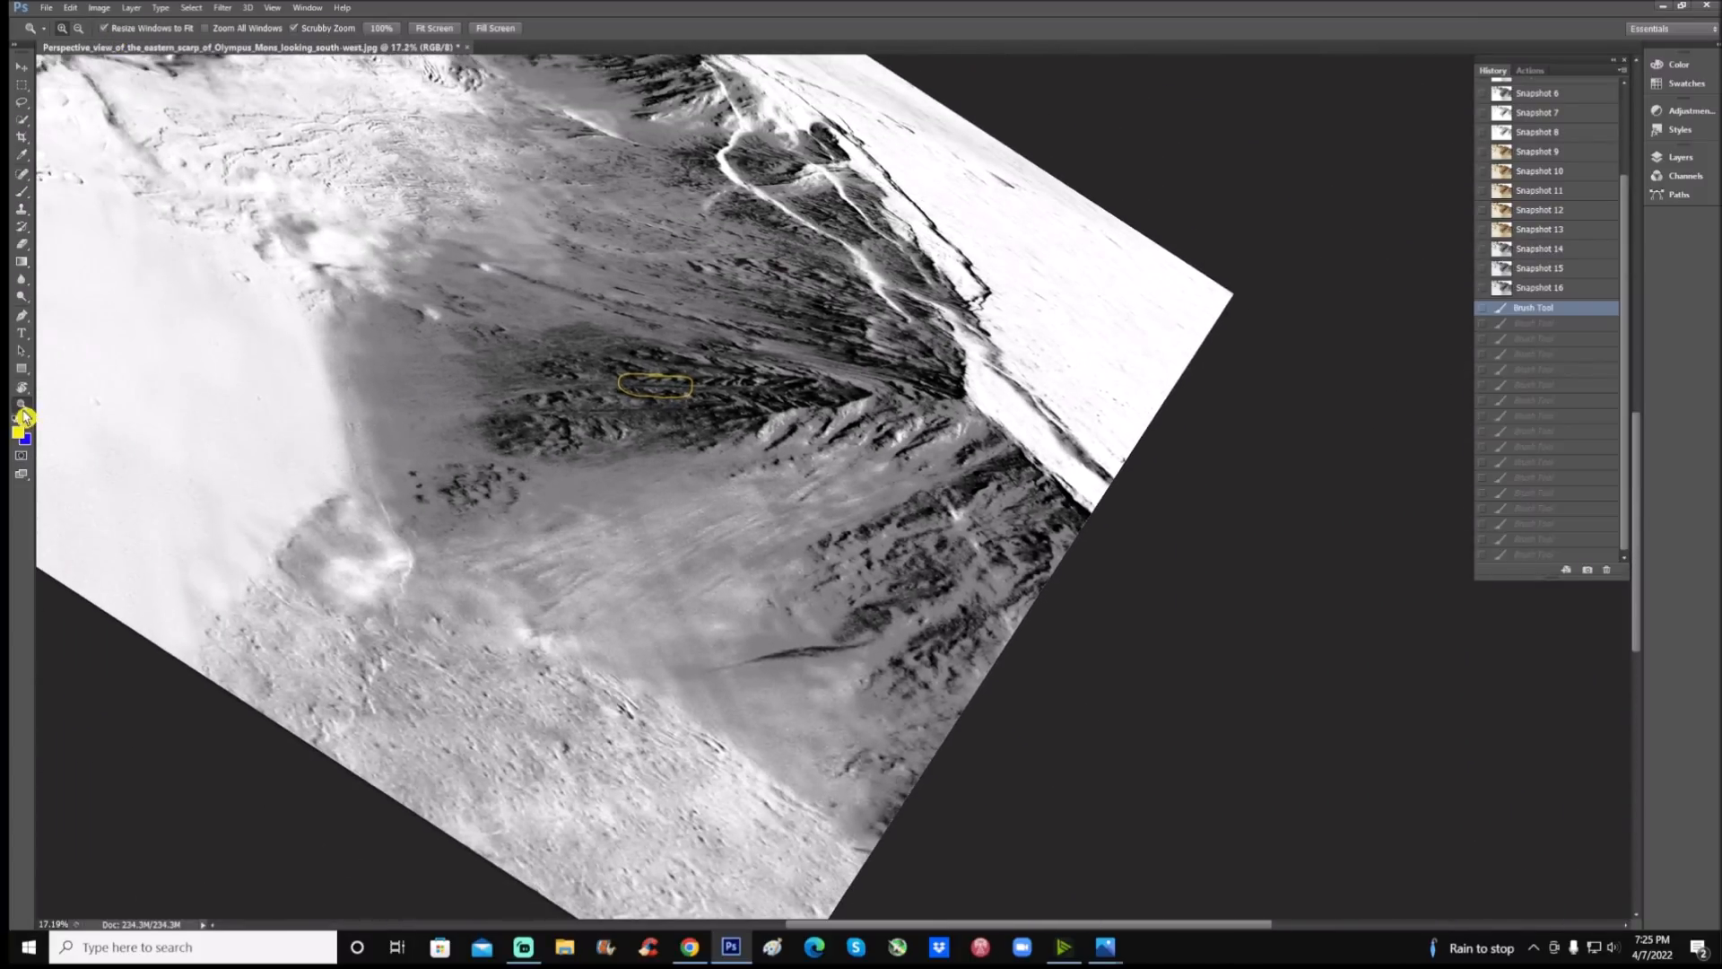
Zoom to view the whole scarp and return to original colour Snapshot 1
{"action": "left_click", "coordinate": [20, 402]}
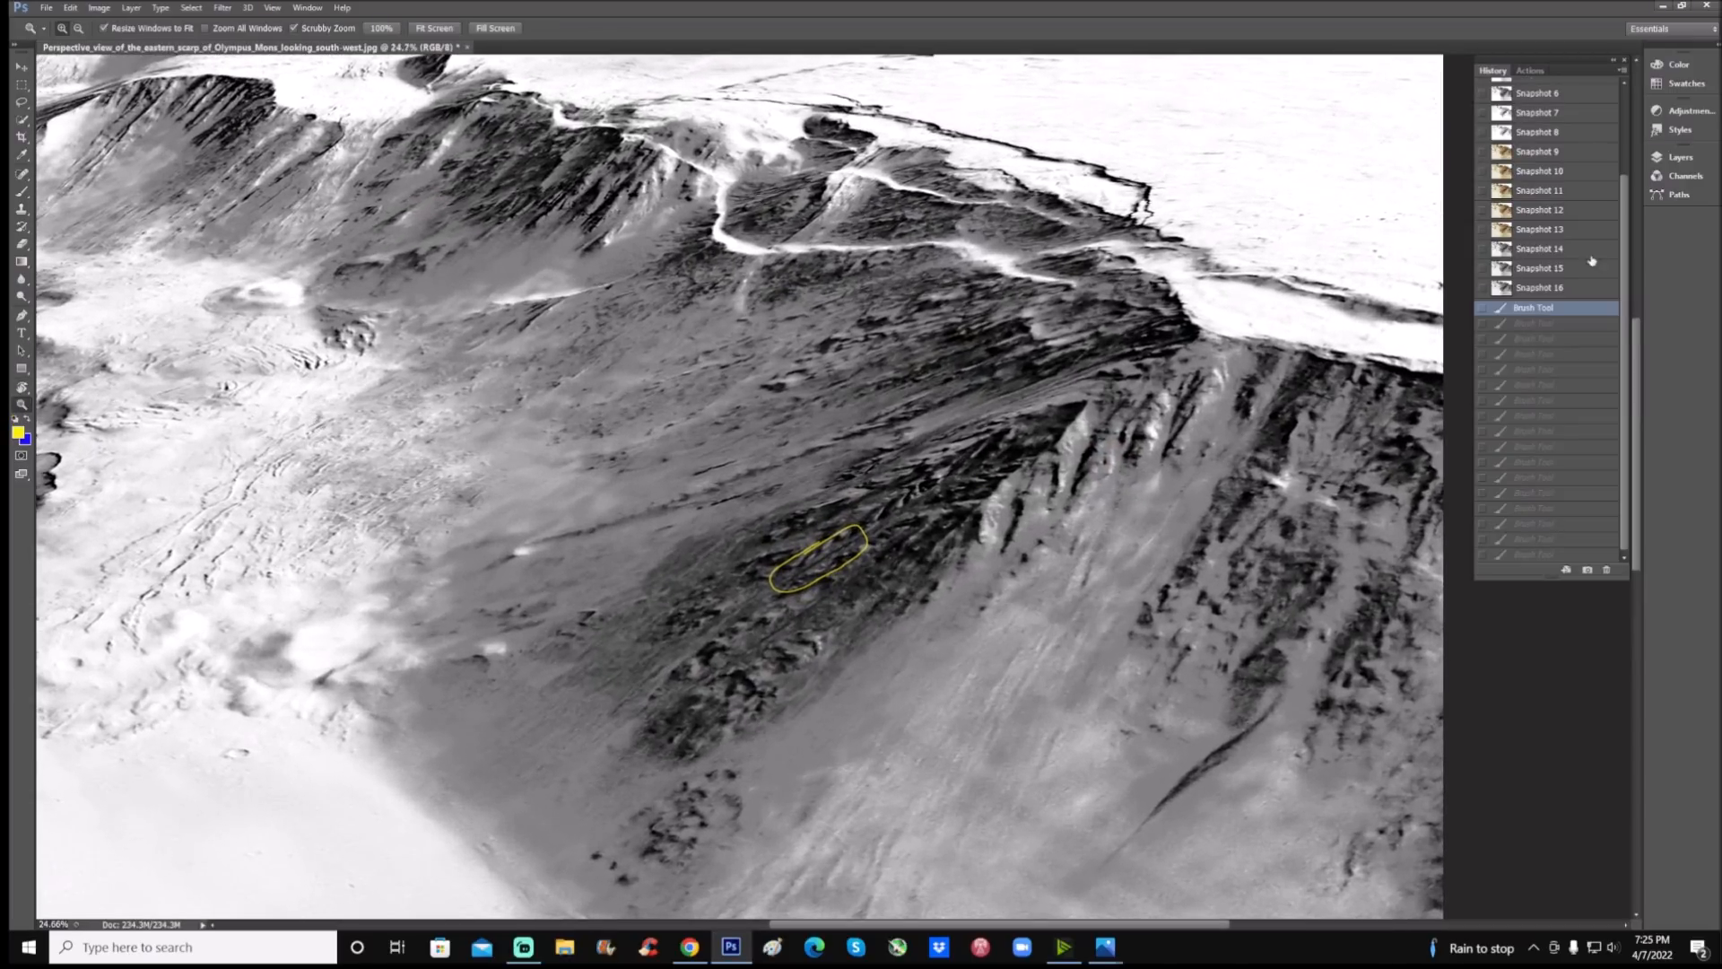
{"action": "left_click", "coordinate": [1537, 106]}
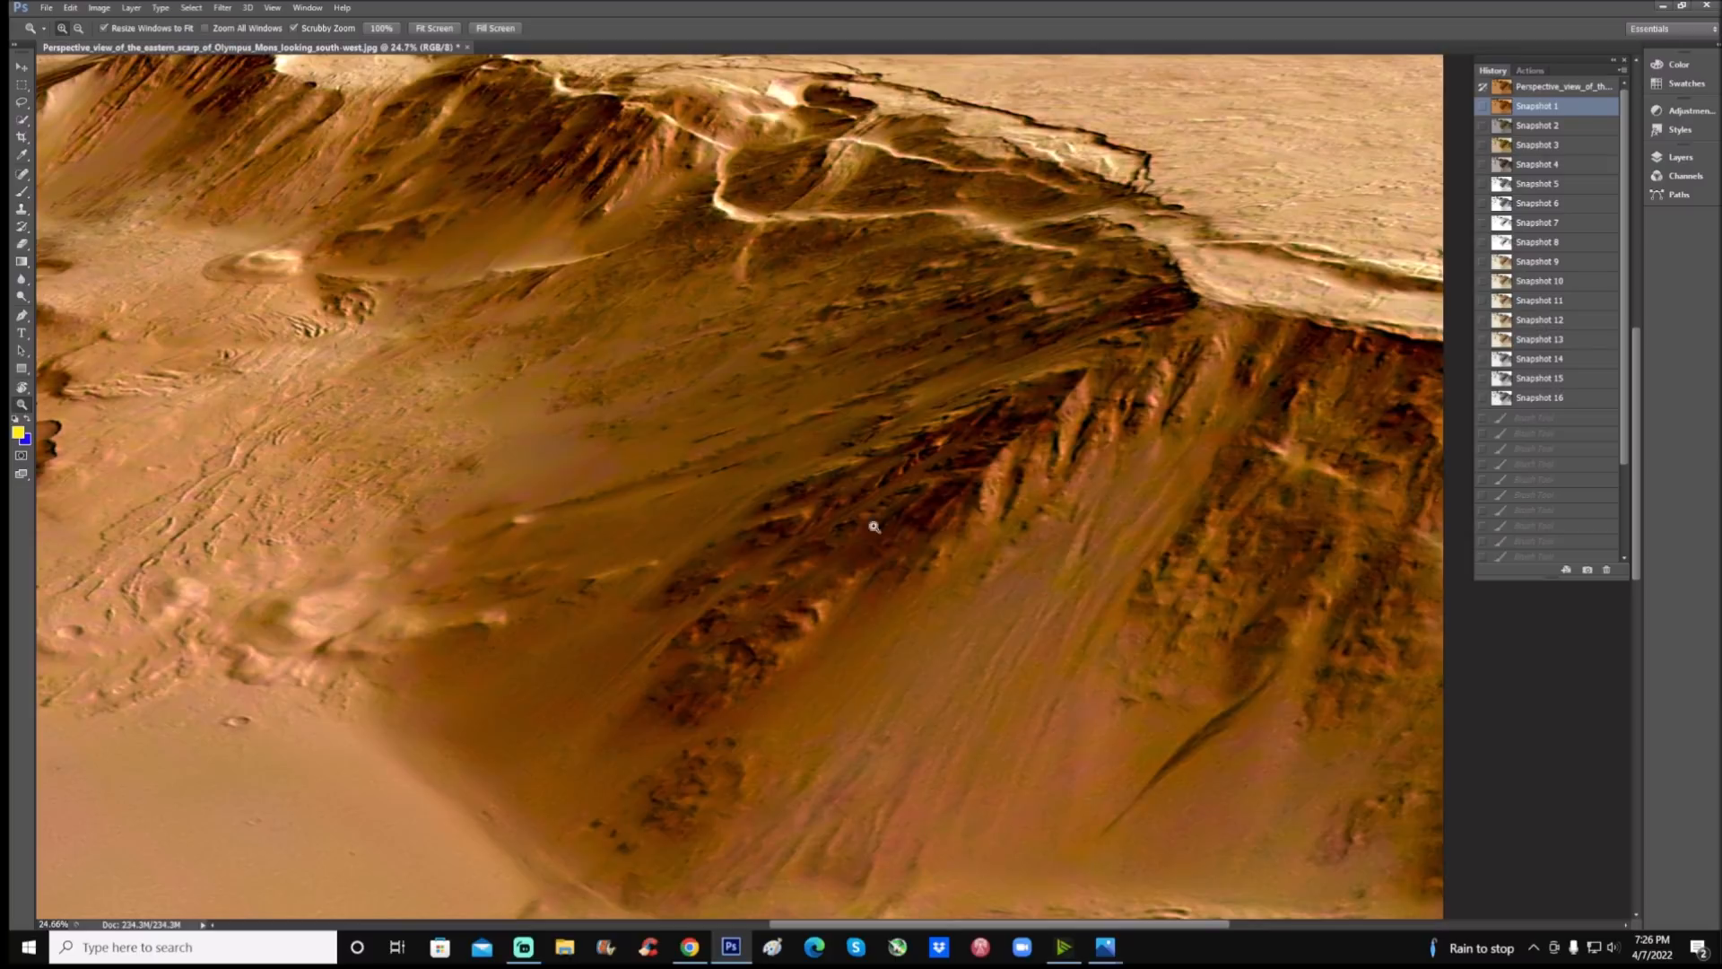
Select the yellow brush for painting thin streak lines down the slope
{"action": "left_click", "coordinate": [22, 191]}
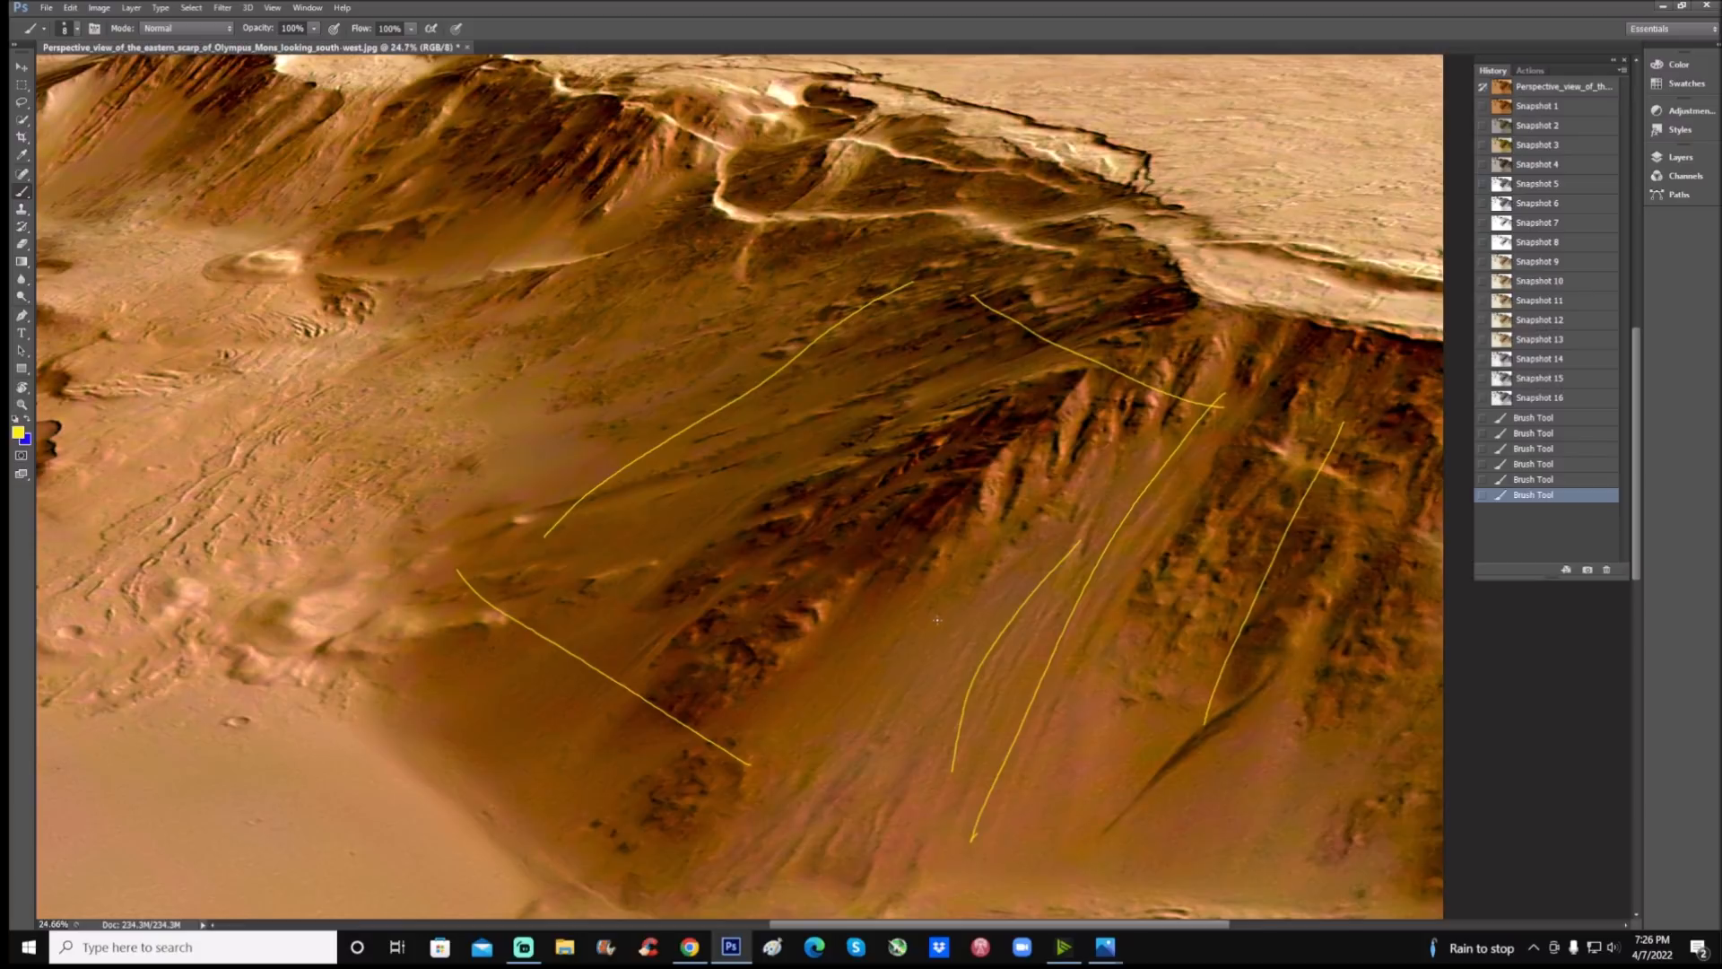
{"action": "mouse_move", "coordinate": [1266, 466]}
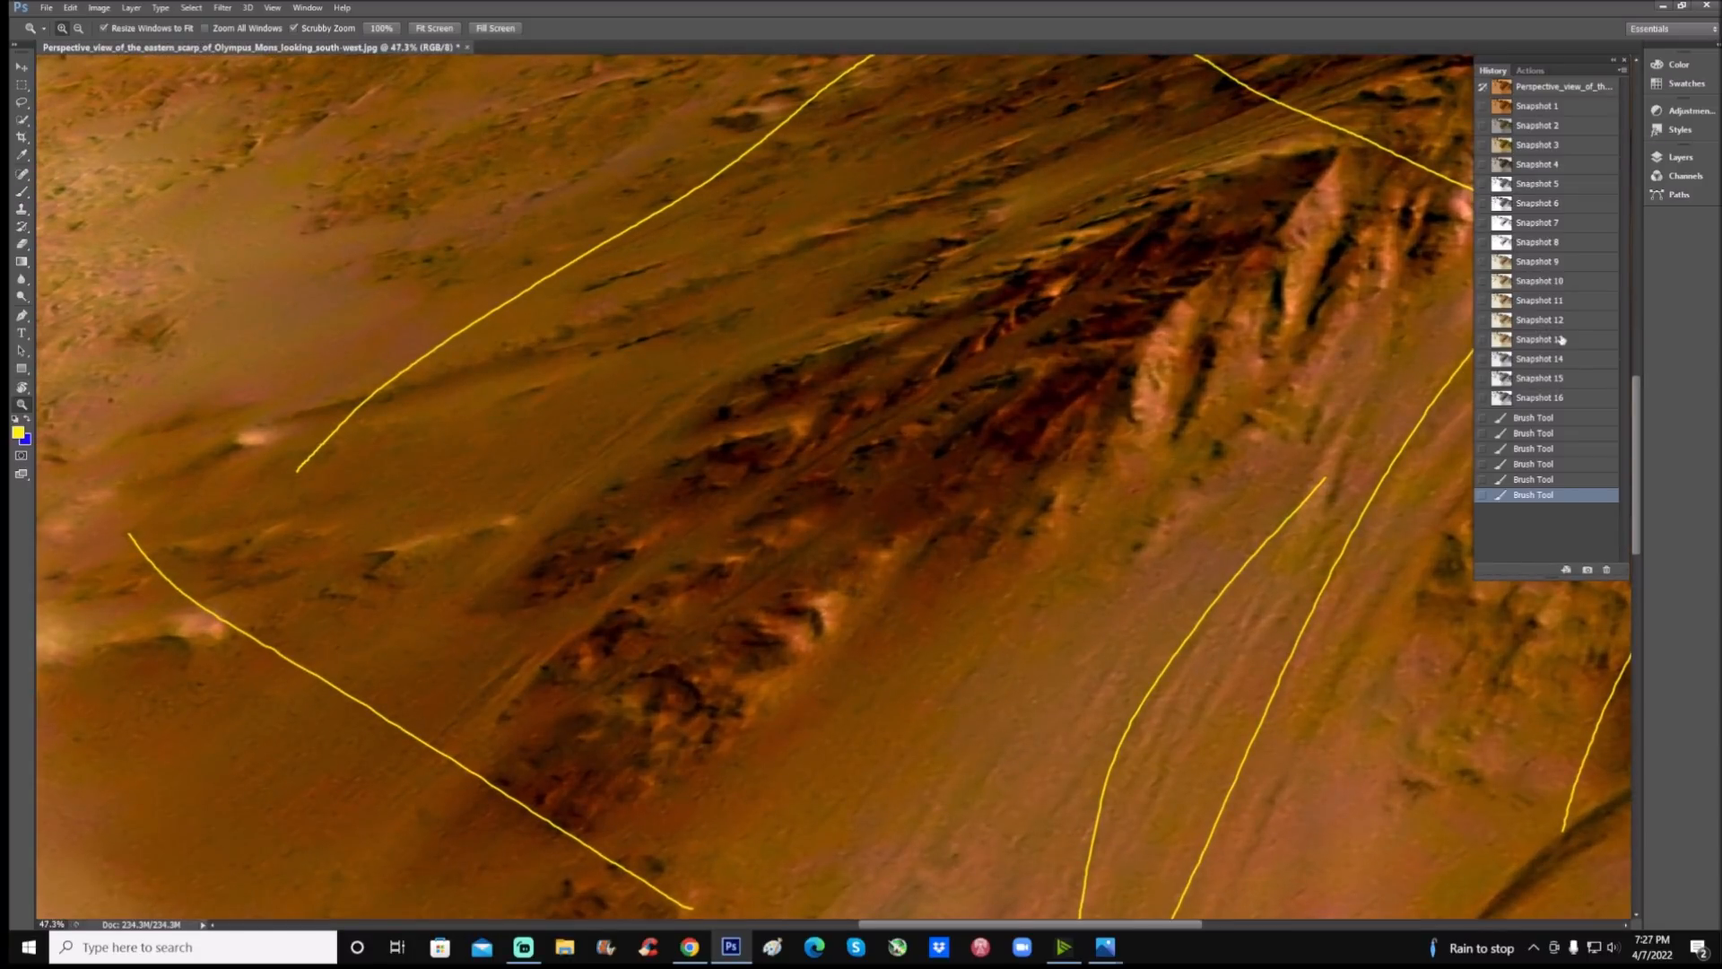
On Snapshot 13, mark the dark ridges, then switch to black-and-white Snapshot 16
{"action": "left_click", "coordinate": [1539, 338]}
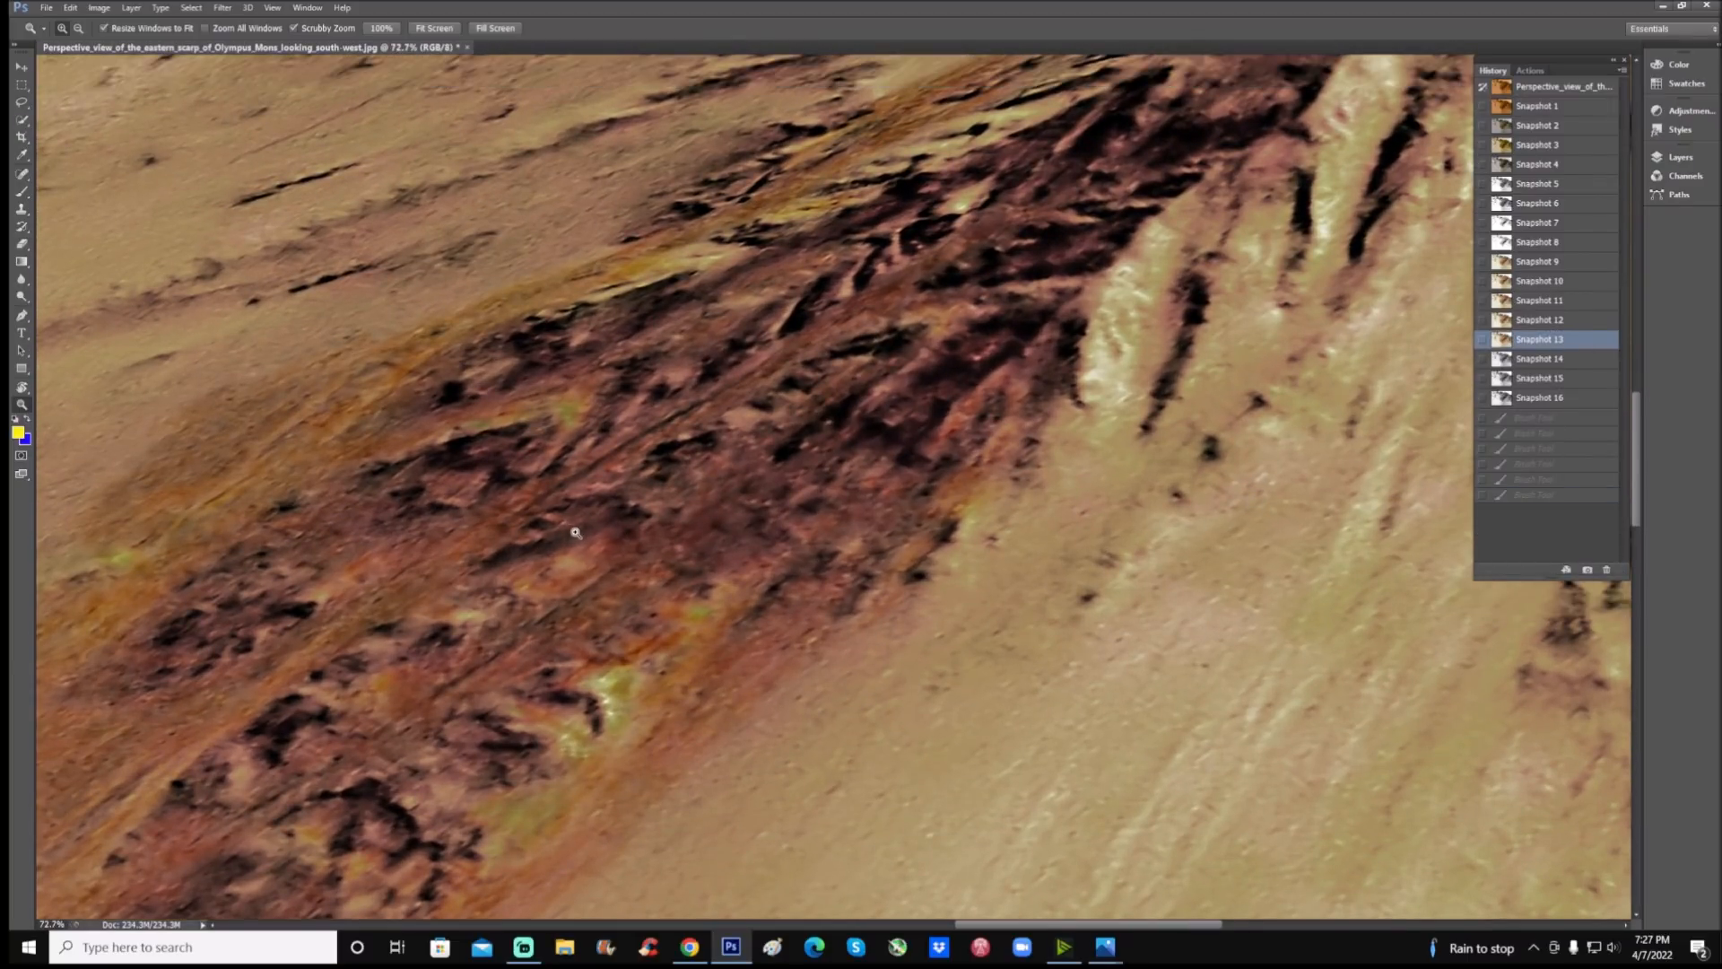
{"action": "mouse_move", "coordinate": [843, 431]}
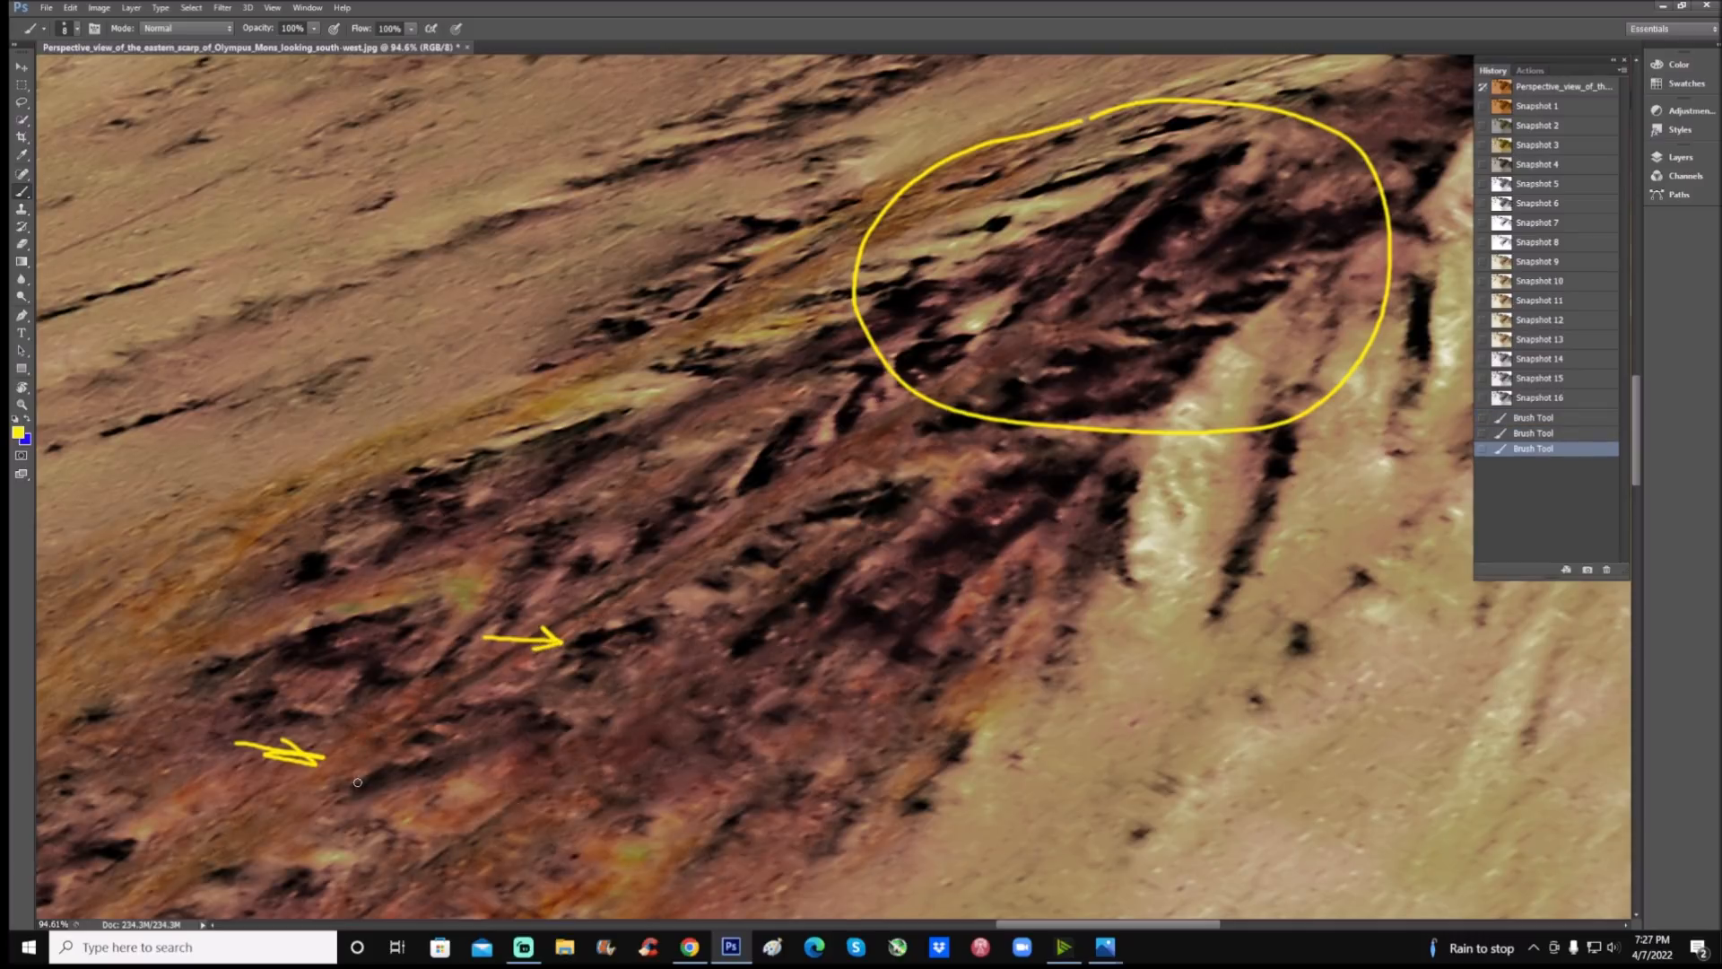
{"action": "mouse_move", "coordinate": [822, 631]}
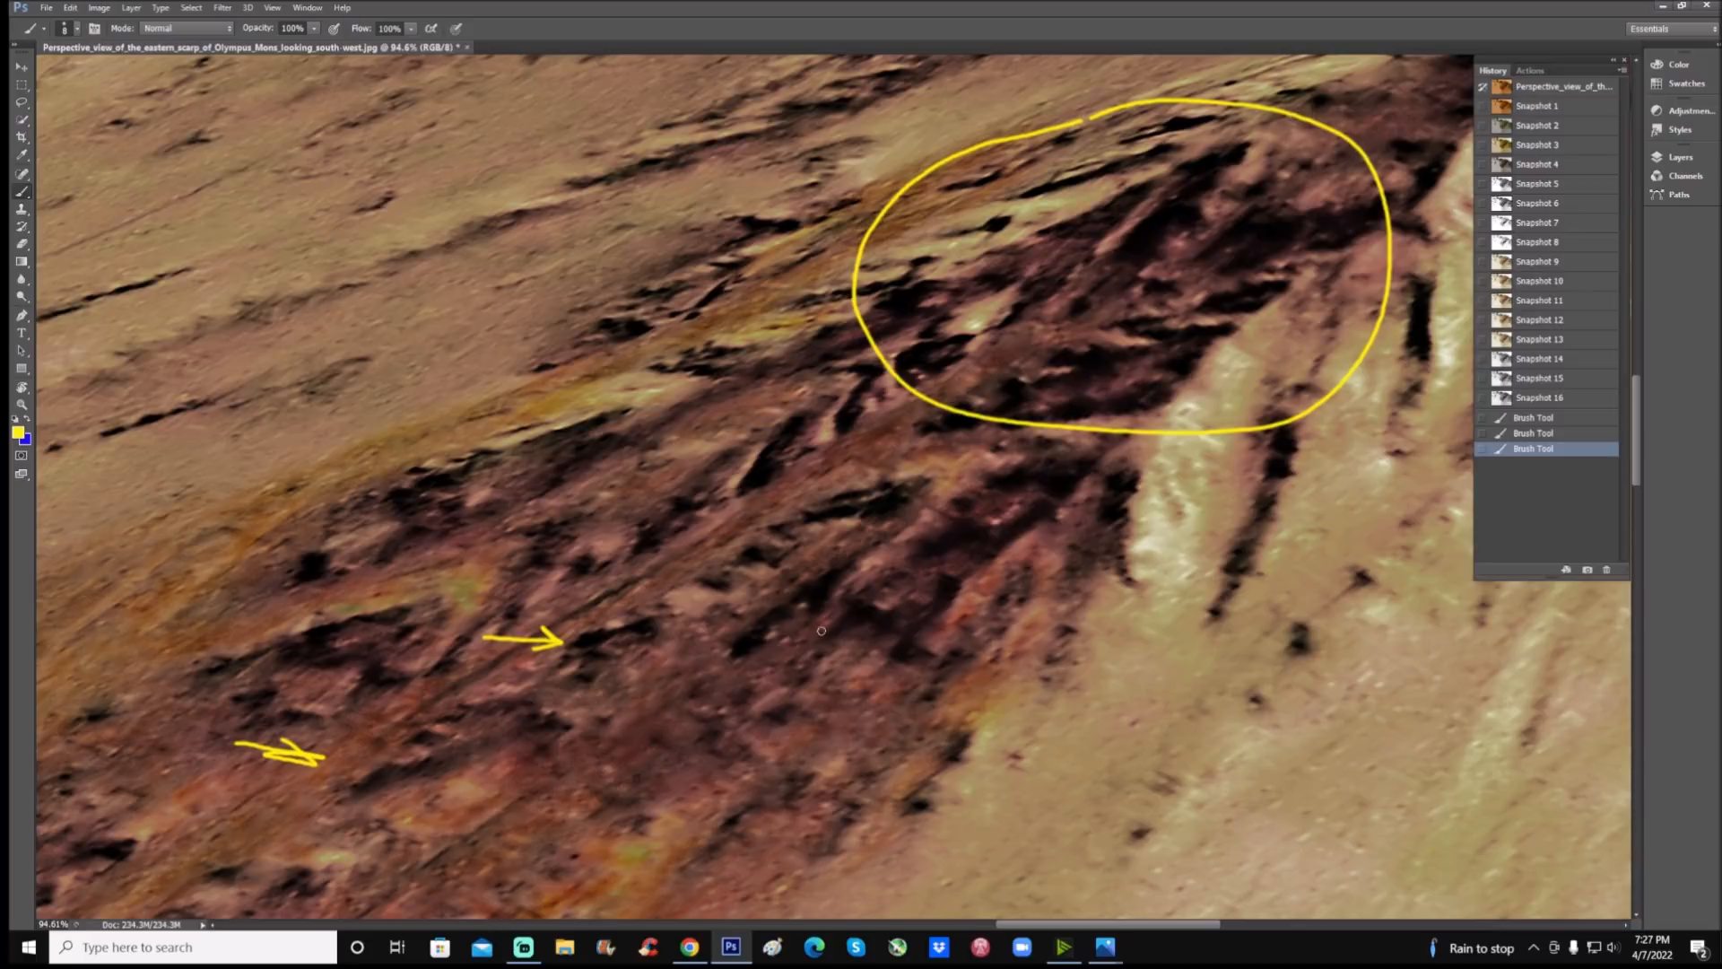
{"action": "left_click", "coordinate": [917, 636]}
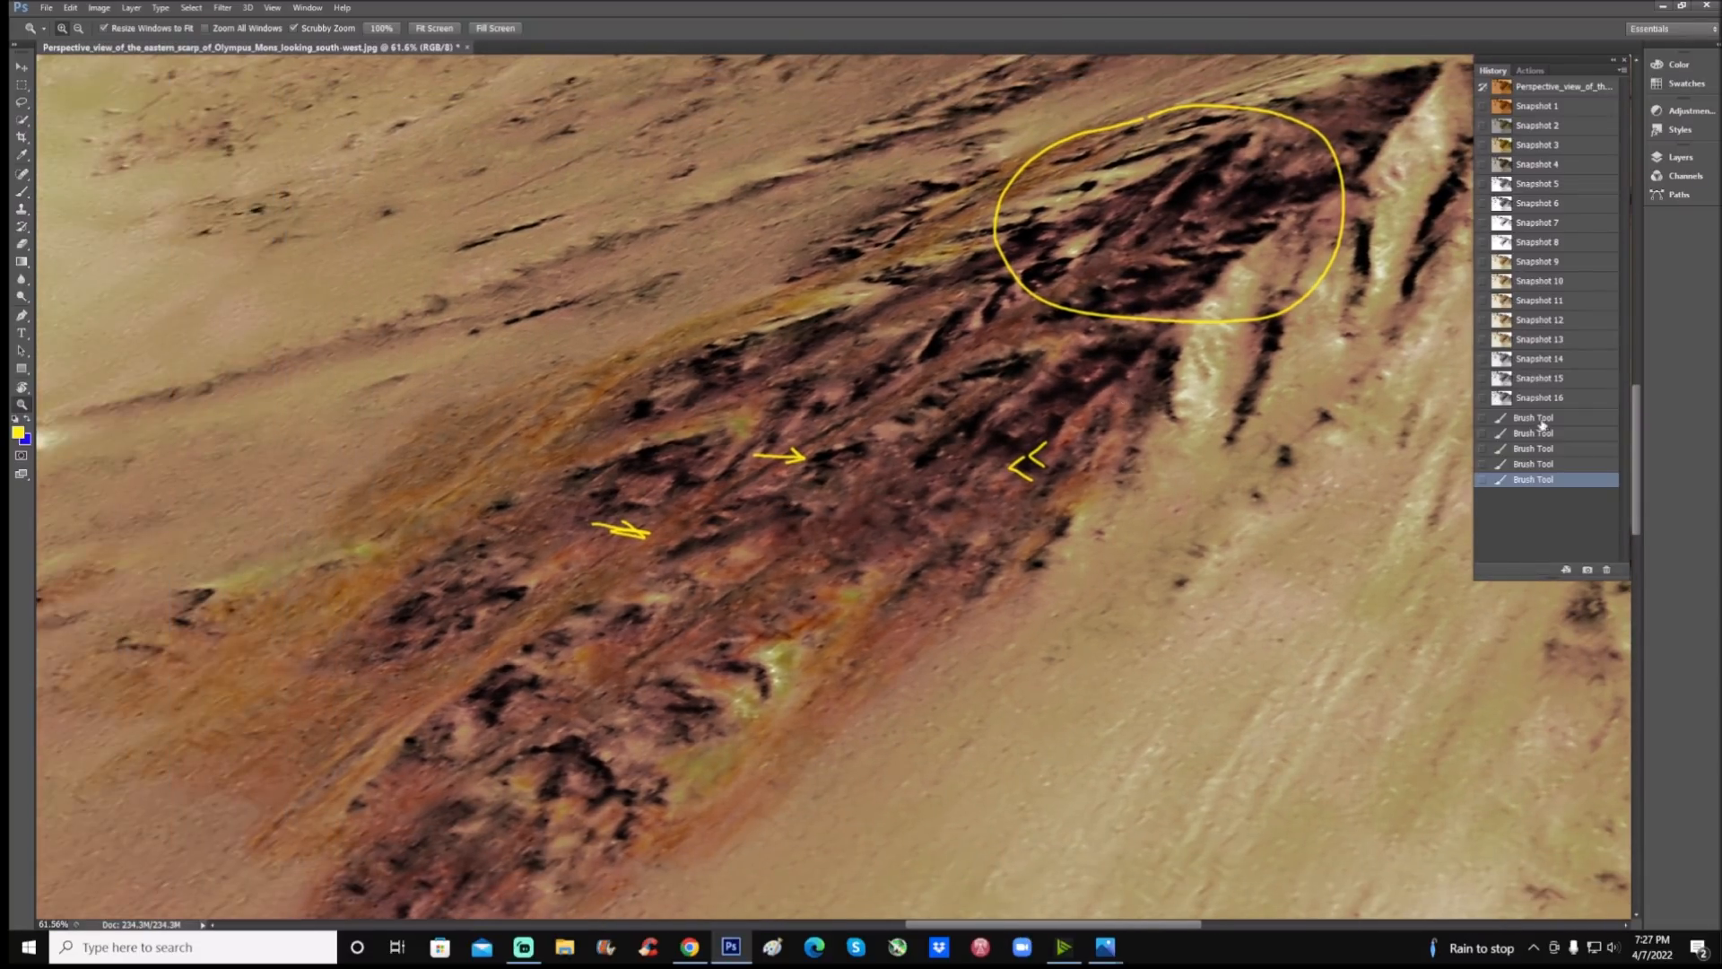
{"action": "left_click", "coordinate": [1538, 396]}
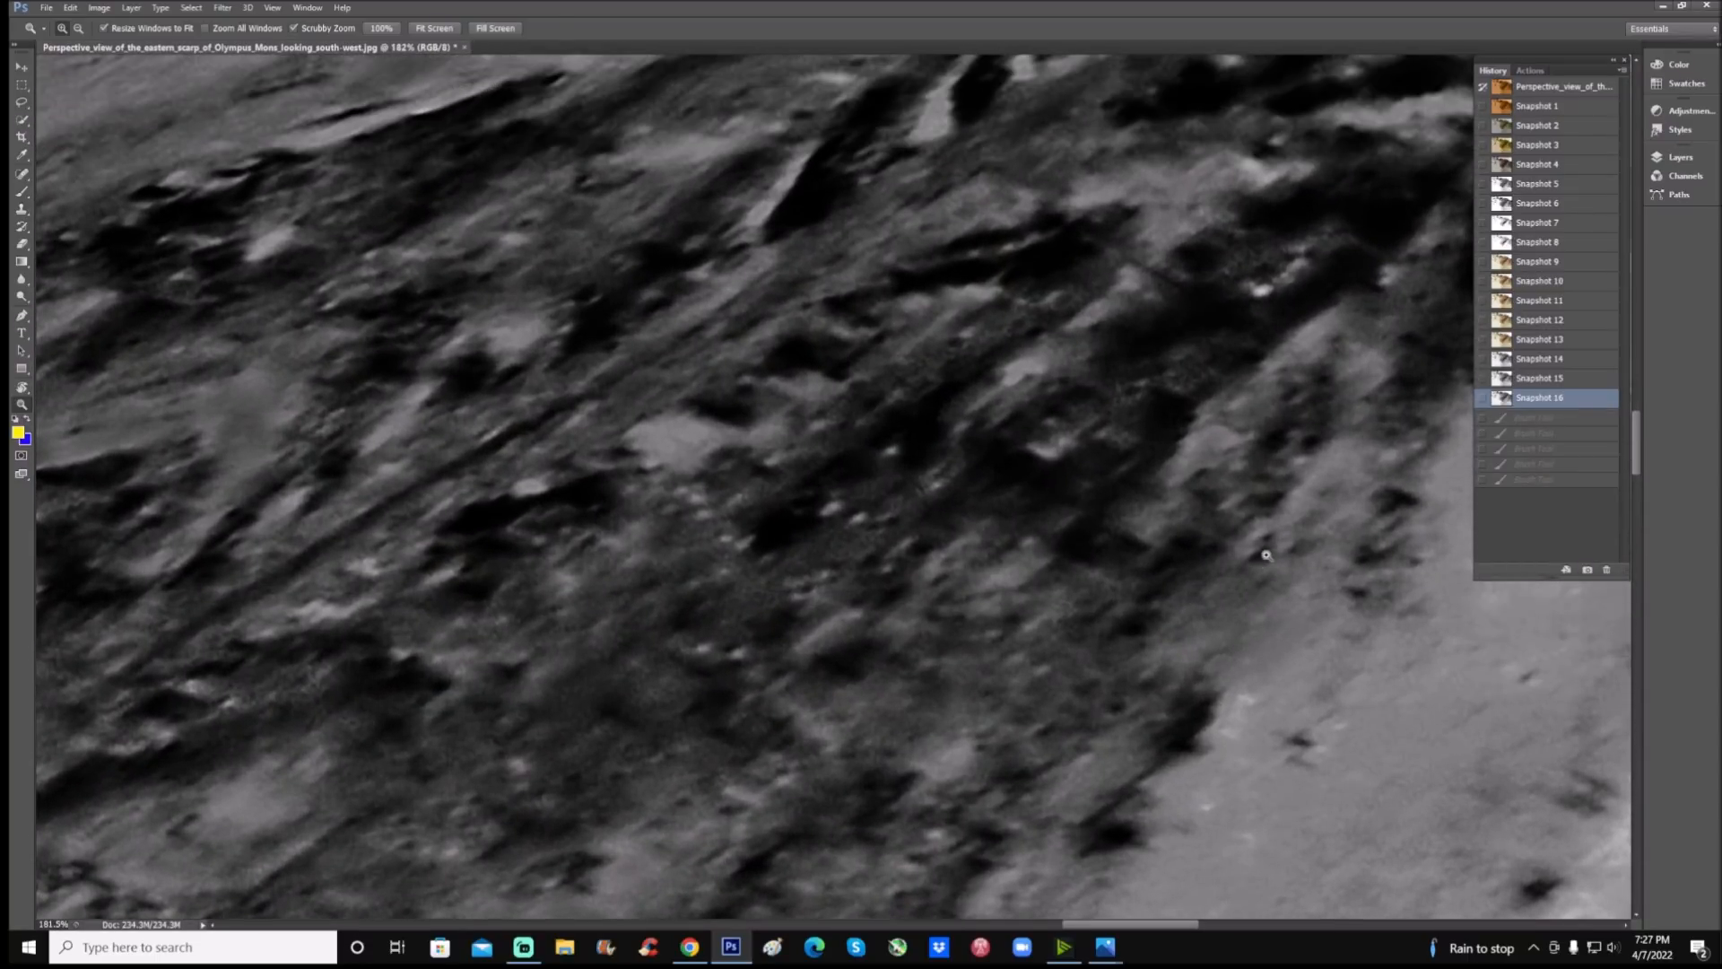
{"action": "mouse_move", "coordinate": [570, 271]}
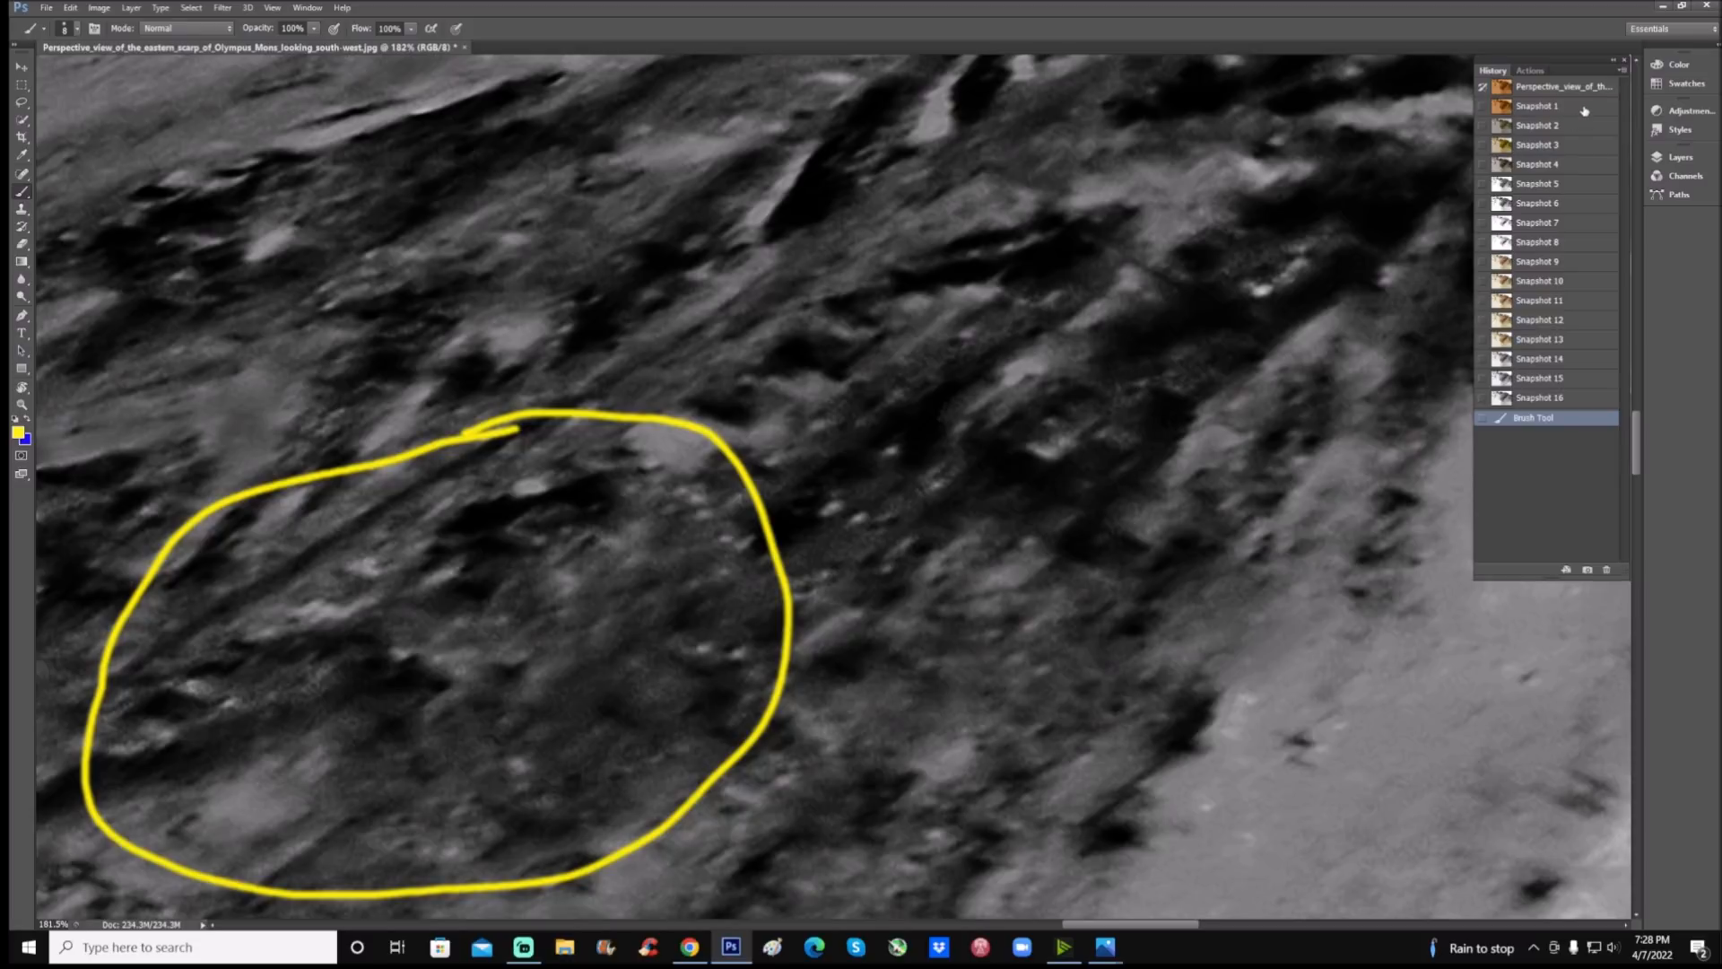
{"action": "left_click", "coordinate": [1539, 106]}
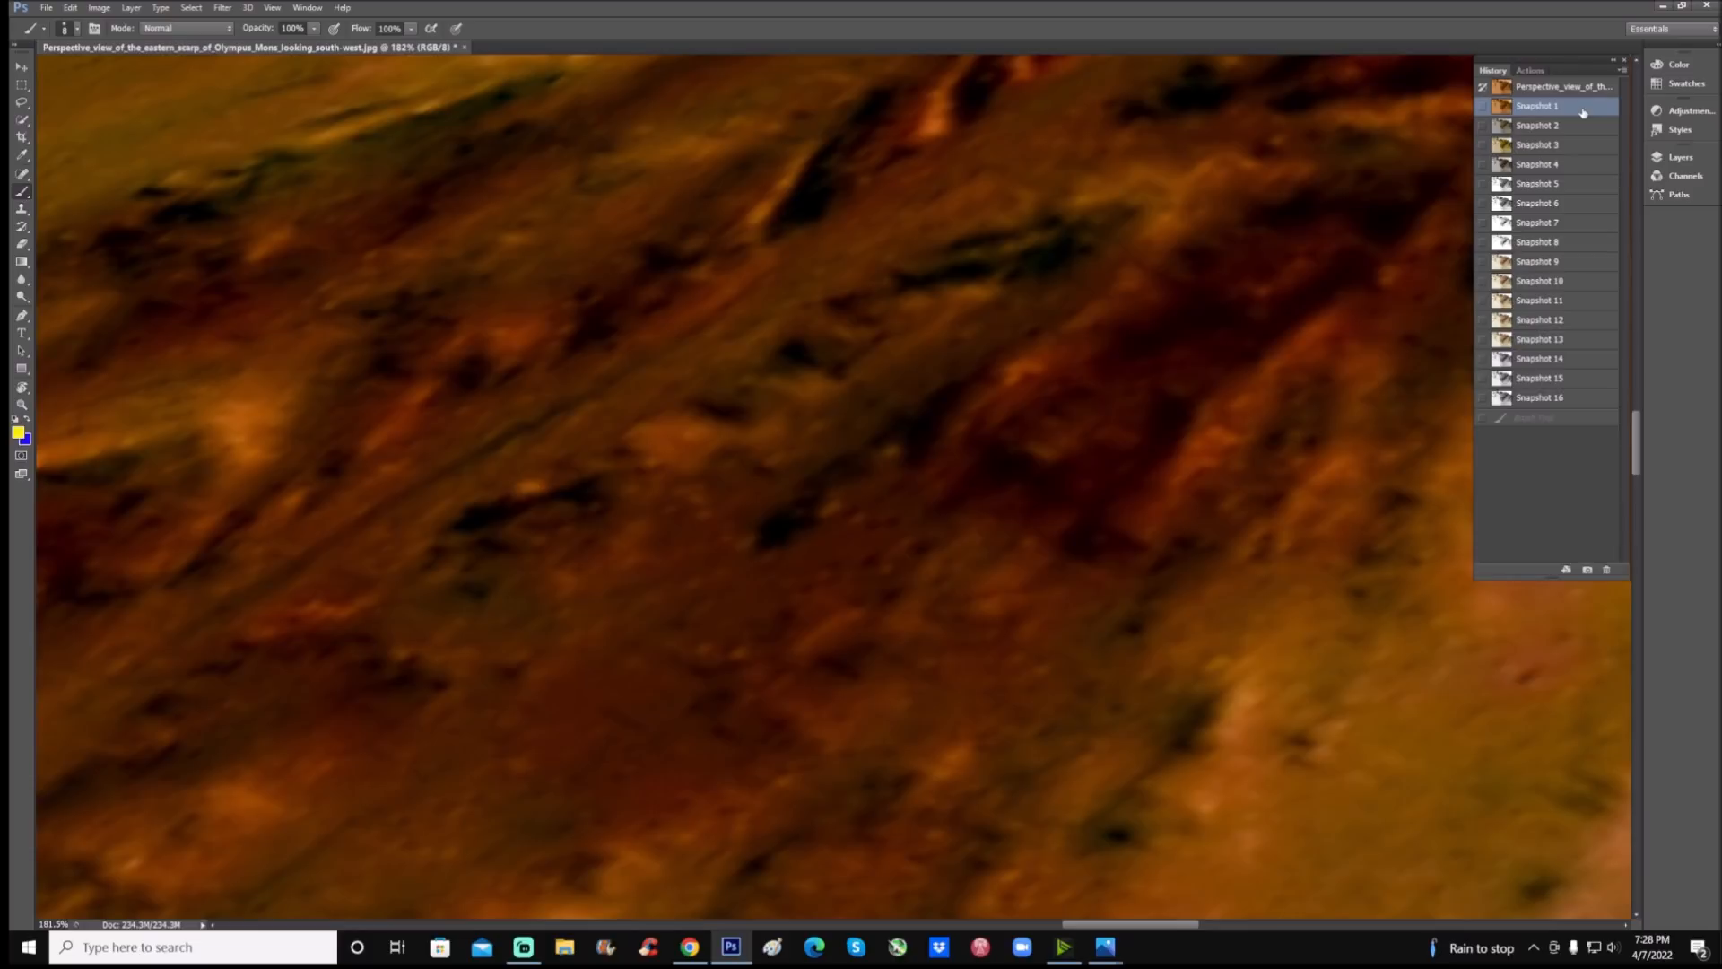
{"action": "mouse_move", "coordinate": [1570, 287]}
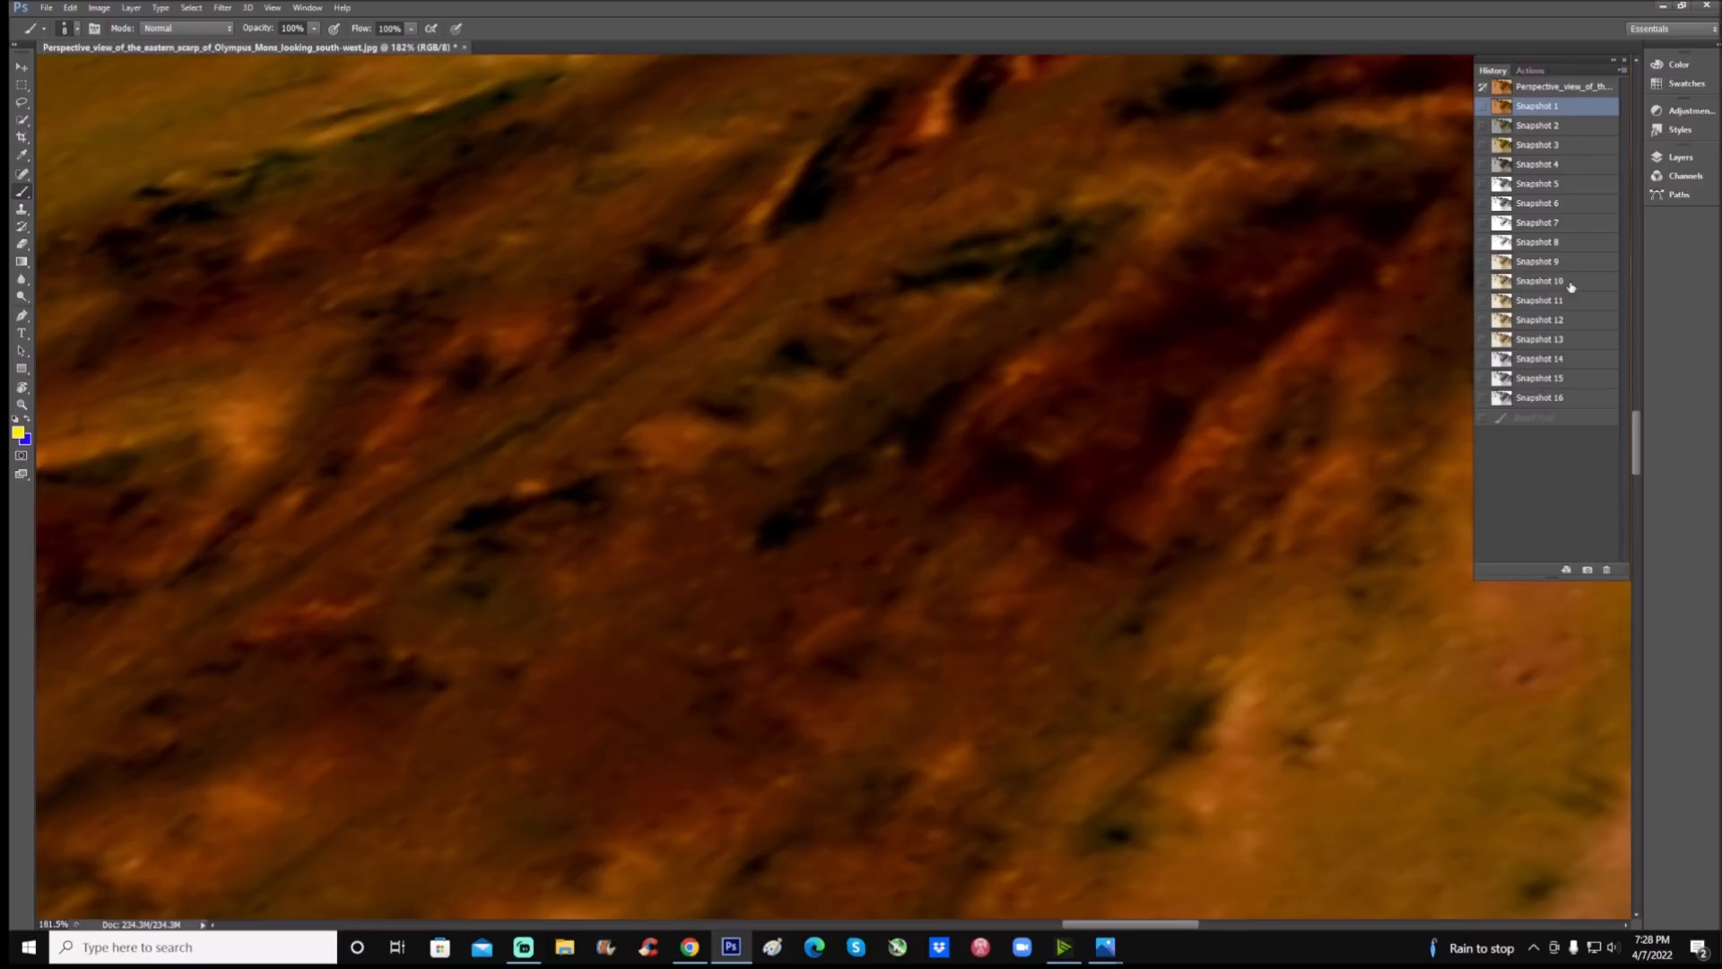
{"action": "left_click", "coordinate": [1539, 338]}
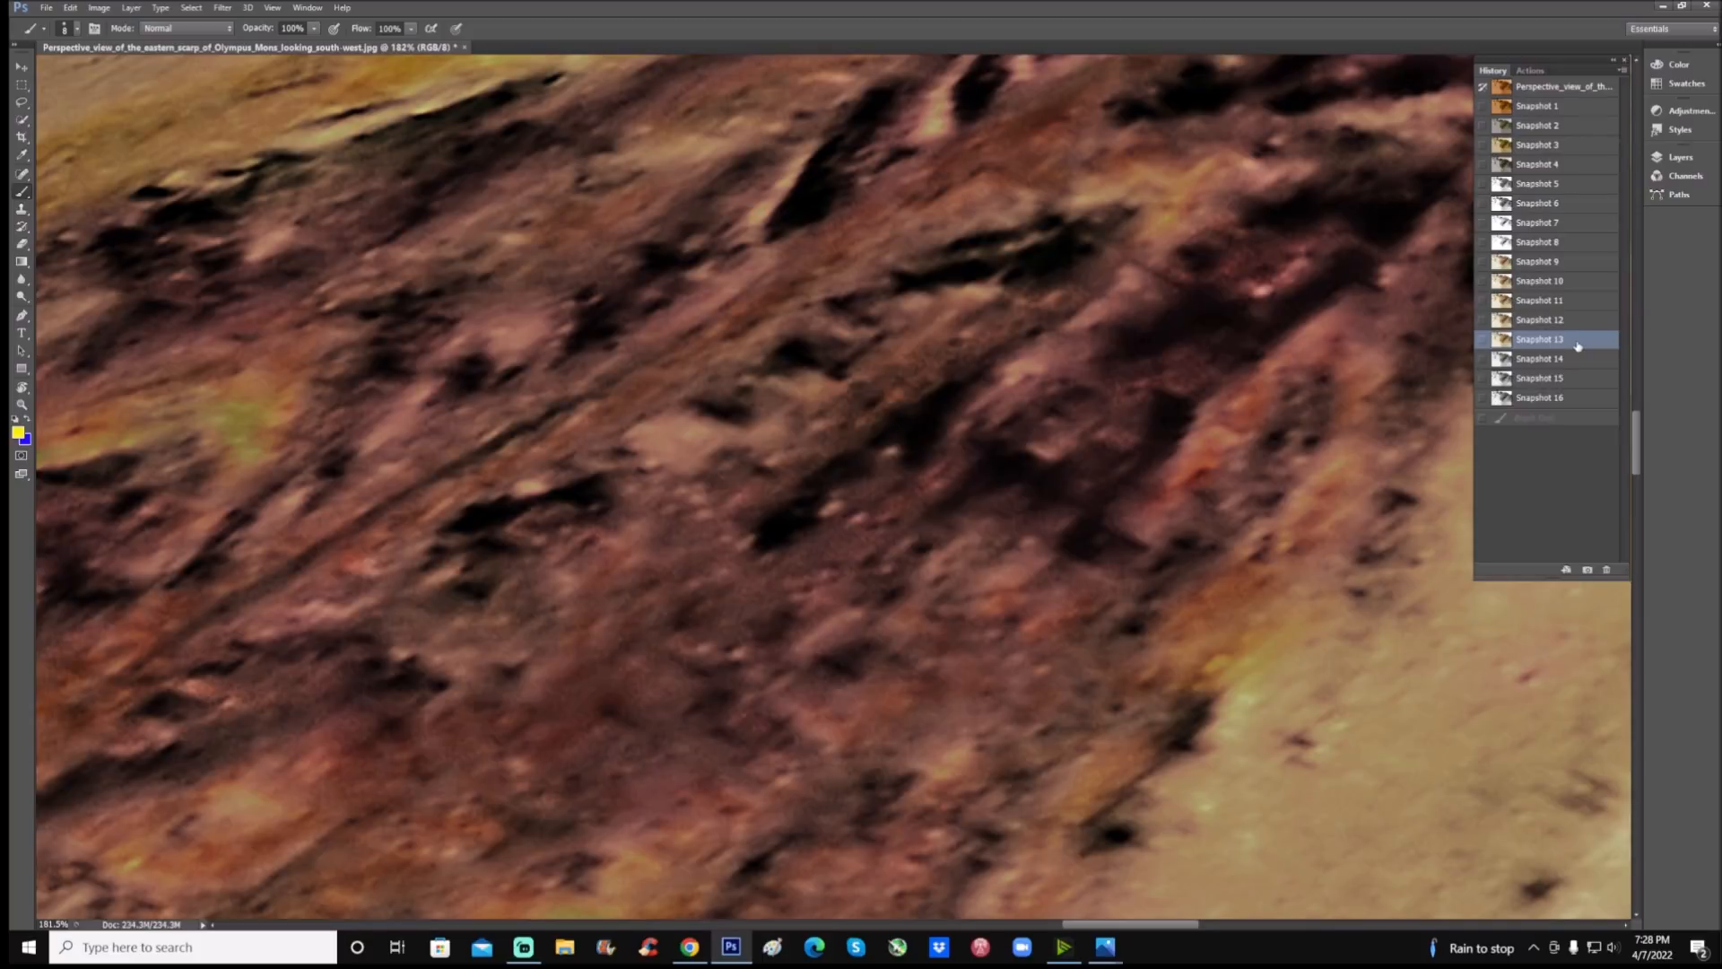
{"action": "mouse_move", "coordinate": [1576, 348]}
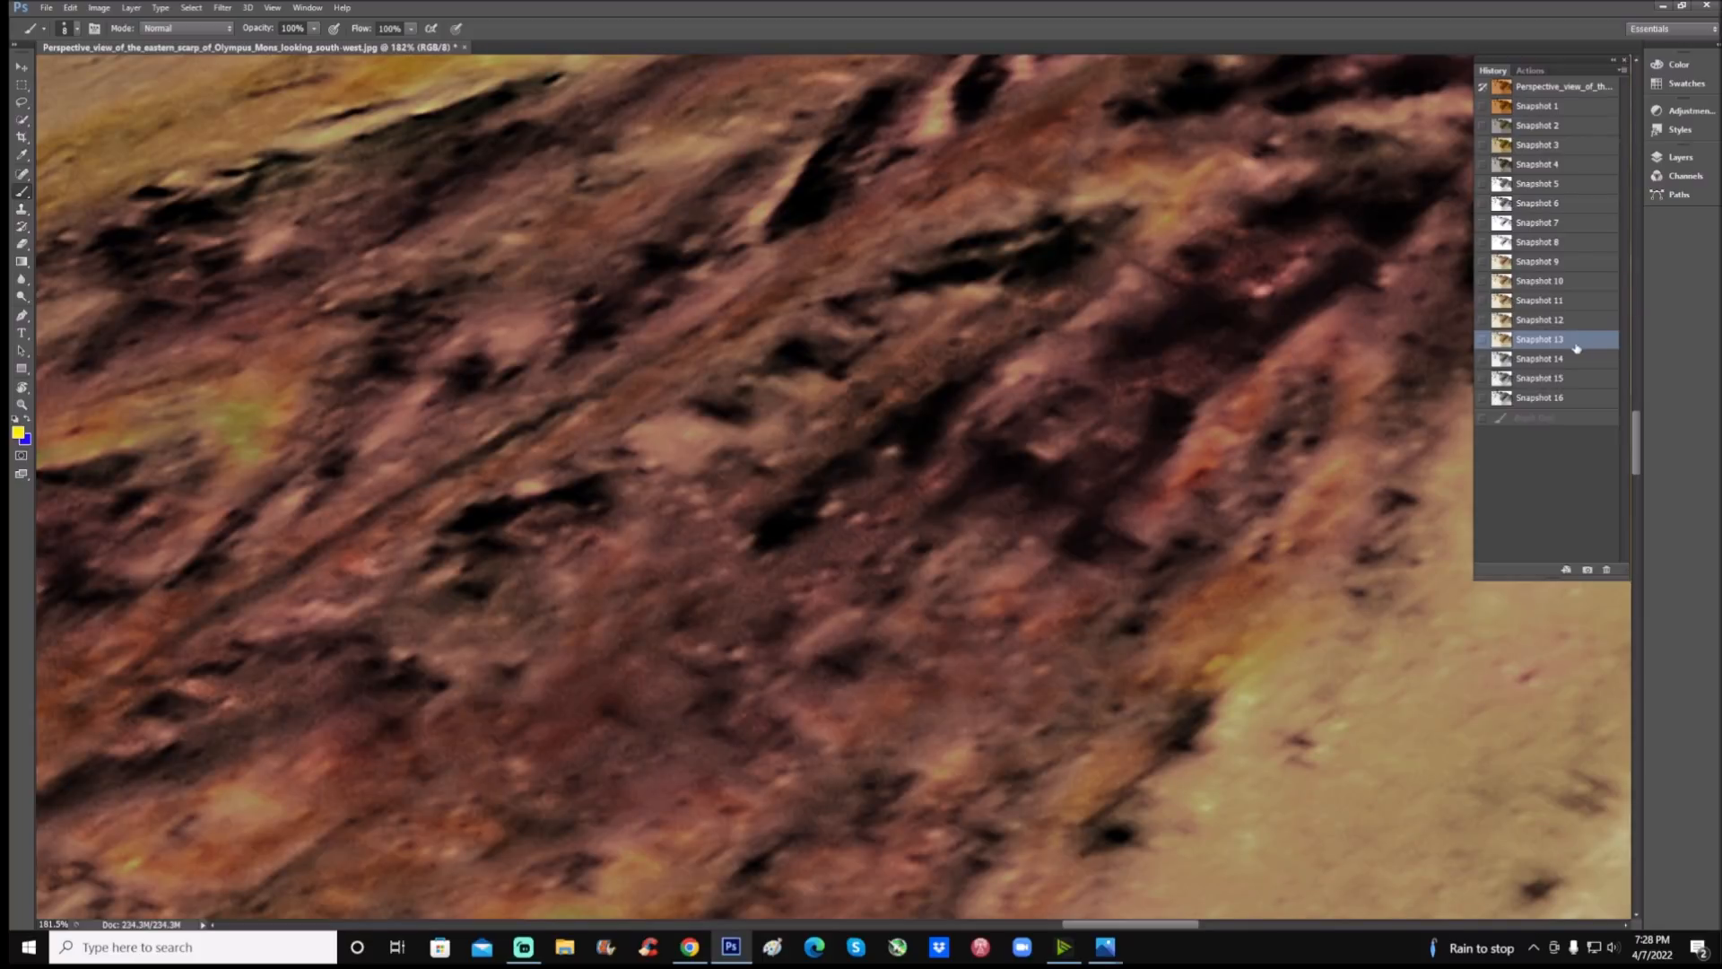
{"action": "left_click", "coordinate": [1537, 396]}
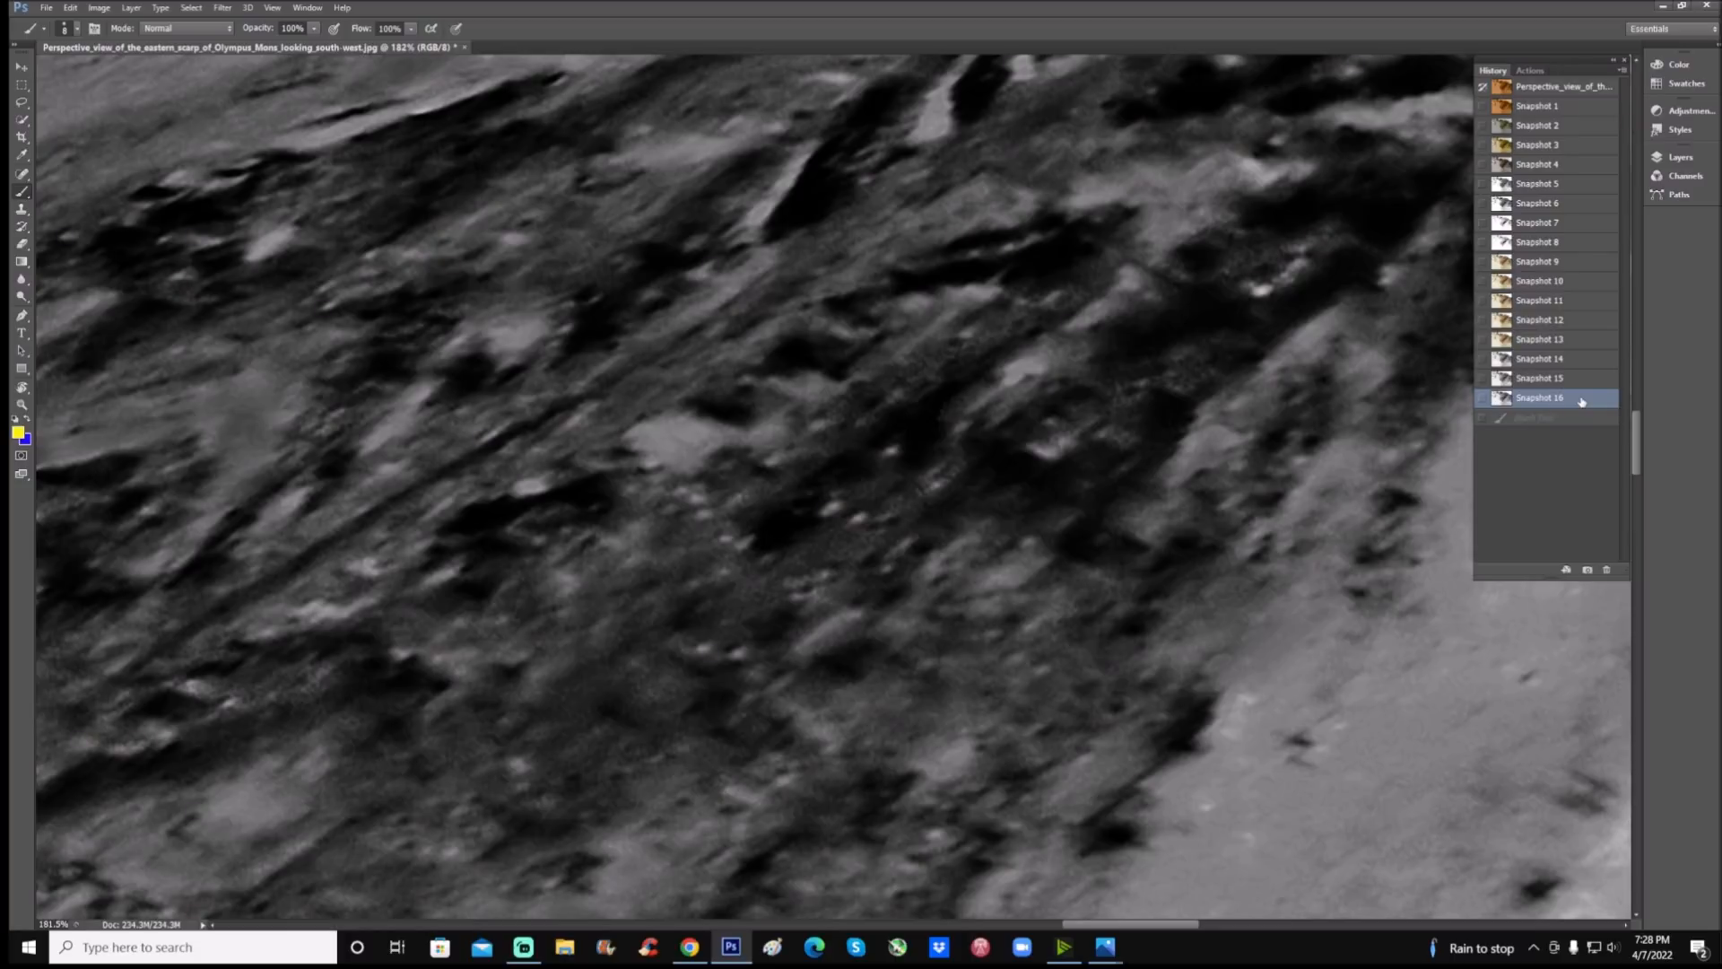
{"action": "mouse_move", "coordinate": [1576, 146]}
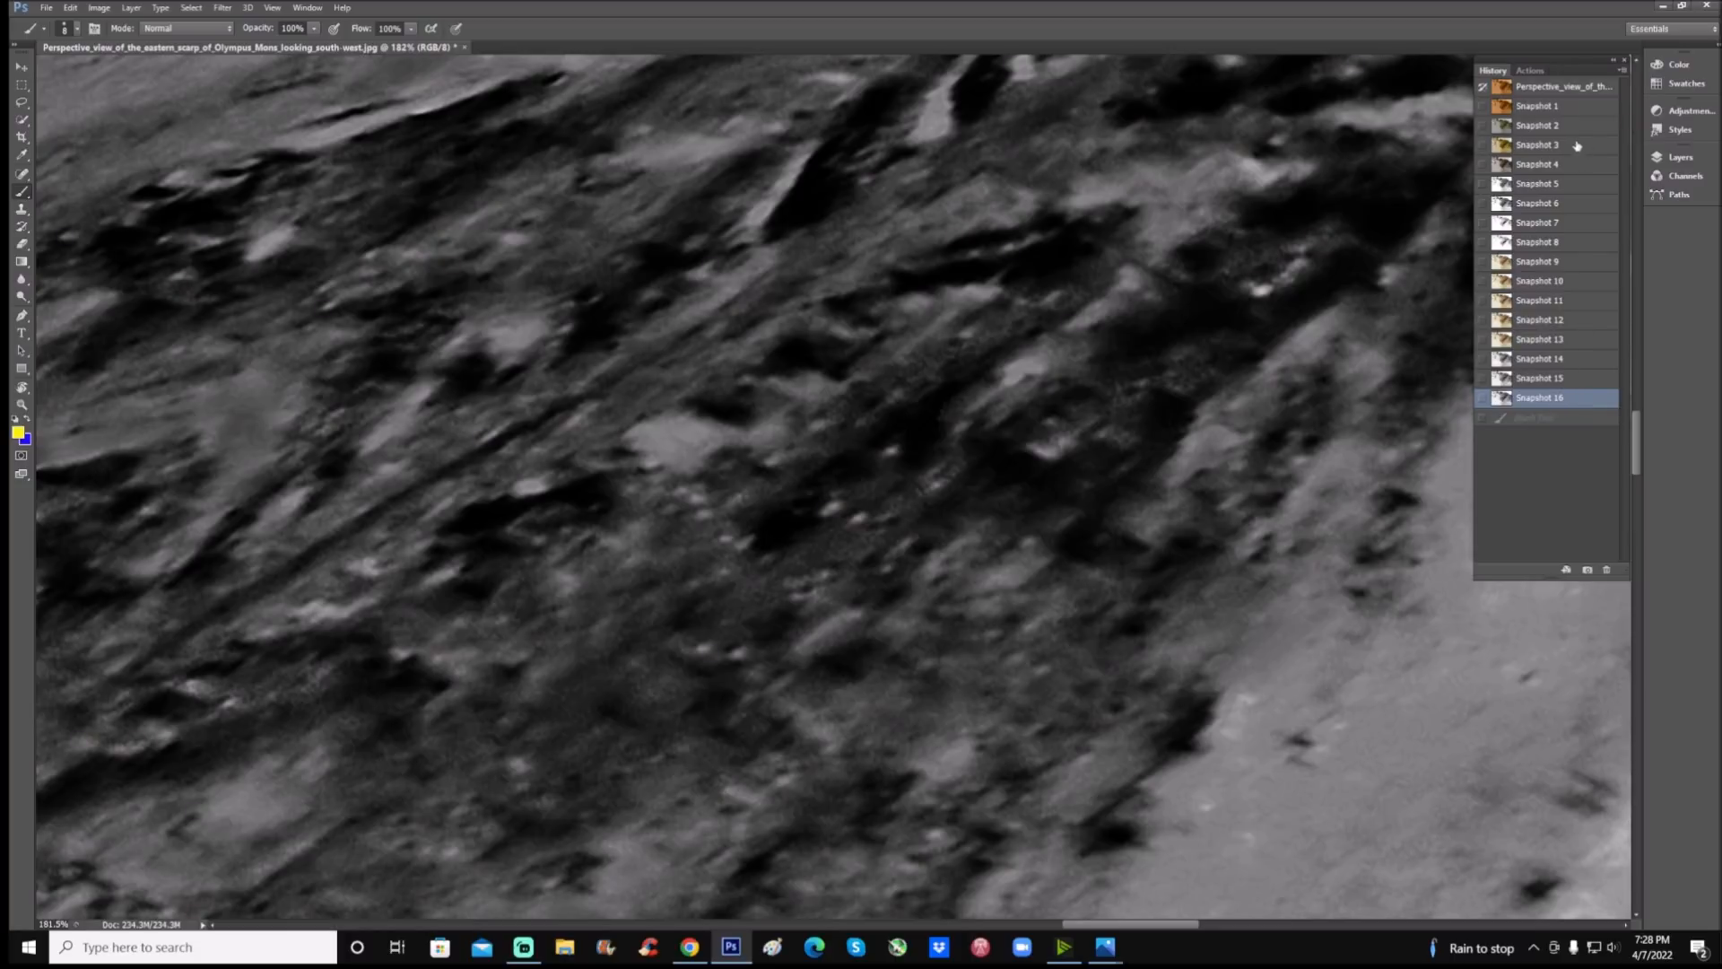
{"action": "left_click", "coordinate": [1538, 338]}
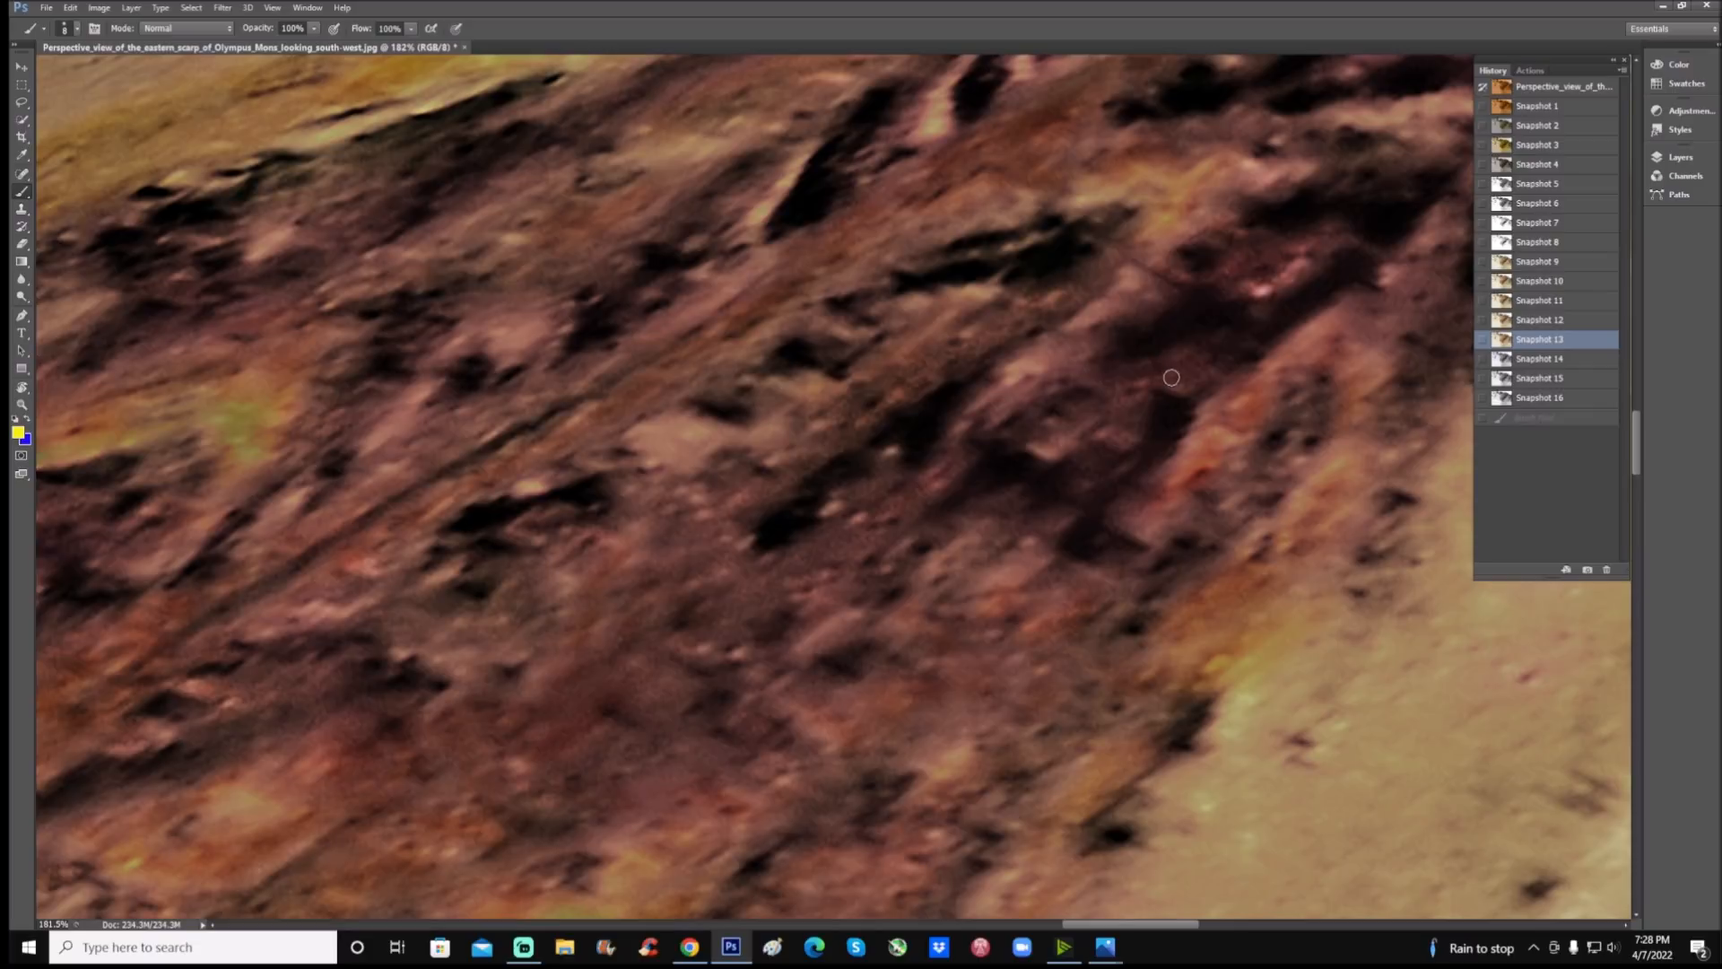
{"action": "mouse_move", "coordinate": [1532, 403]}
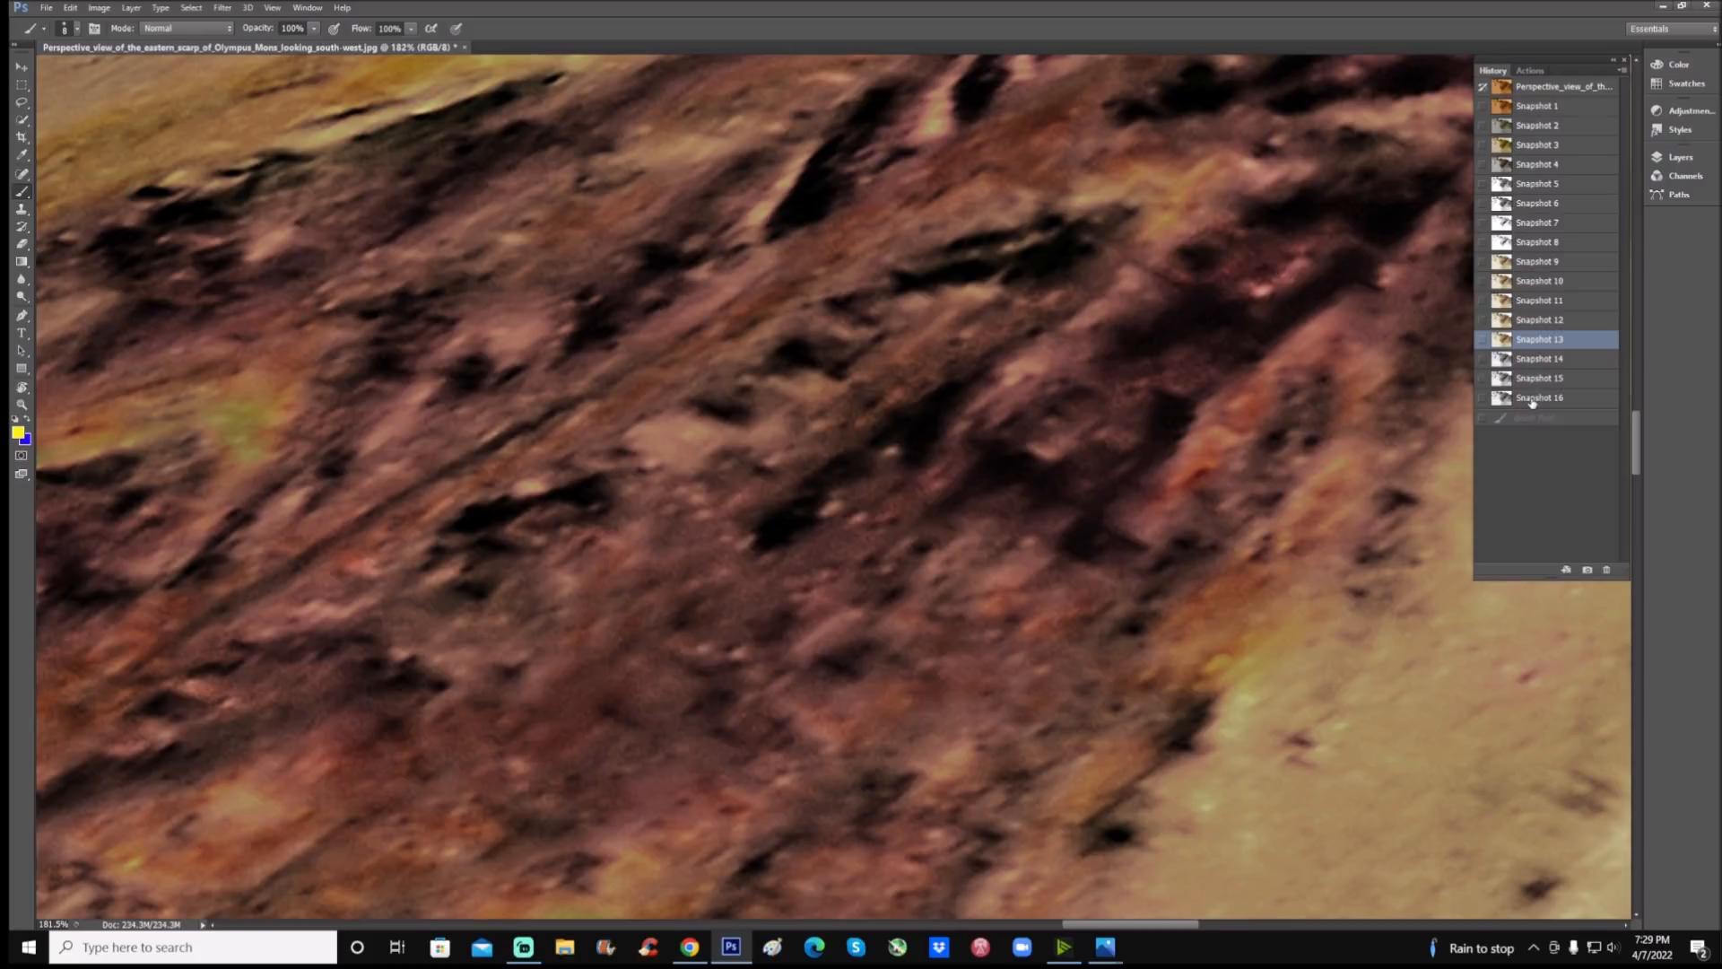
{"action": "mouse_move", "coordinate": [202, 454]}
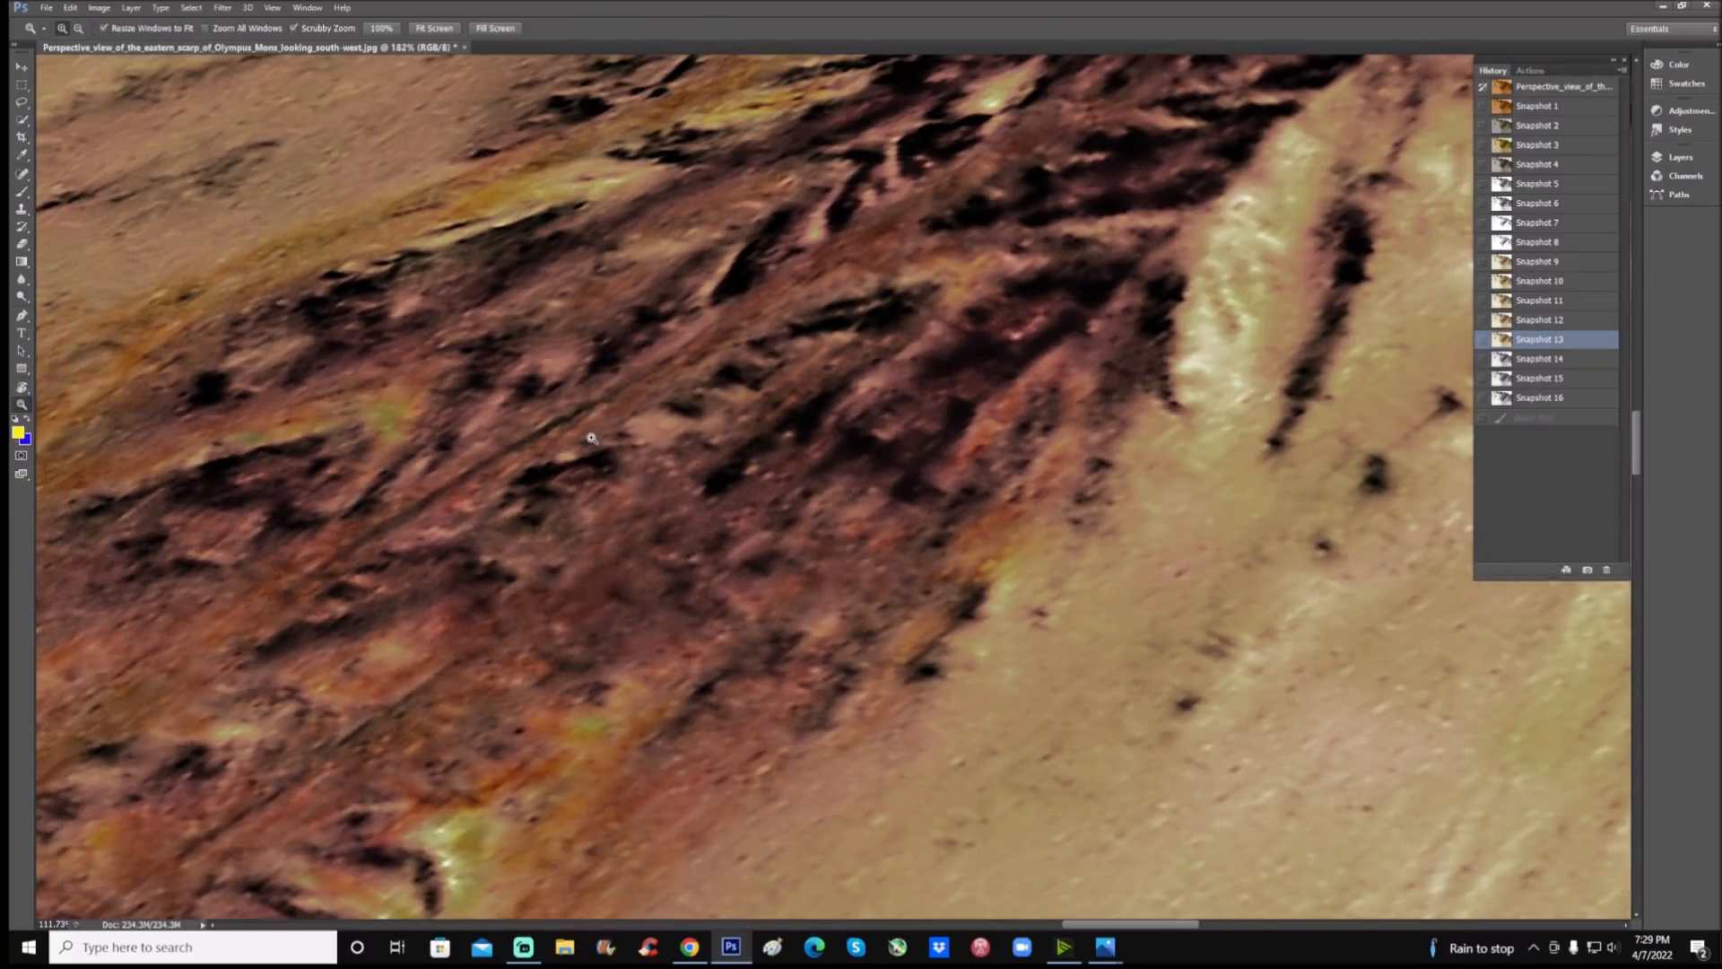
{"action": "scroll", "scroll_direction": "down", "scroll_amount": 3}
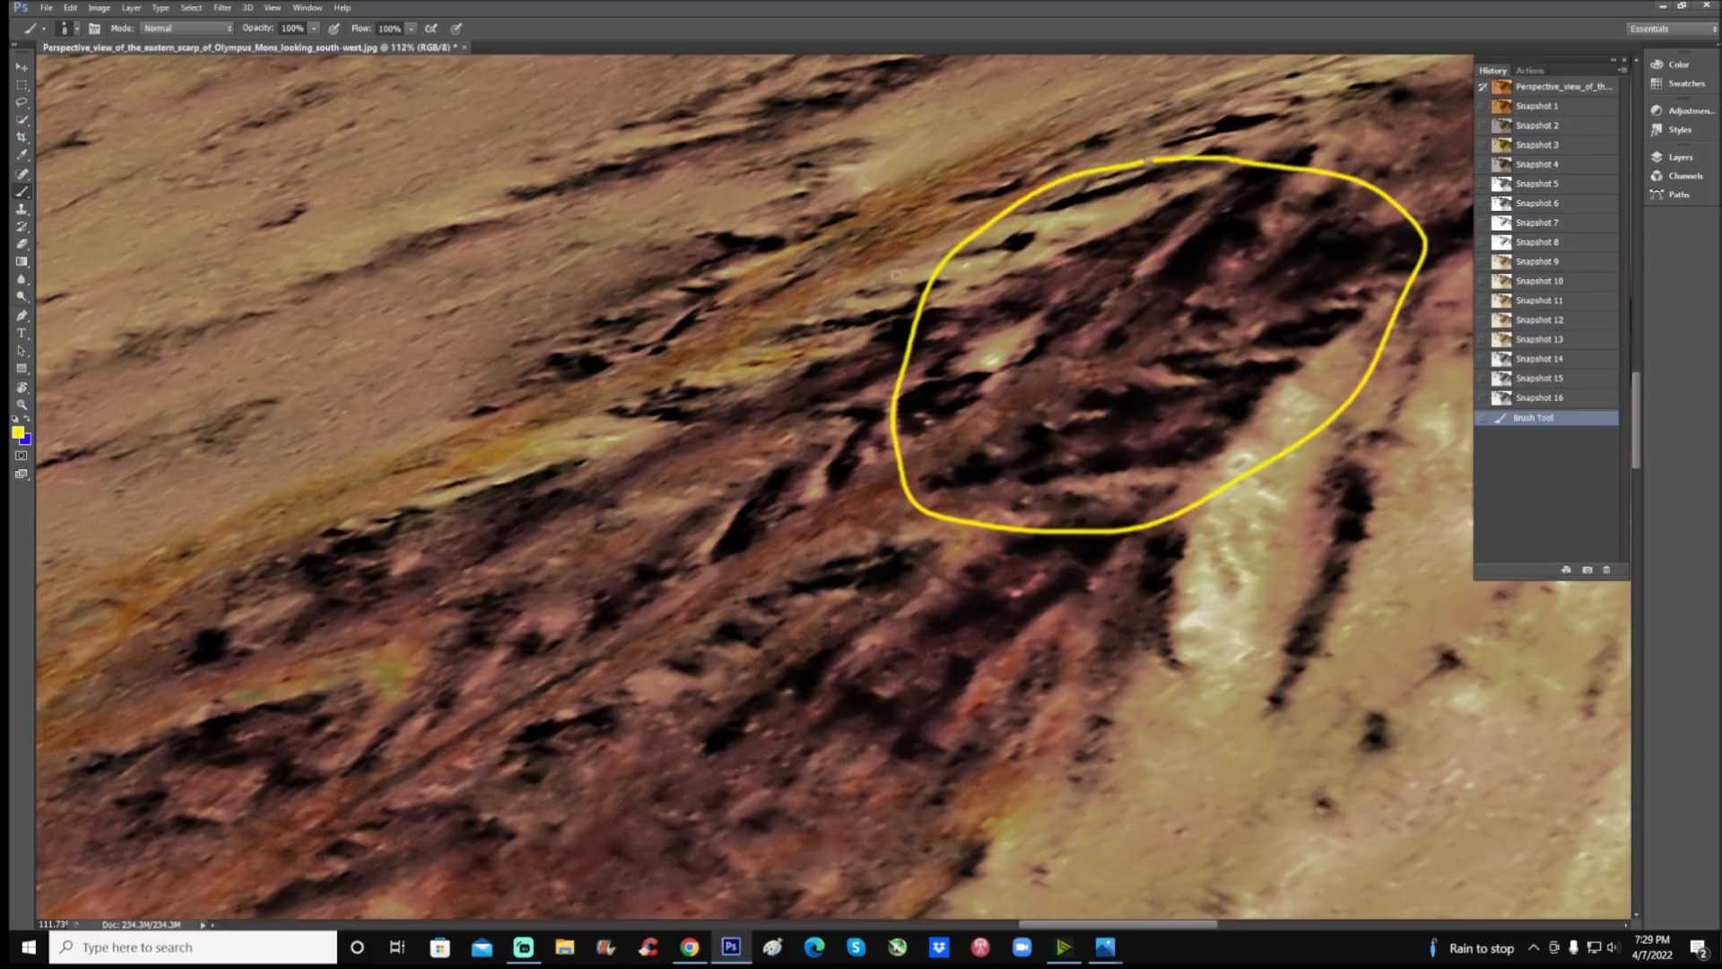
{"action": "mouse_move", "coordinate": [1067, 157]}
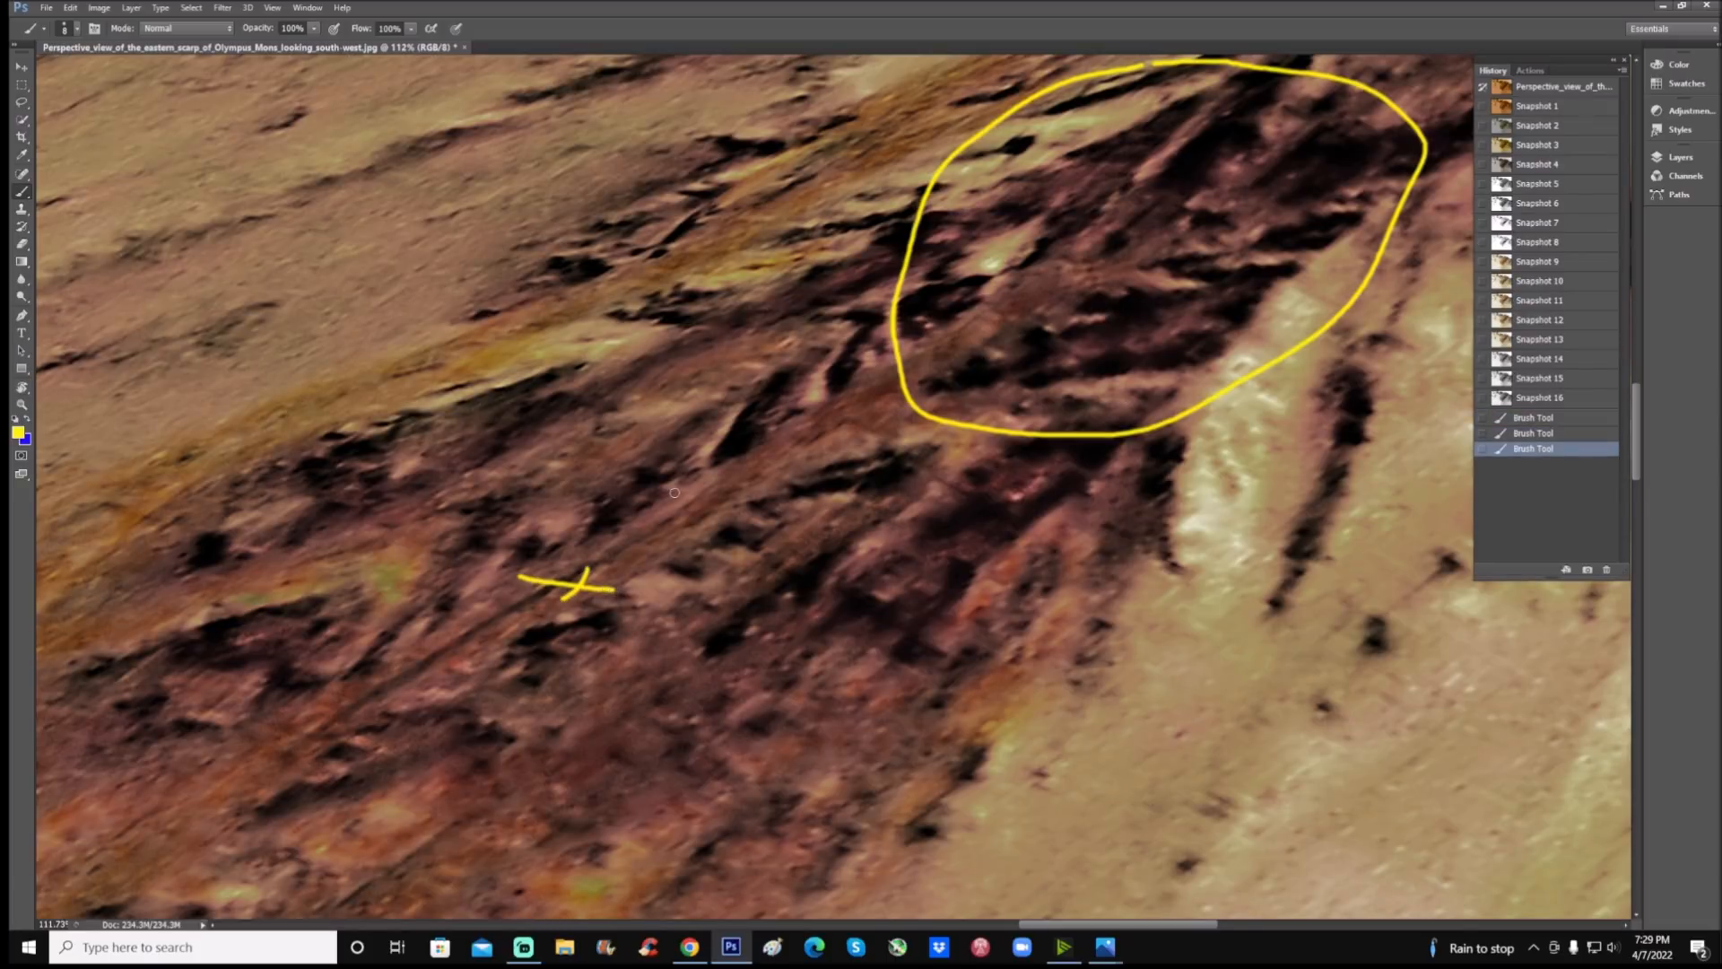
{"action": "mouse_move", "coordinate": [707, 489]}
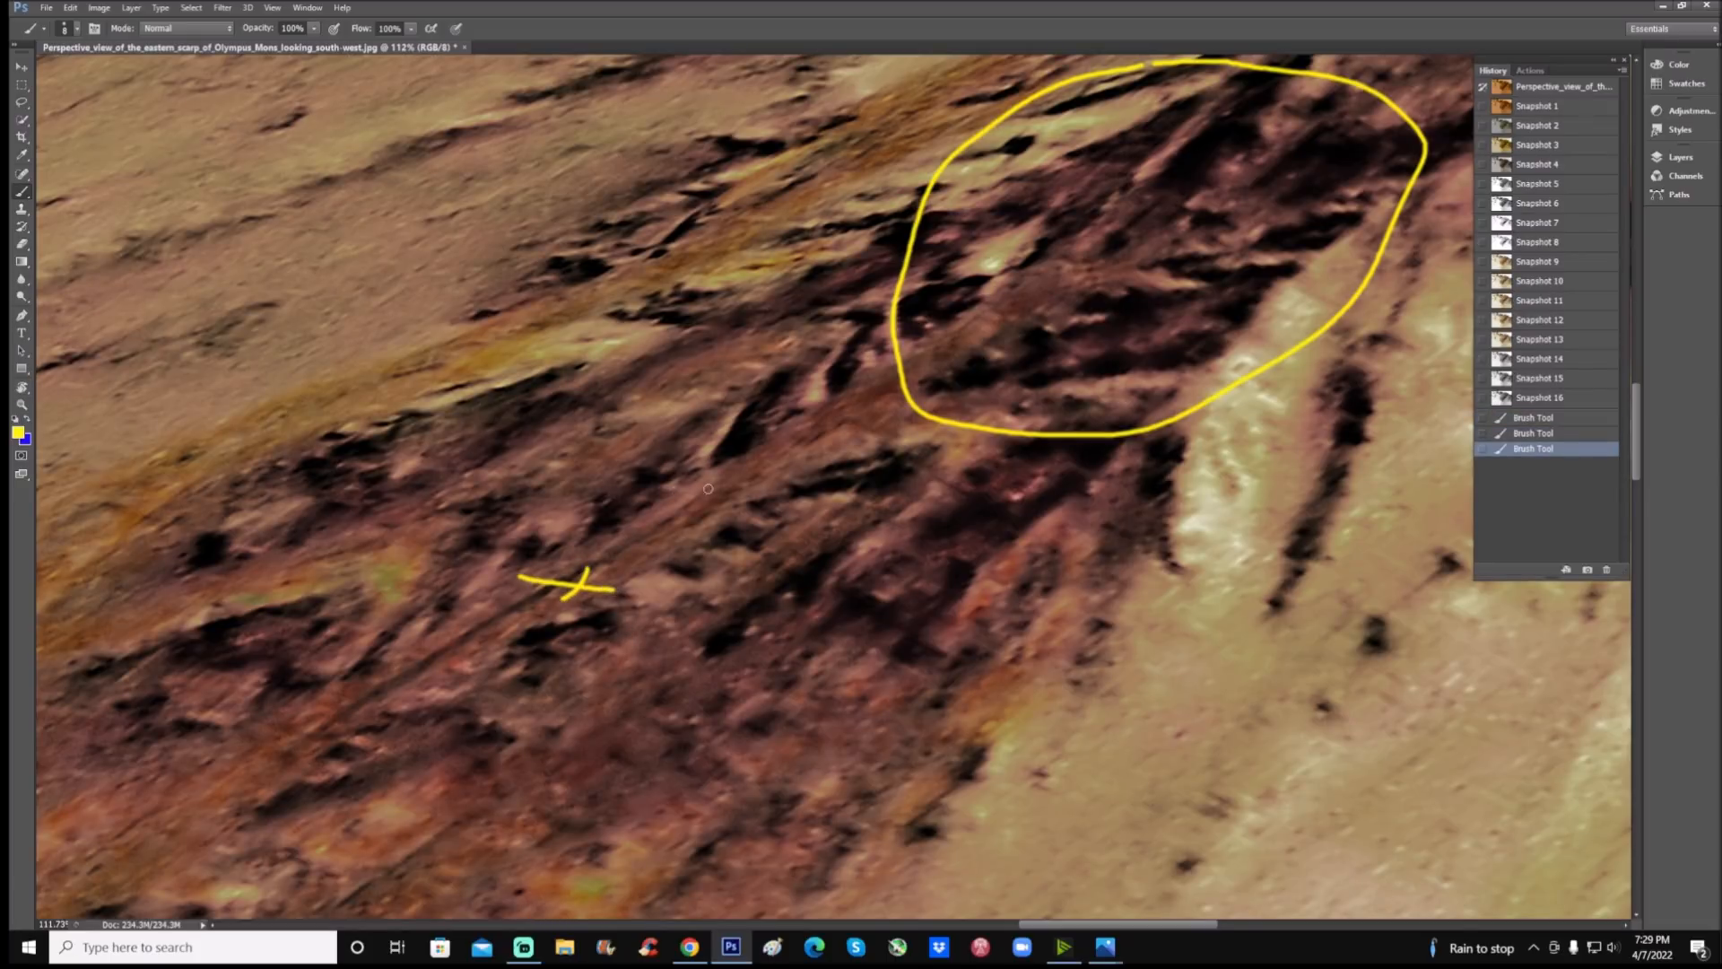
{"action": "mouse_move", "coordinate": [1166, 199]}
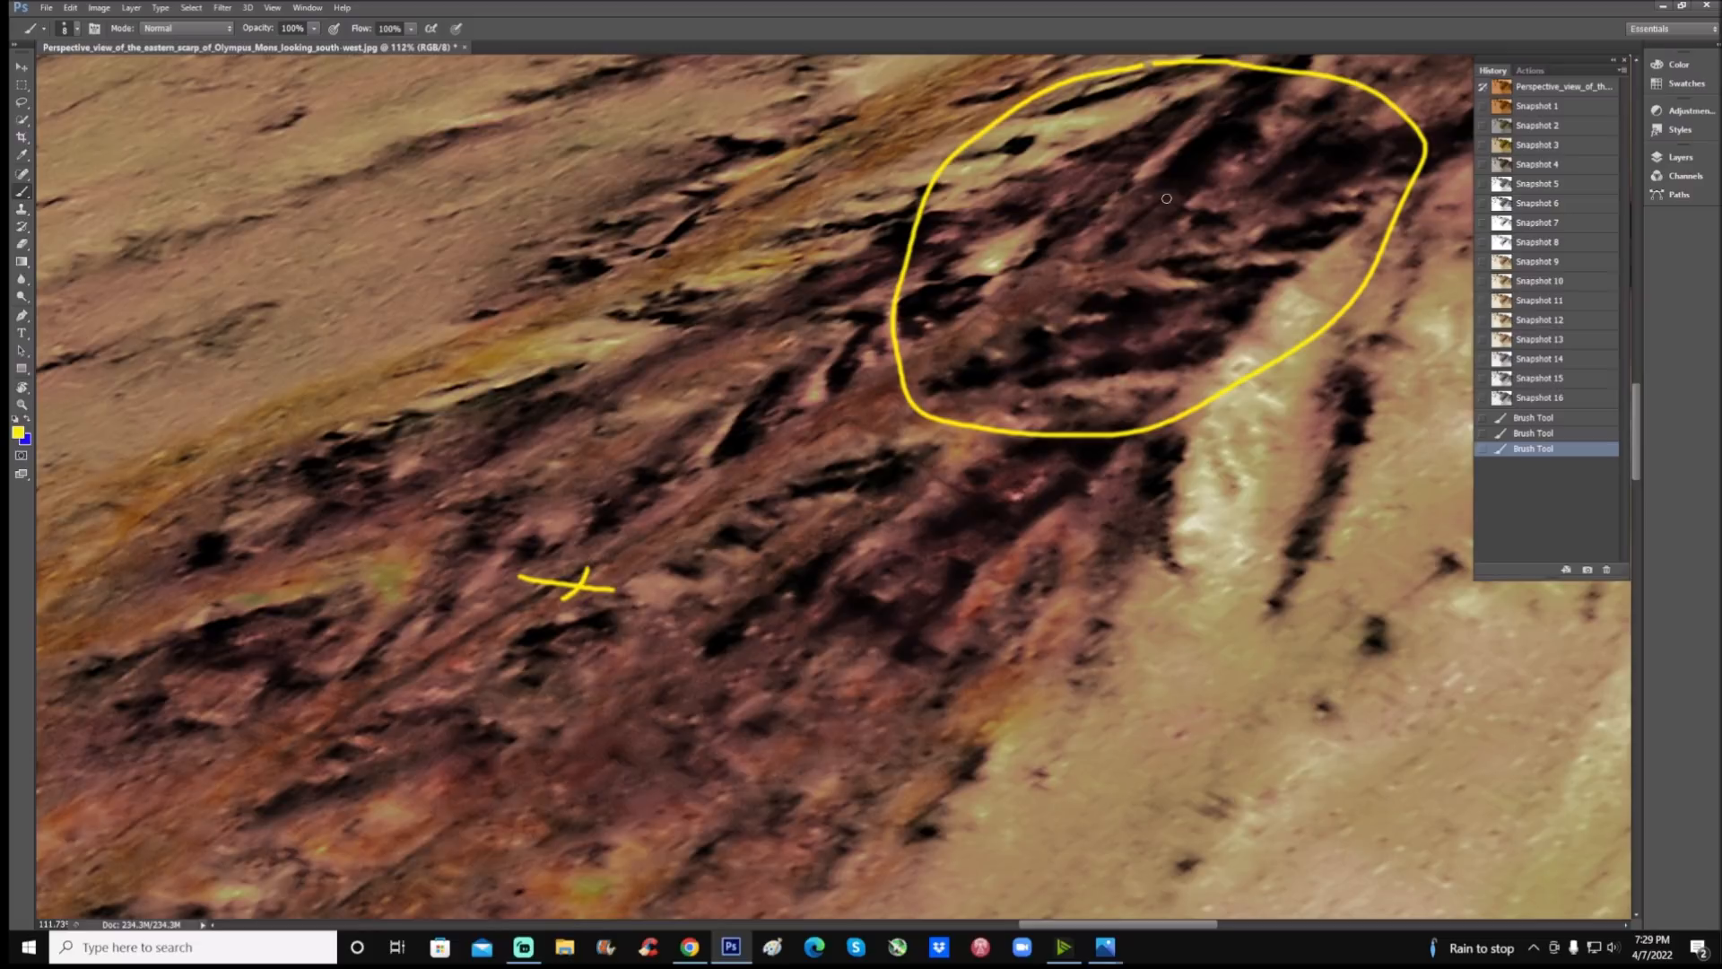
{"action": "mouse_move", "coordinate": [881, 566]}
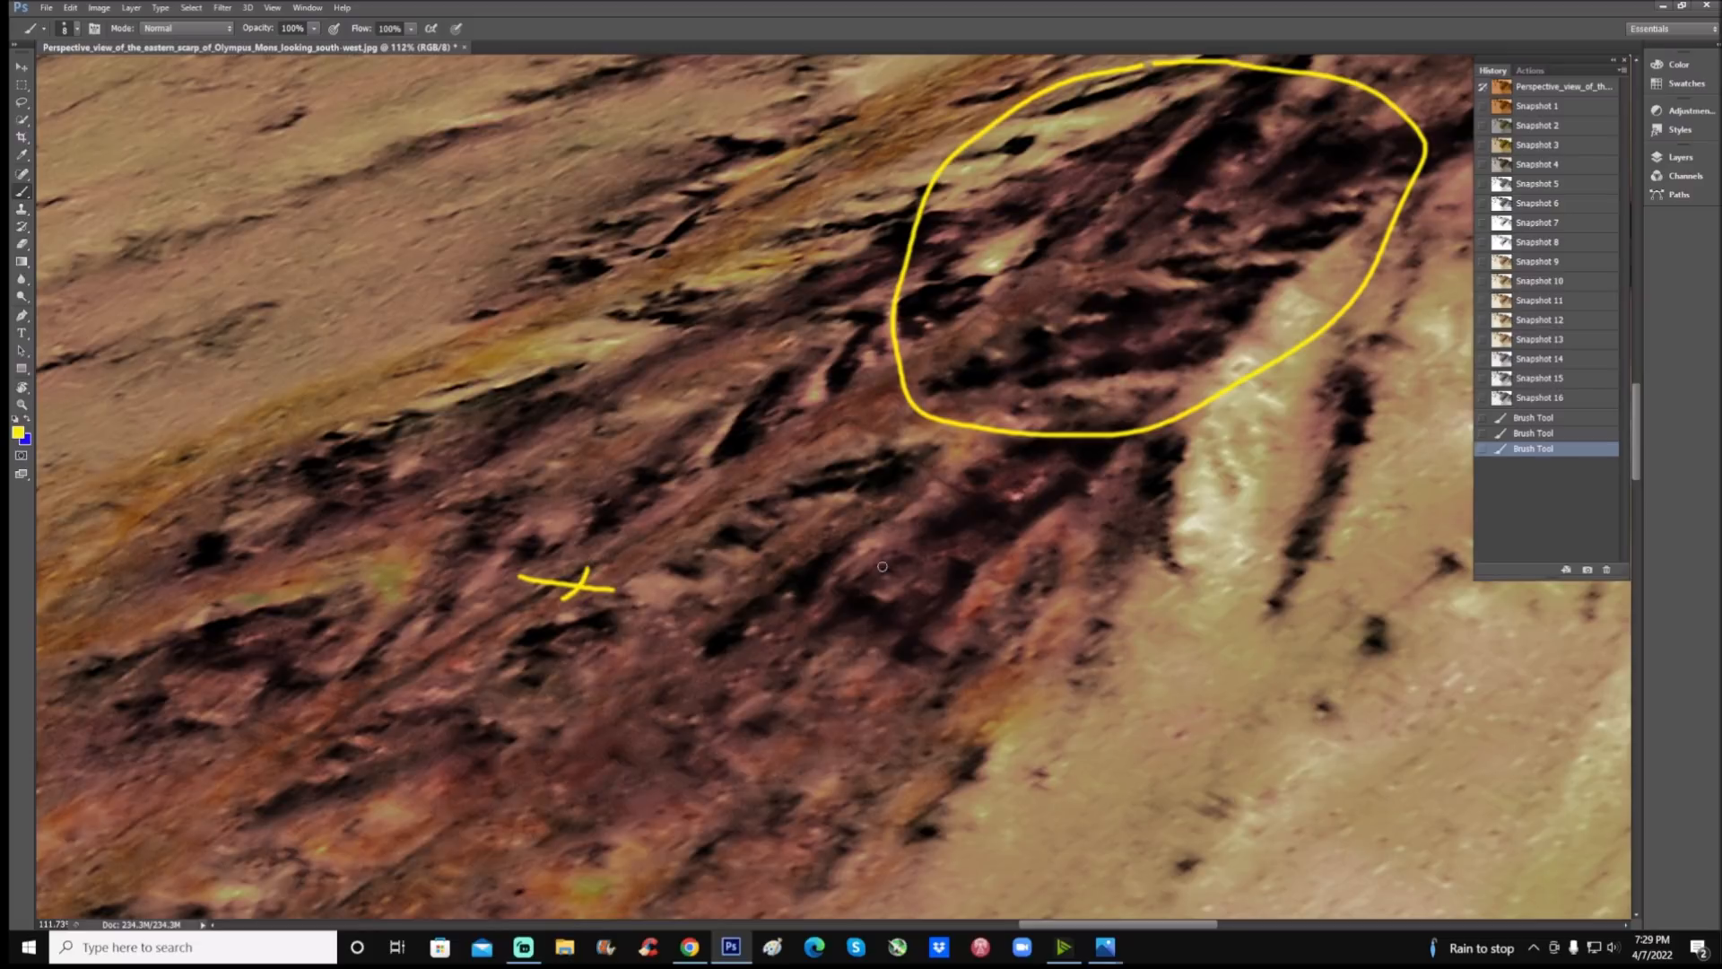
{"action": "mouse_move", "coordinate": [693, 511]}
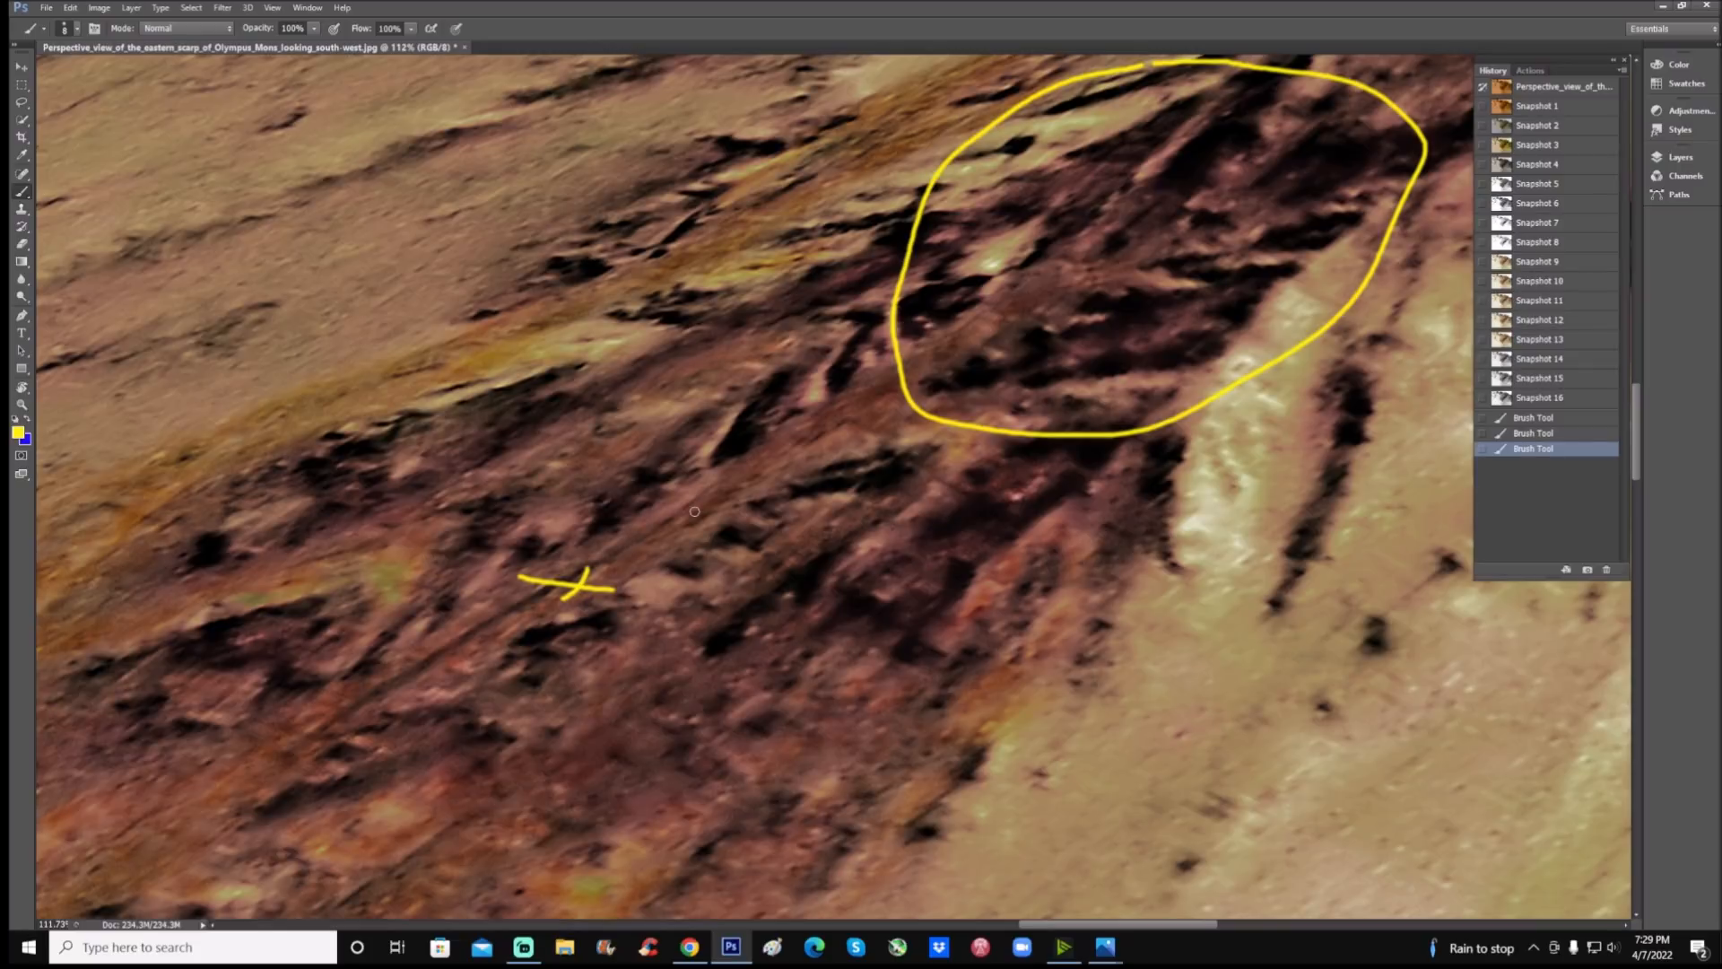
{"action": "left_click", "coordinate": [1537, 338]}
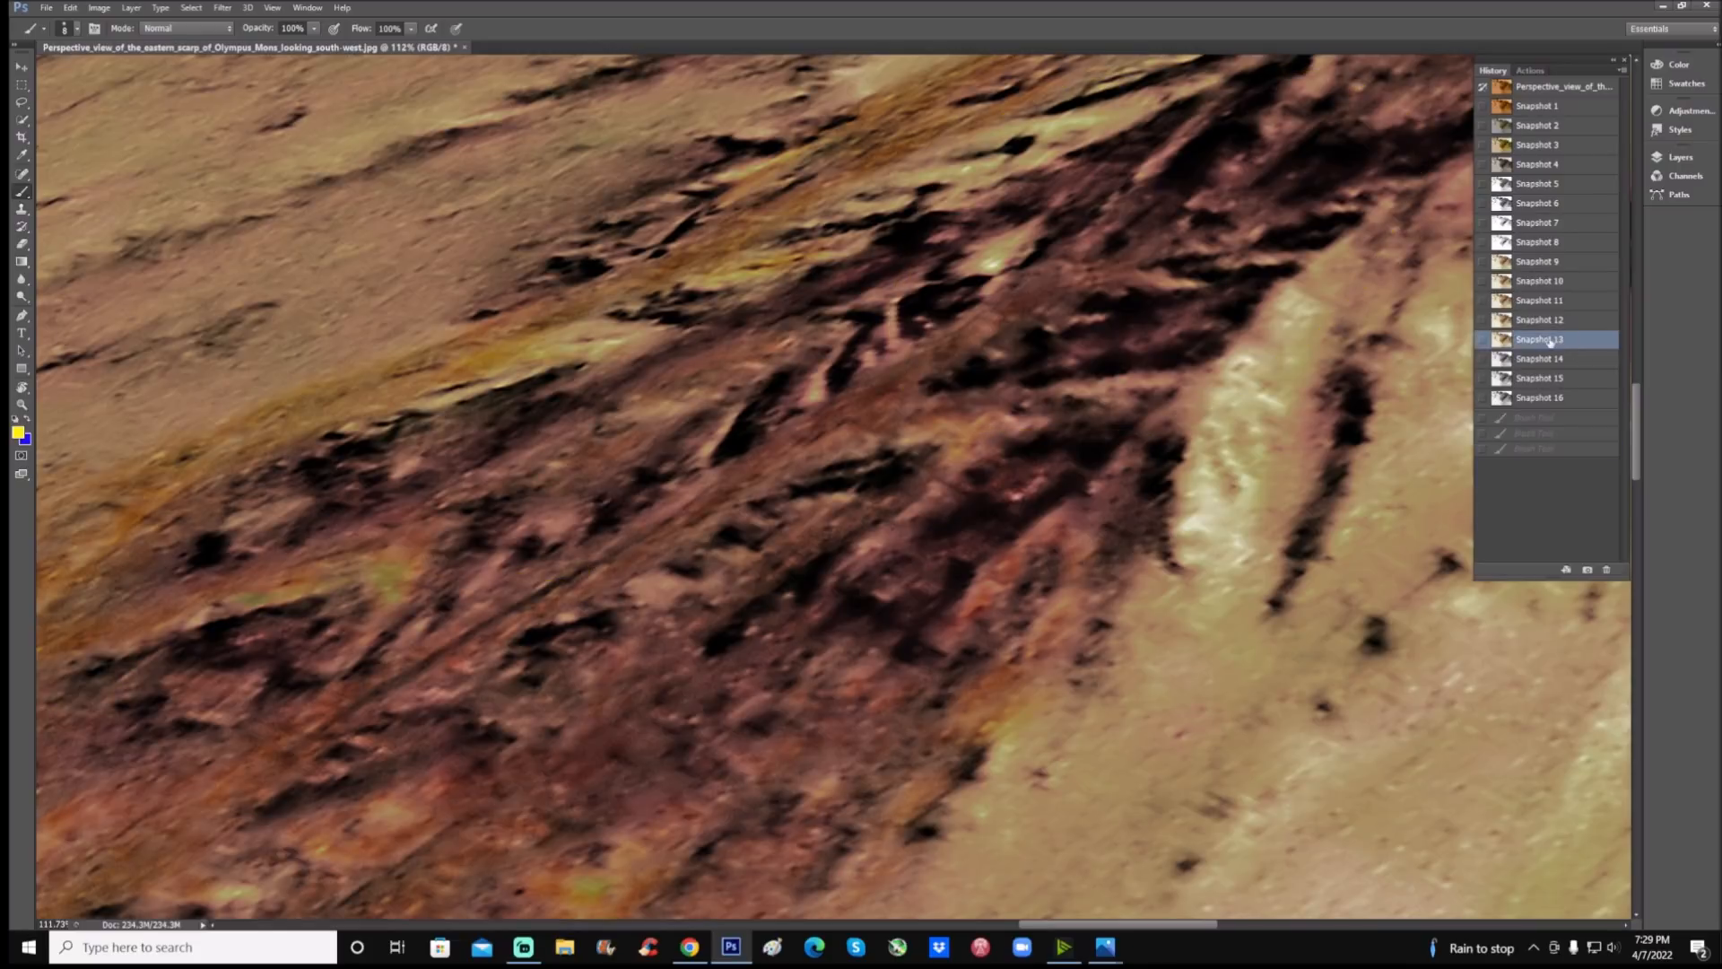
Show the unmarked black-and-white Snapshot 16 of the scarp slope from the History panel
{"action": "left_click", "coordinate": [1539, 397]}
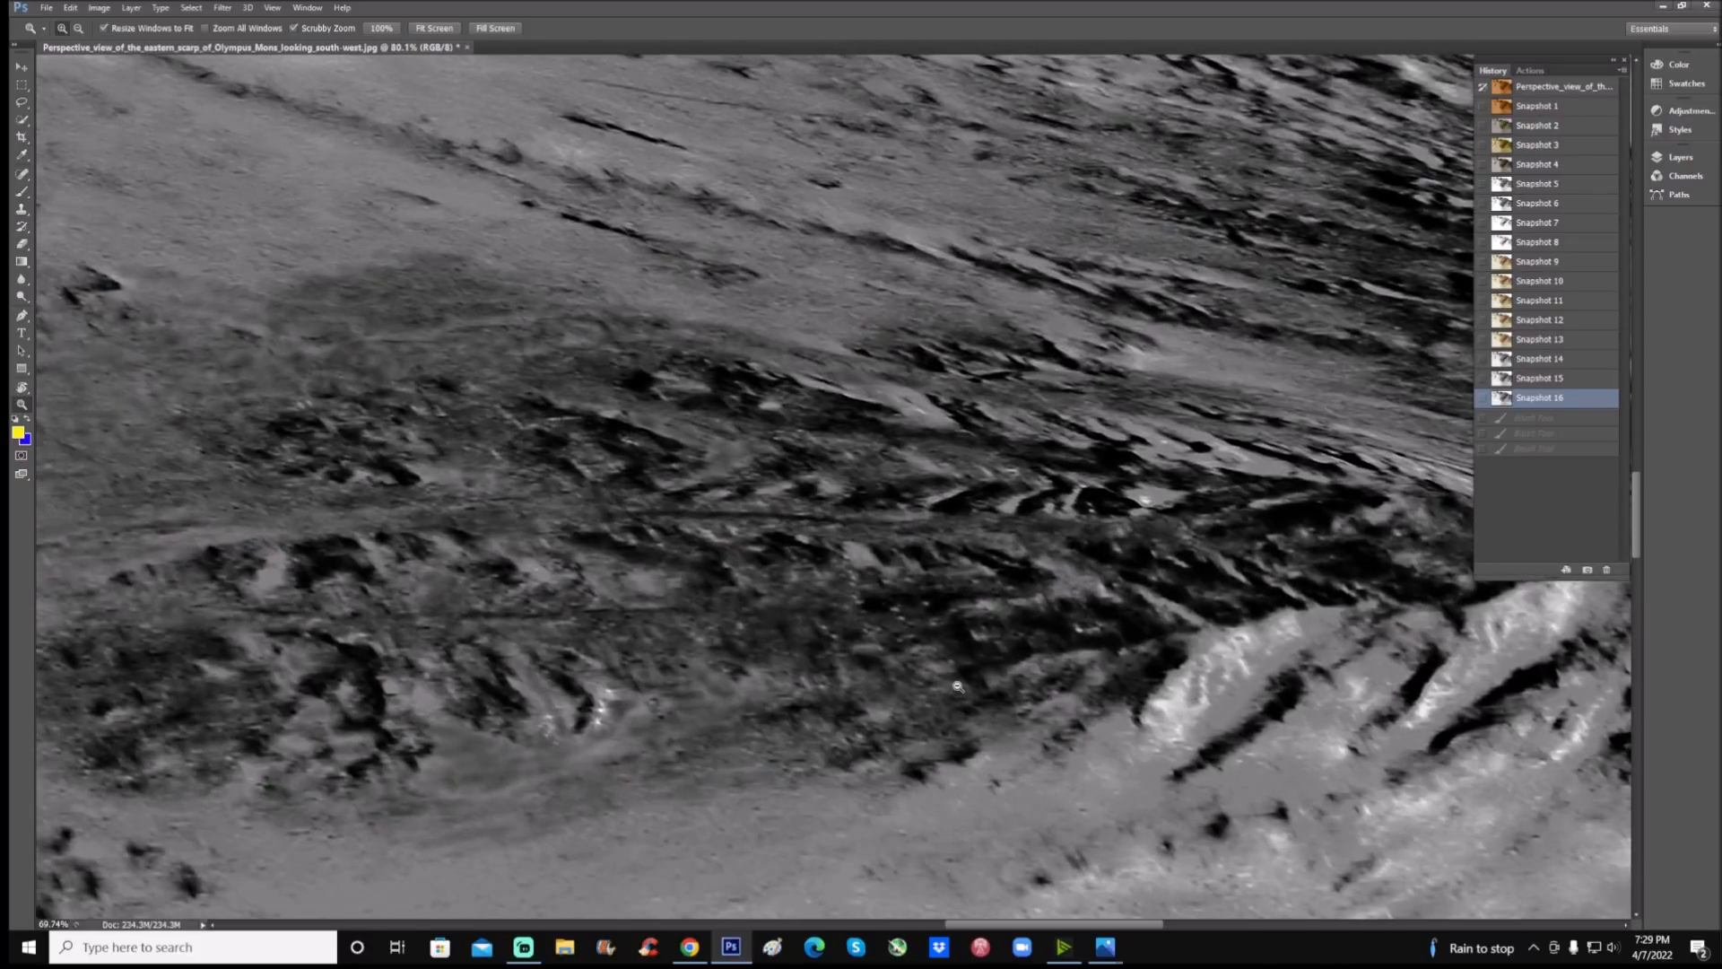
Step through History Snapshots 1, 2, 3, 4, 8, 9, 10 and 12, ending on colour Snapshot 13
{"action": "left_click", "coordinate": [1538, 104]}
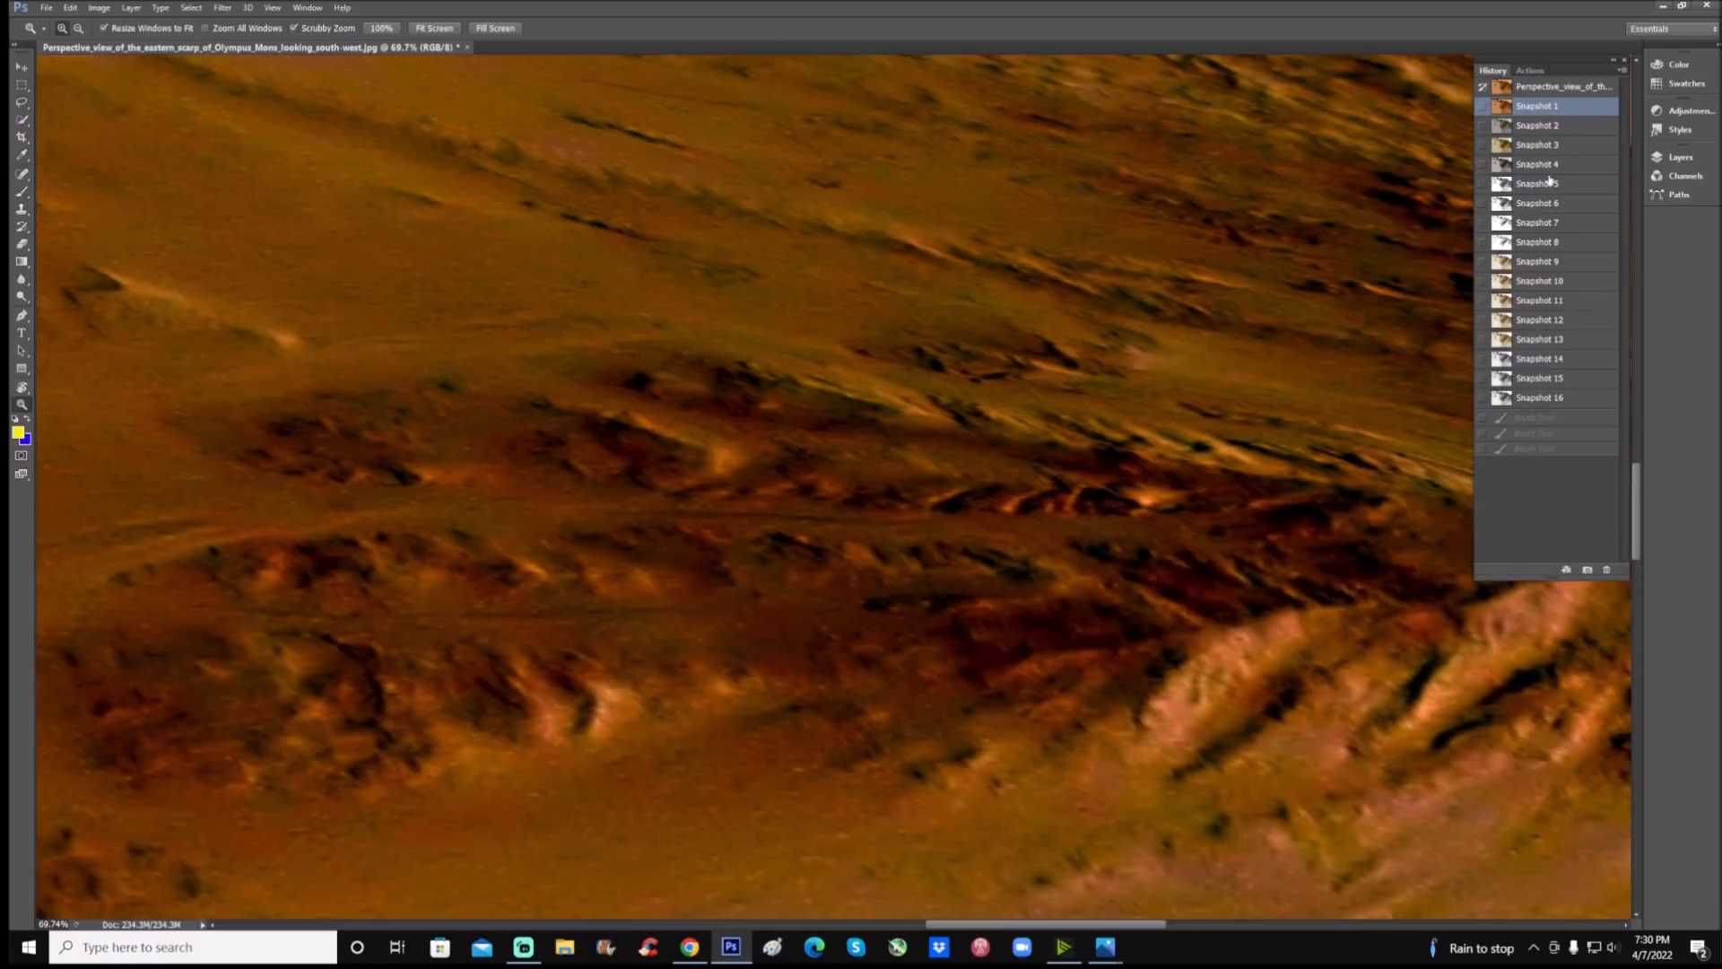
{"action": "mouse_move", "coordinate": [1557, 378]}
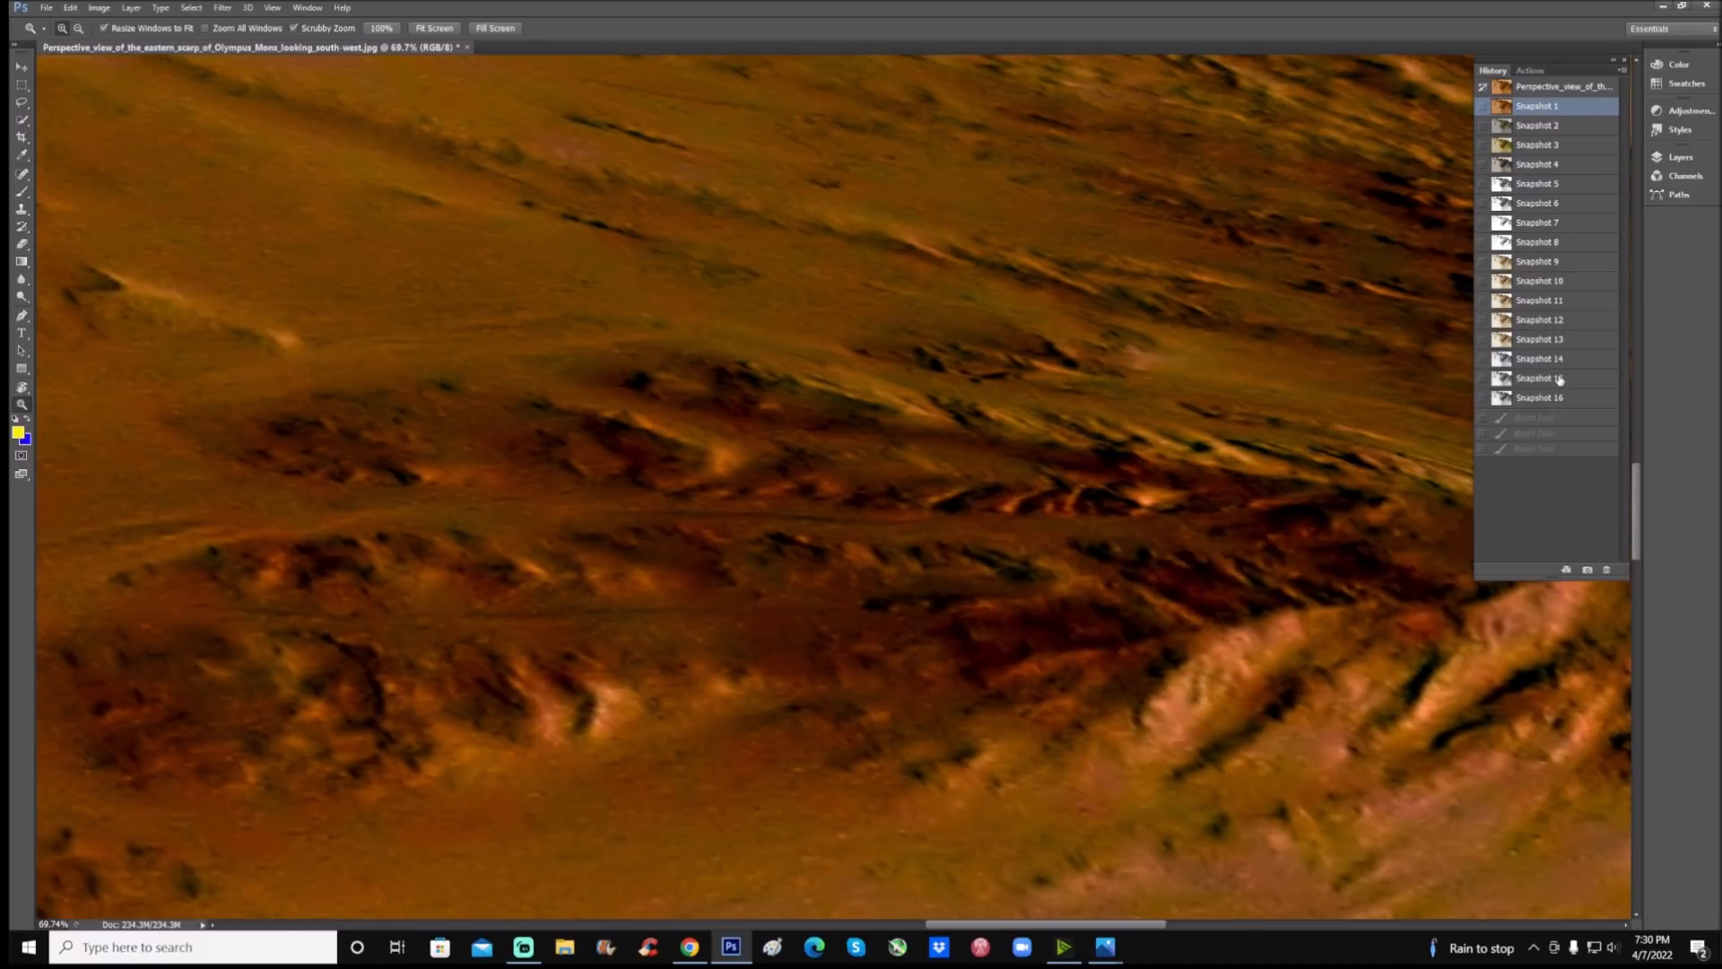
{"action": "mouse_move", "coordinate": [1581, 340]}
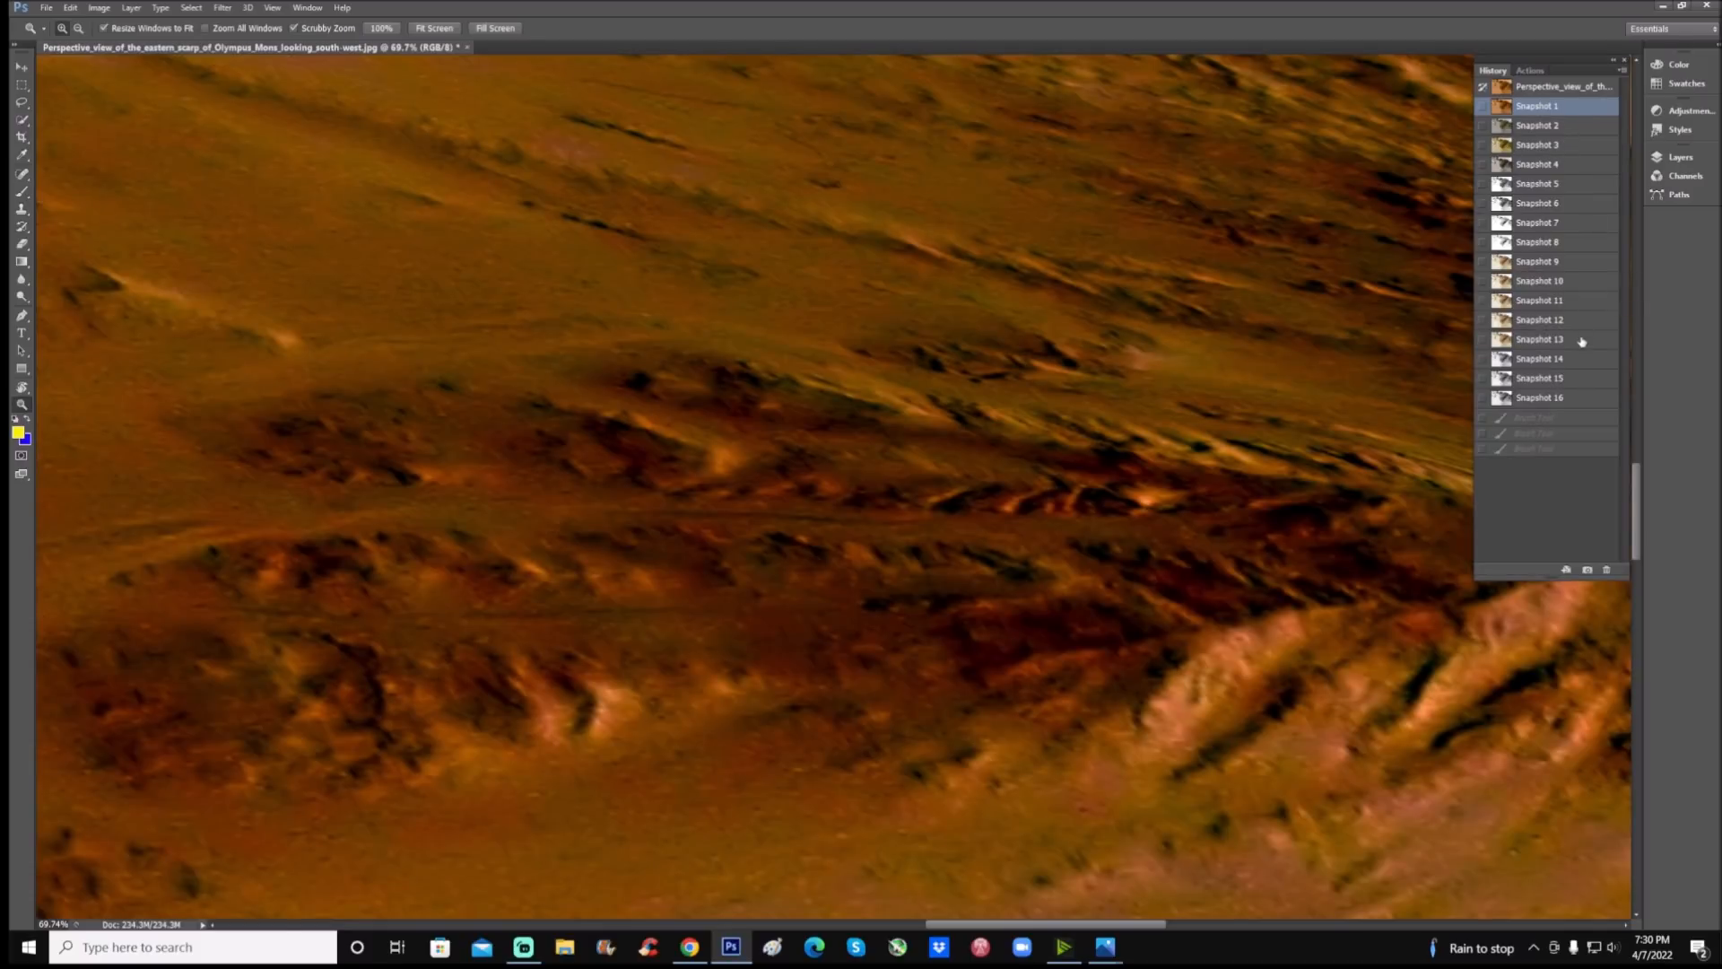
{"action": "left_click", "coordinate": [1538, 124]}
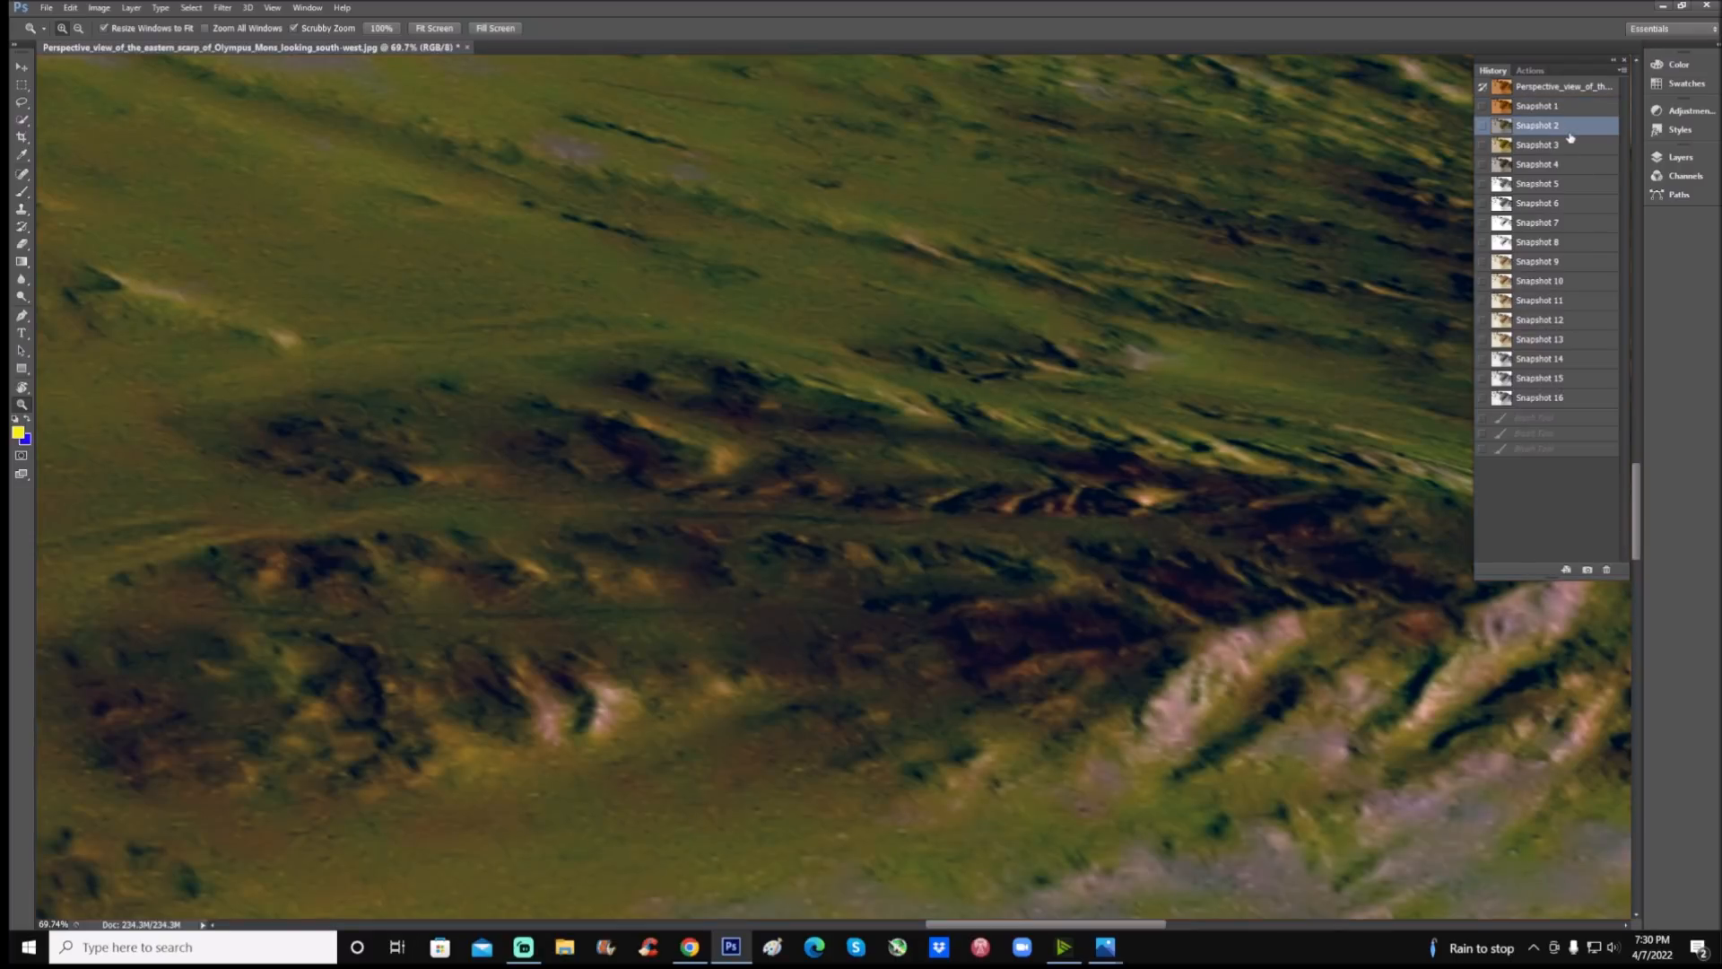
{"action": "mouse_move", "coordinate": [1568, 153]}
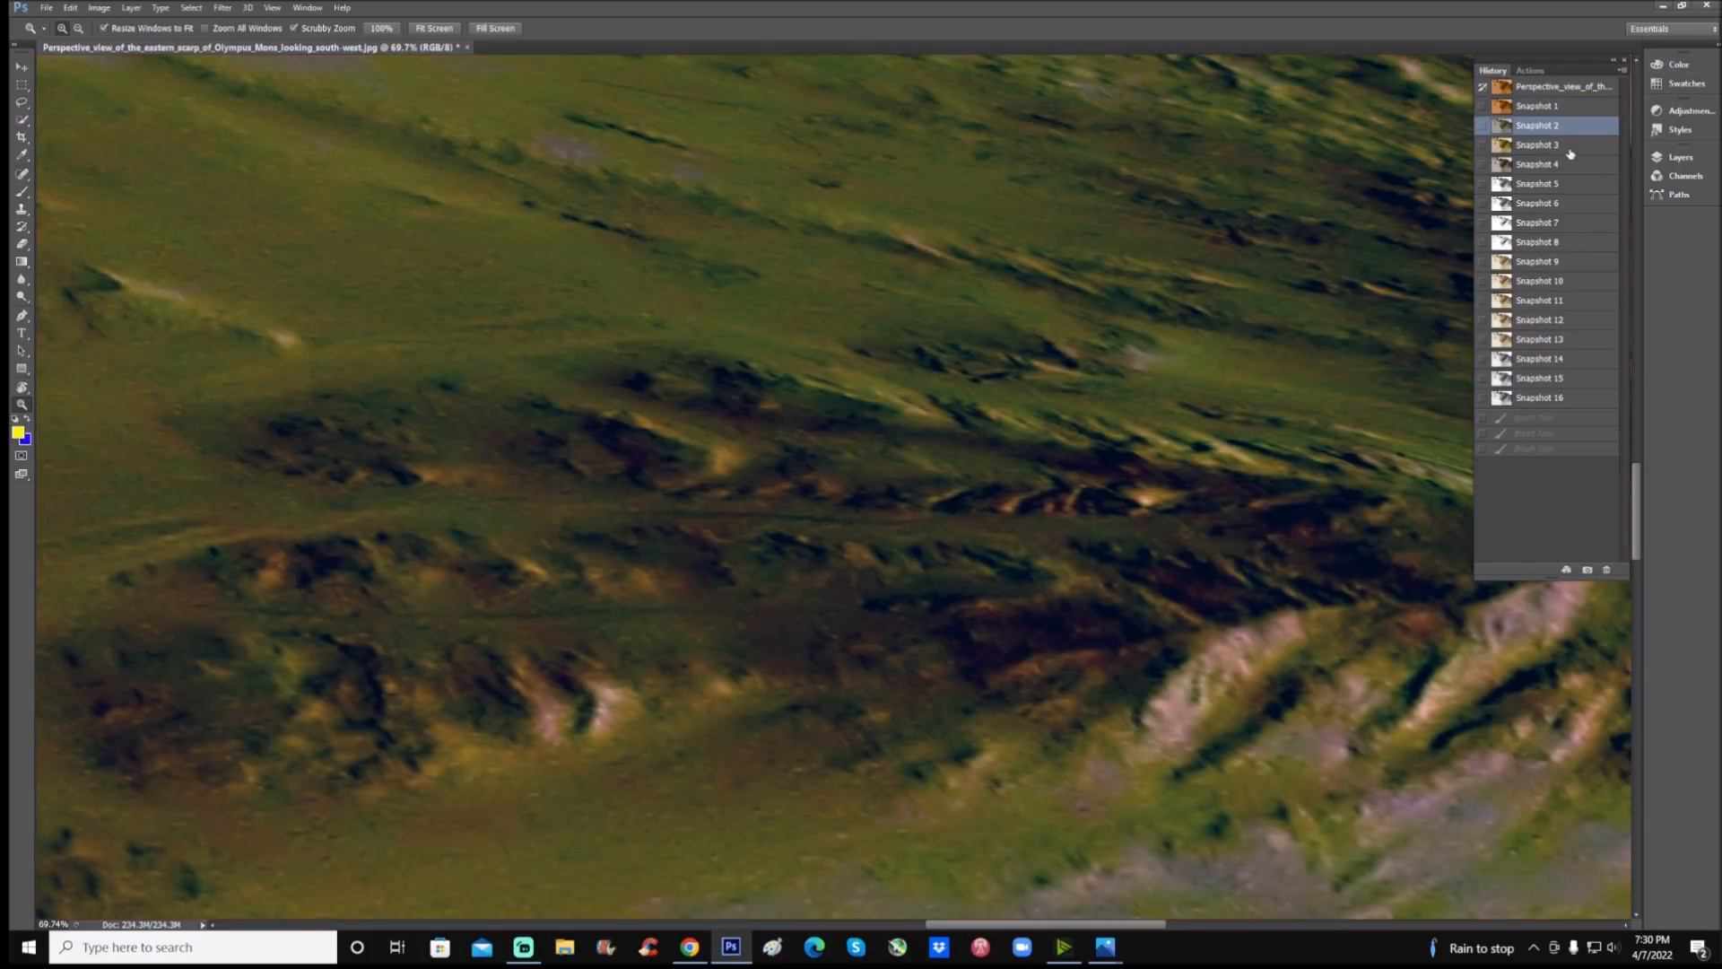
{"action": "left_click", "coordinate": [1537, 144]}
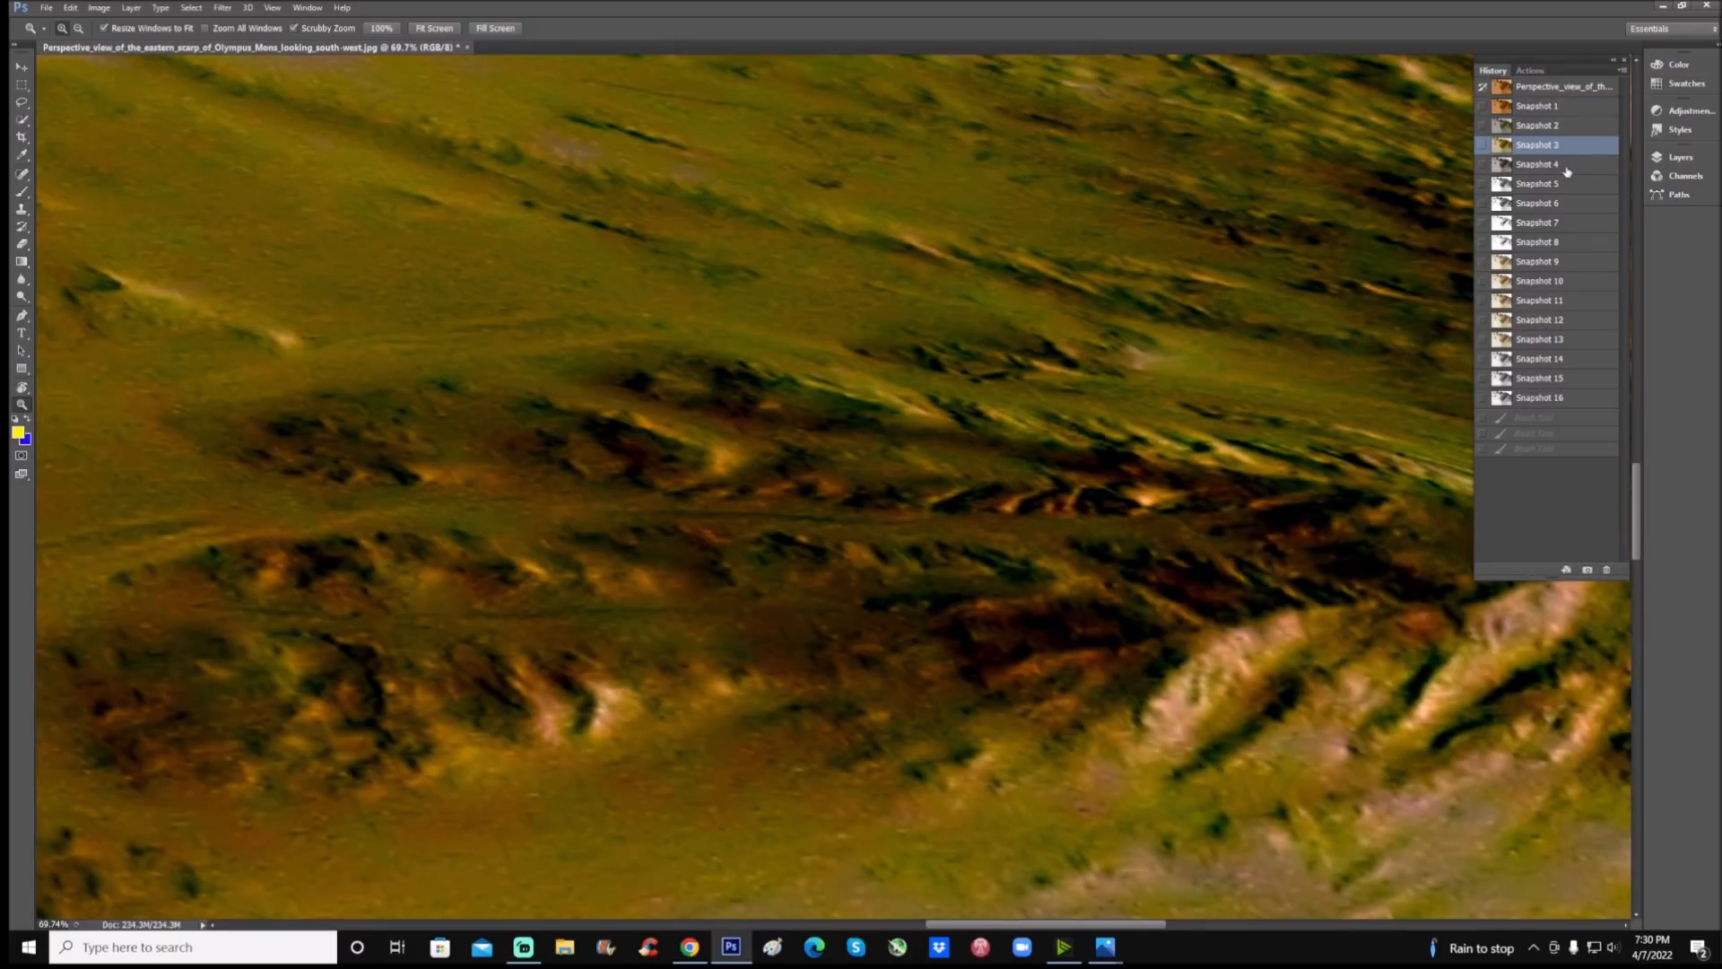
{"action": "left_click", "coordinate": [1537, 164]}
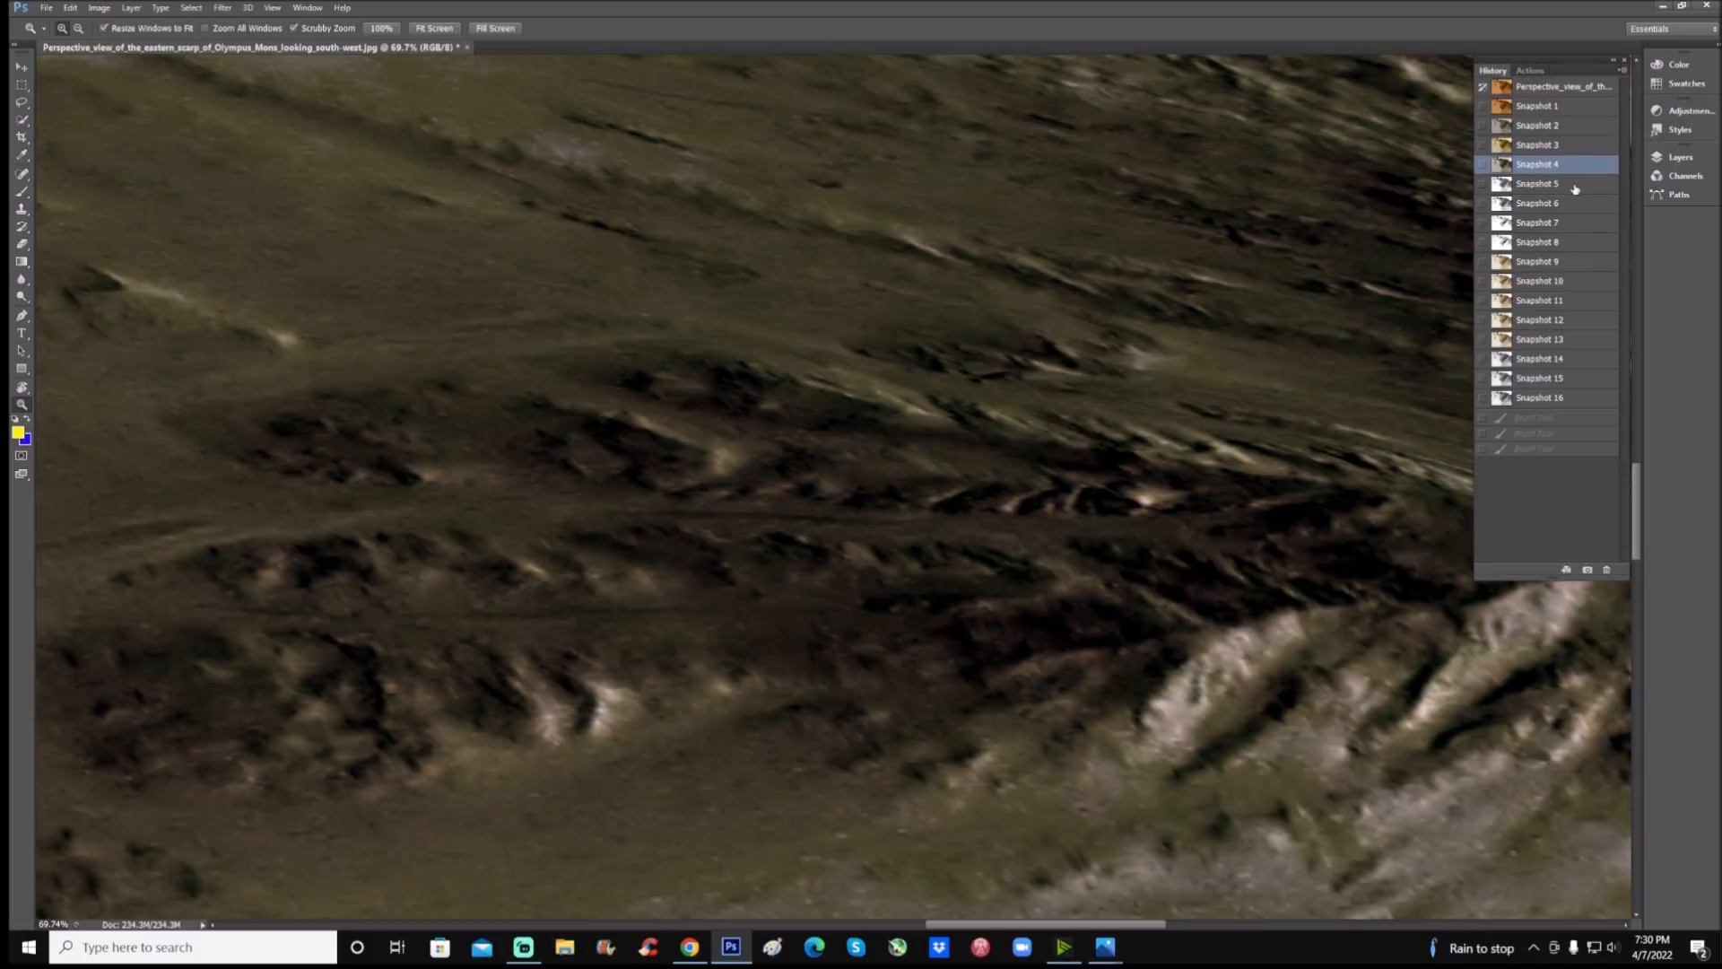
{"action": "left_click", "coordinate": [1538, 241]}
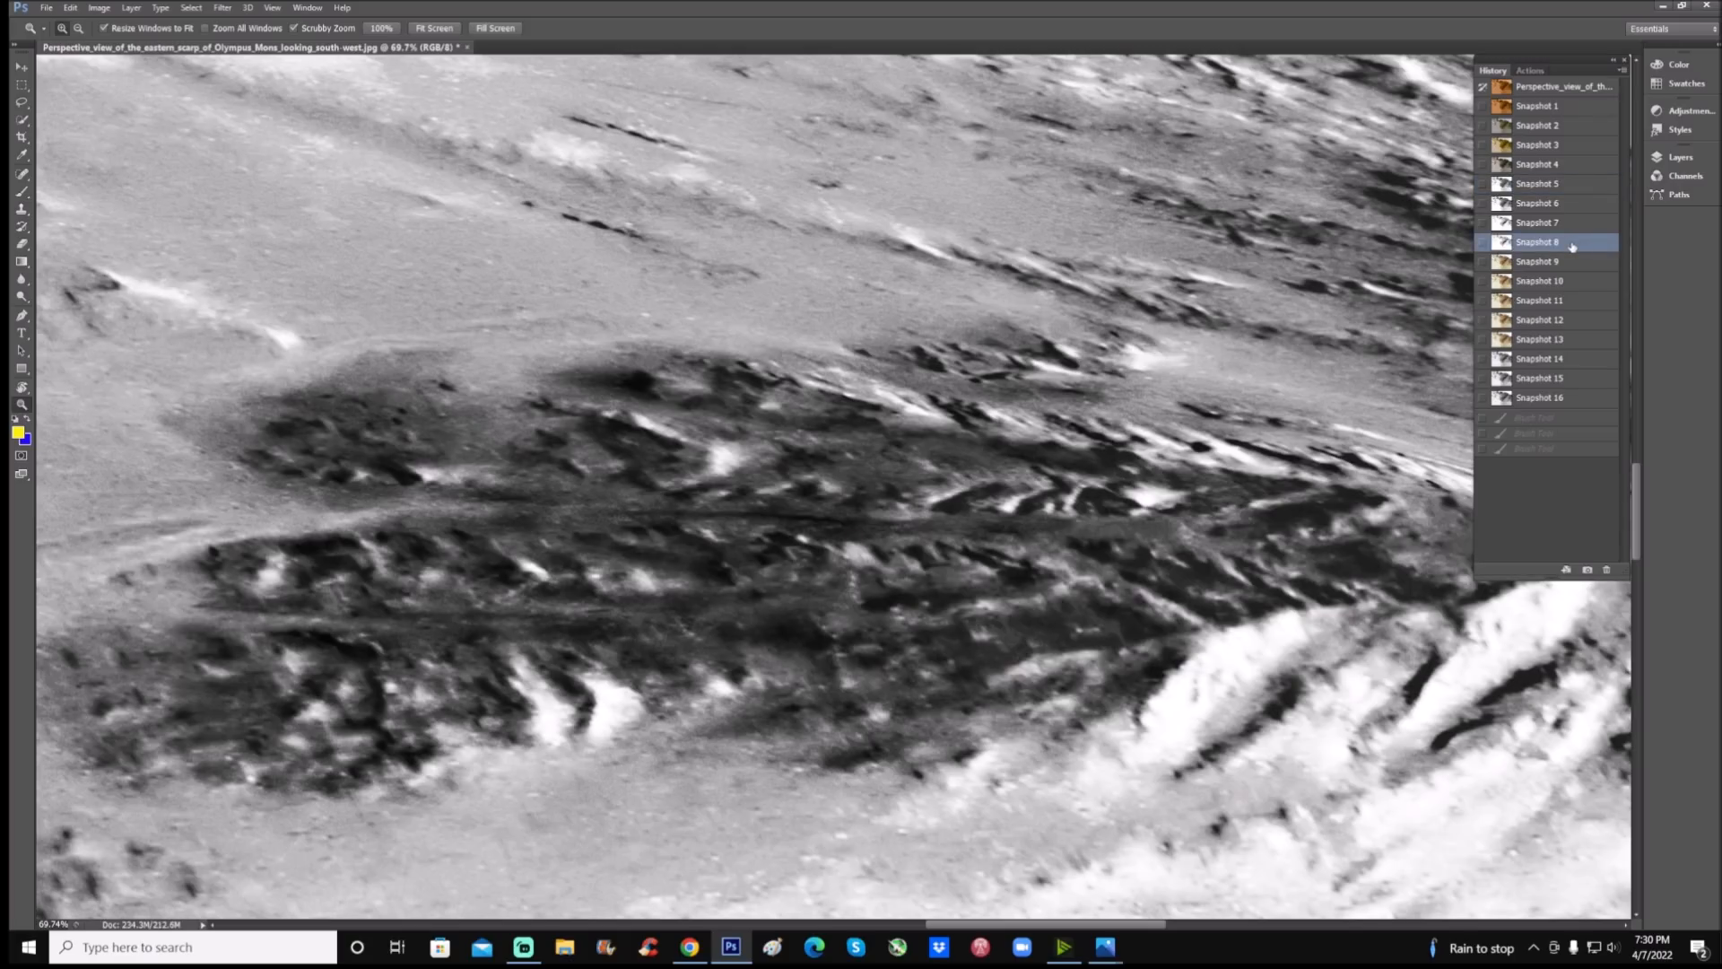
{"action": "left_click", "coordinate": [1538, 260]}
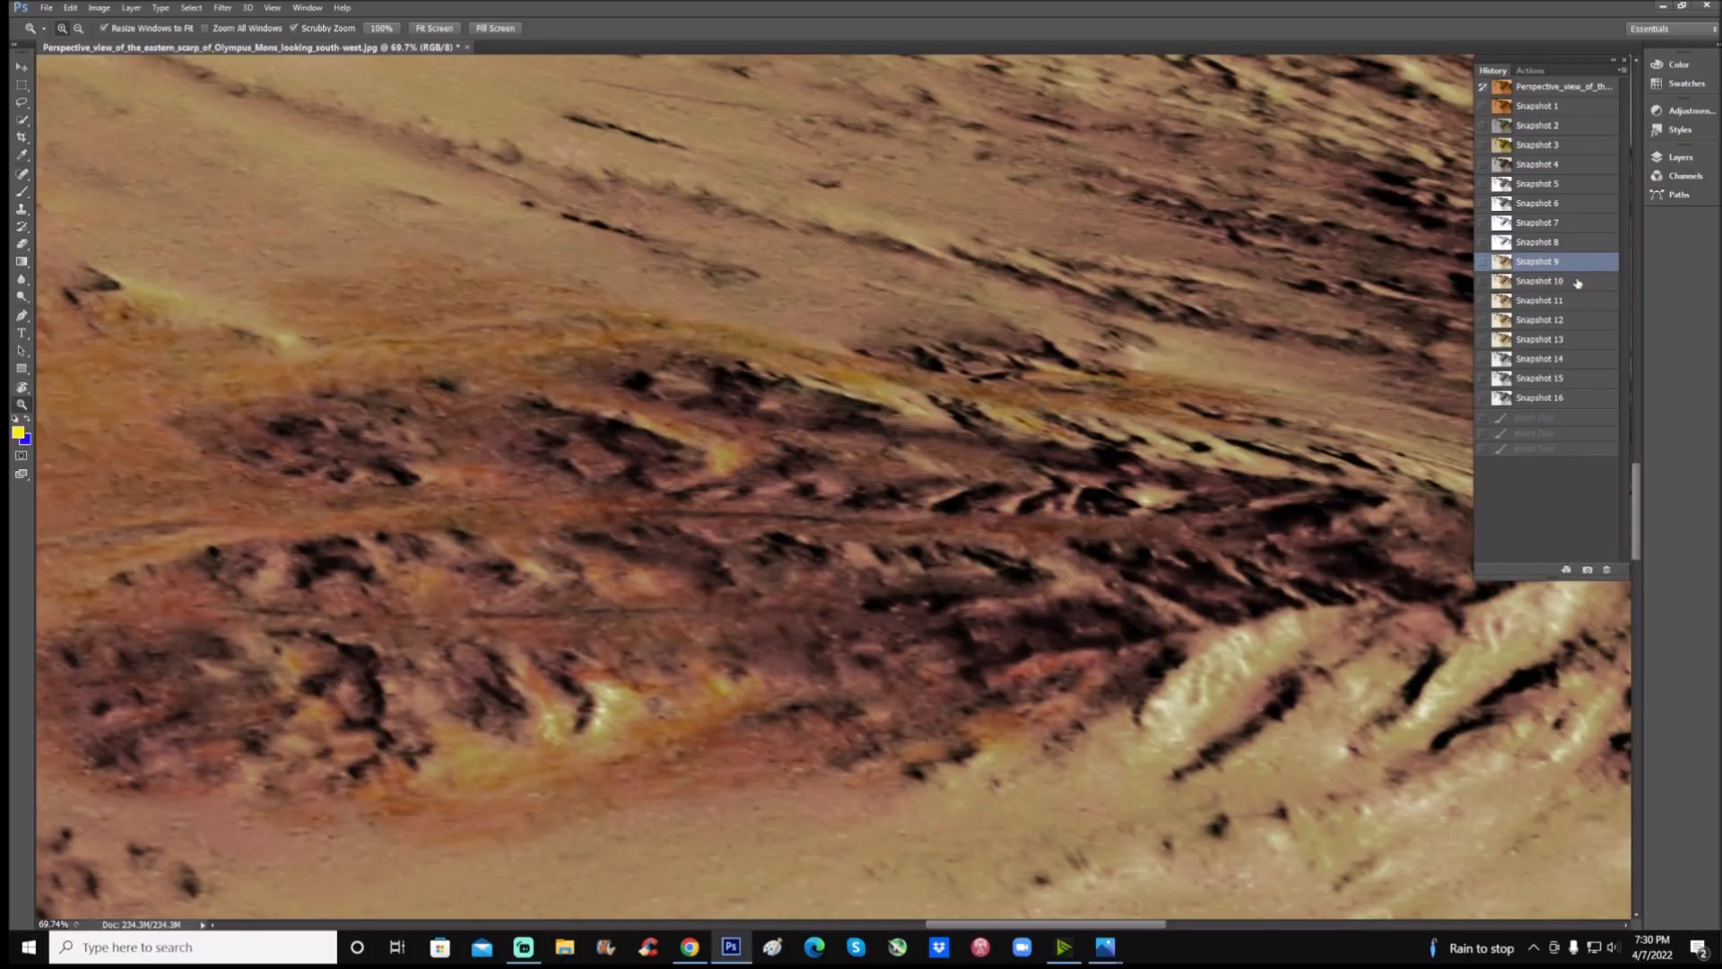
{"action": "left_click", "coordinate": [1537, 279]}
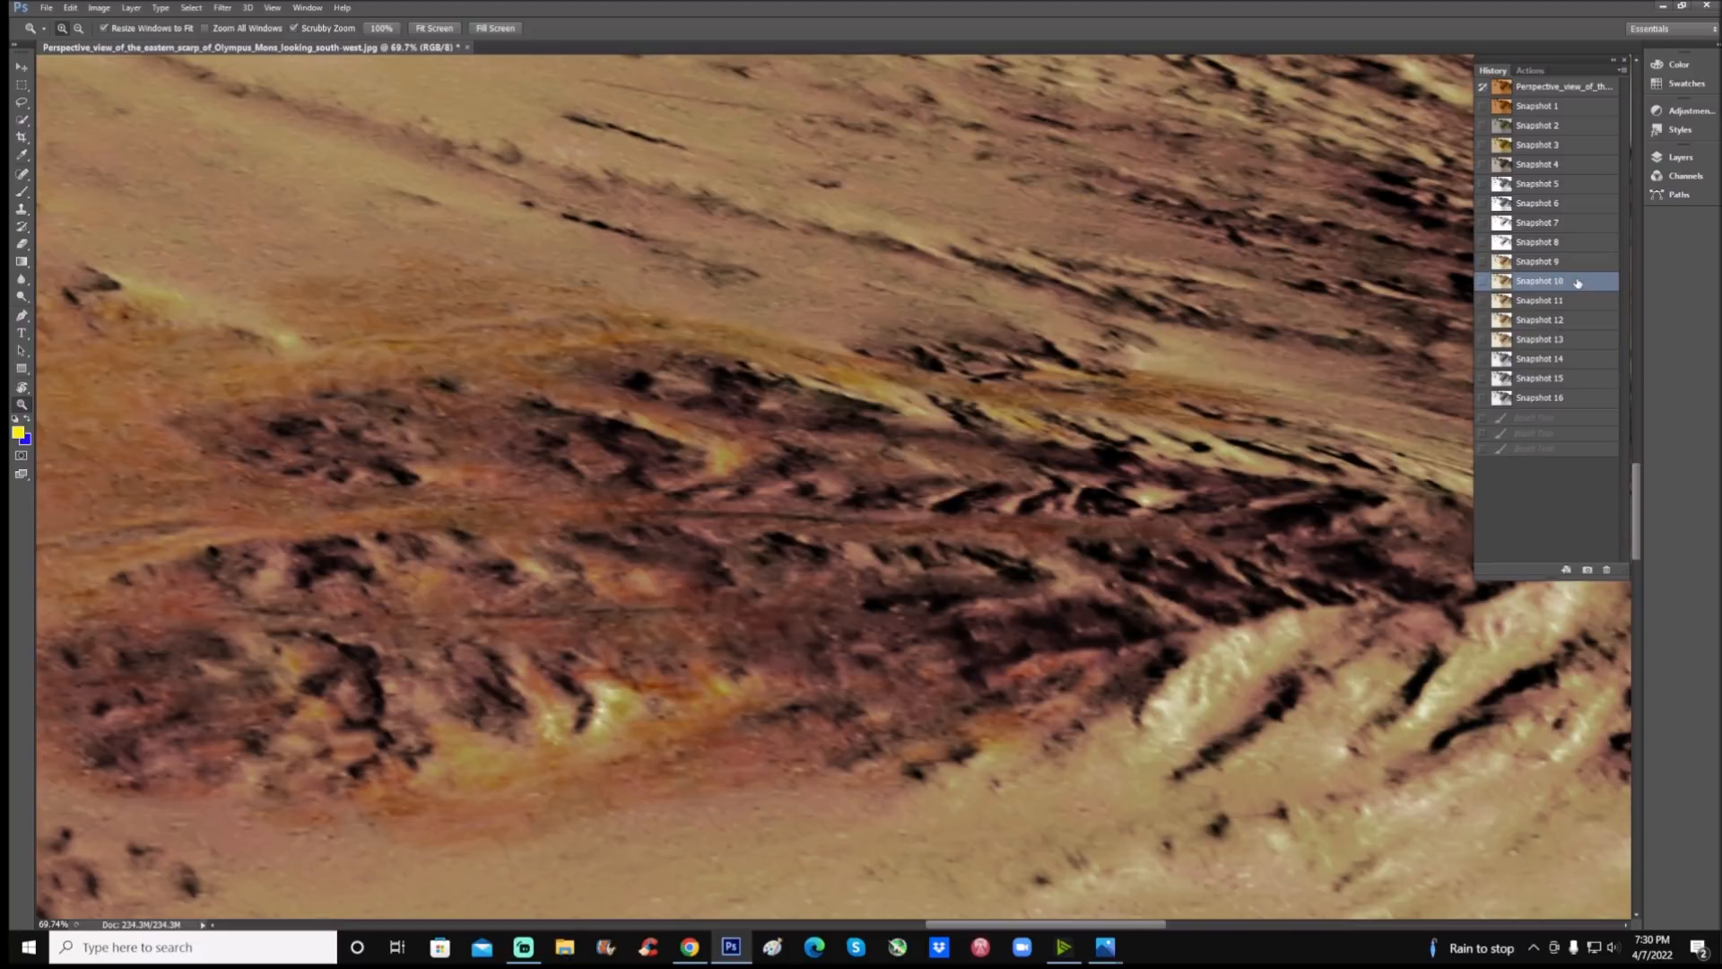
{"action": "left_click", "coordinate": [1537, 319]}
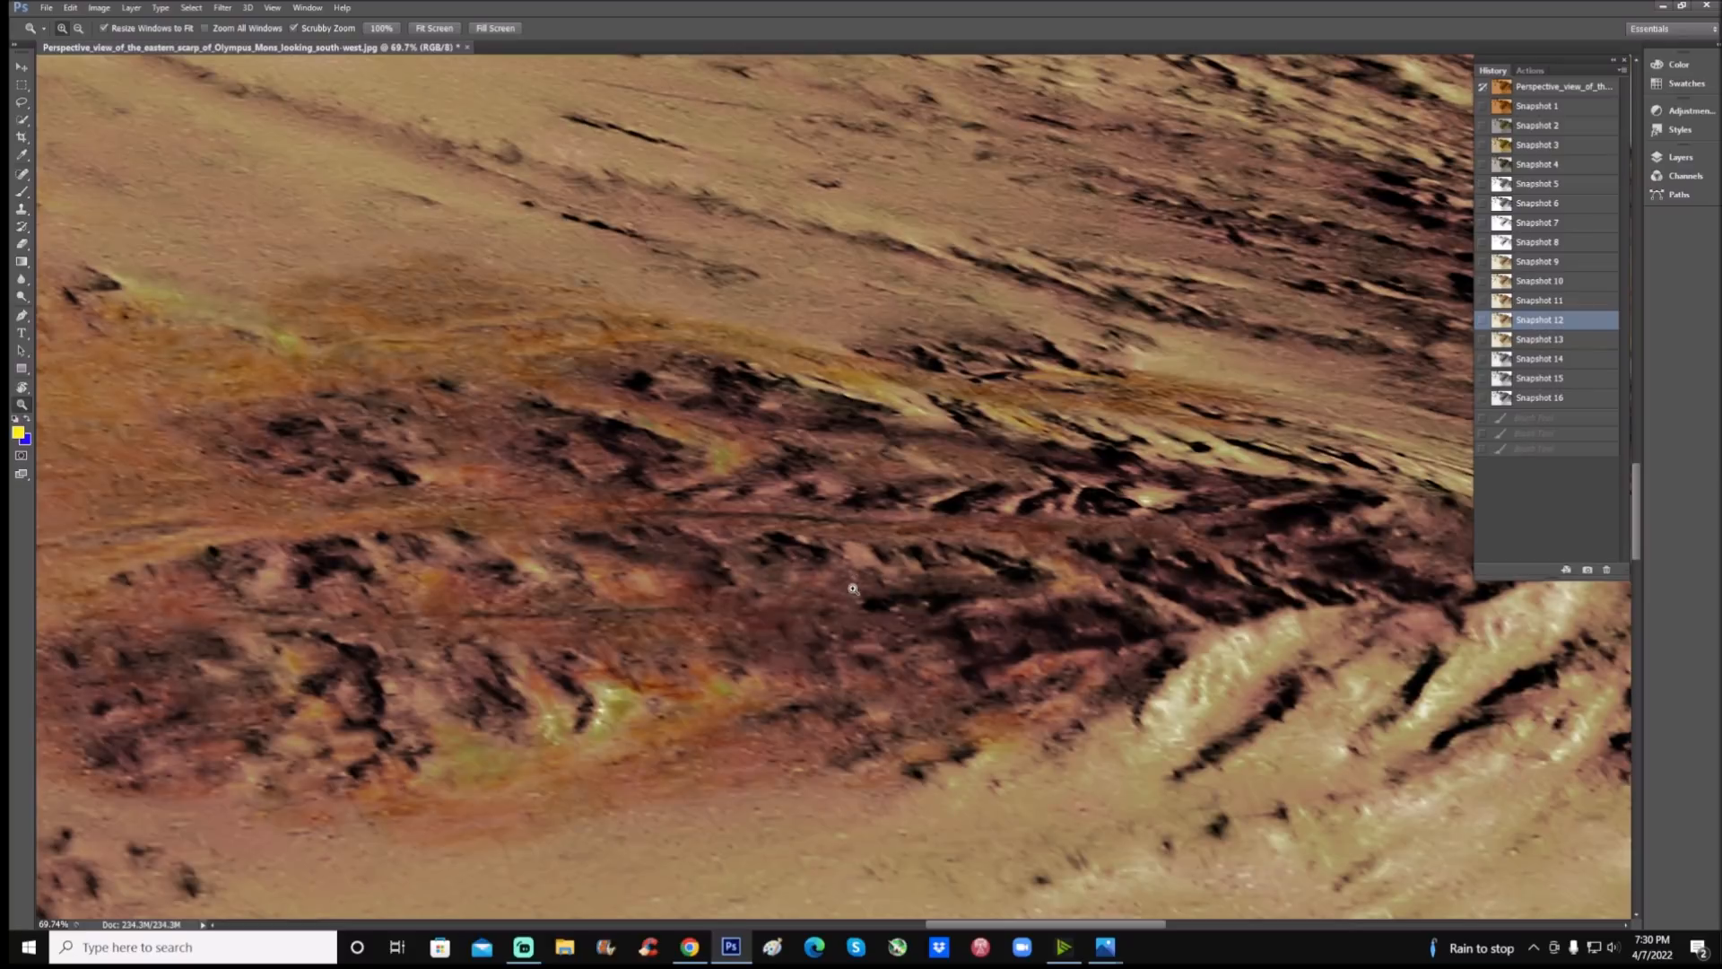
{"action": "left_click", "coordinate": [1539, 338]}
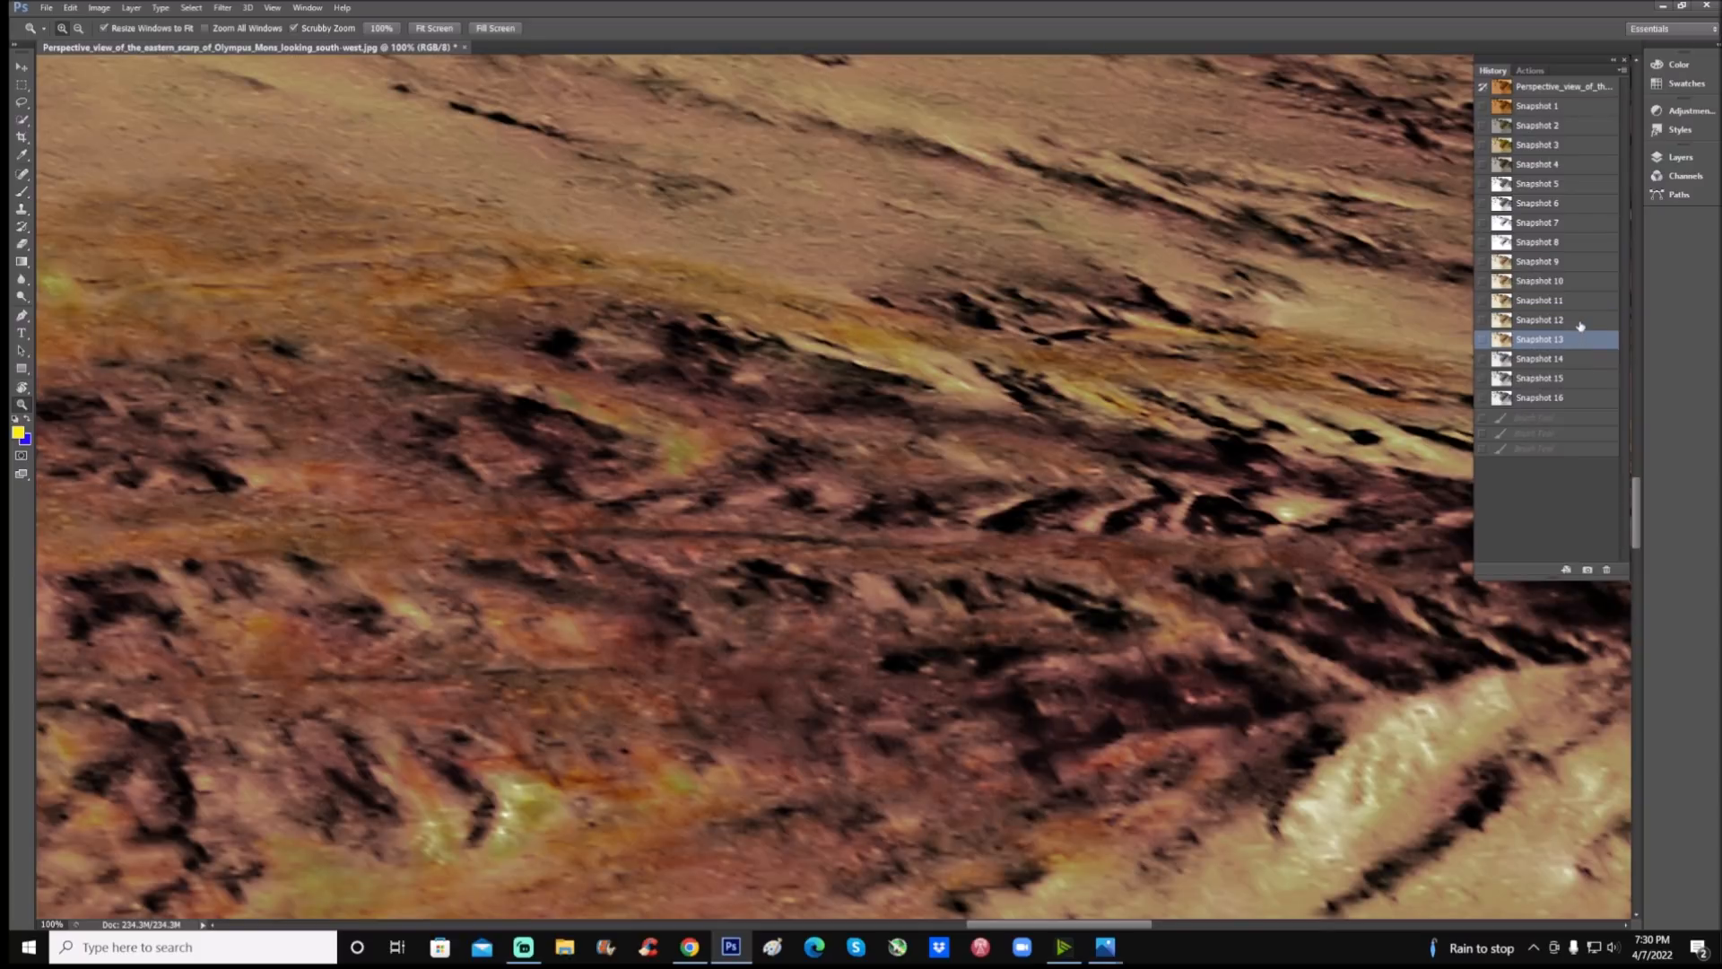
Recheck Snapshots 12 and 13, then settle on black-and-white Snapshot 16 zoomed onto the ridges
{"action": "left_click", "coordinate": [1538, 319]}
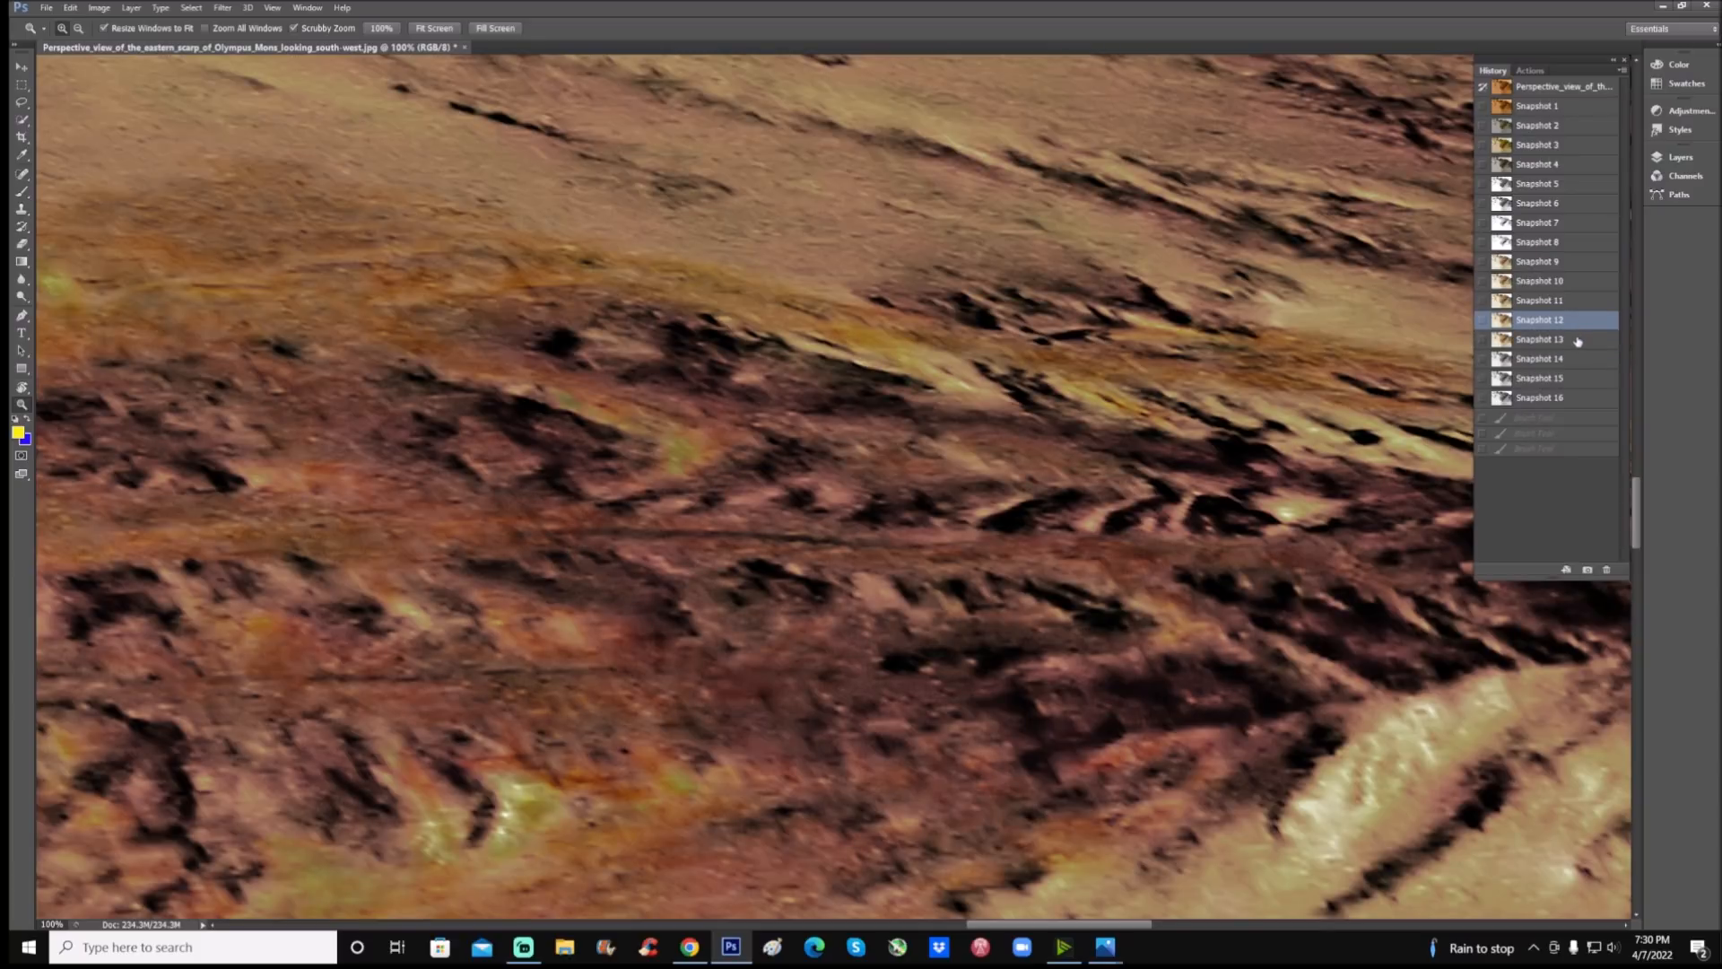
{"action": "left_click", "coordinate": [1538, 338]}
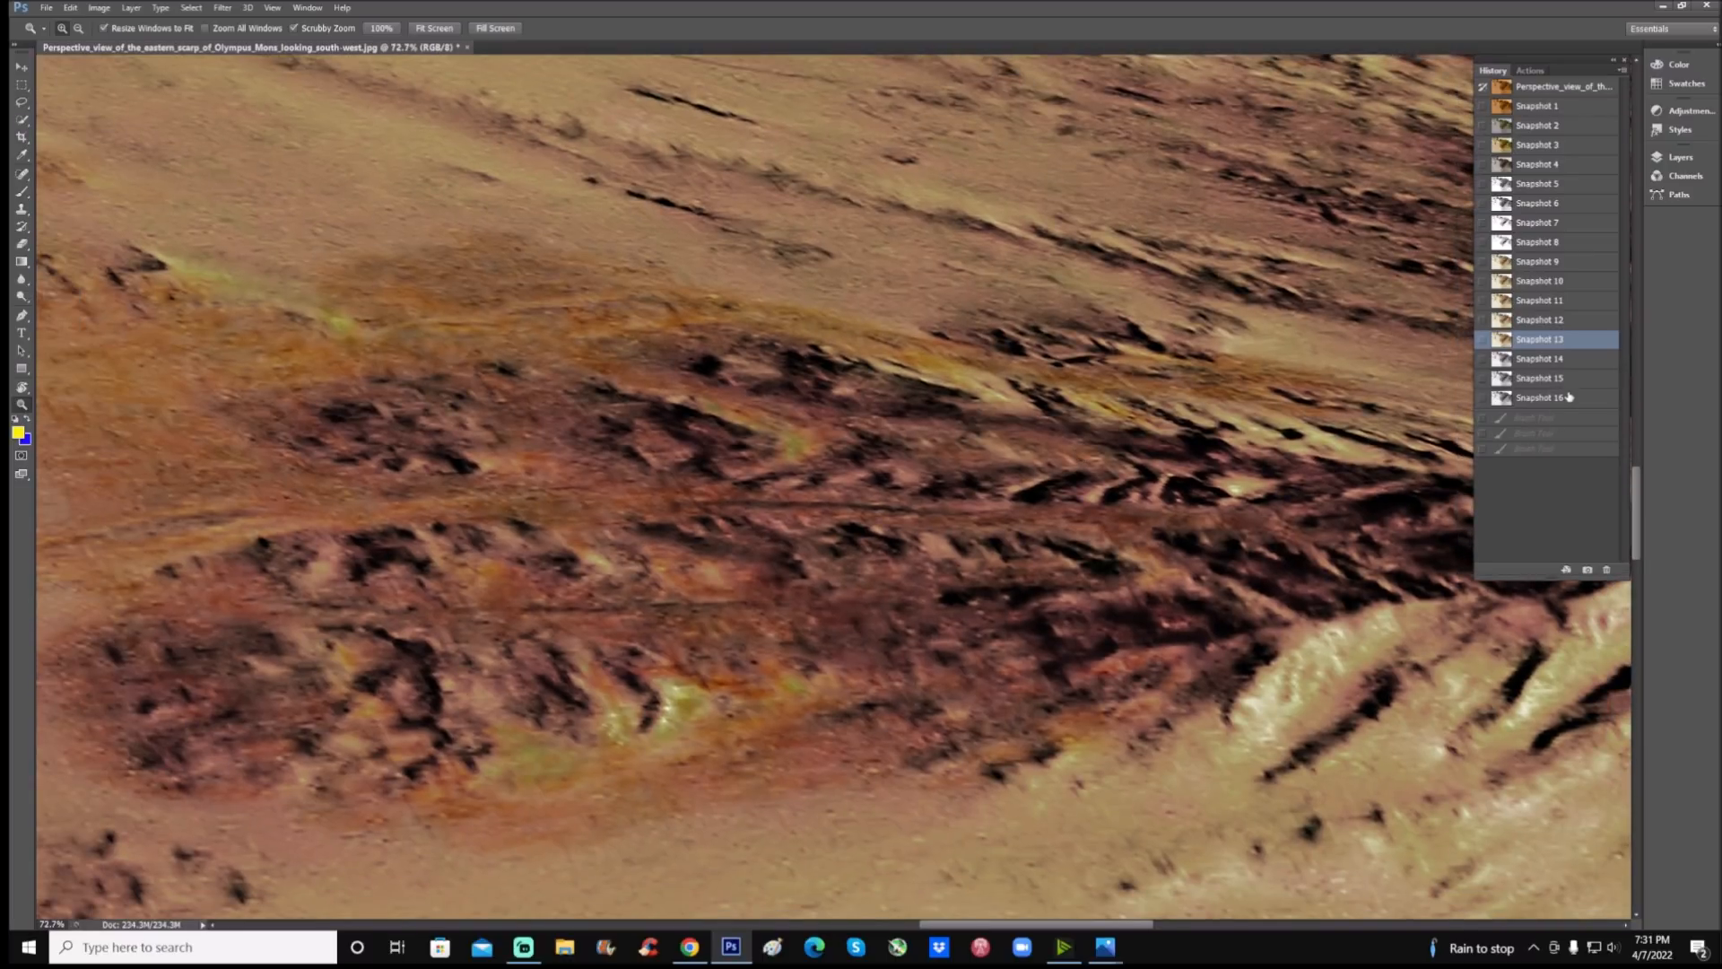
{"action": "left_click", "coordinate": [1537, 396]}
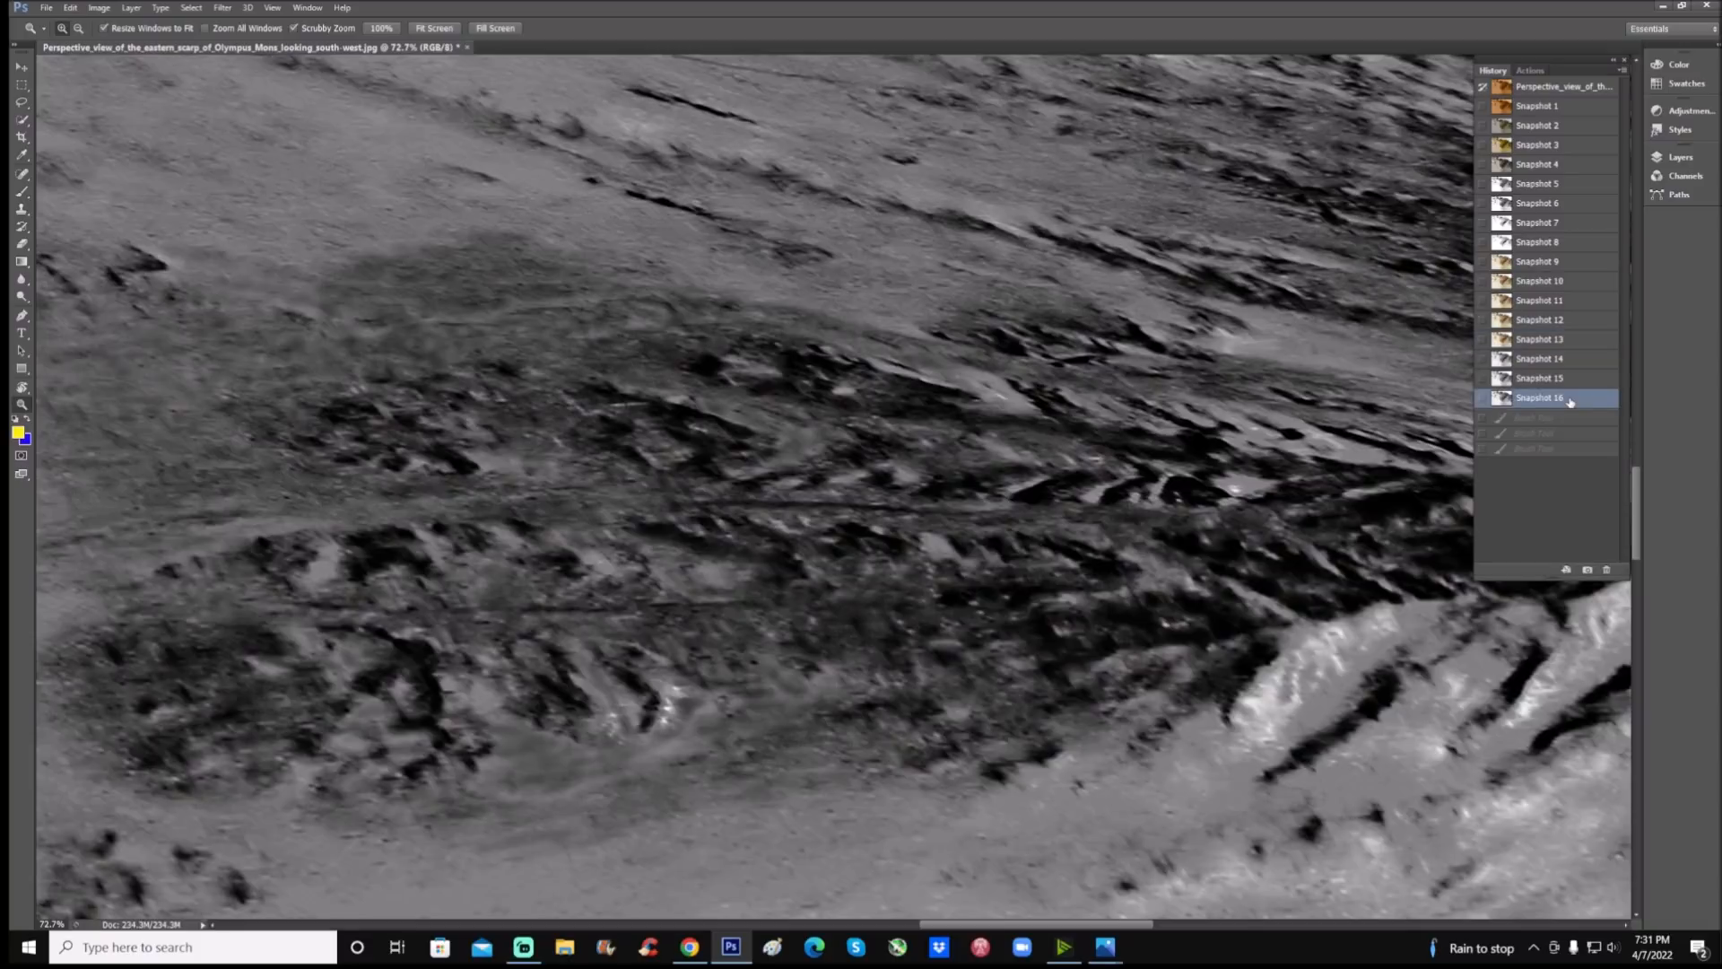
{"action": "scroll", "scroll_direction": "up", "scroll_amount": 3}
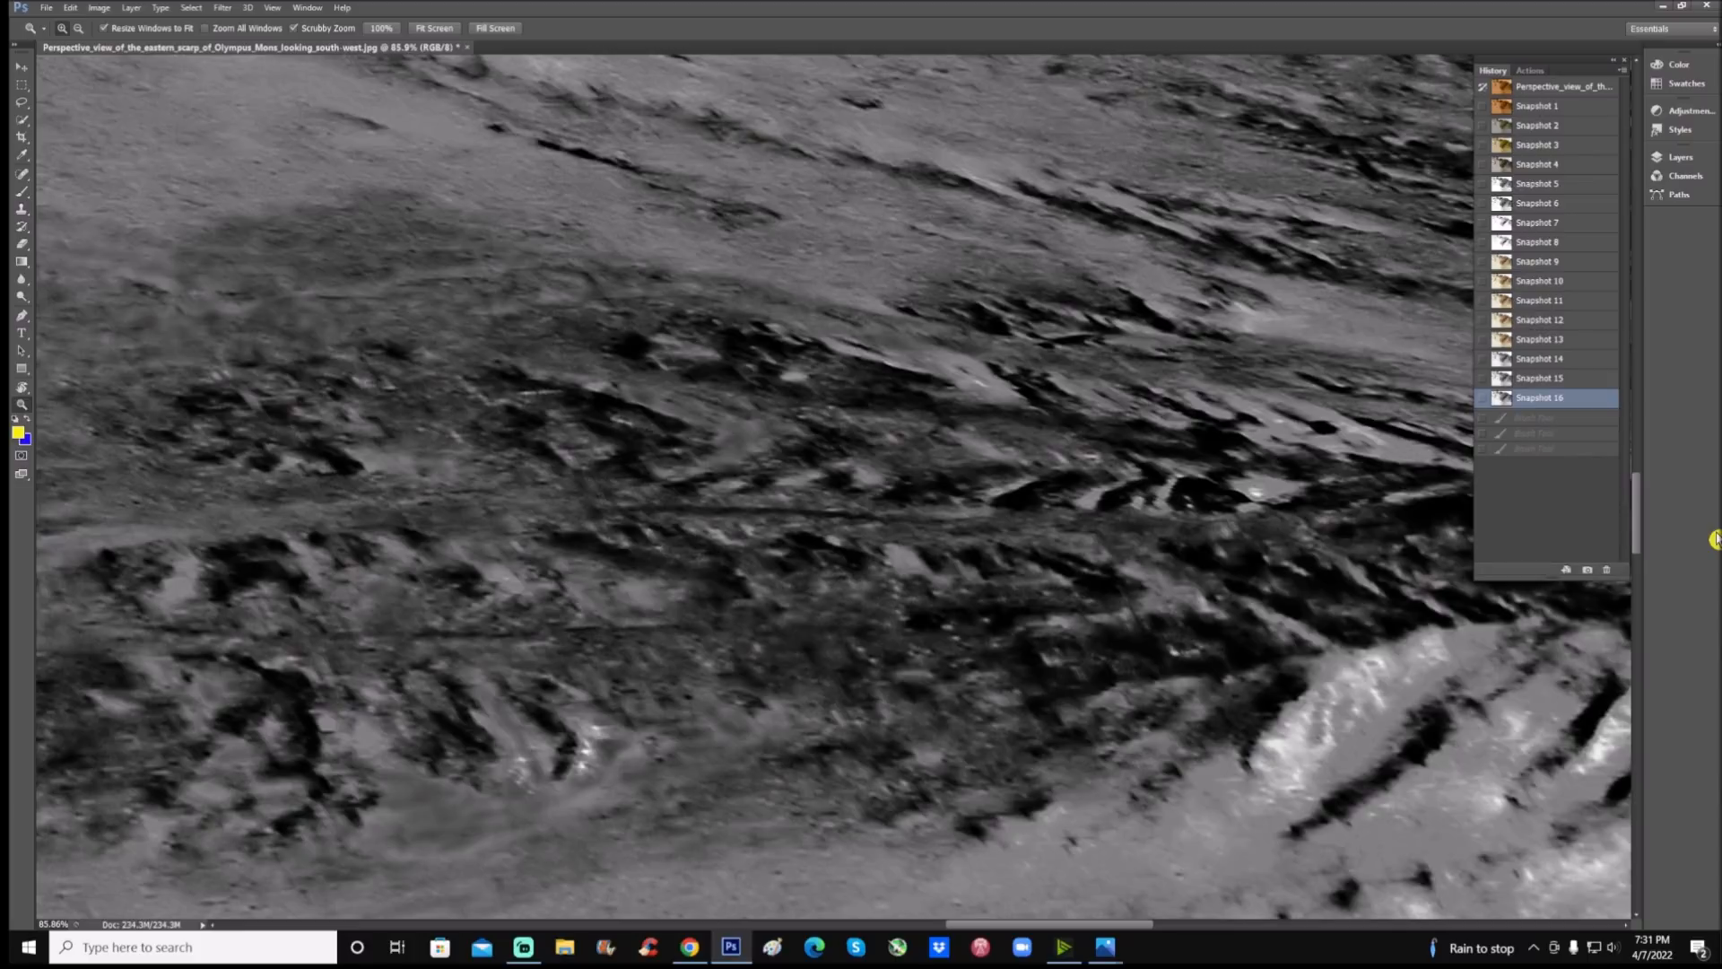
{"action": "mouse_move", "coordinate": [1686, 573]}
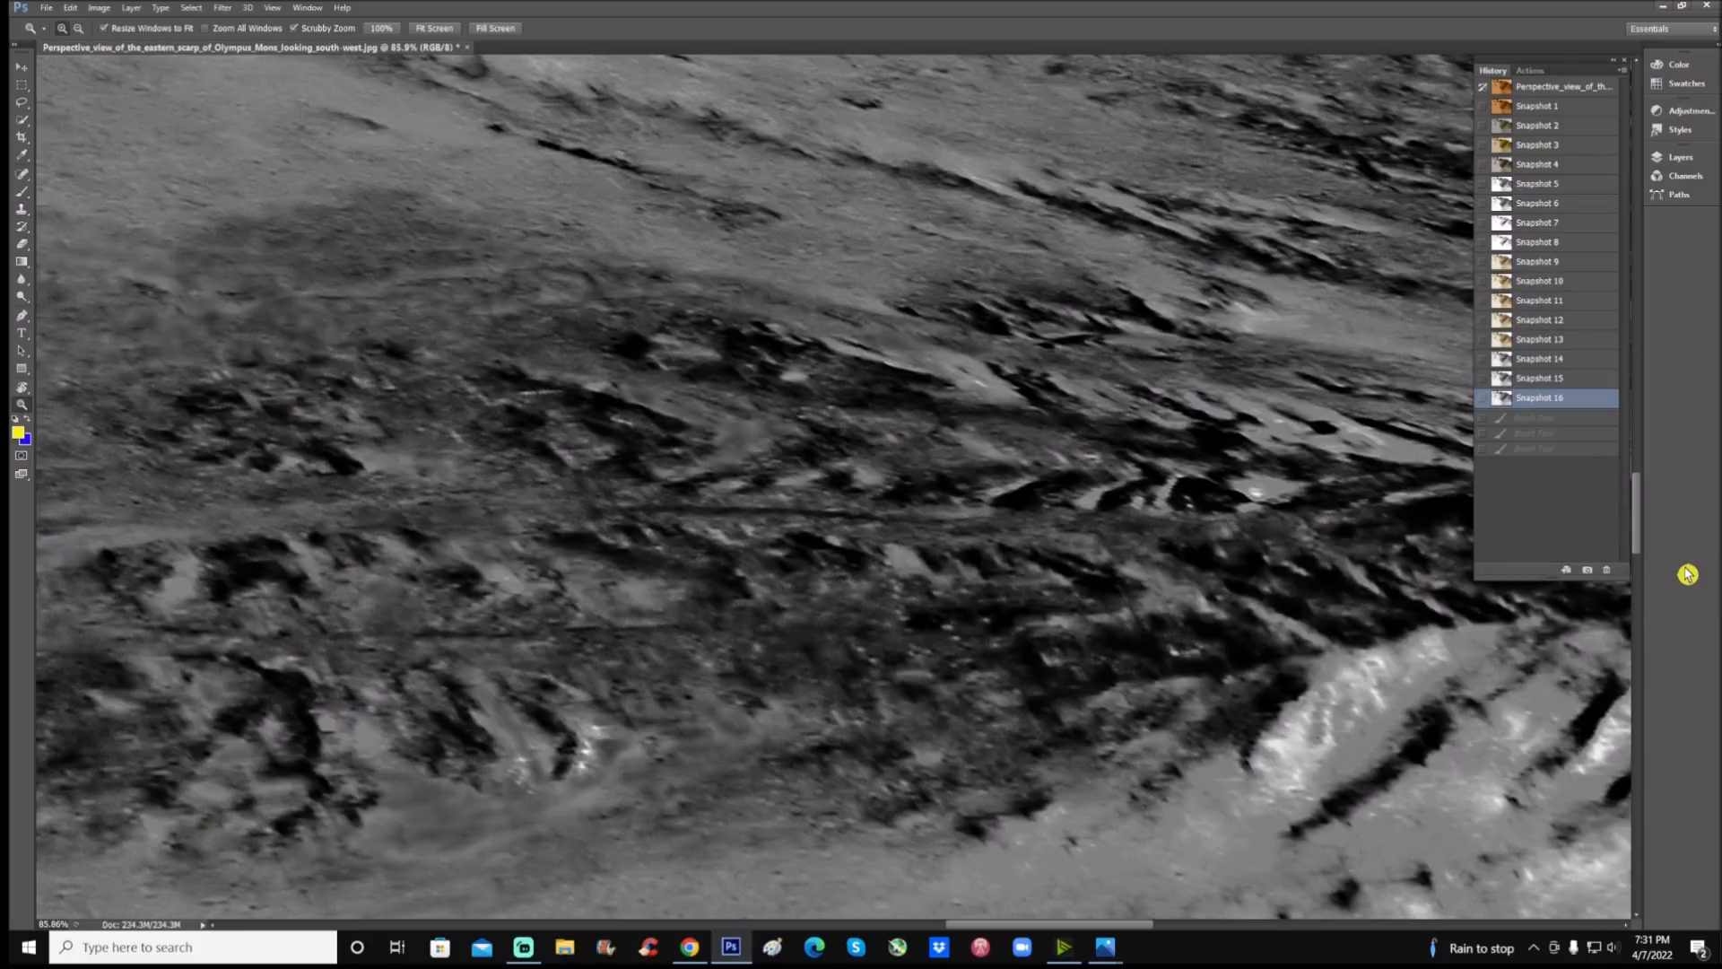